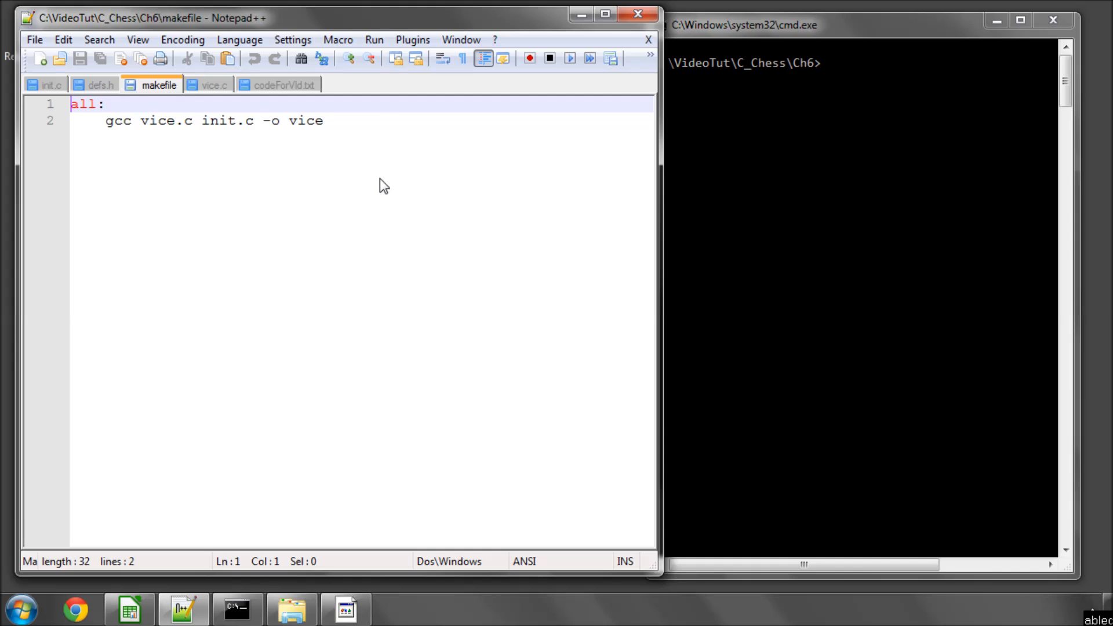
mouse_move(659, 49)
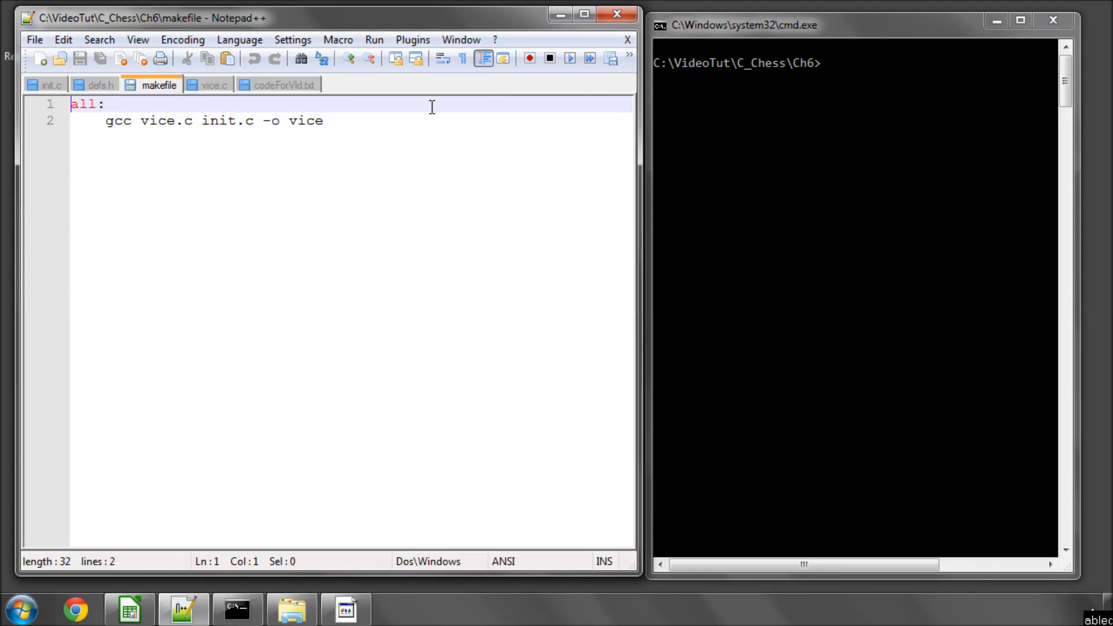
- Check the empty AllInit function in init.c, then bring vice.c's main into view
click(325, 119)
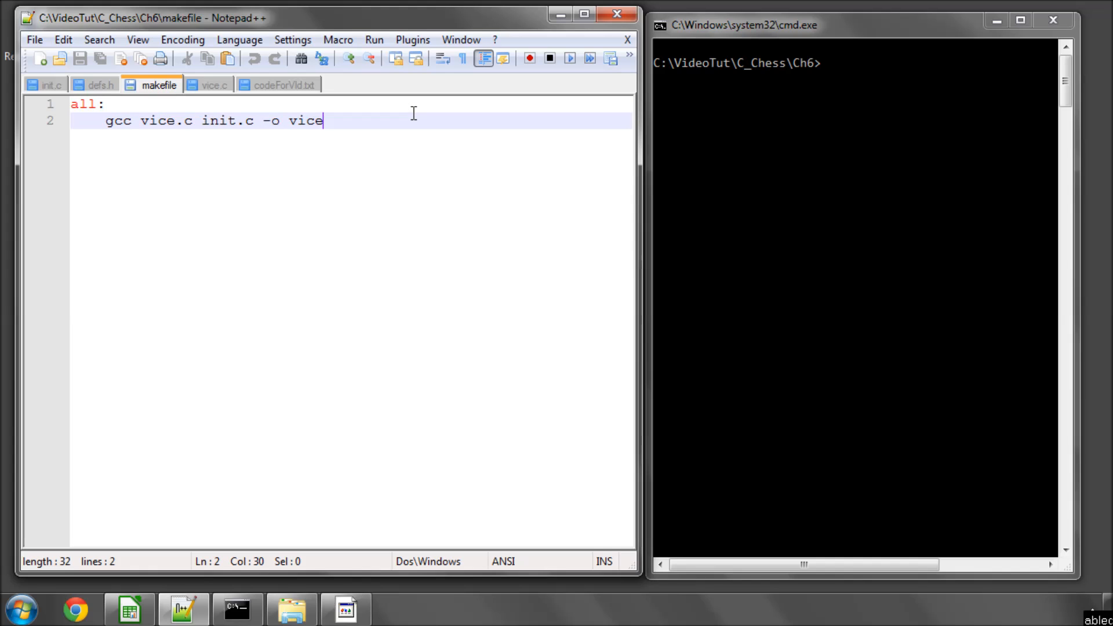
mouse_move(139, 120)
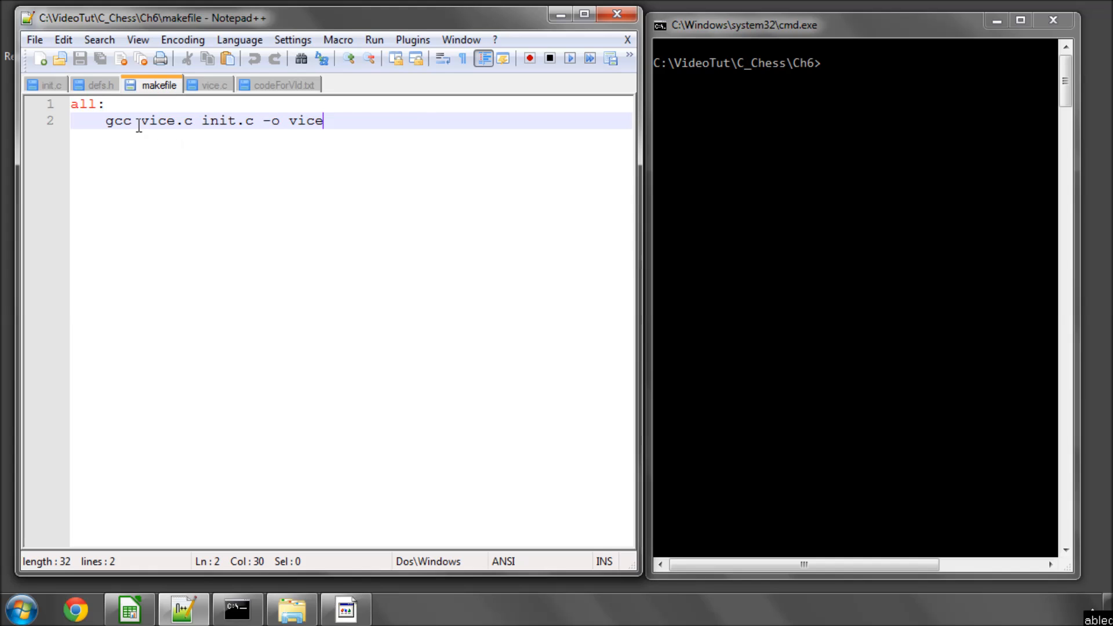
mouse_move(367, 121)
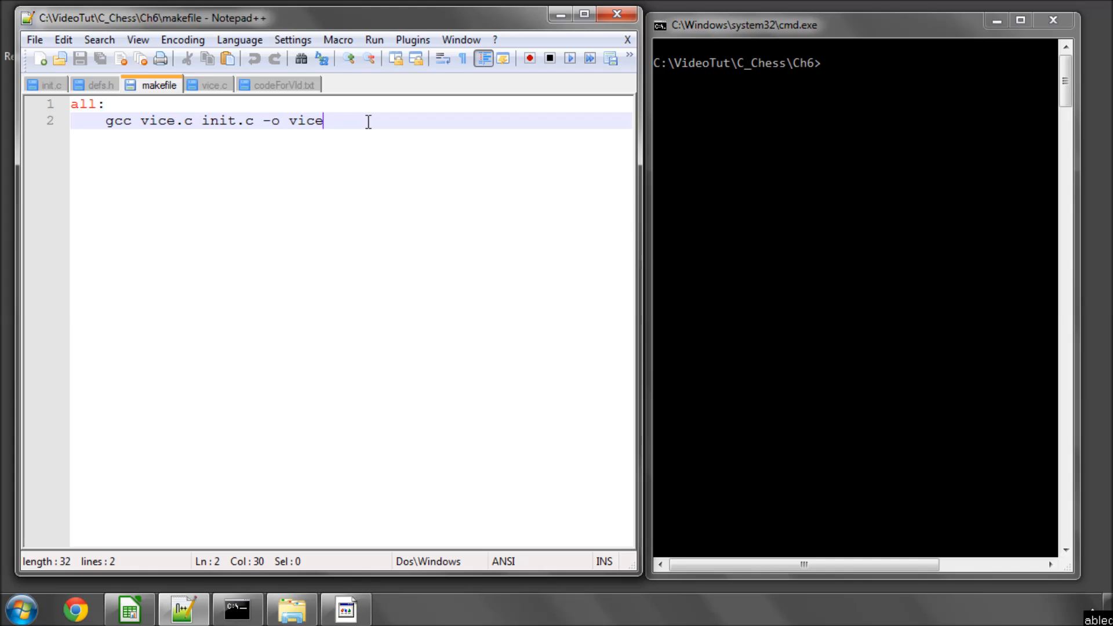
mouse_move(409, 162)
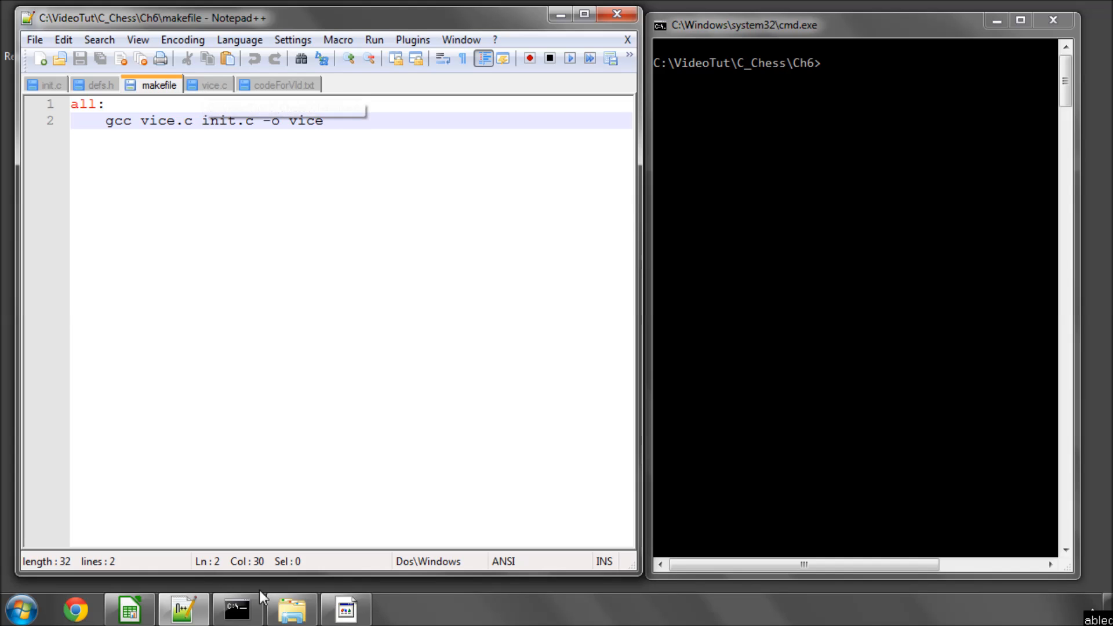
click(292, 609)
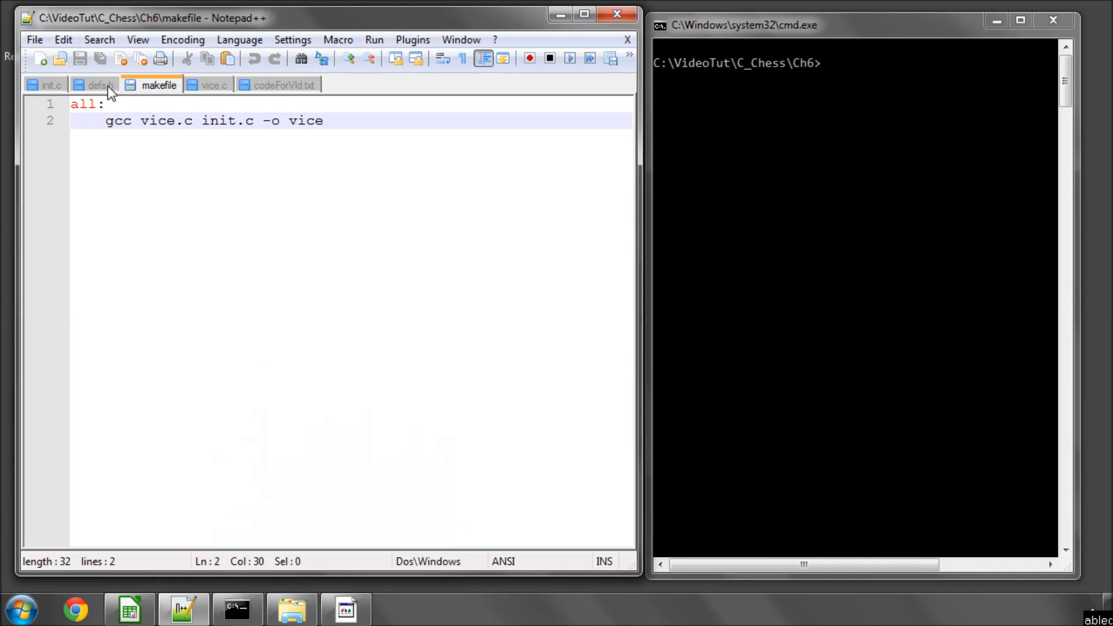
mouse_move(50, 85)
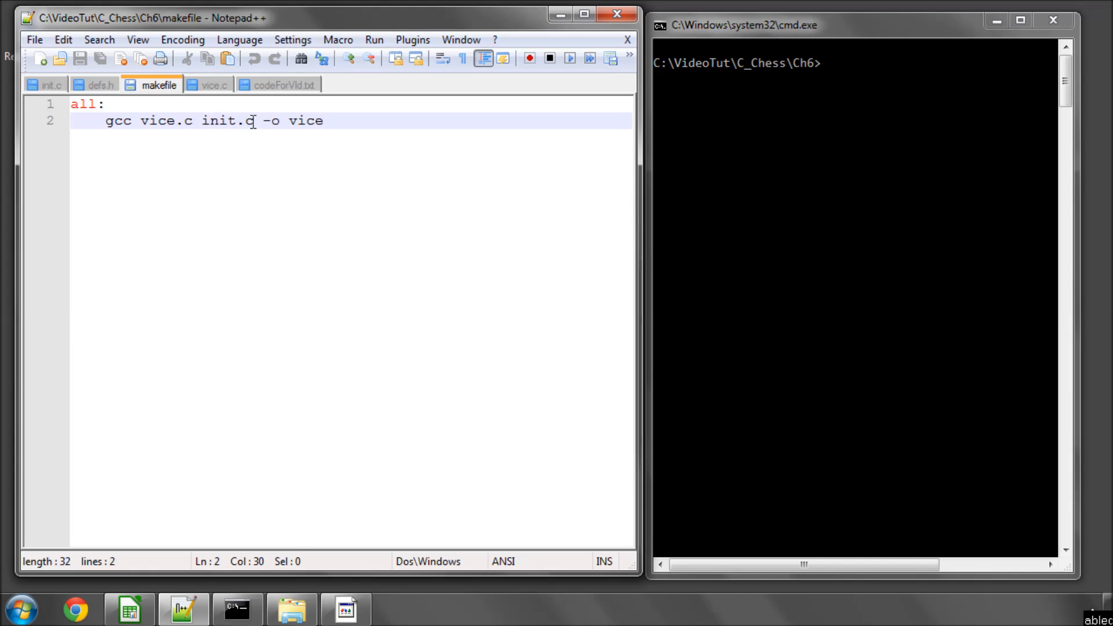
click(48, 85)
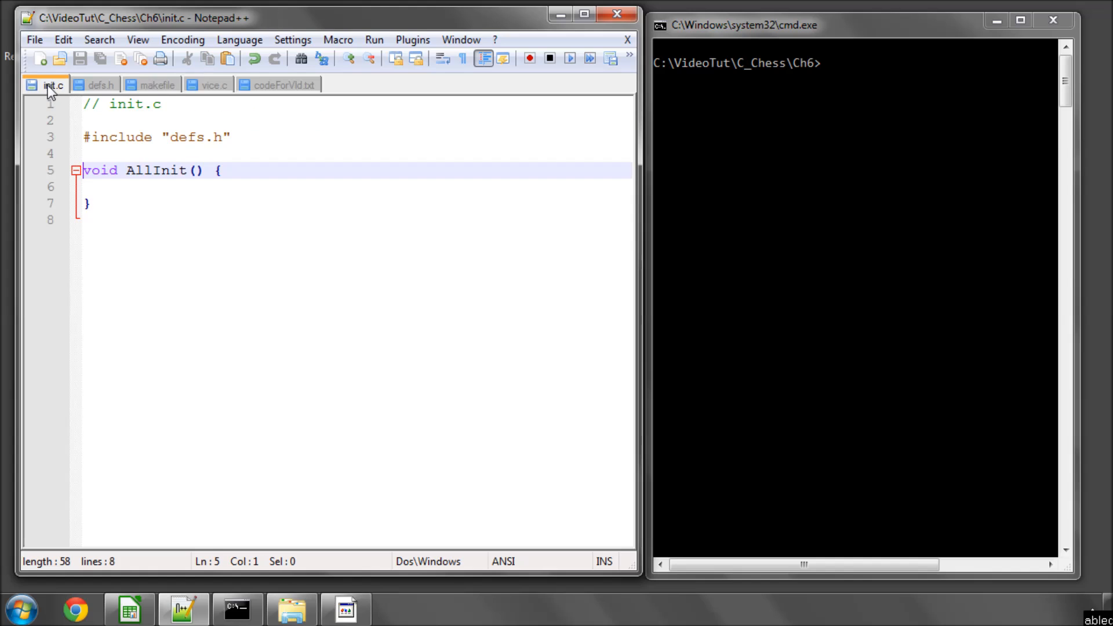
mouse_move(146, 195)
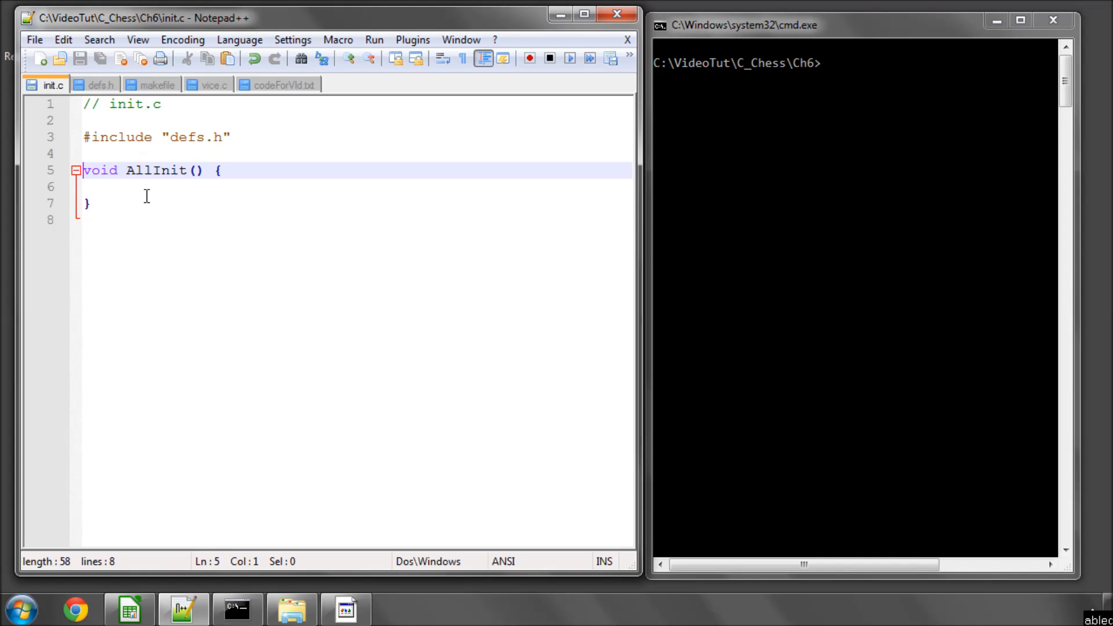
mouse_move(161, 175)
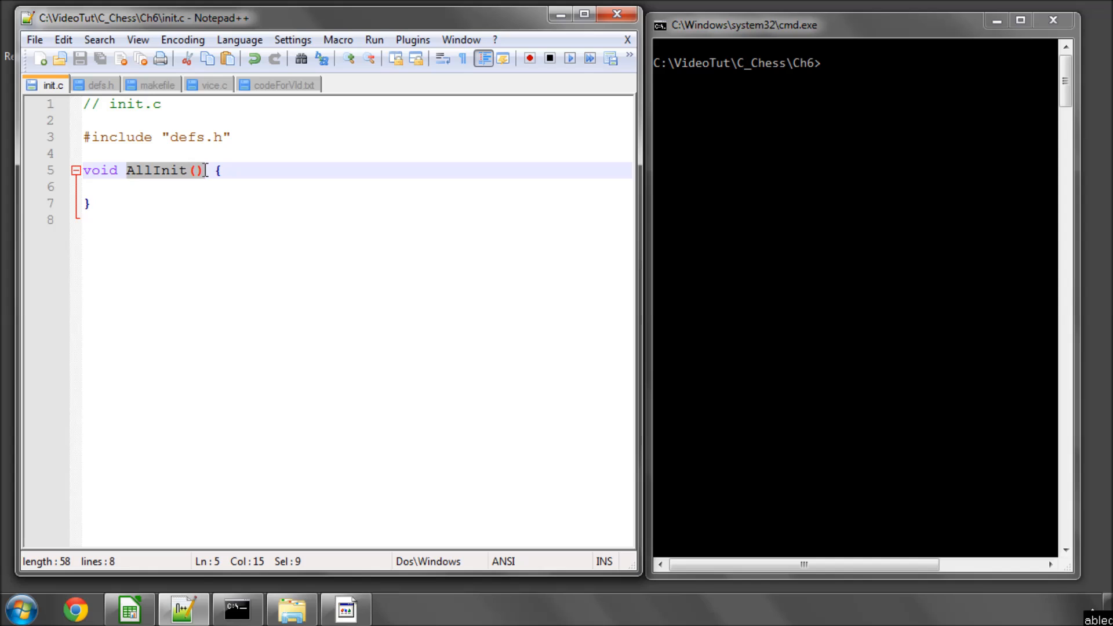
click(216, 85)
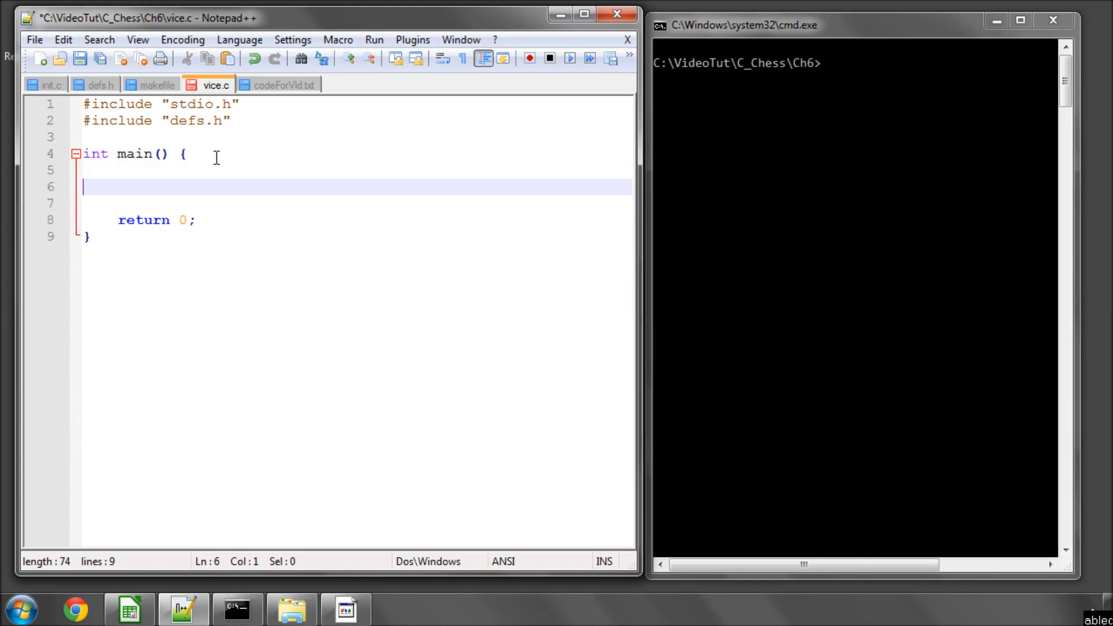
- Have main call AllInit(); before returning 0 and save vice.c
text(AllInit())
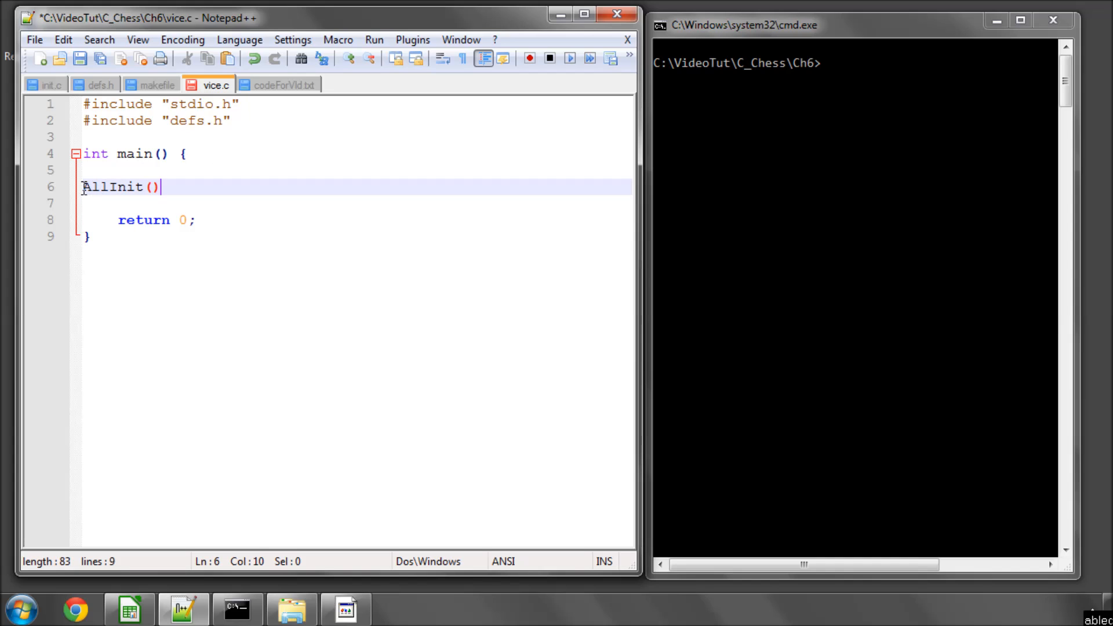
text(;)
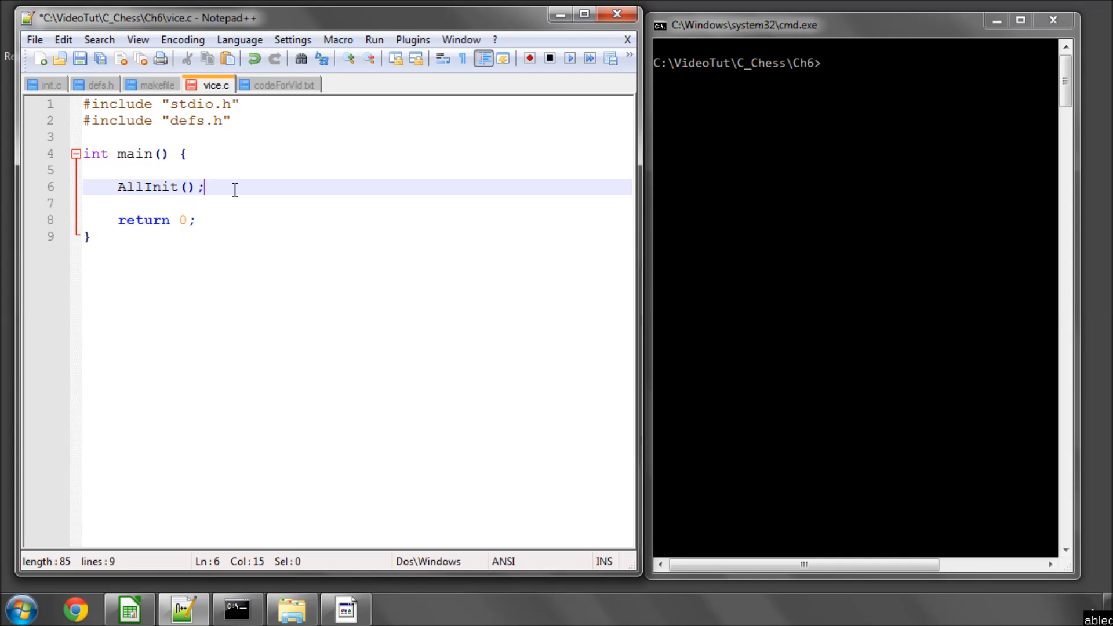
double_click(147, 186)
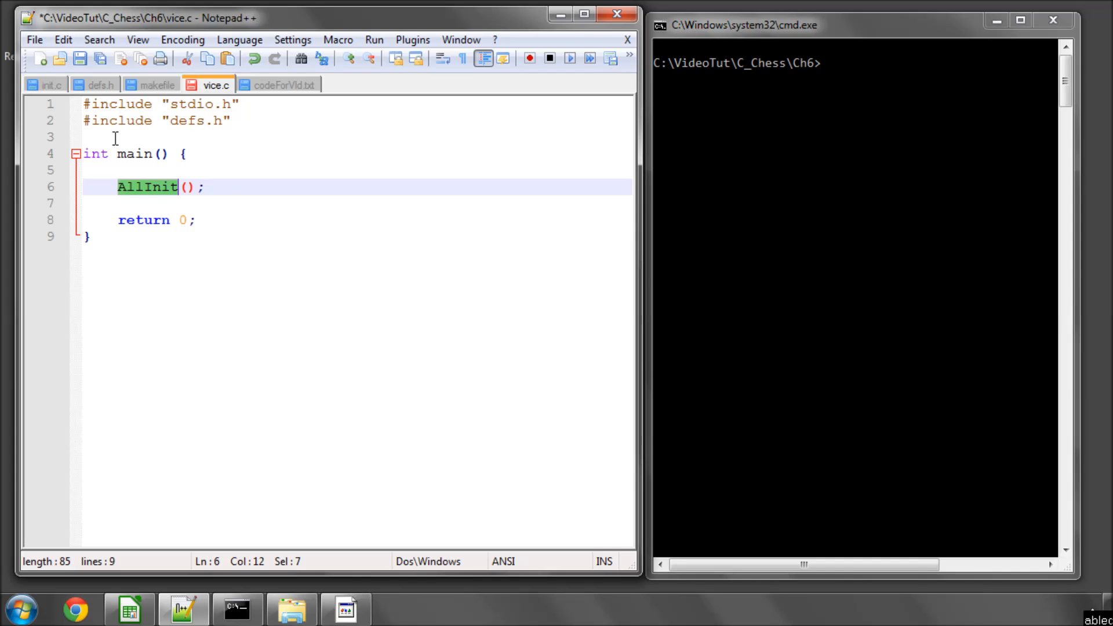
click(79, 58)
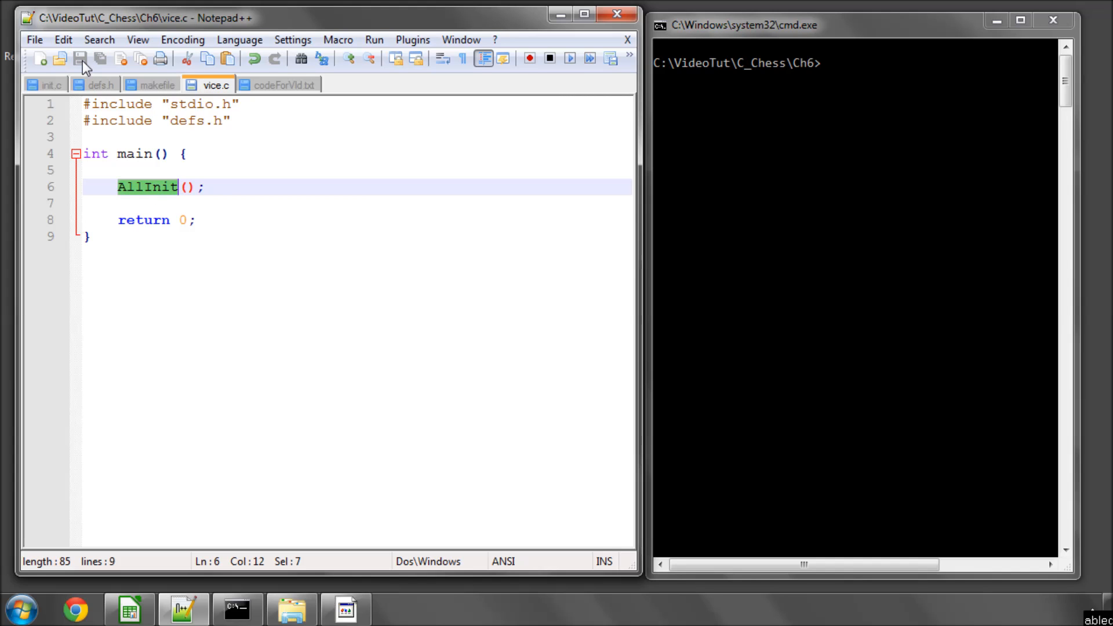
mouse_move(46, 84)
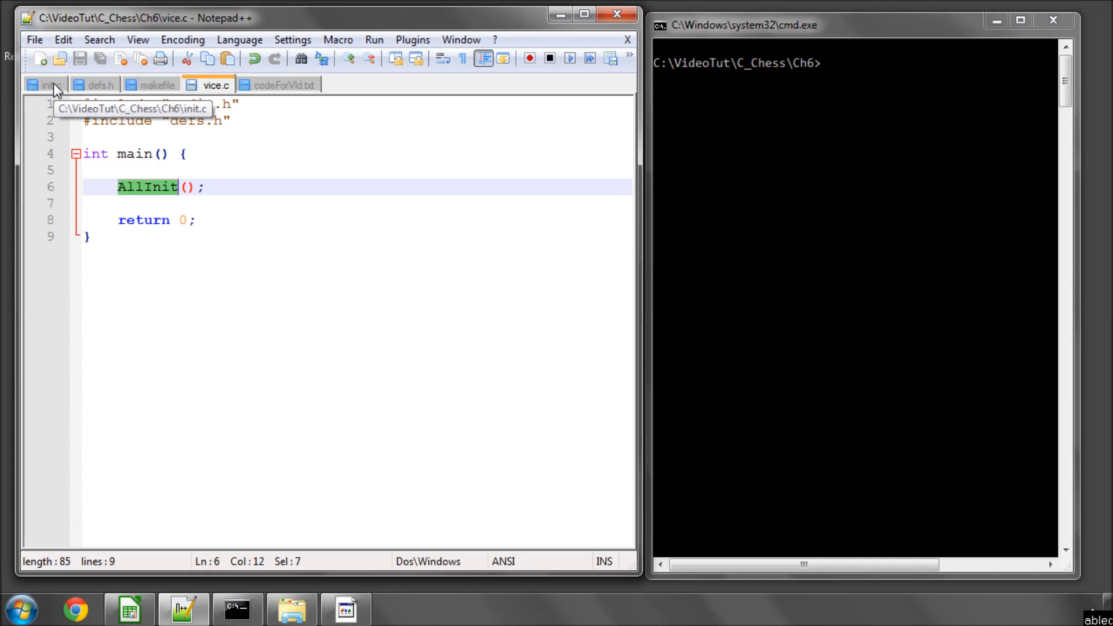
mouse_move(287, 84)
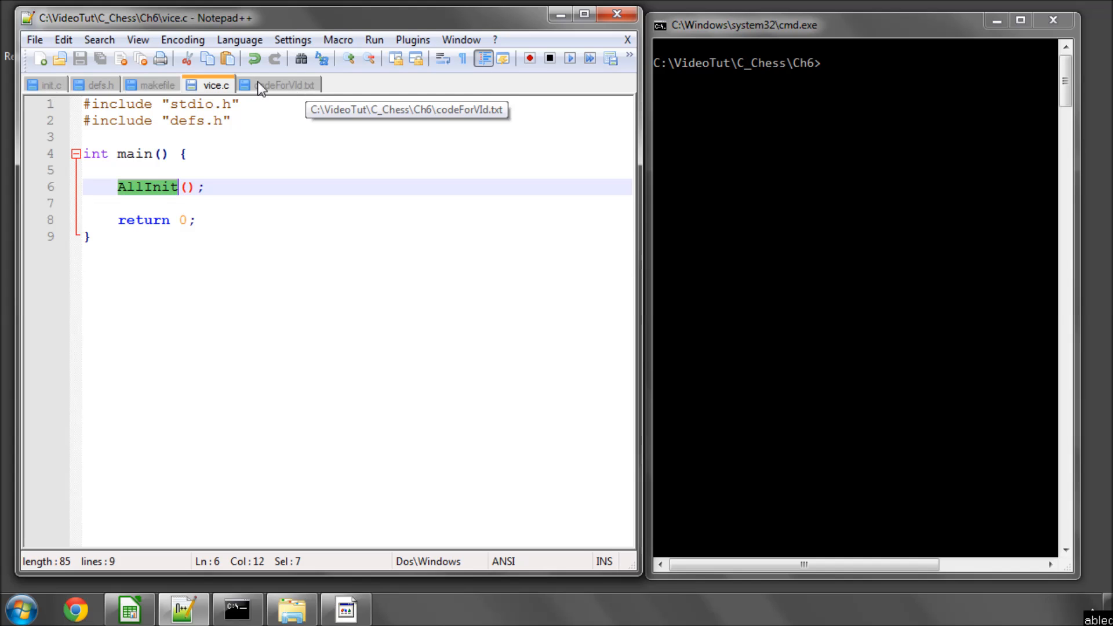
- Review defs.h's S_BOARD struct and MACROS/GLOBALS/FUNCTIONS sections, then show the Calc board grids
click(100, 85)
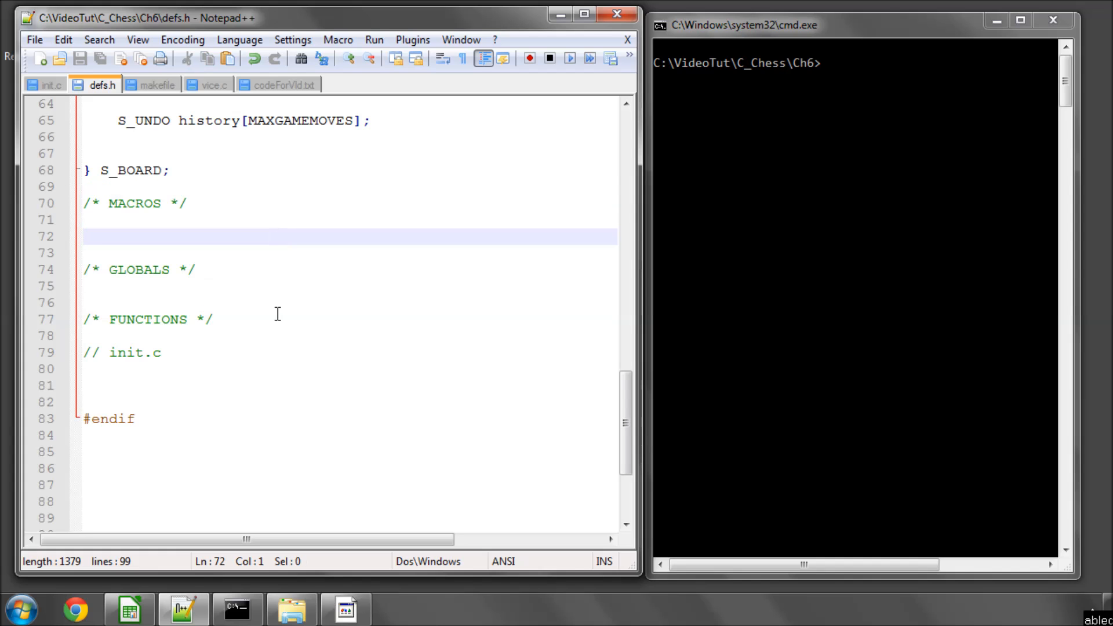
scroll(up, 3)
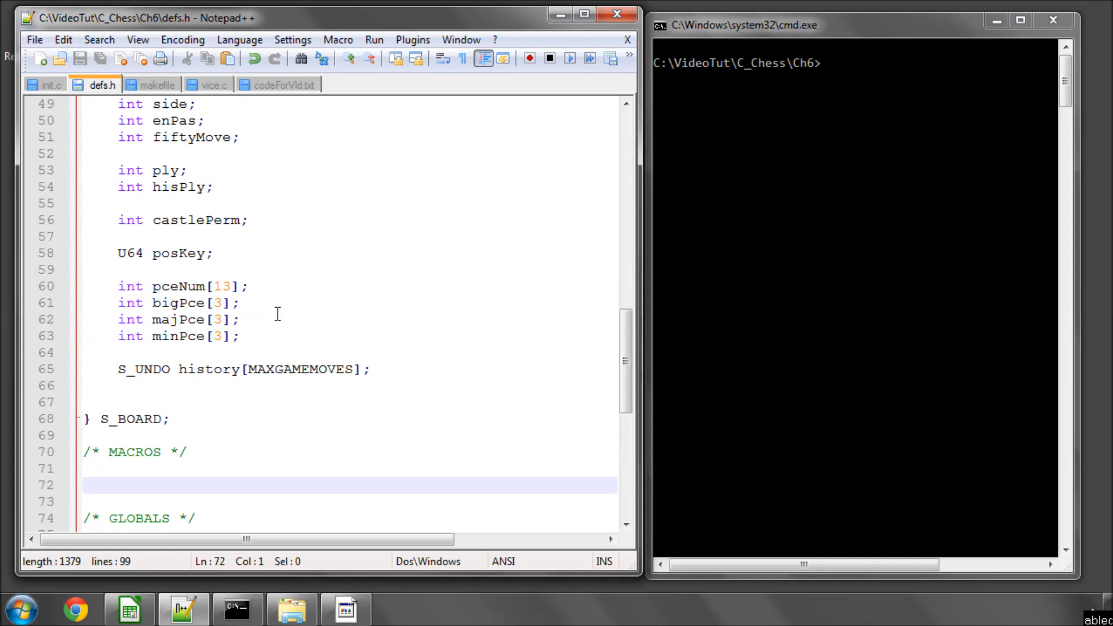
scroll(up, 3)
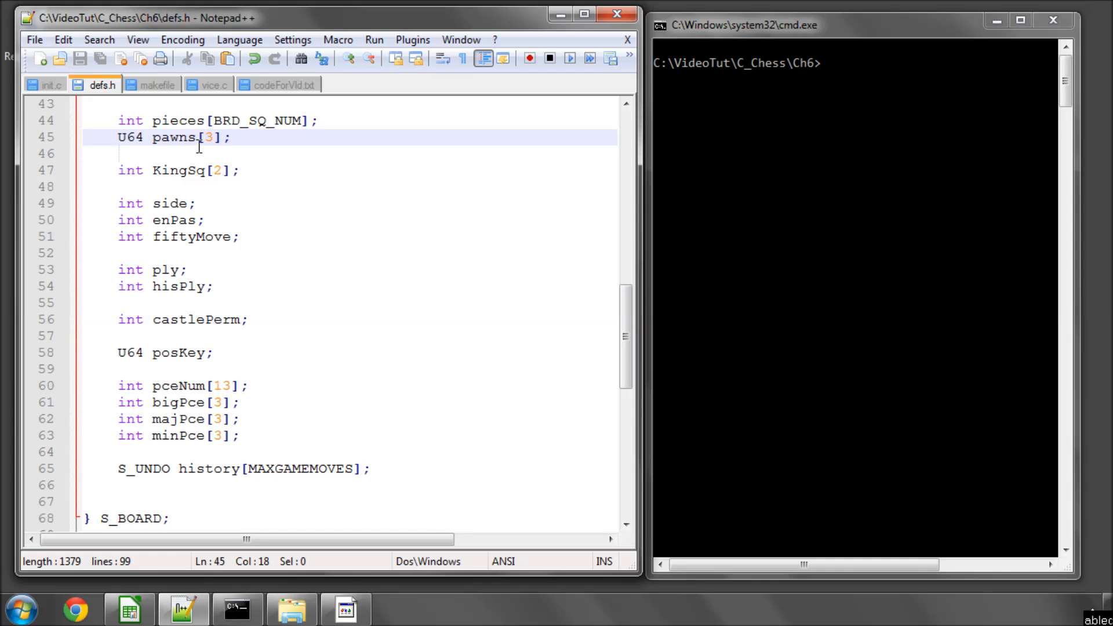
mouse_move(360, 147)
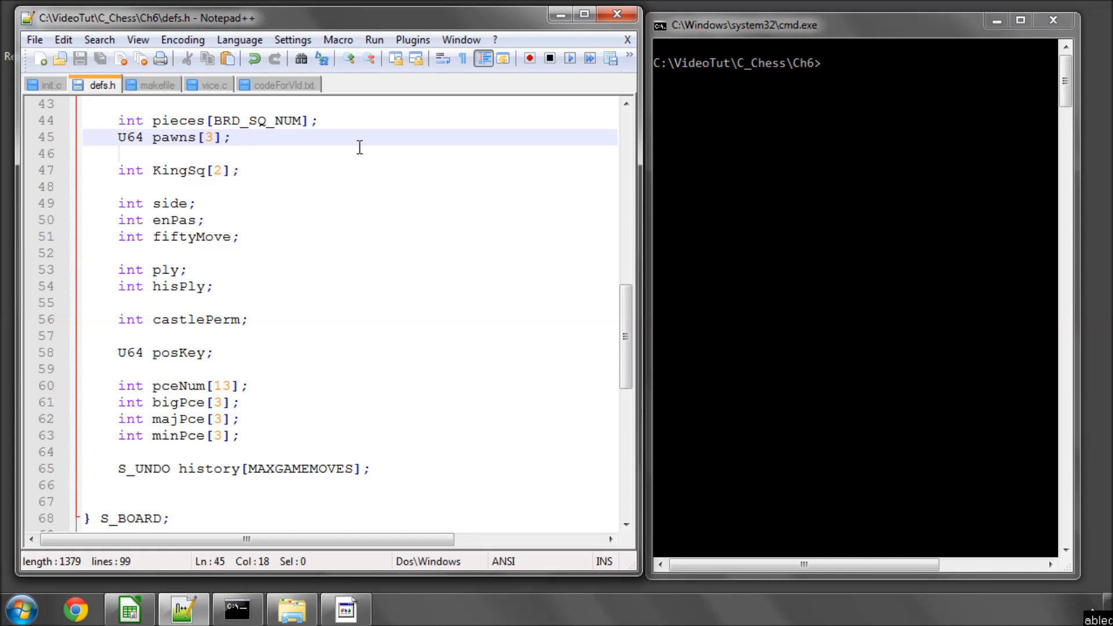
mouse_move(208, 137)
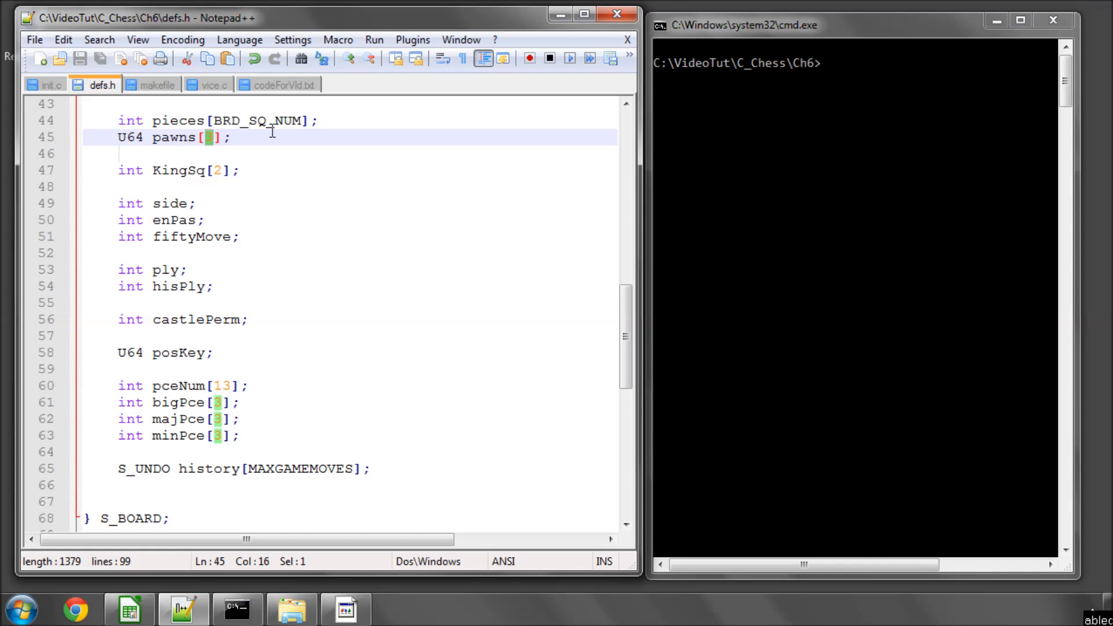
mouse_move(314, 253)
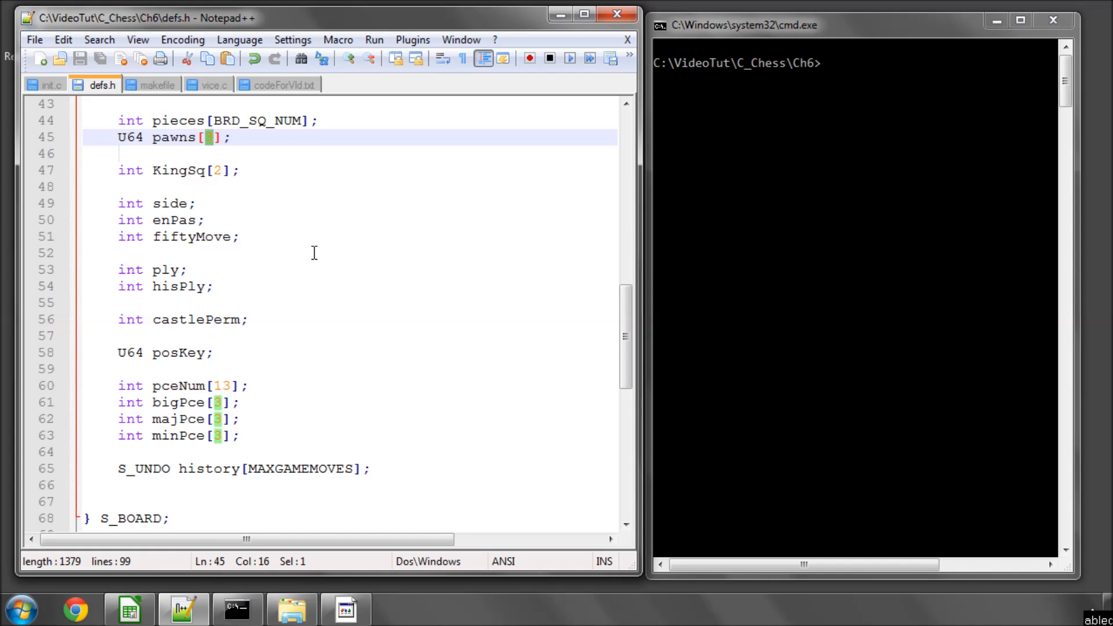
click(127, 609)
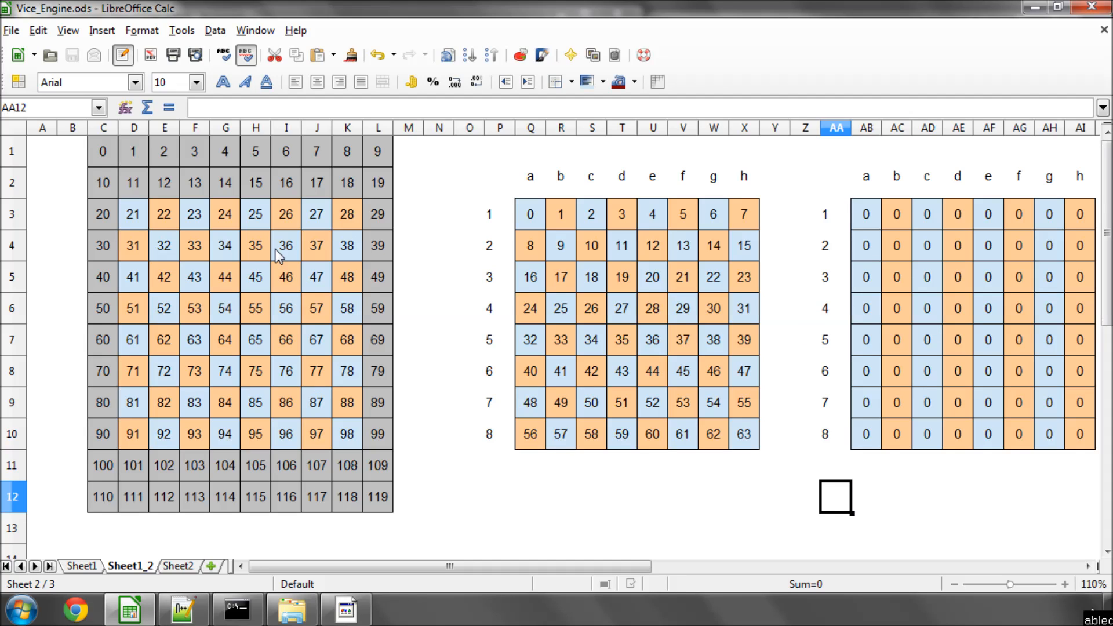
mouse_move(522, 375)
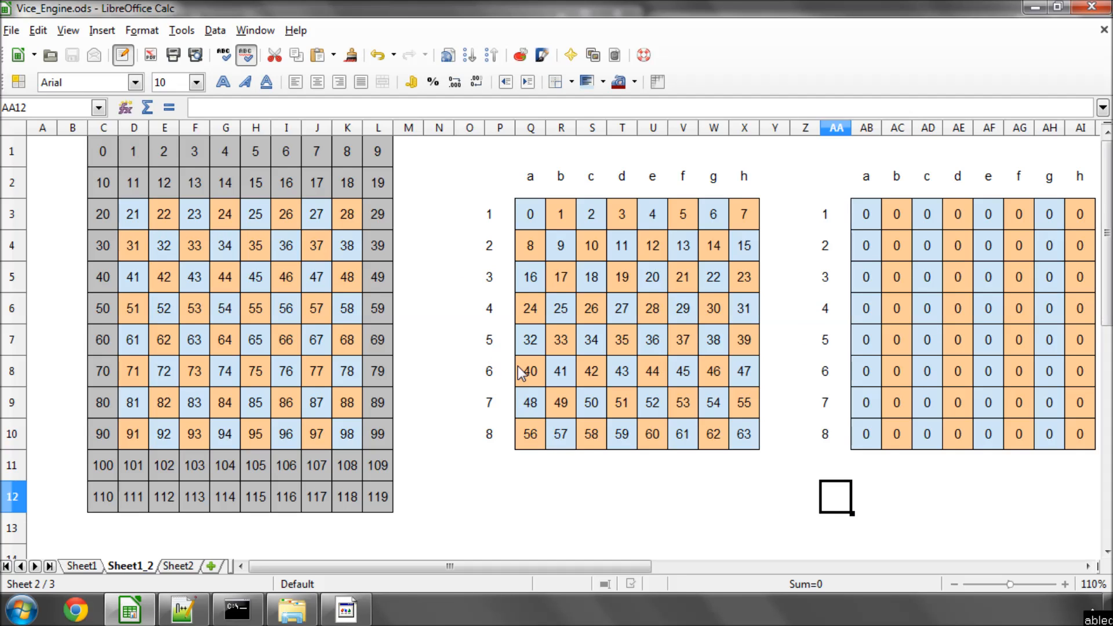
mouse_move(636, 527)
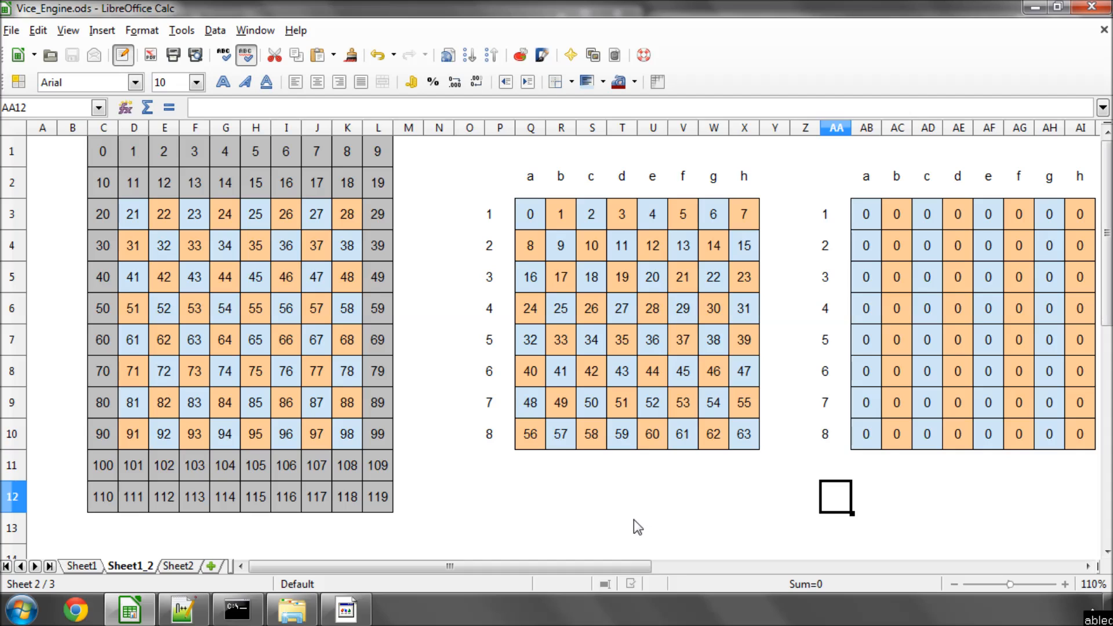
mouse_move(615, 567)
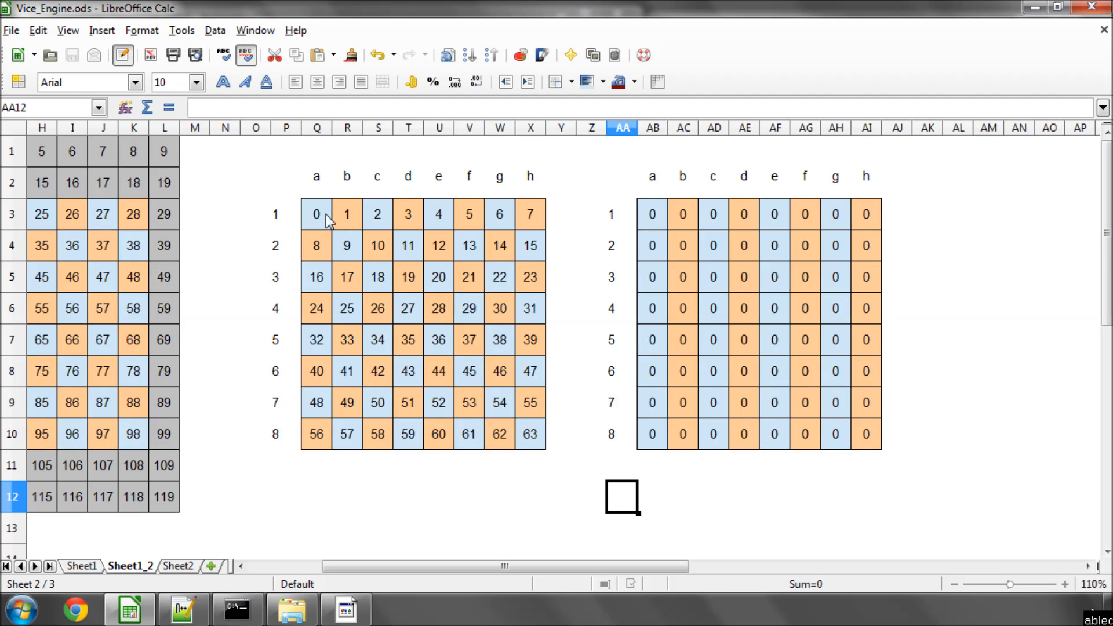
click(315, 213)
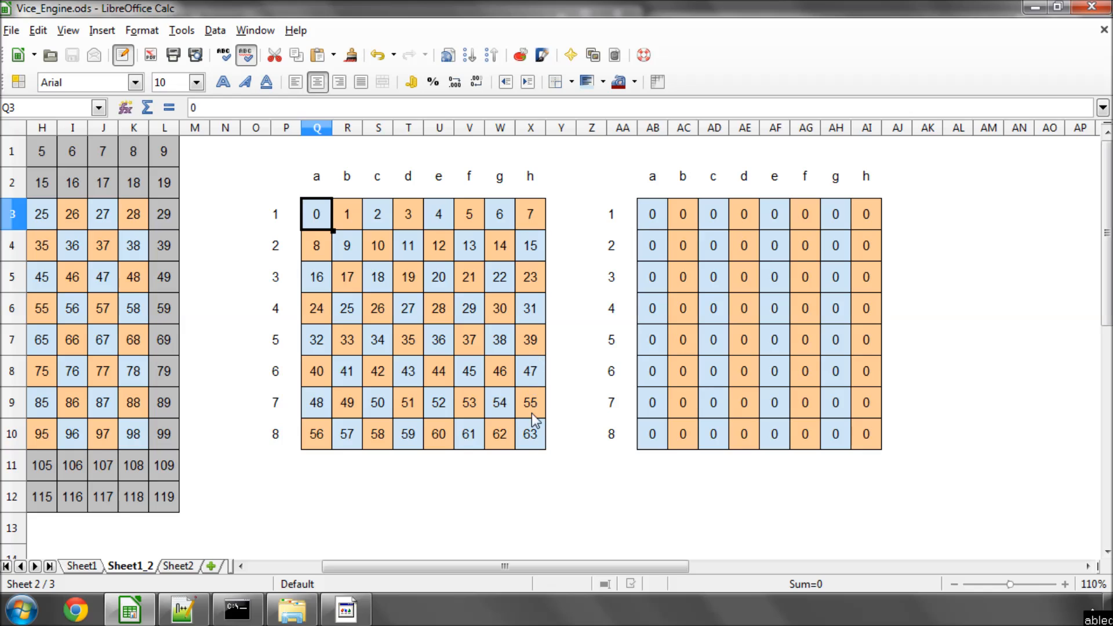
mouse_move(517, 421)
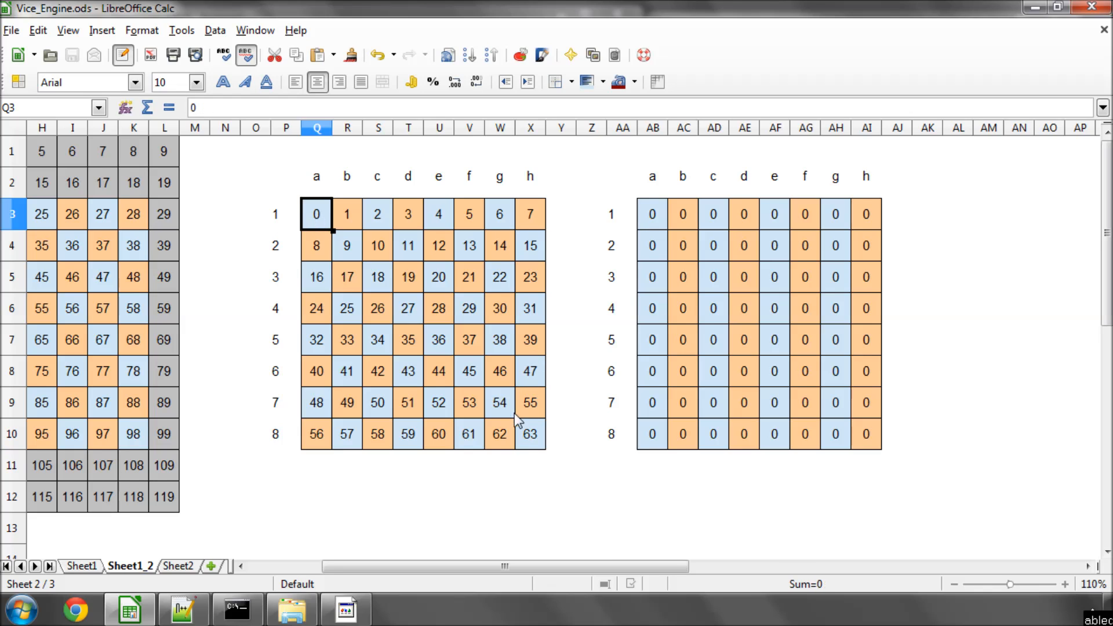
mouse_move(536, 444)
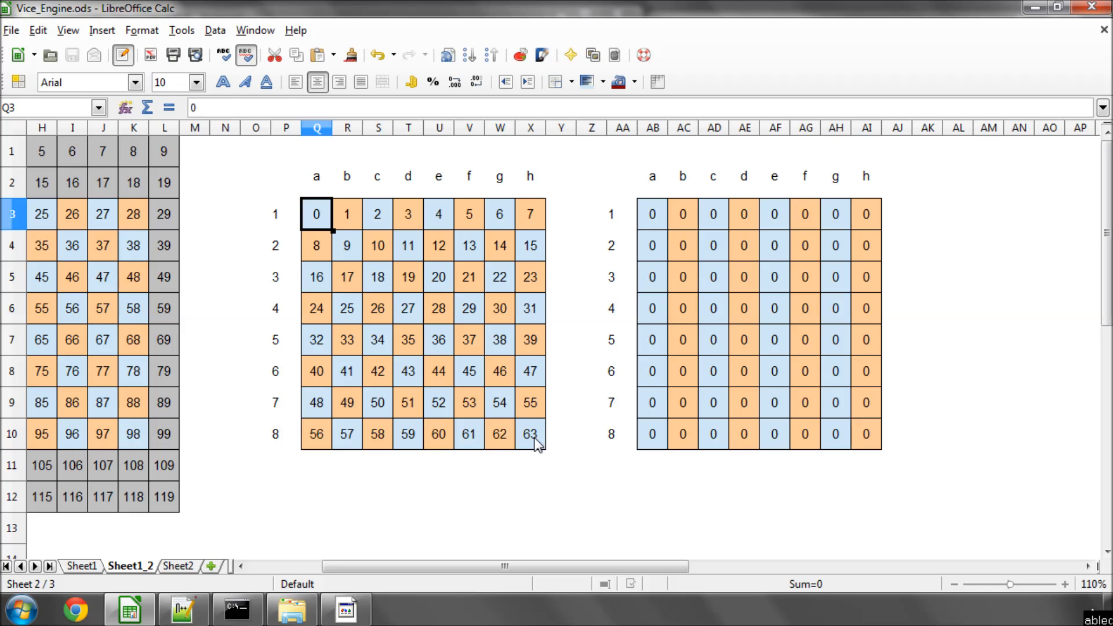
click(528, 434)
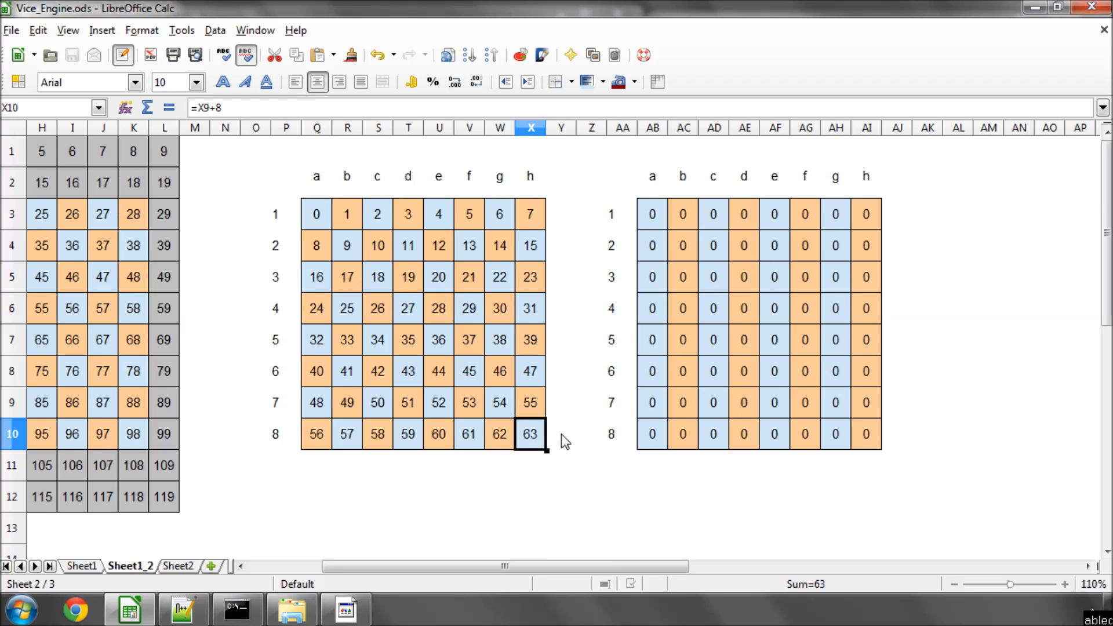
mouse_move(580, 394)
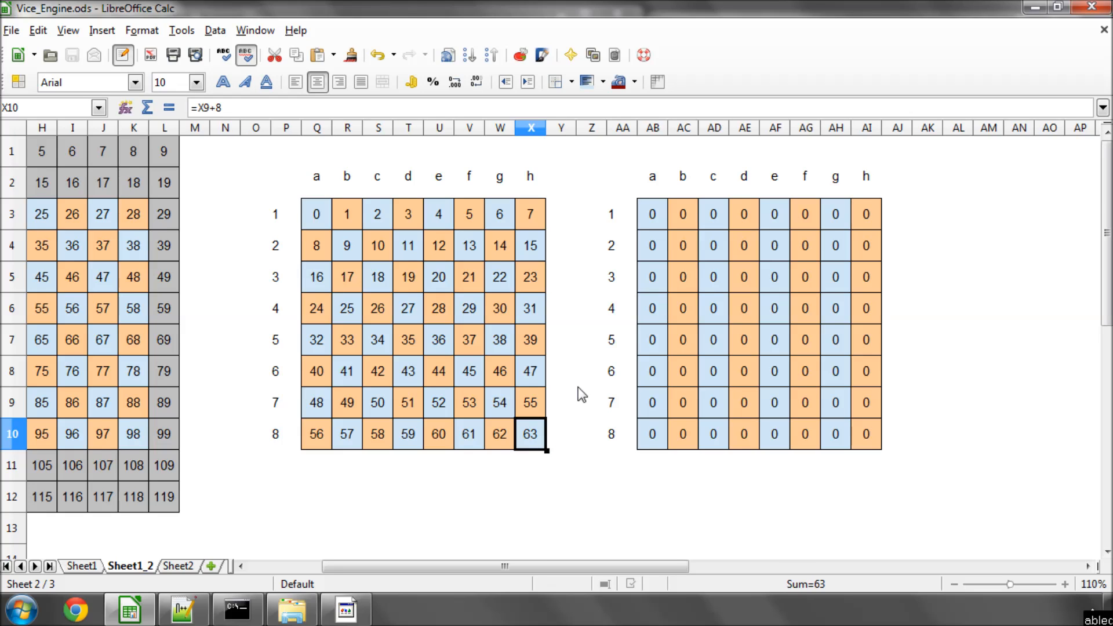
click(315, 213)
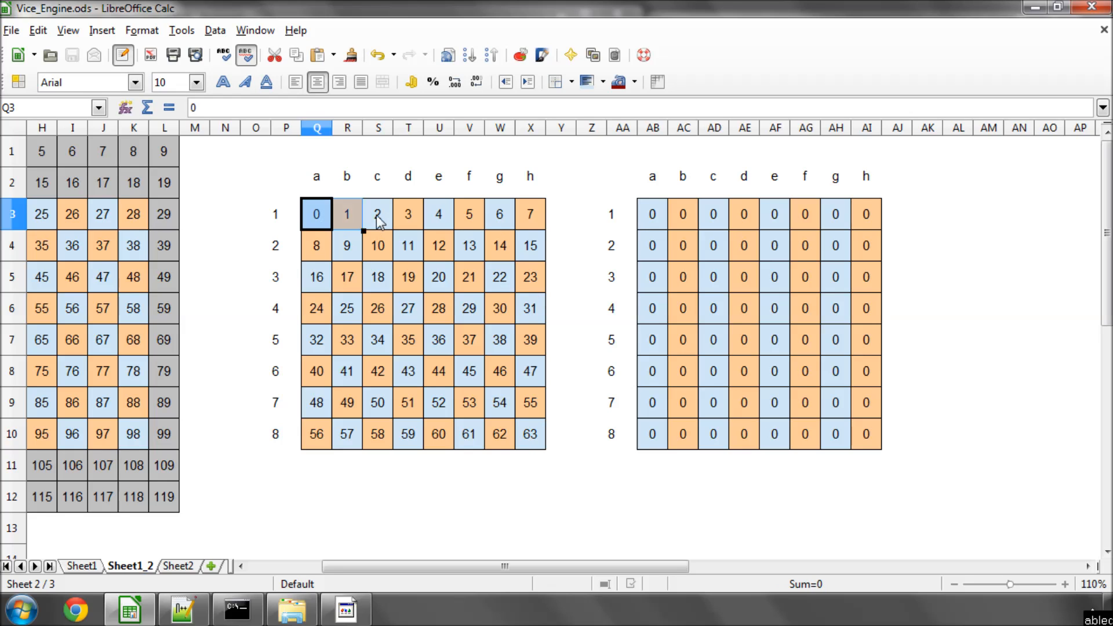
click(562, 214)
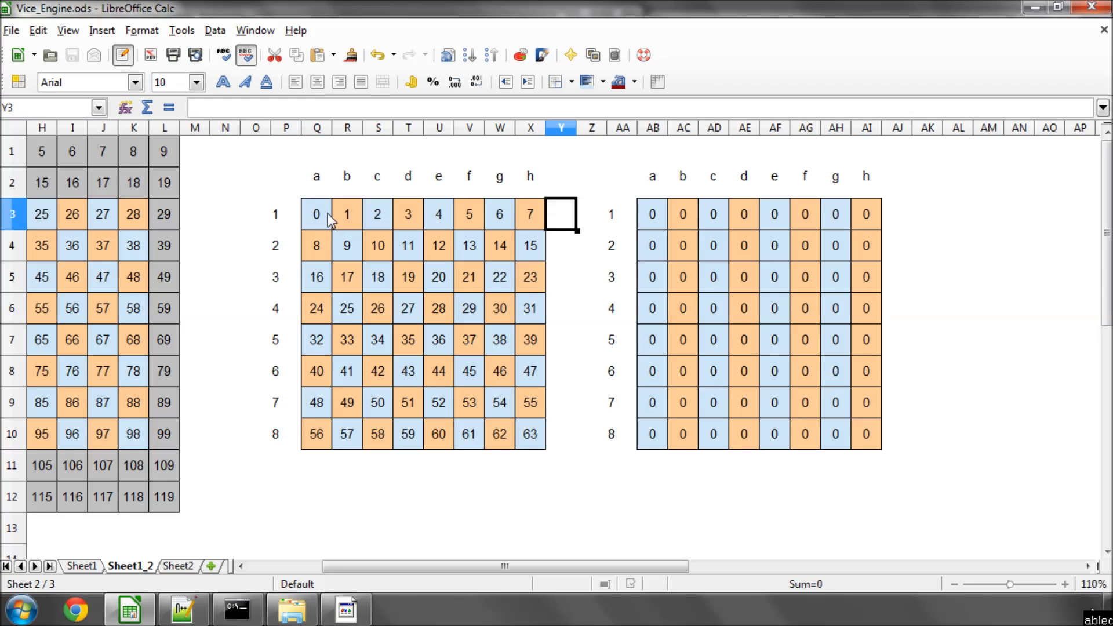
click(530, 213)
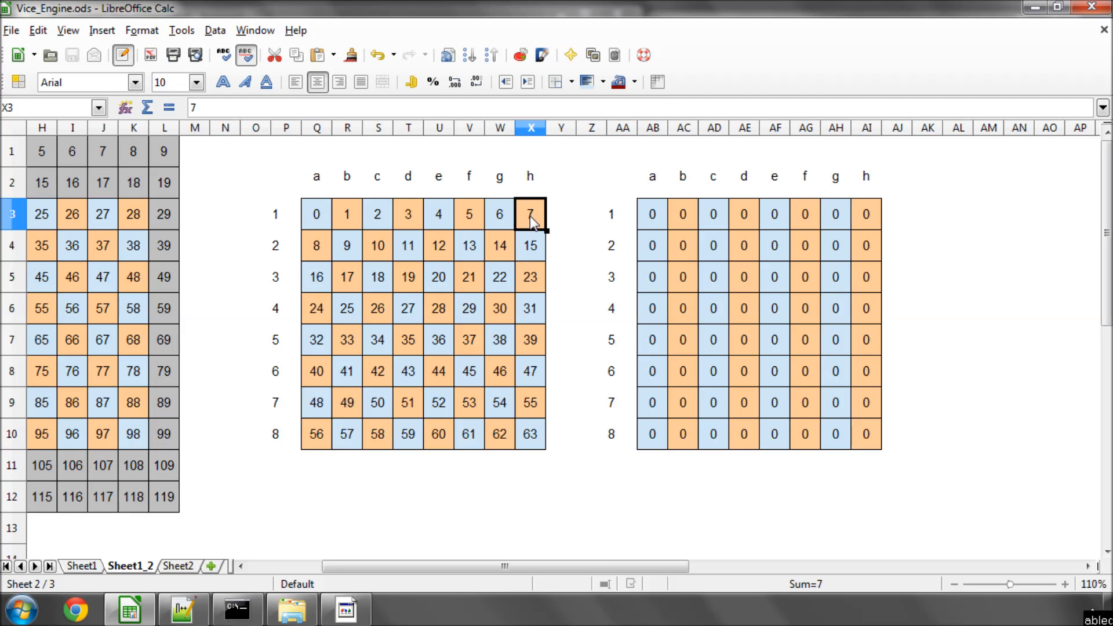
mouse_move(555, 219)
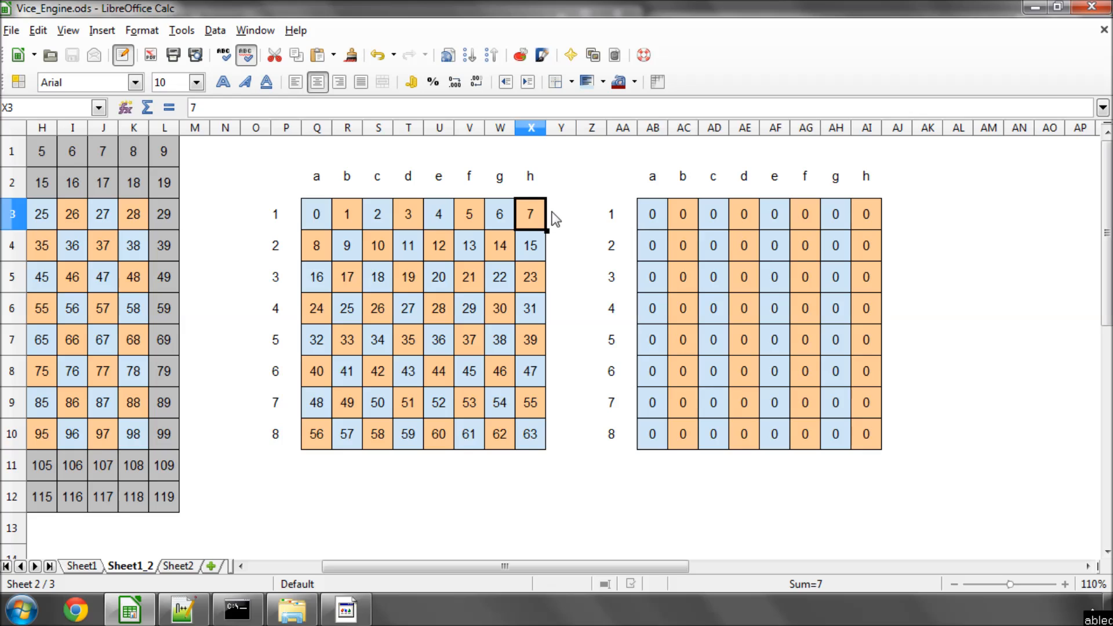
mouse_move(654, 218)
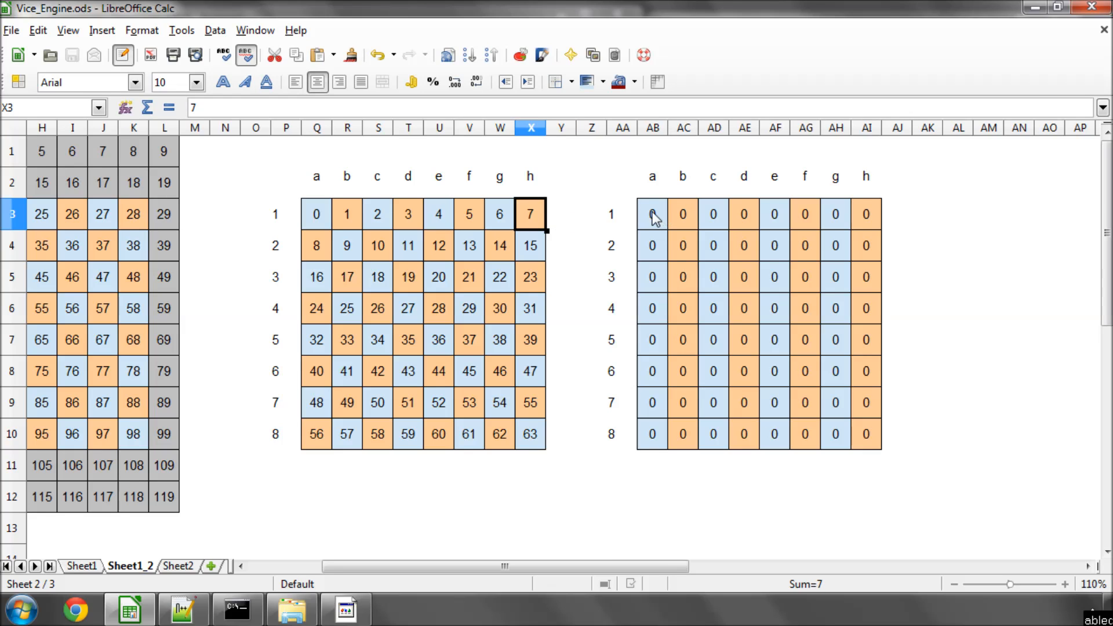
click(377, 213)
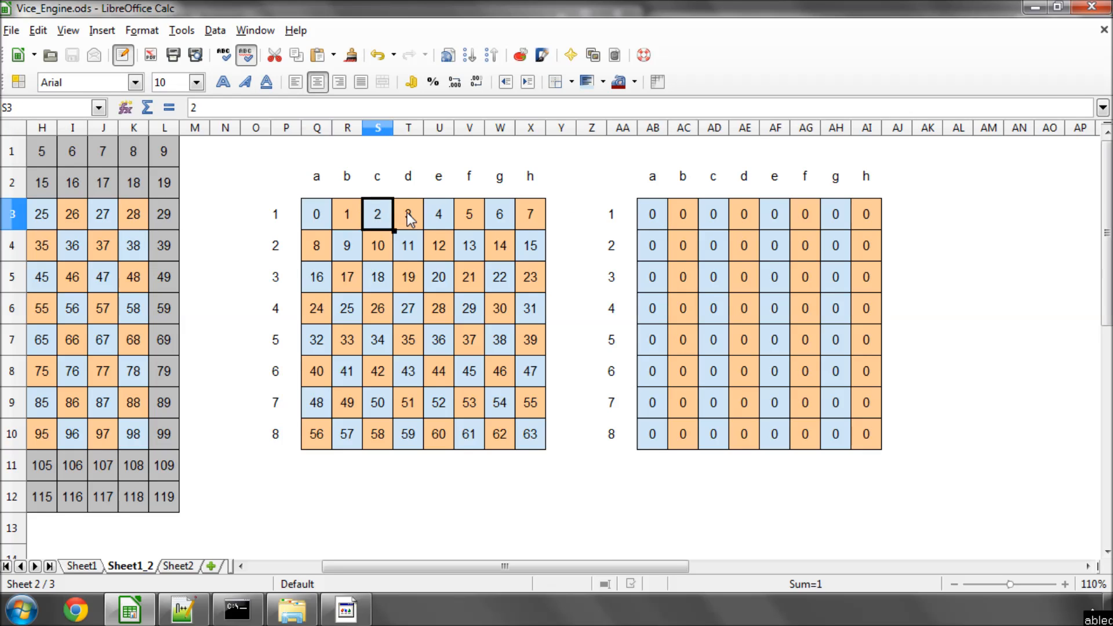
click(530, 213)
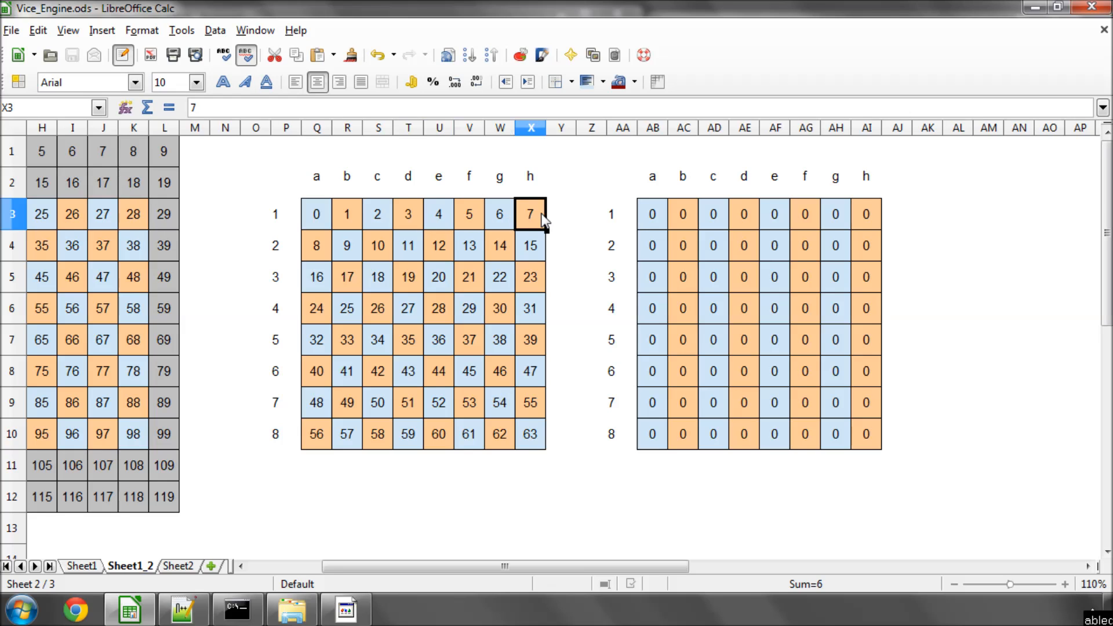
click(377, 246)
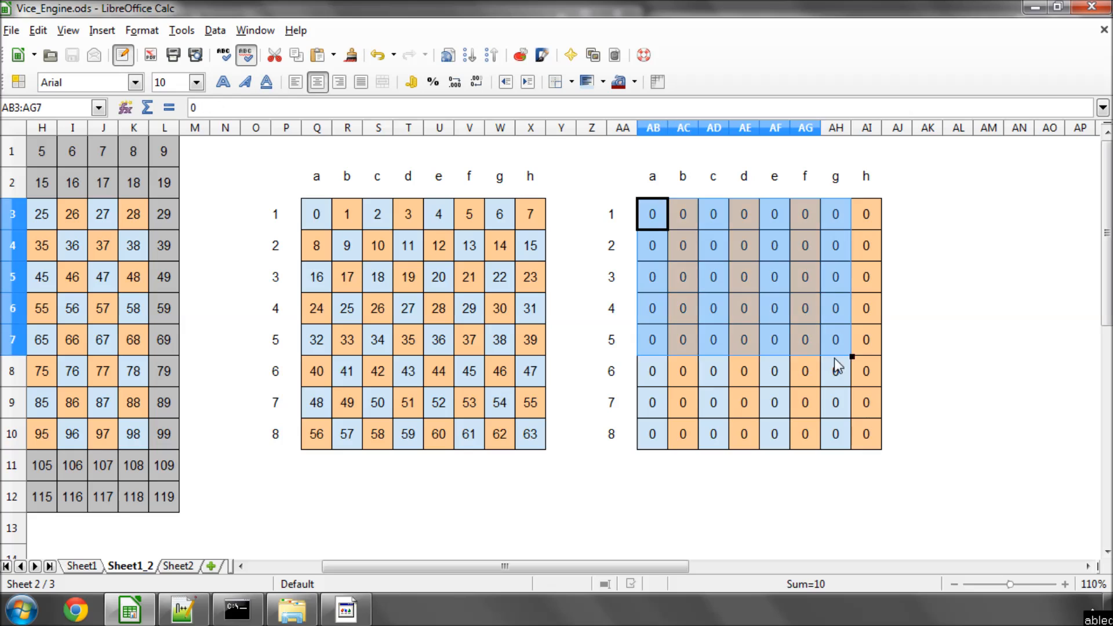
click(927, 340)
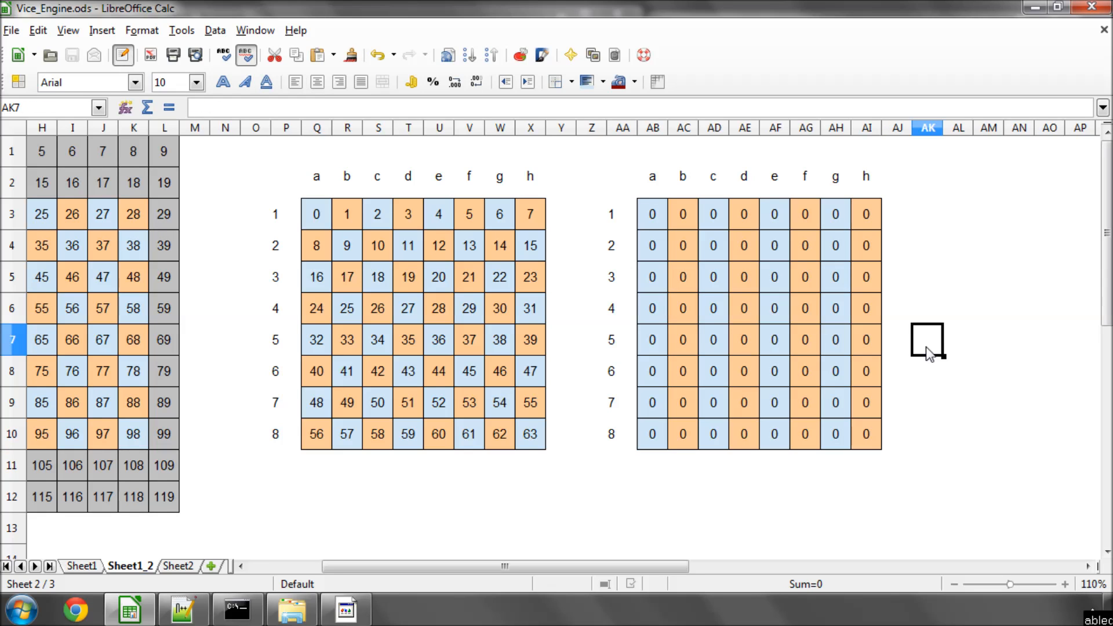
mouse_move(943, 275)
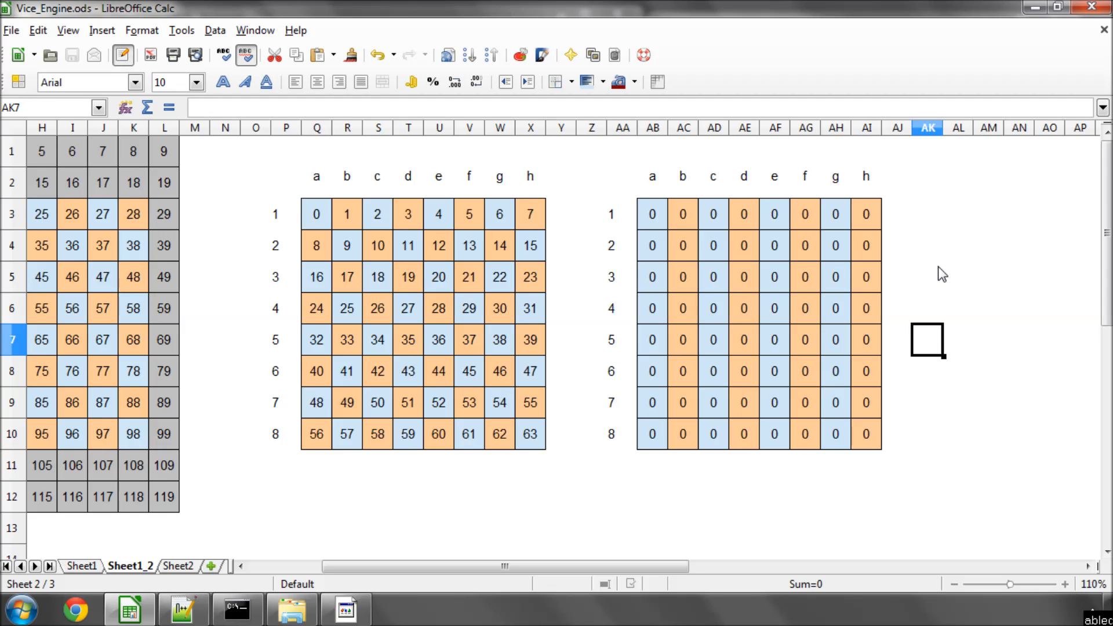
mouse_move(939, 270)
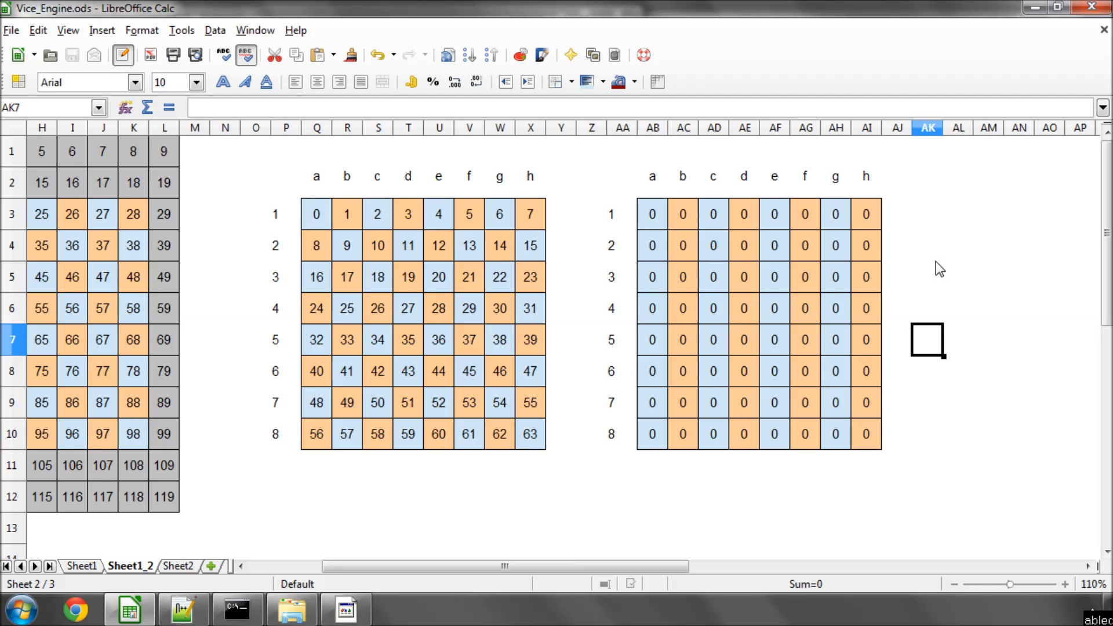
click(683, 246)
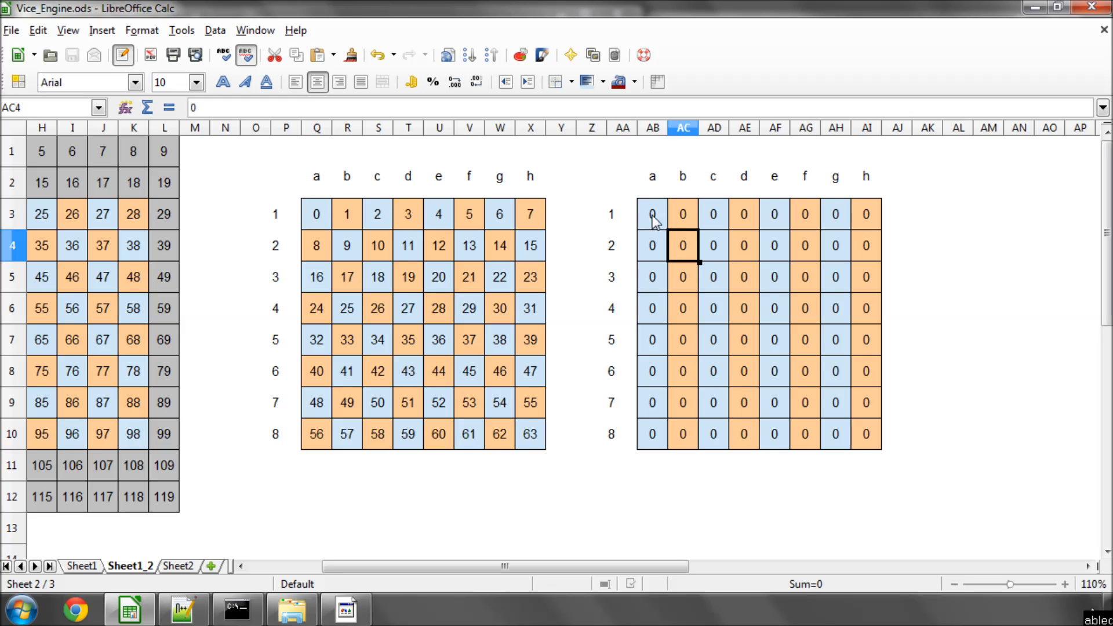
mouse_move(833, 226)
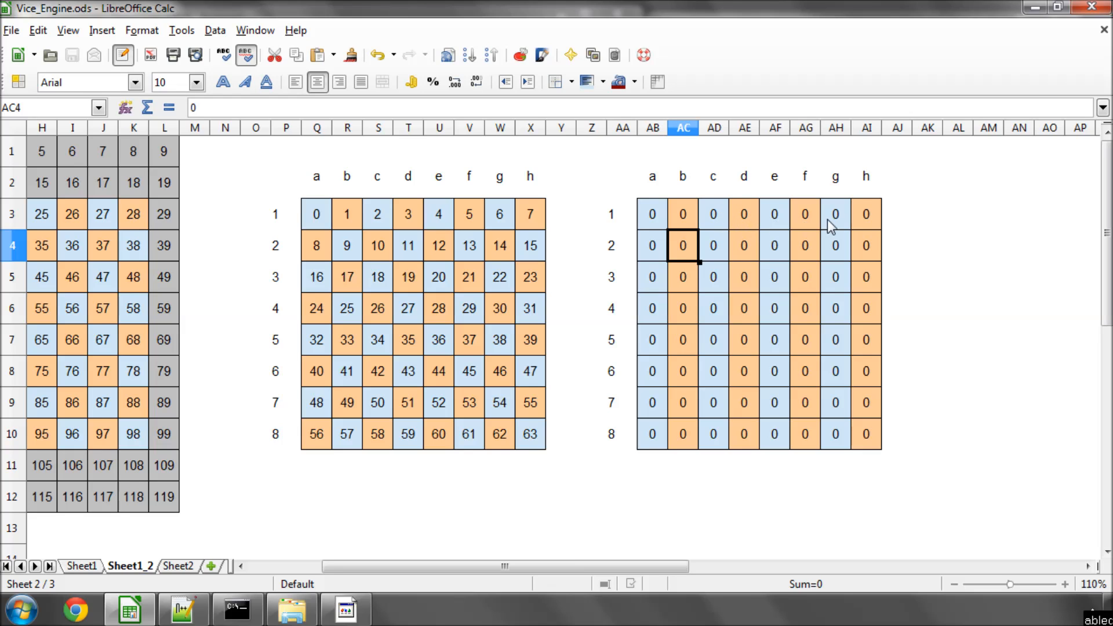
mouse_move(682, 249)
text(1)
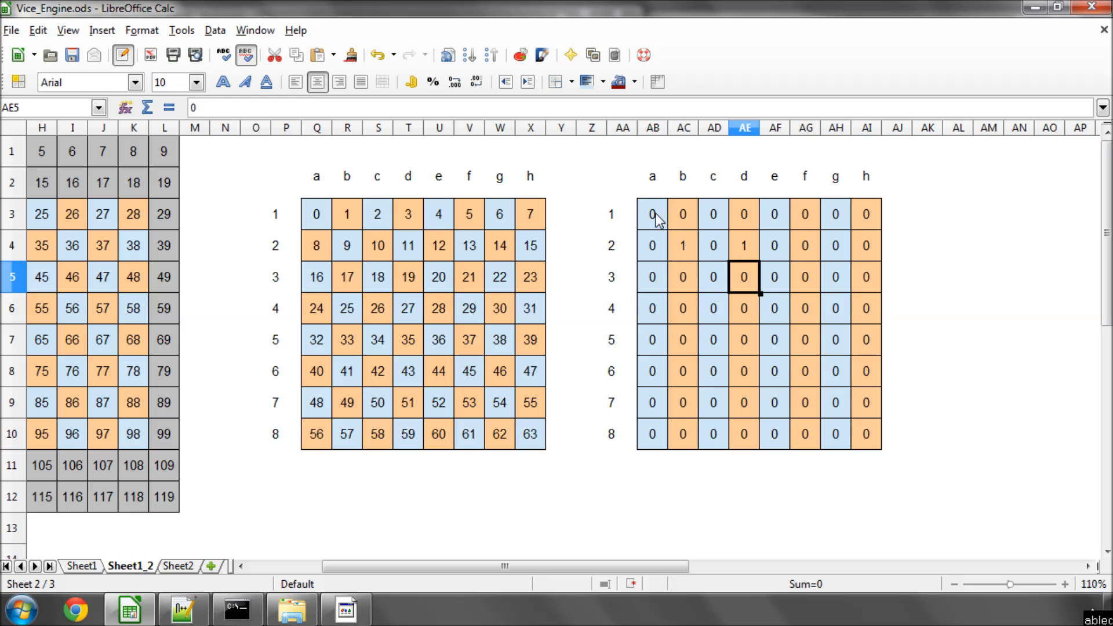
mouse_move(673, 223)
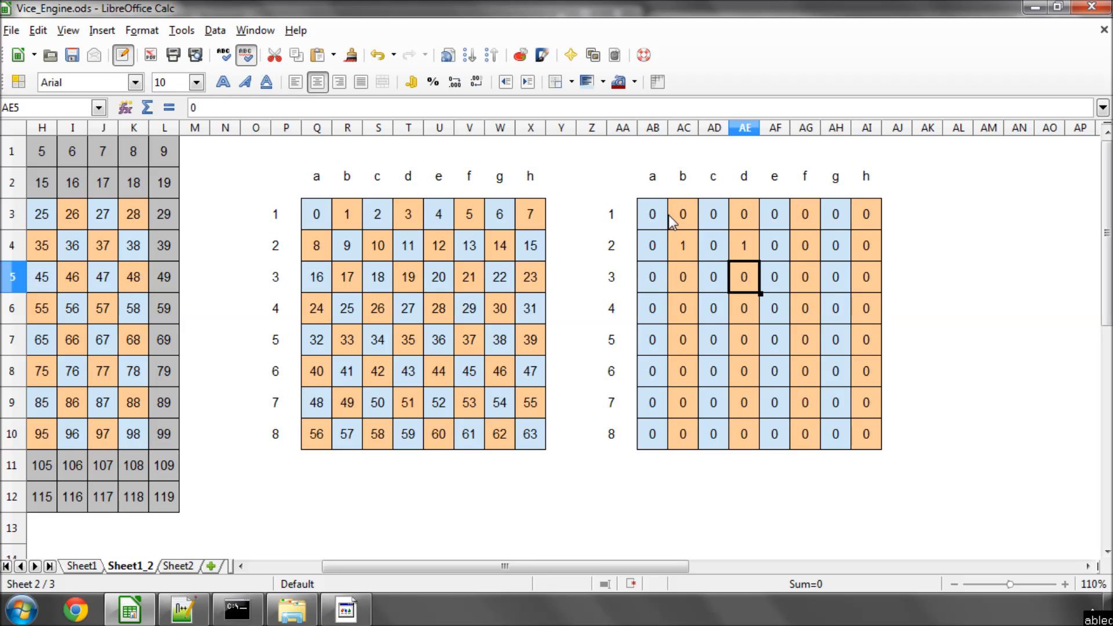
mouse_move(740, 253)
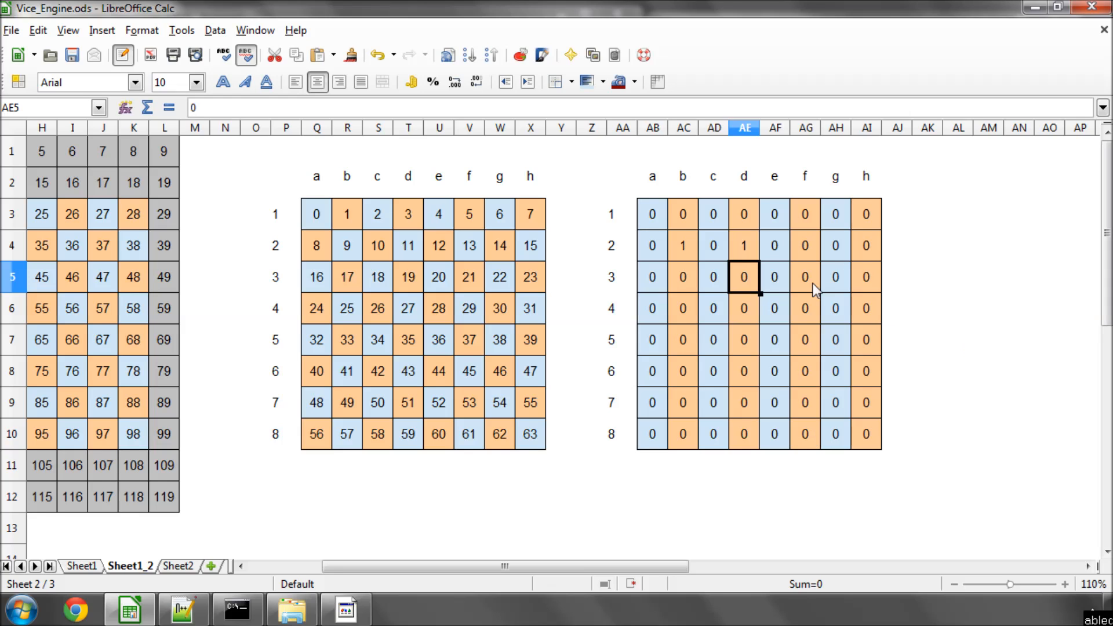
click(743, 246)
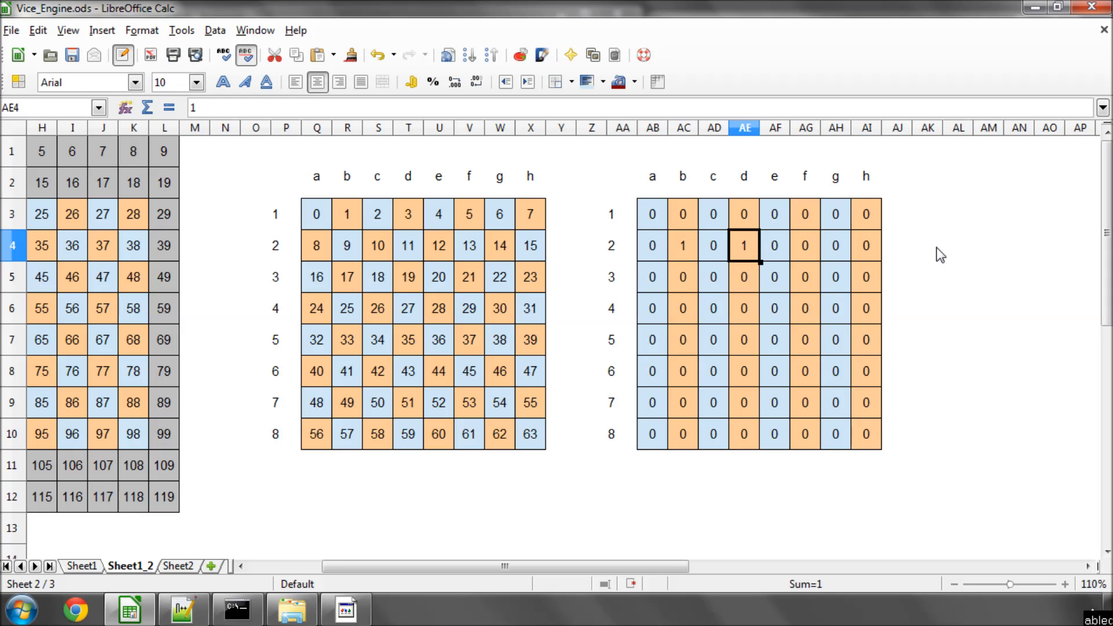
mouse_move(759, 254)
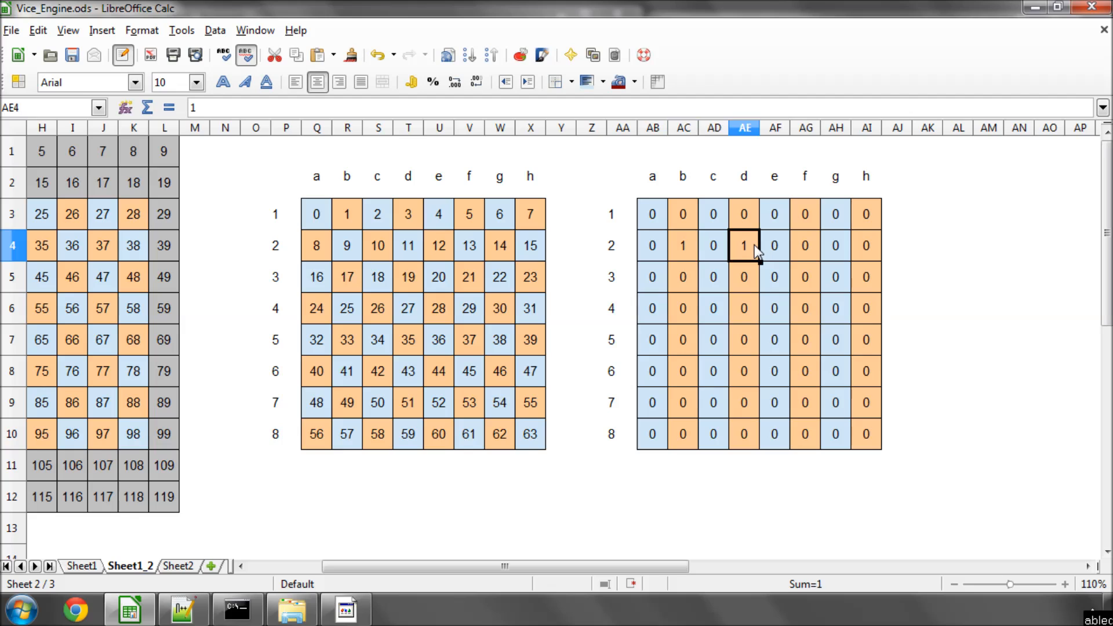
mouse_move(552, 283)
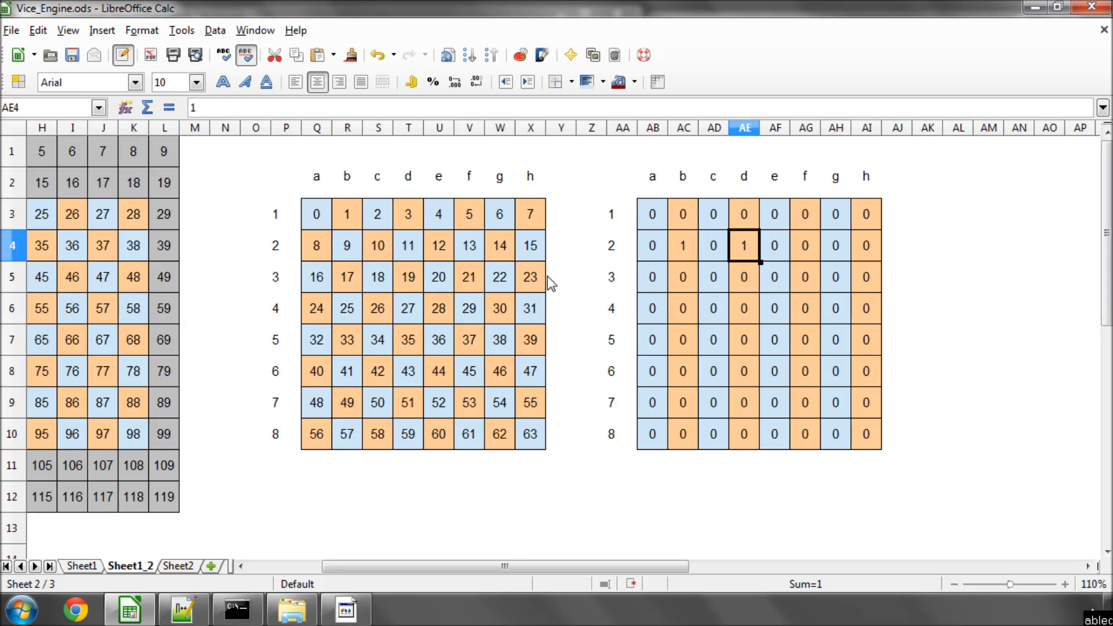
mouse_move(616, 216)
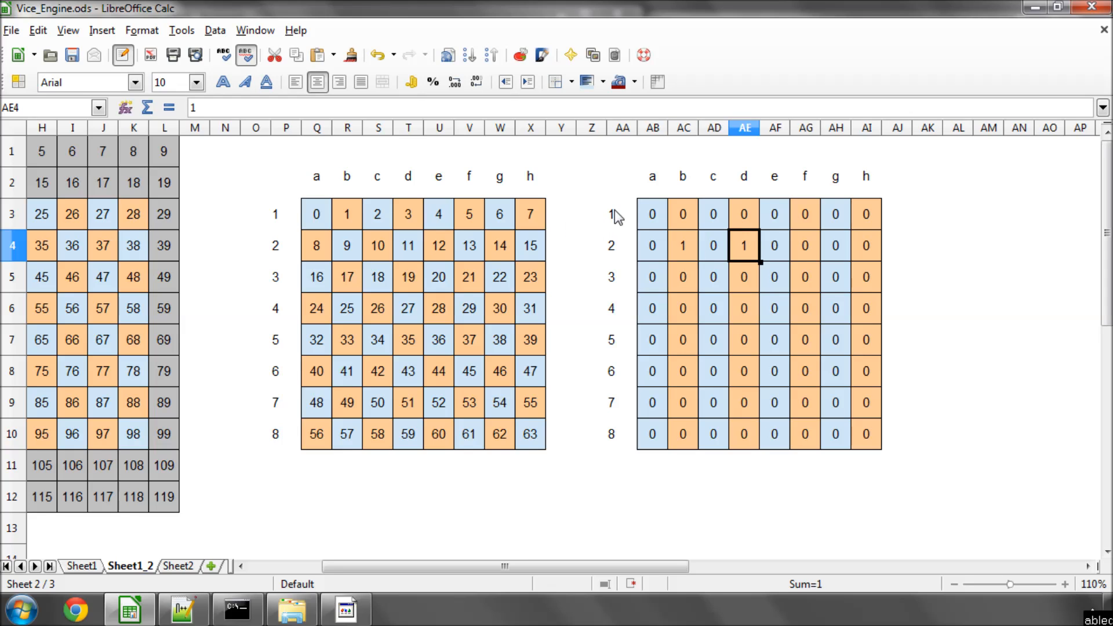
mouse_move(685, 253)
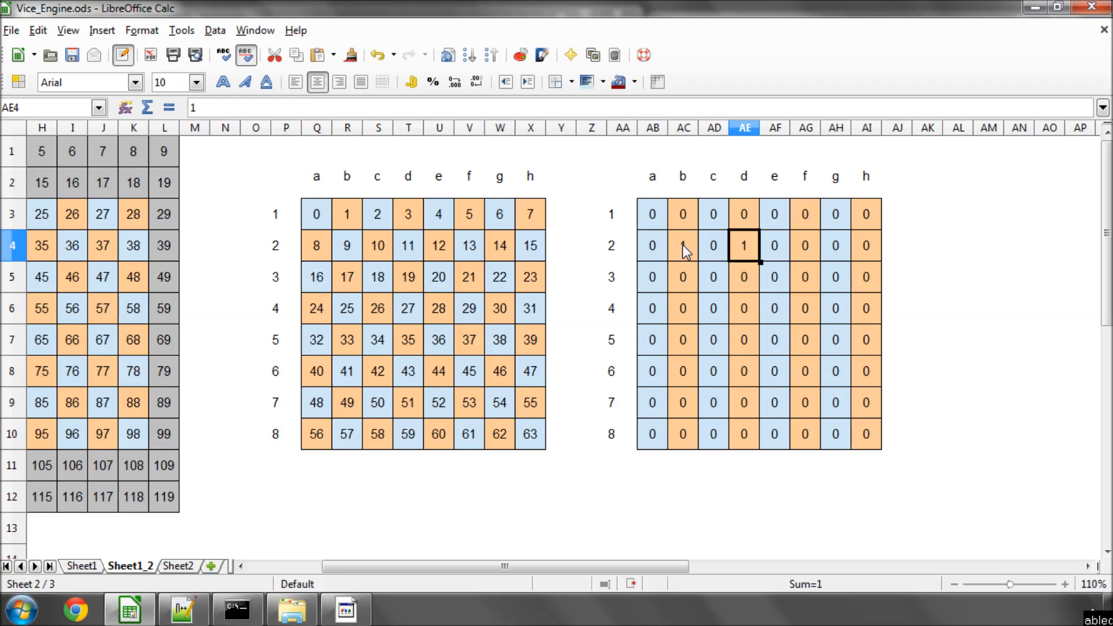
click(683, 246)
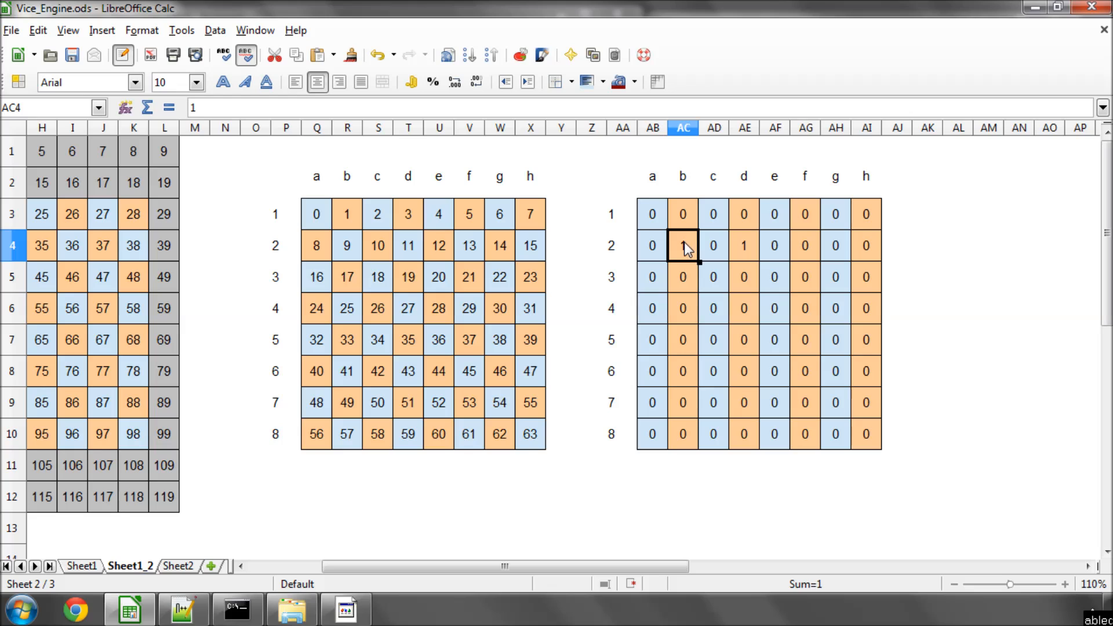
mouse_move(893, 254)
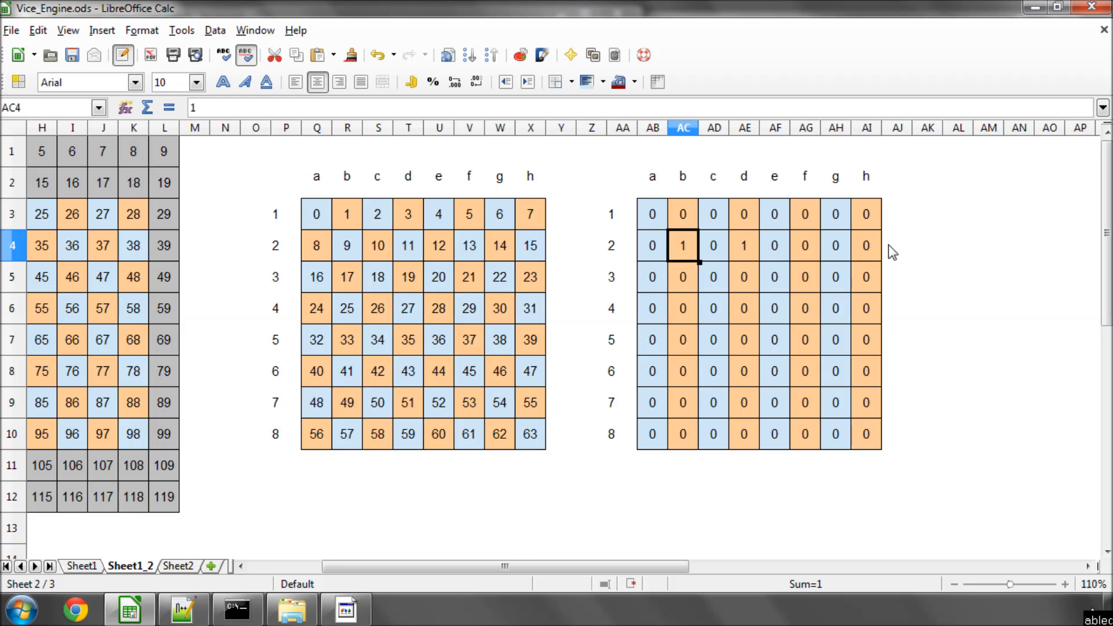
mouse_move(712, 264)
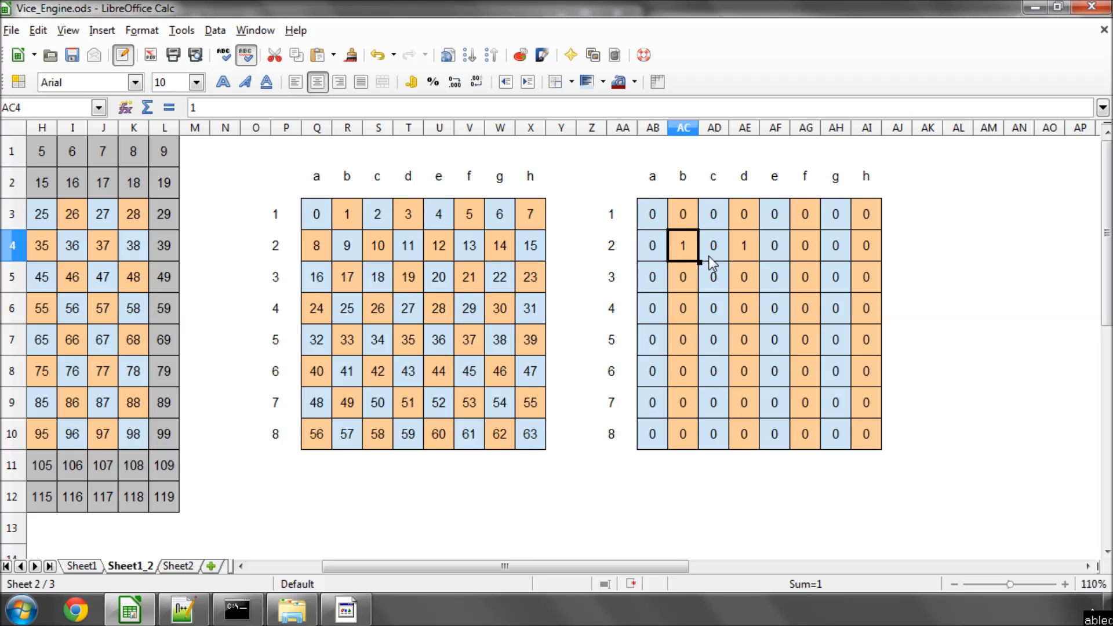
click(744, 246)
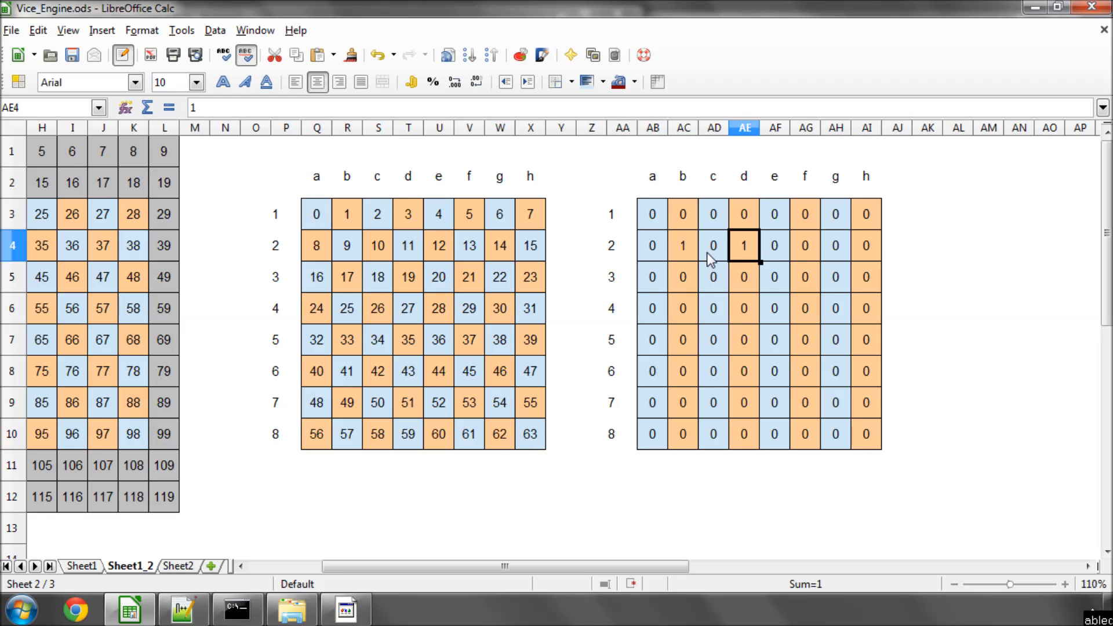
mouse_move(667, 228)
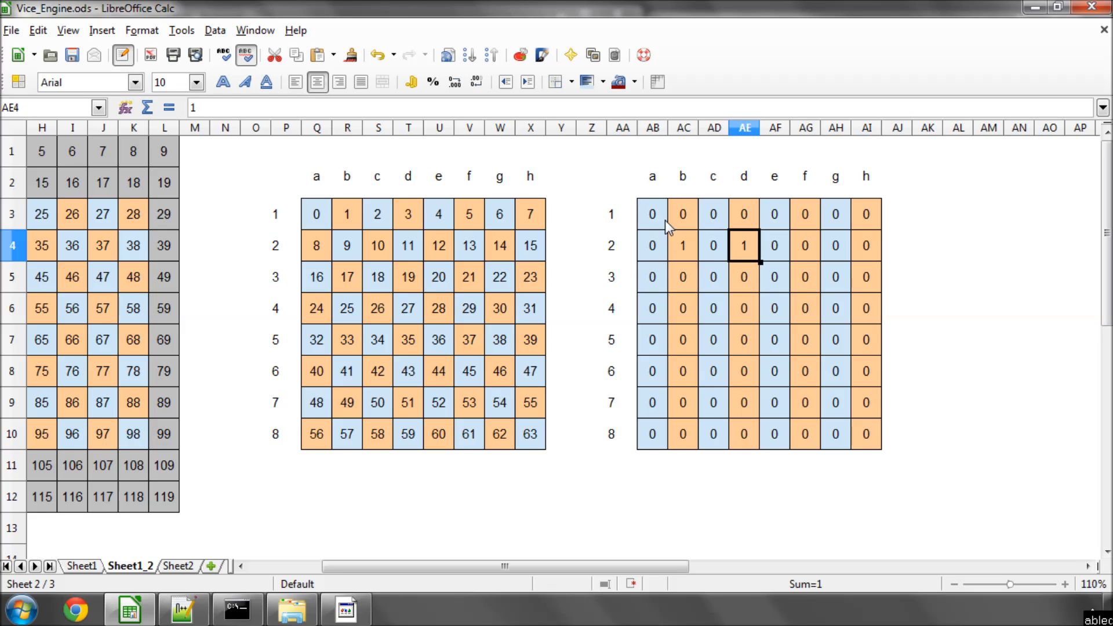
mouse_move(616, 255)
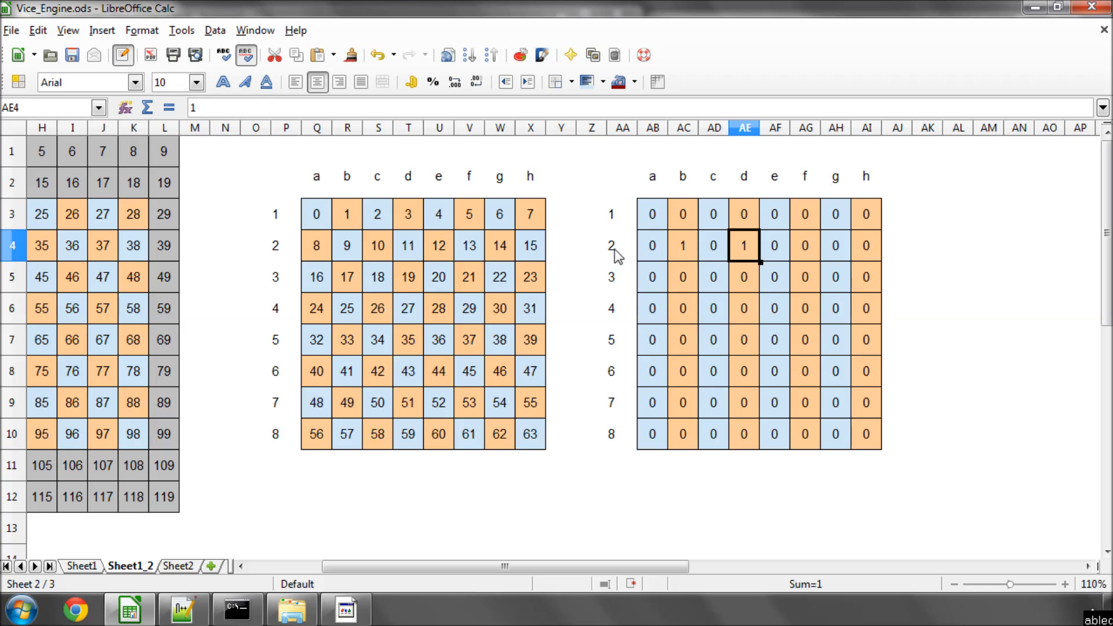
mouse_move(872, 288)
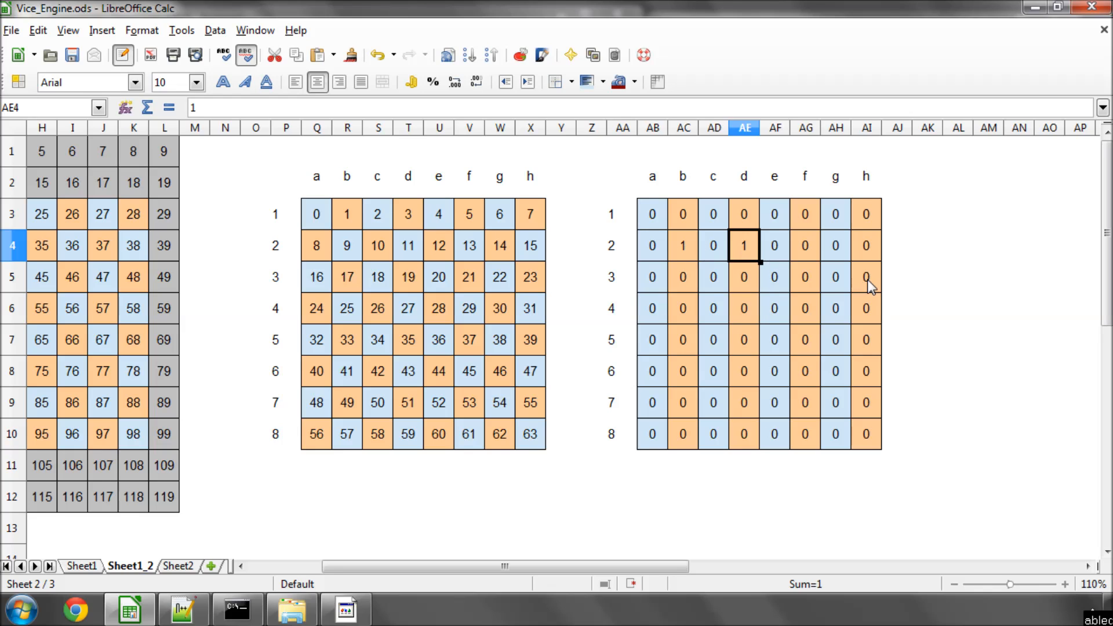
click(682, 246)
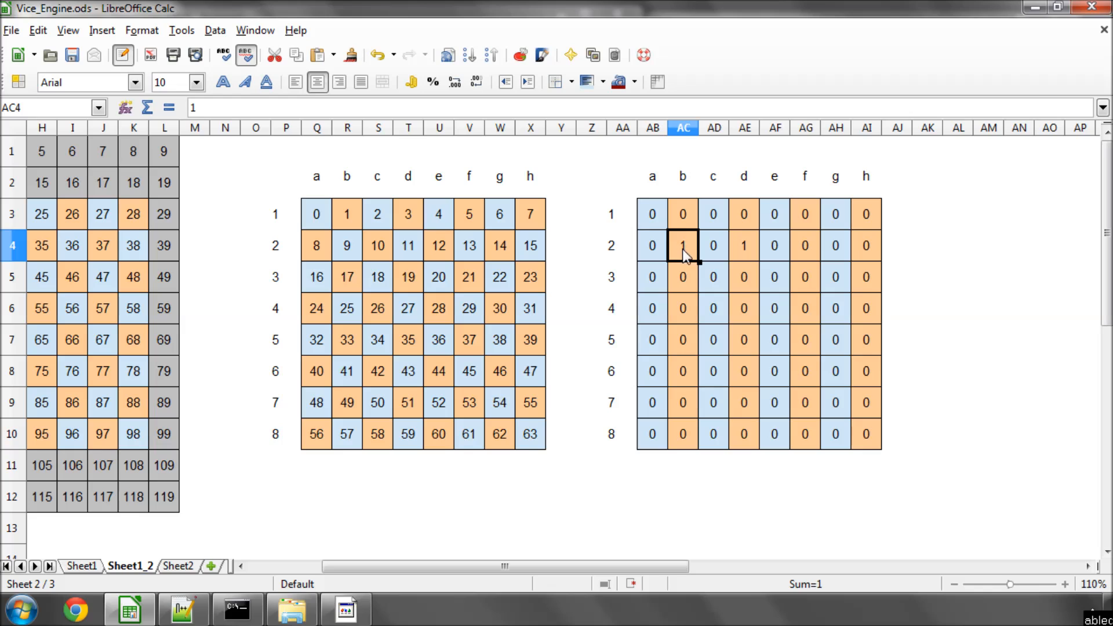
mouse_move(390, 254)
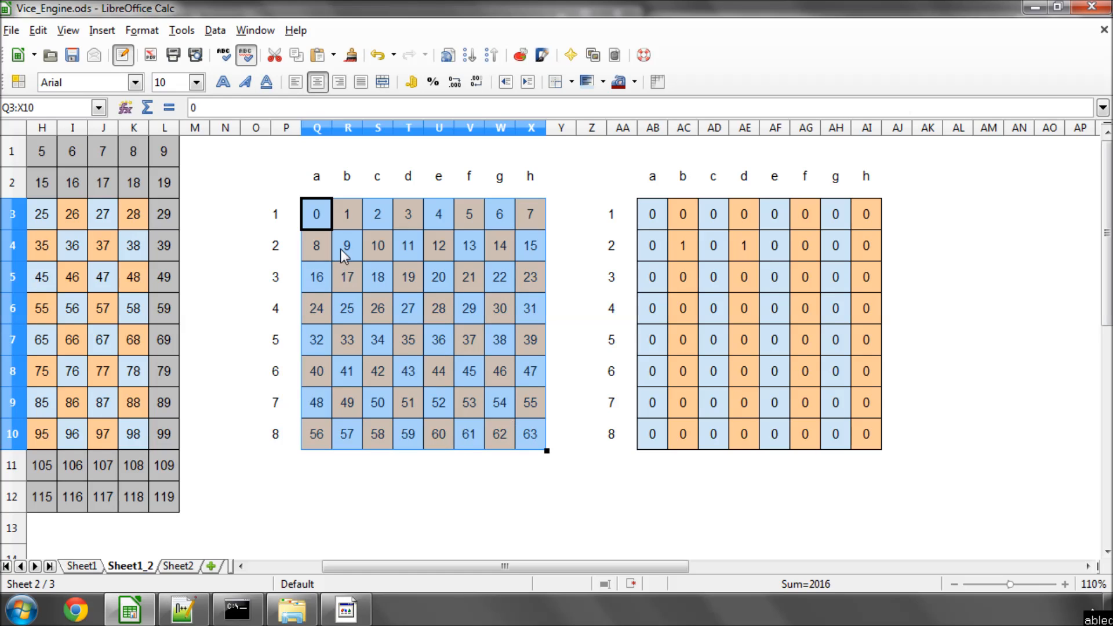
click(347, 244)
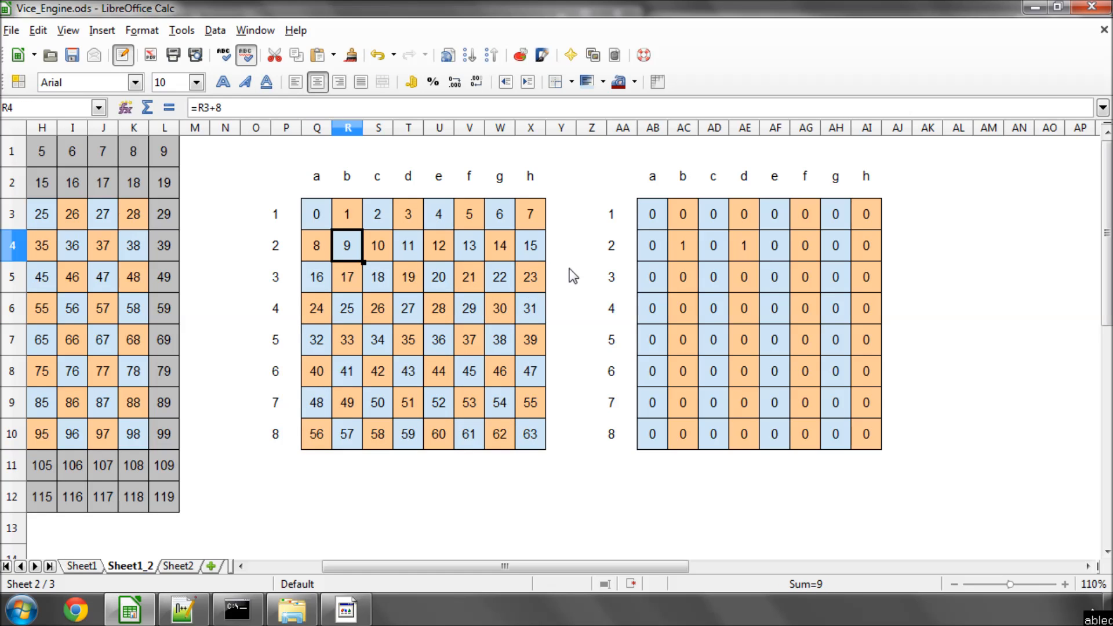
mouse_move(351, 252)
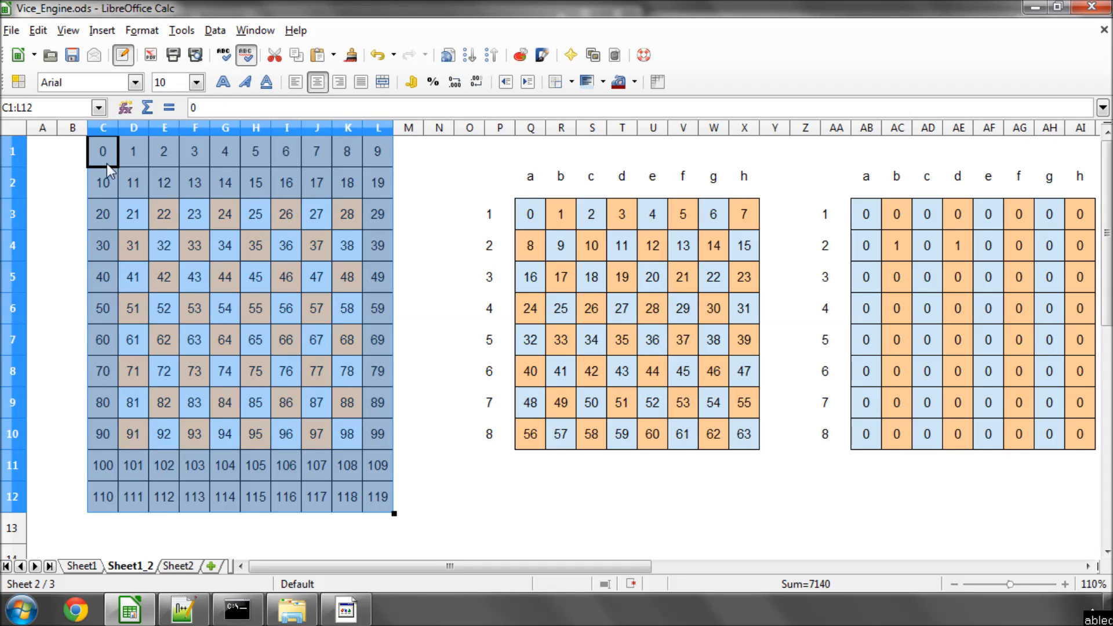
click(439, 309)
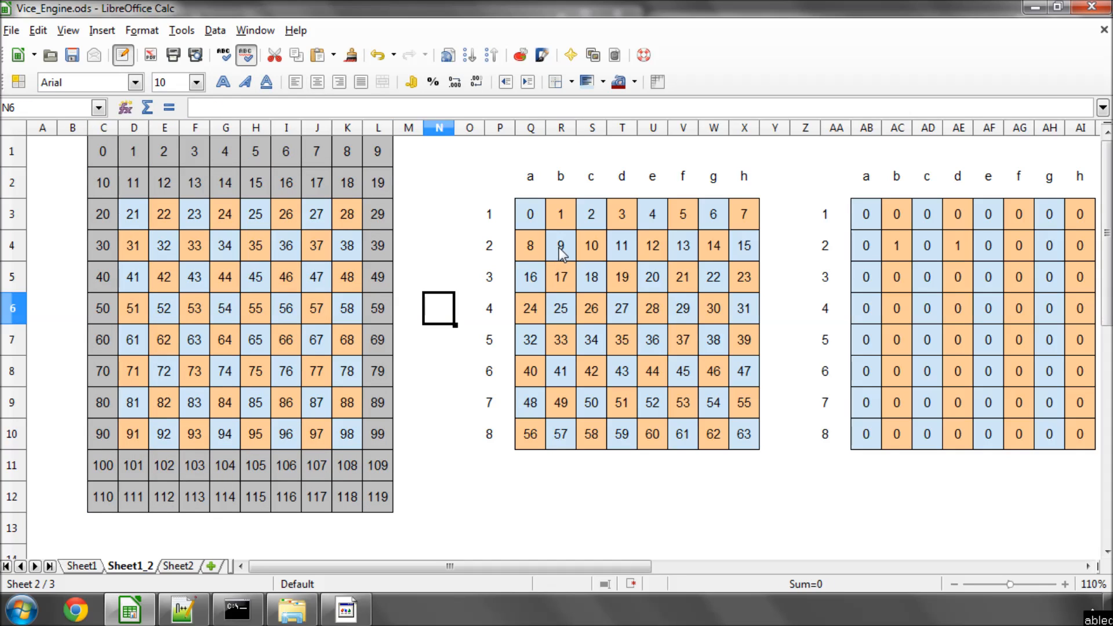
click(377, 151)
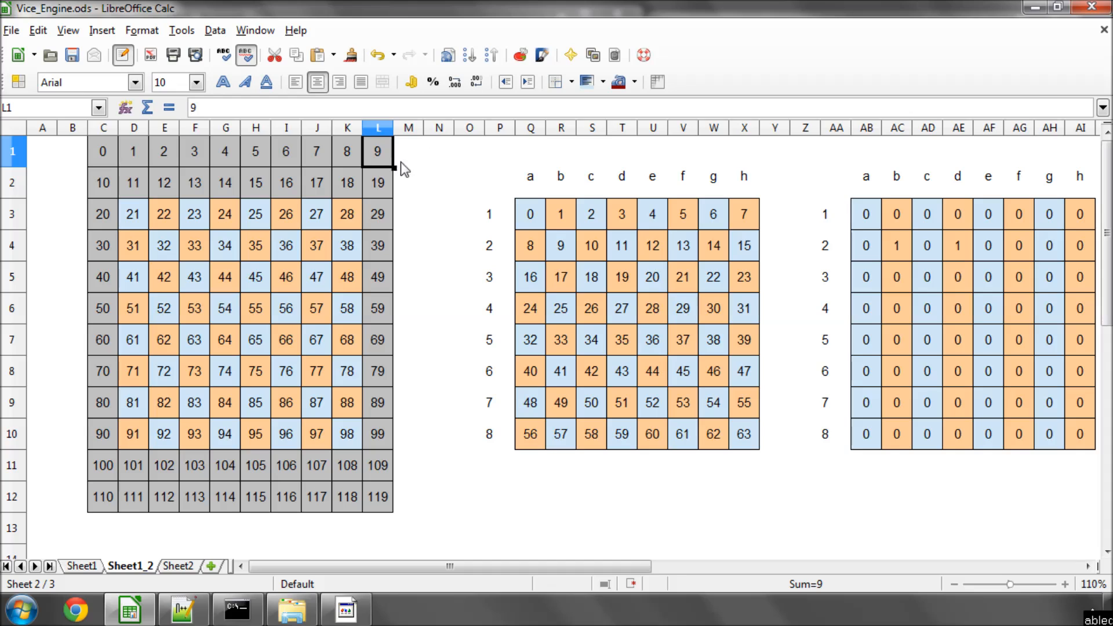
mouse_move(381, 165)
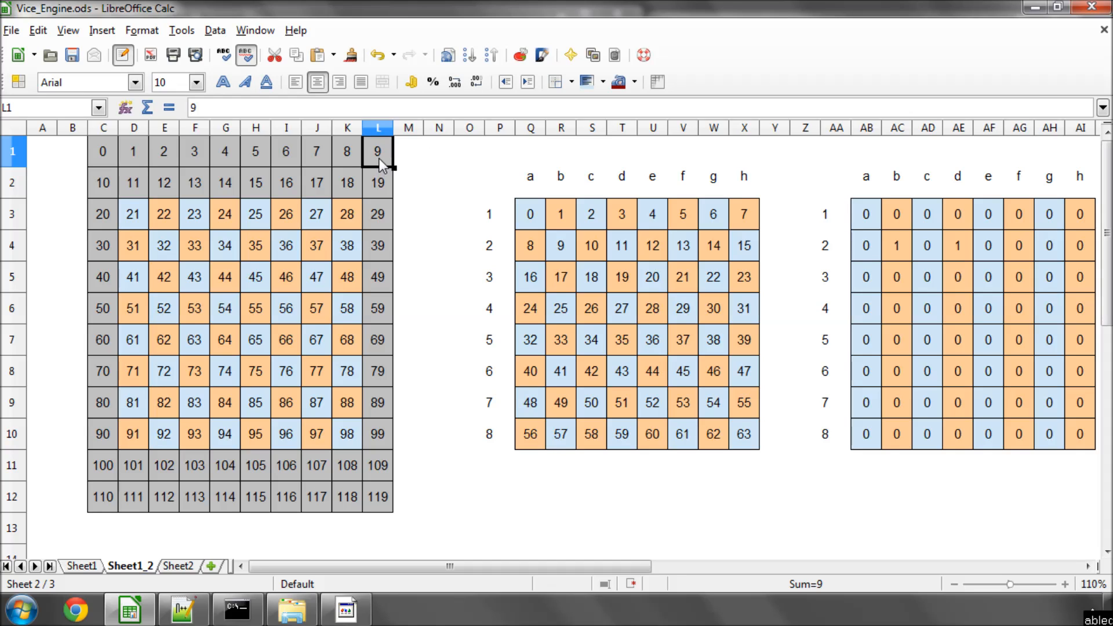
click(560, 245)
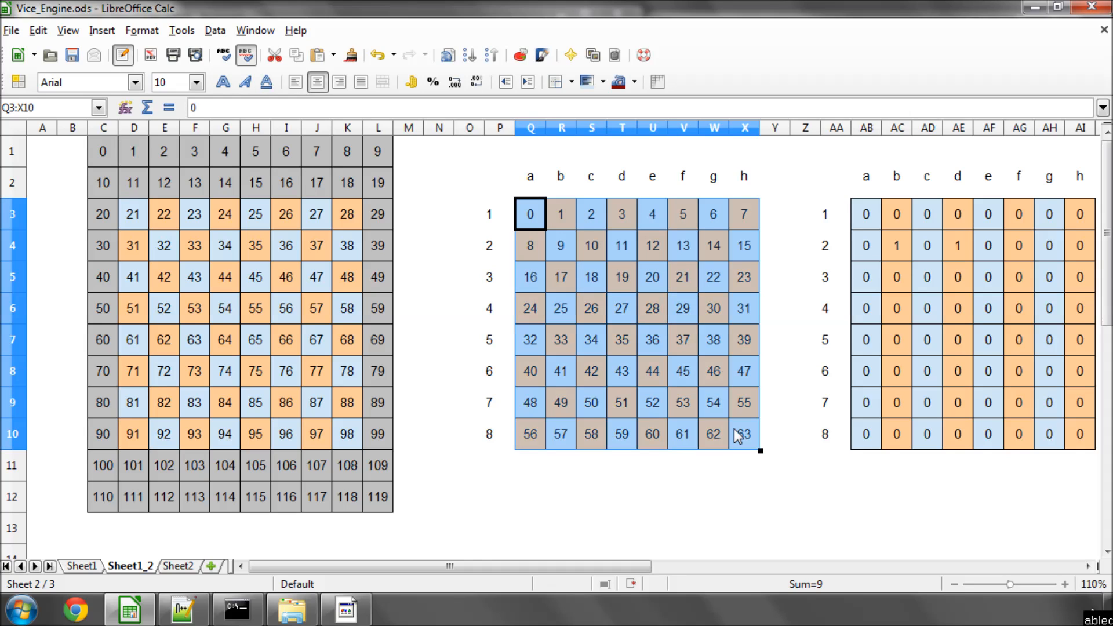
click(560, 246)
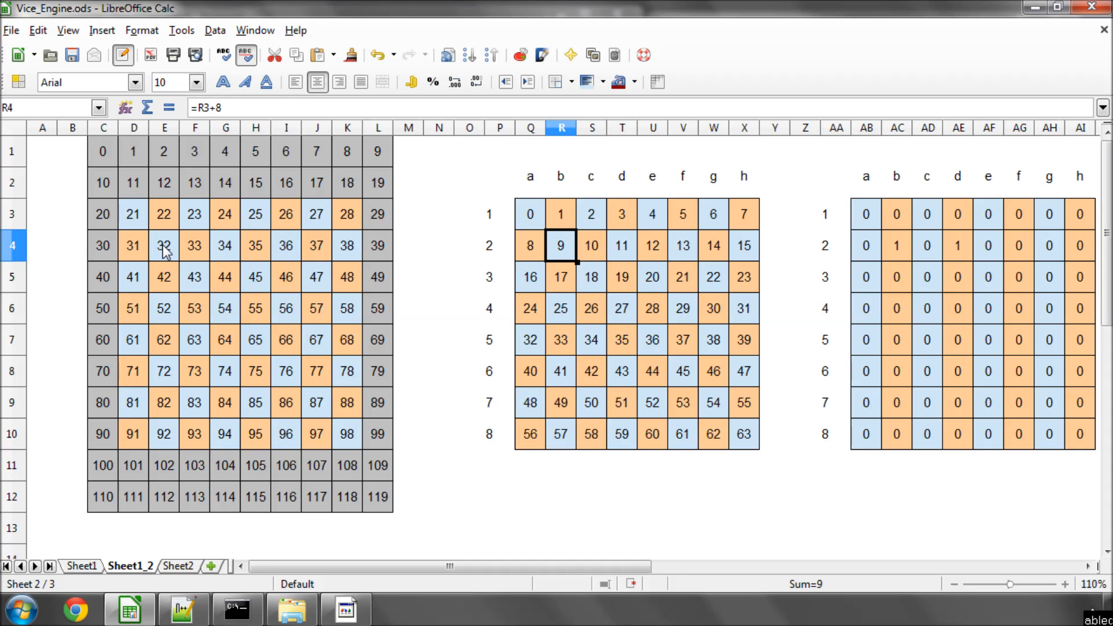
click(164, 246)
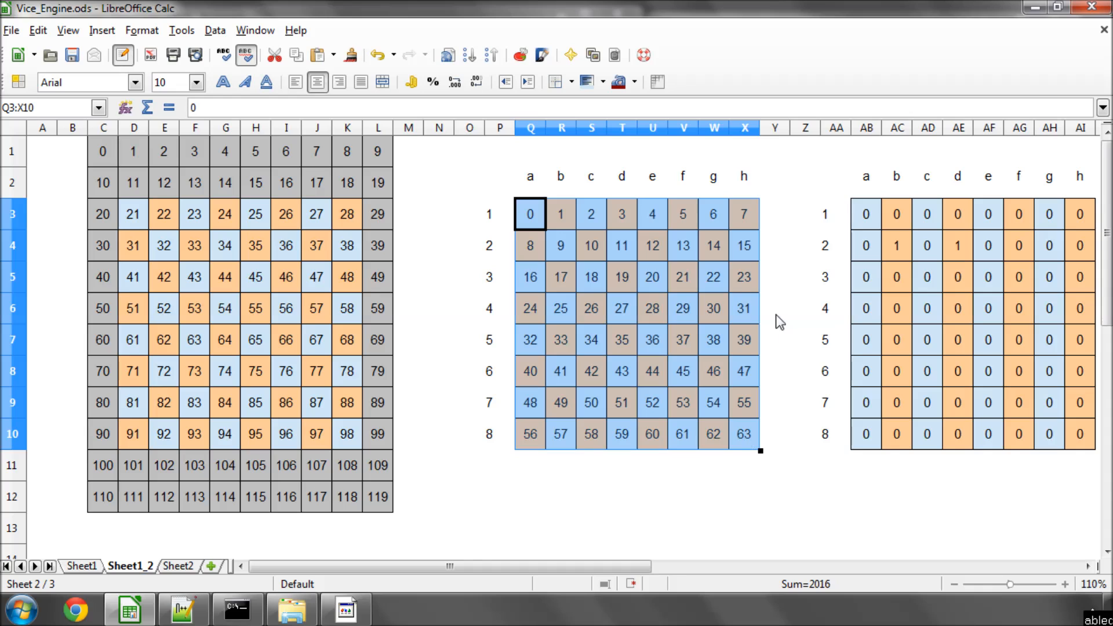
click(622, 246)
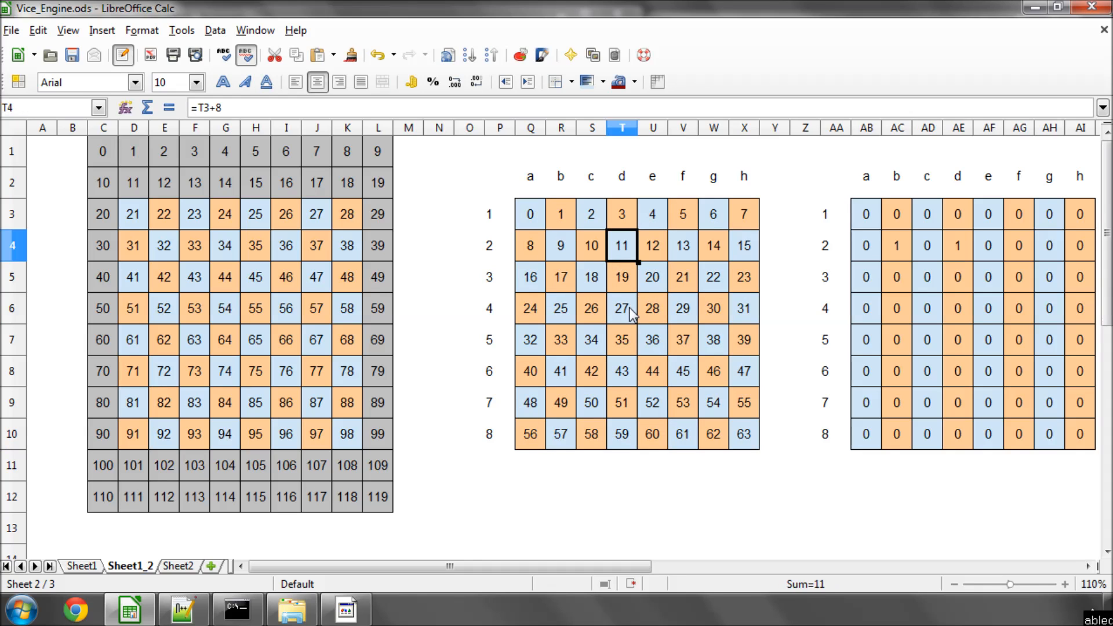
click(743, 434)
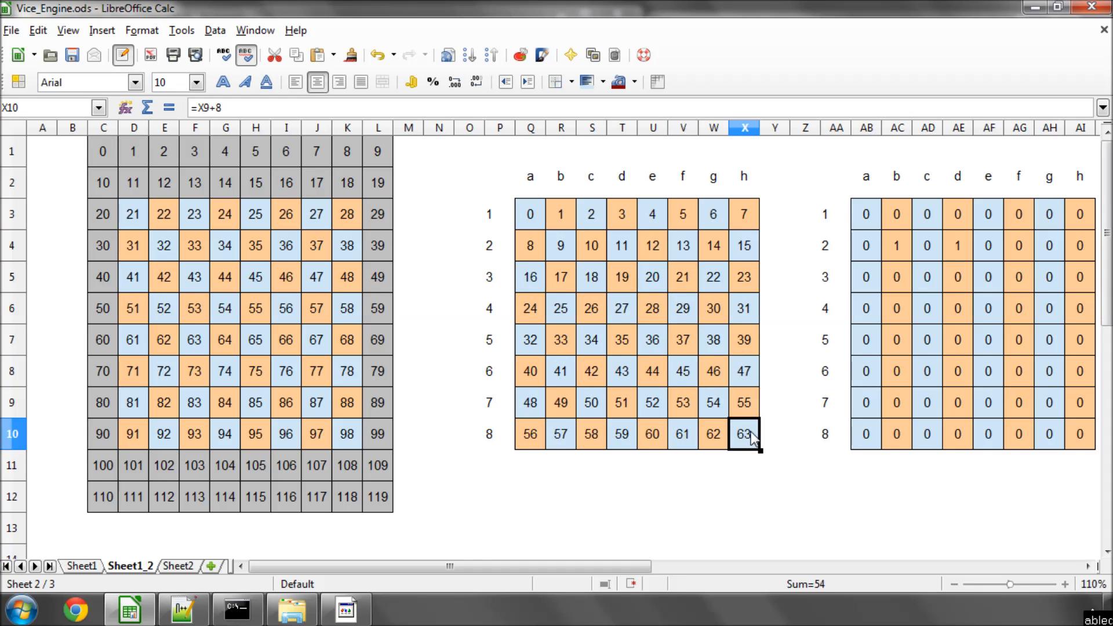
click(682, 371)
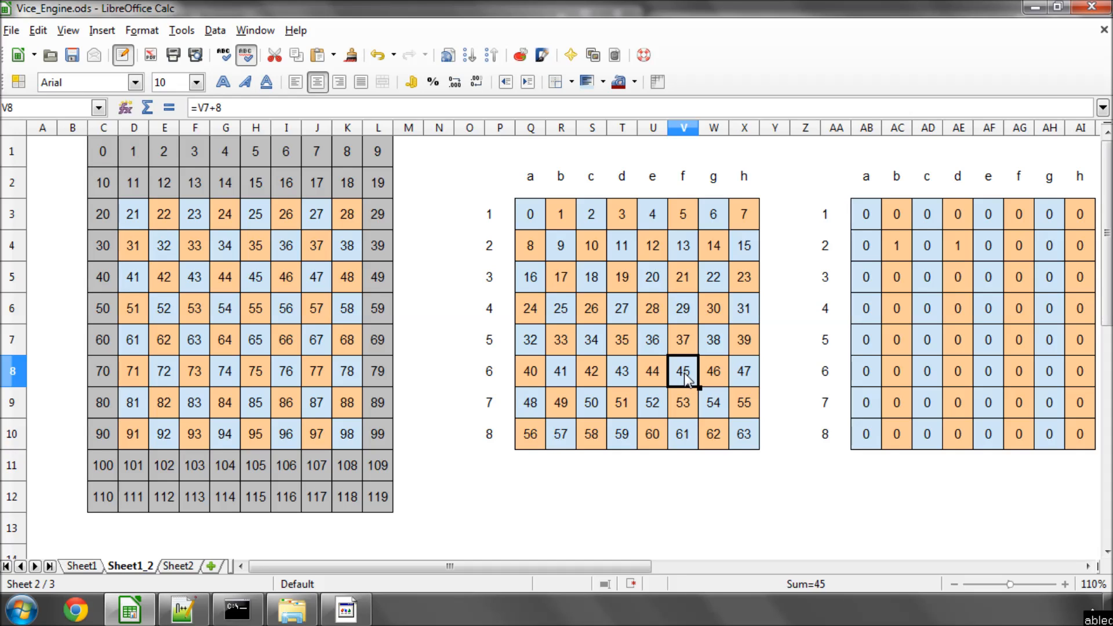
click(285, 371)
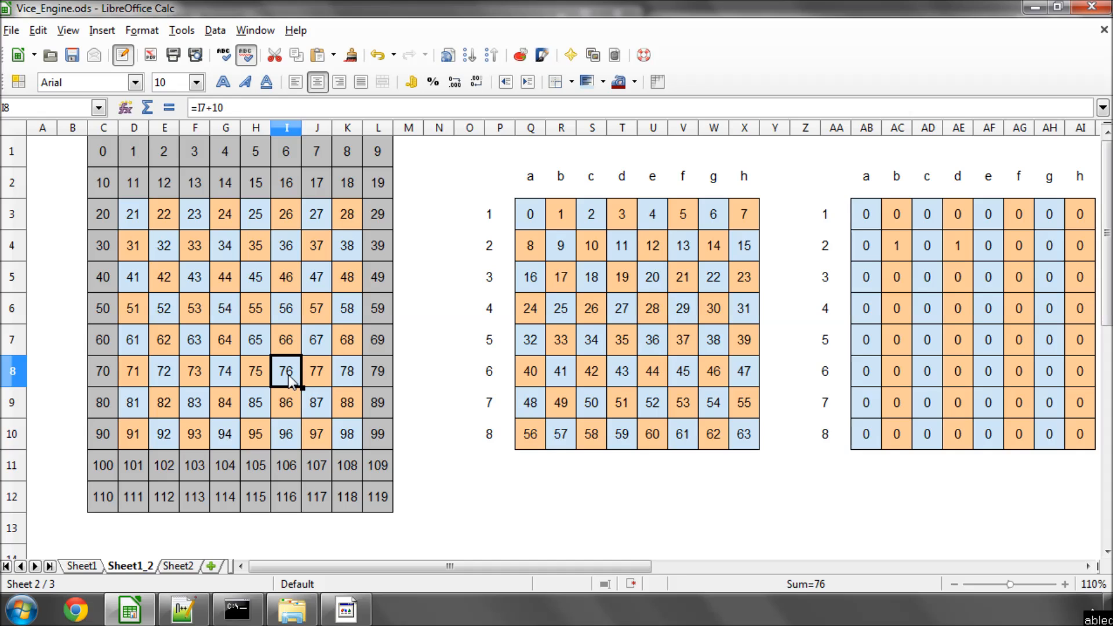
mouse_move(445, 326)
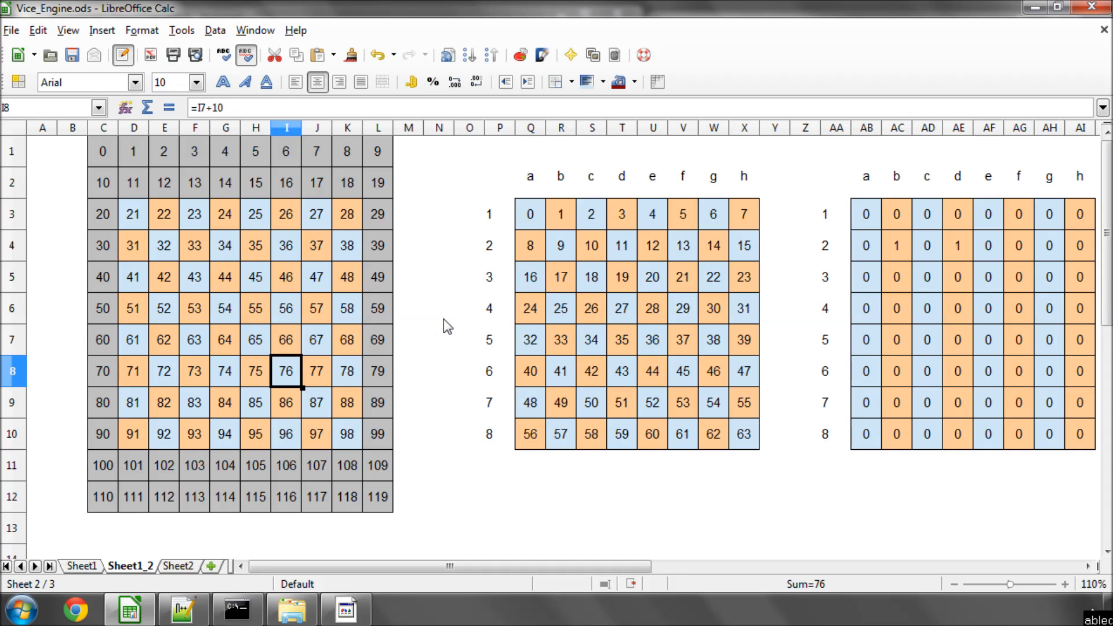
mouse_move(609, 361)
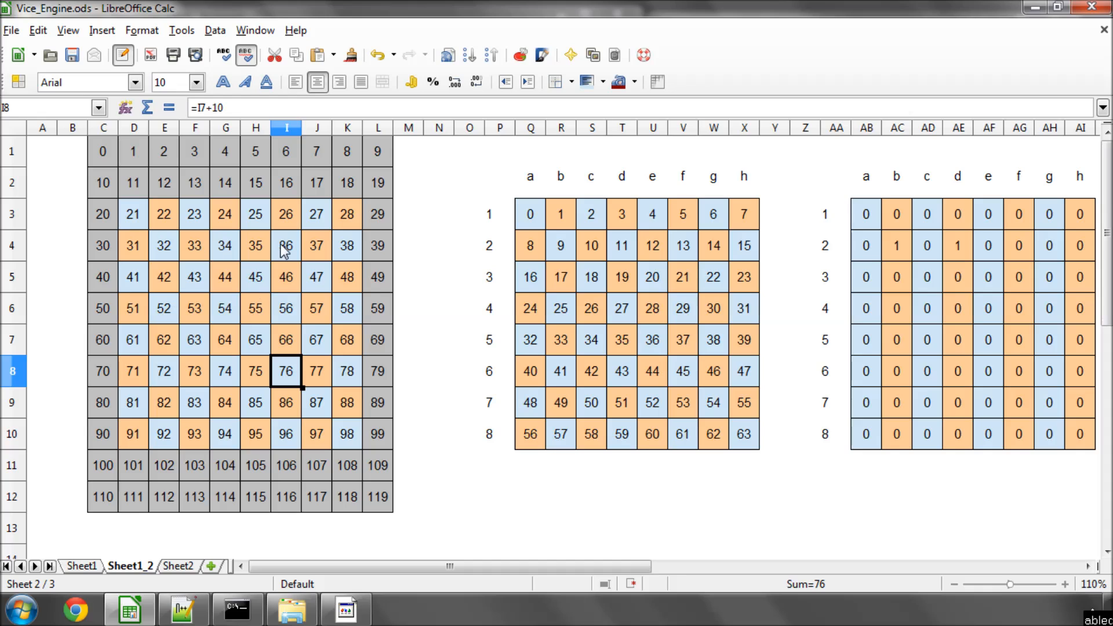
mouse_move(353, 226)
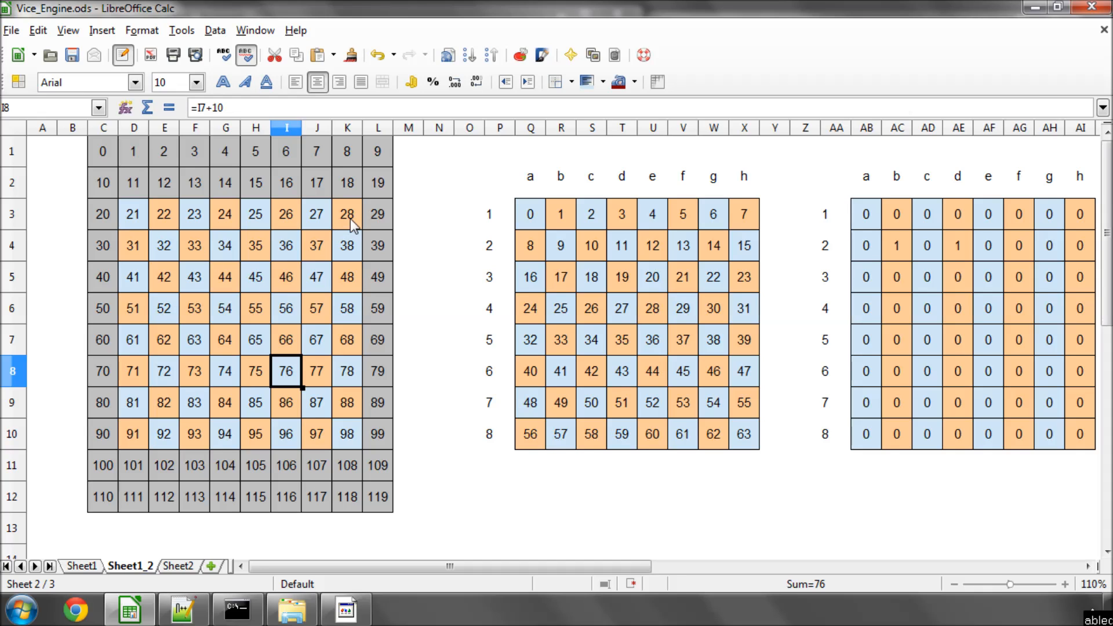
mouse_move(318, 377)
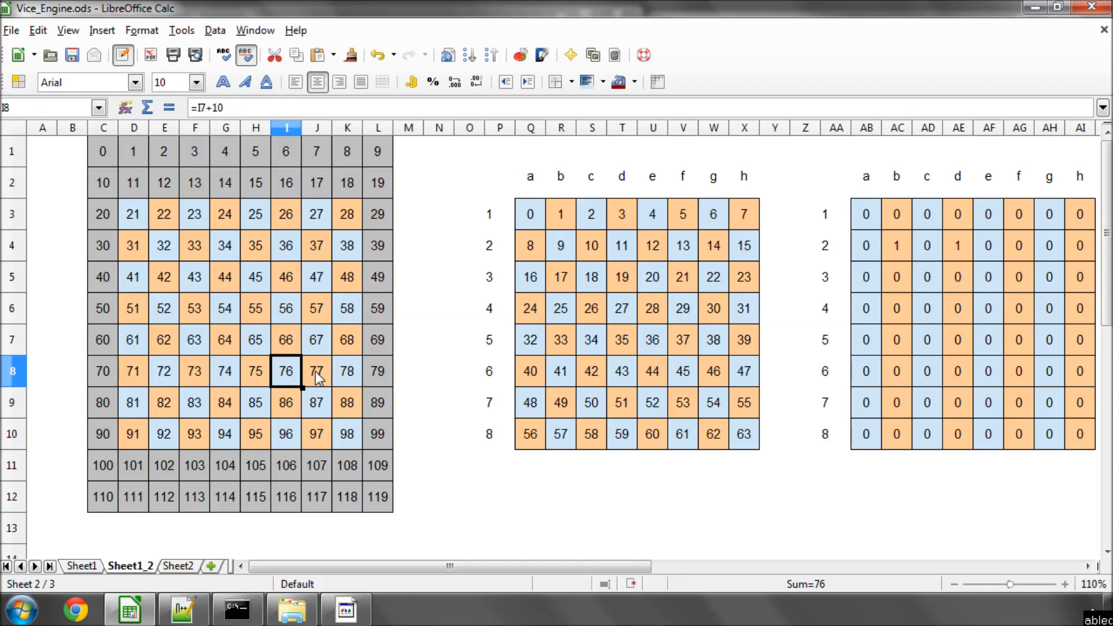
click(255, 308)
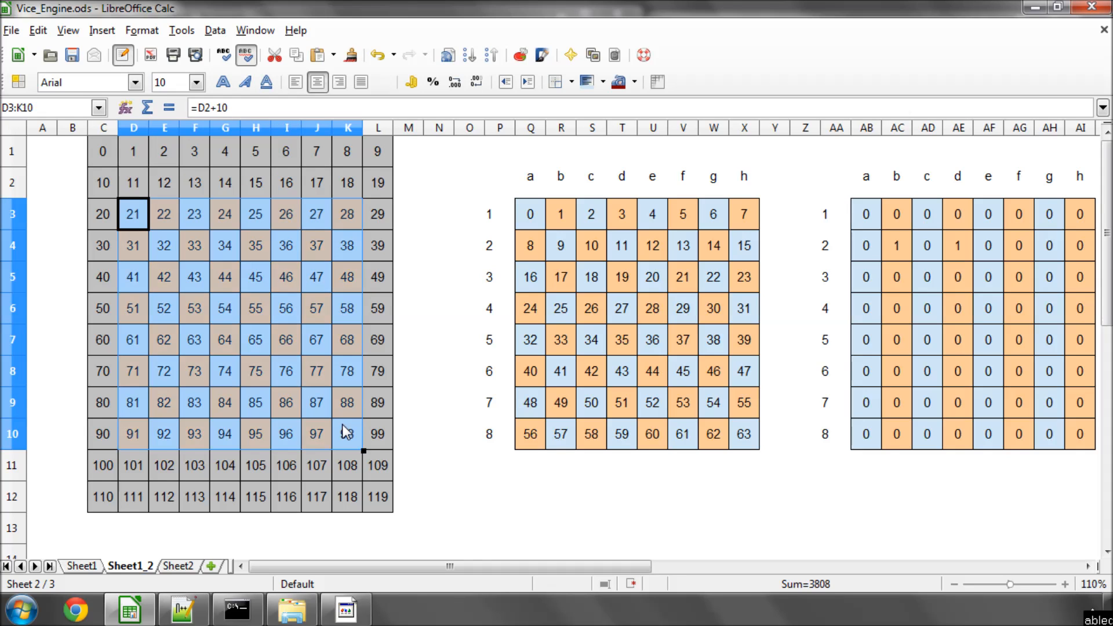
click(438, 466)
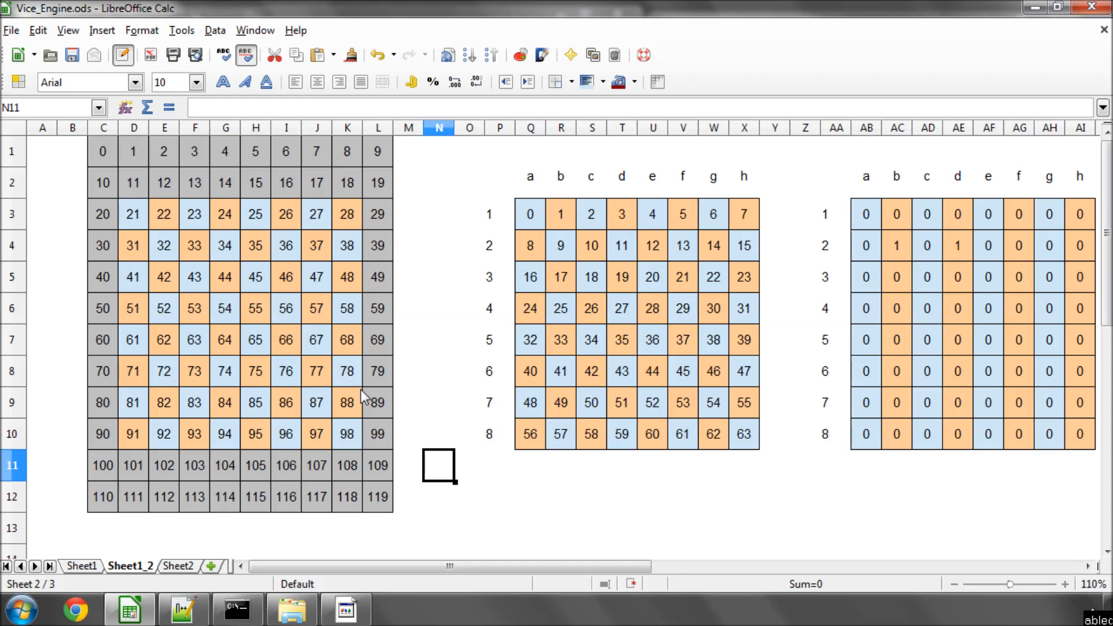
click(713, 371)
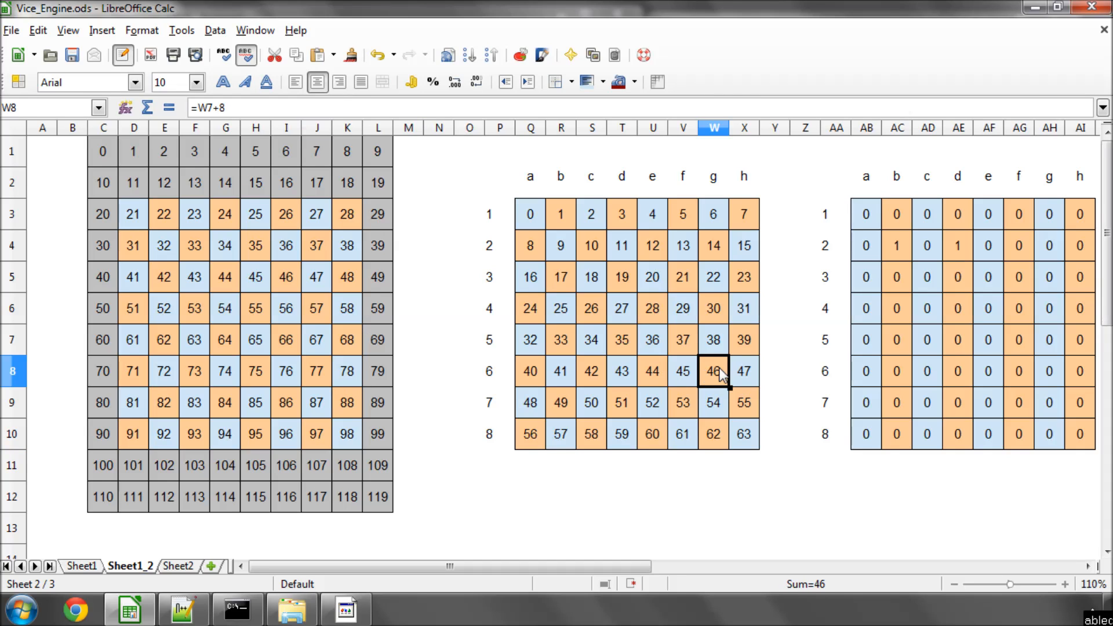
click(530, 215)
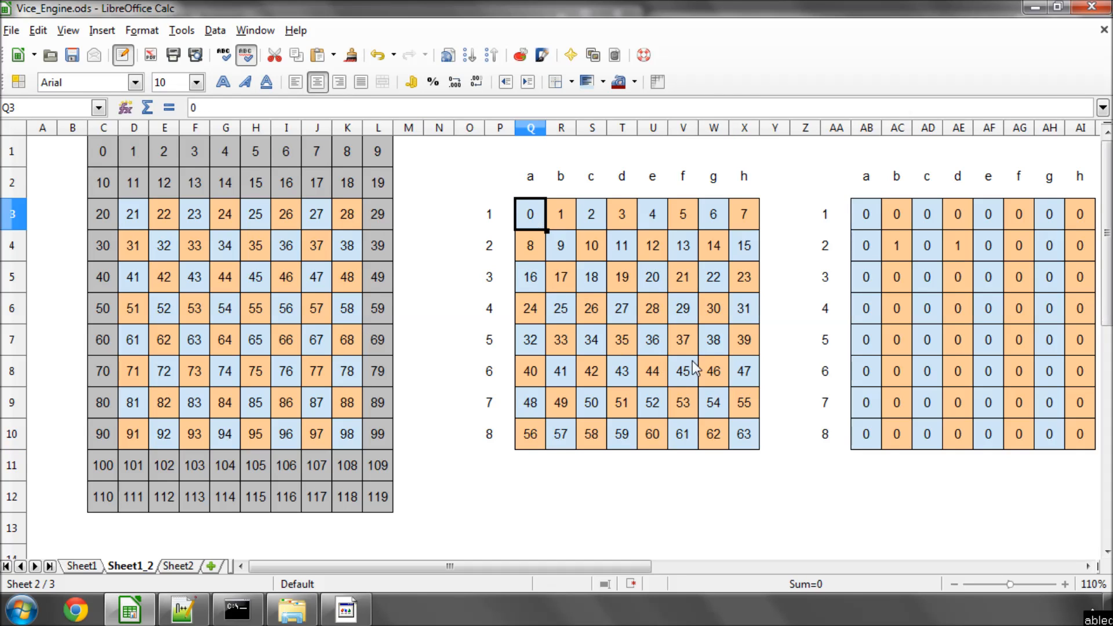
click(682, 371)
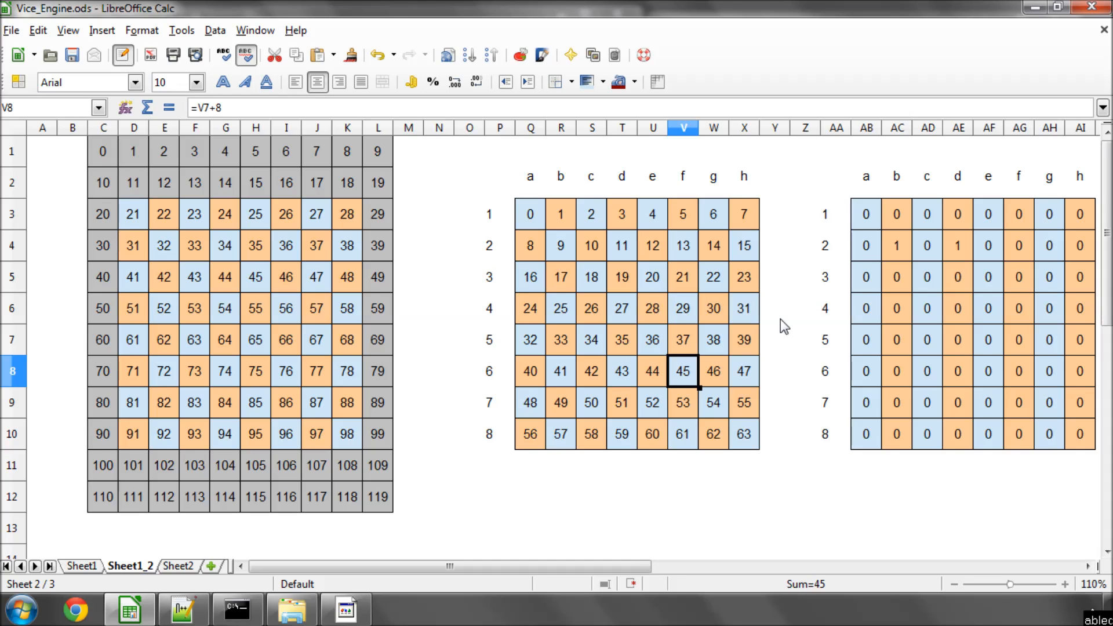
click(285, 309)
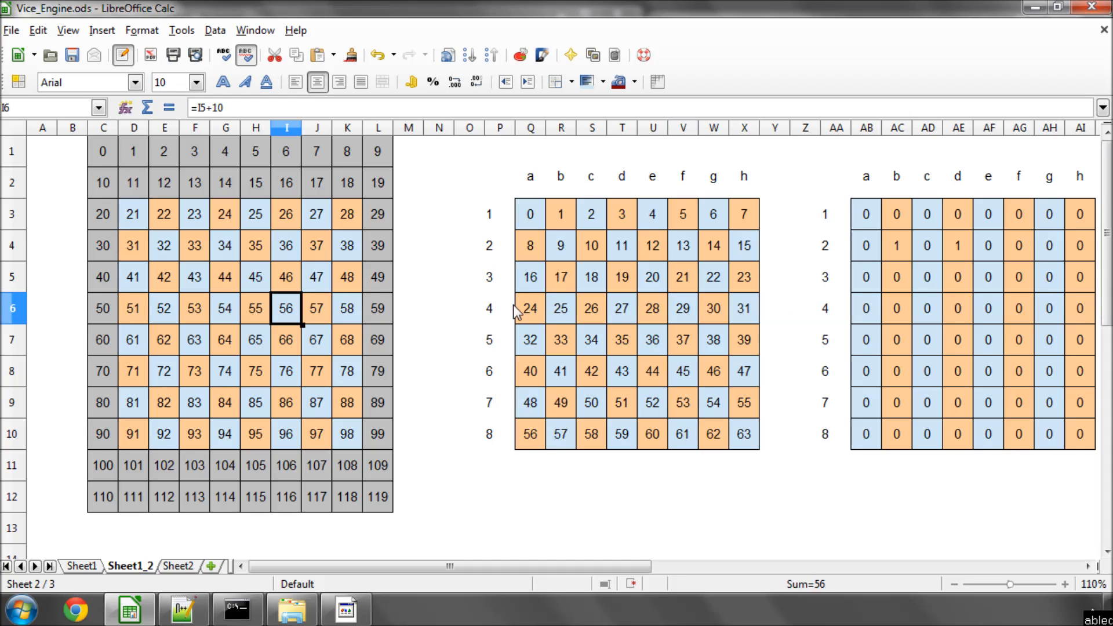
click(255, 309)
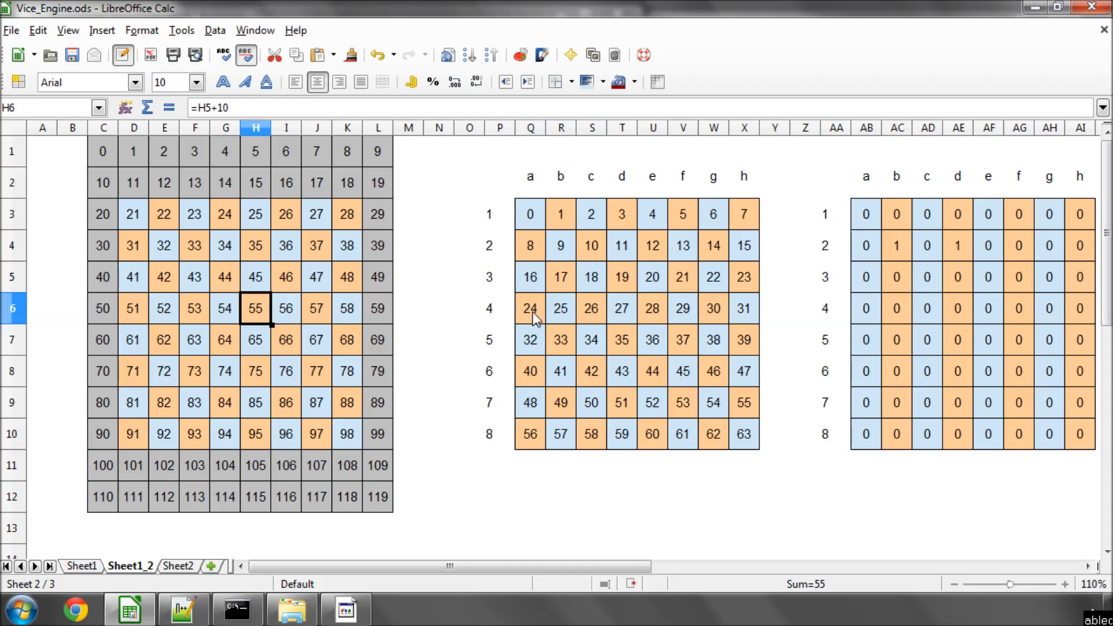
mouse_move(267, 318)
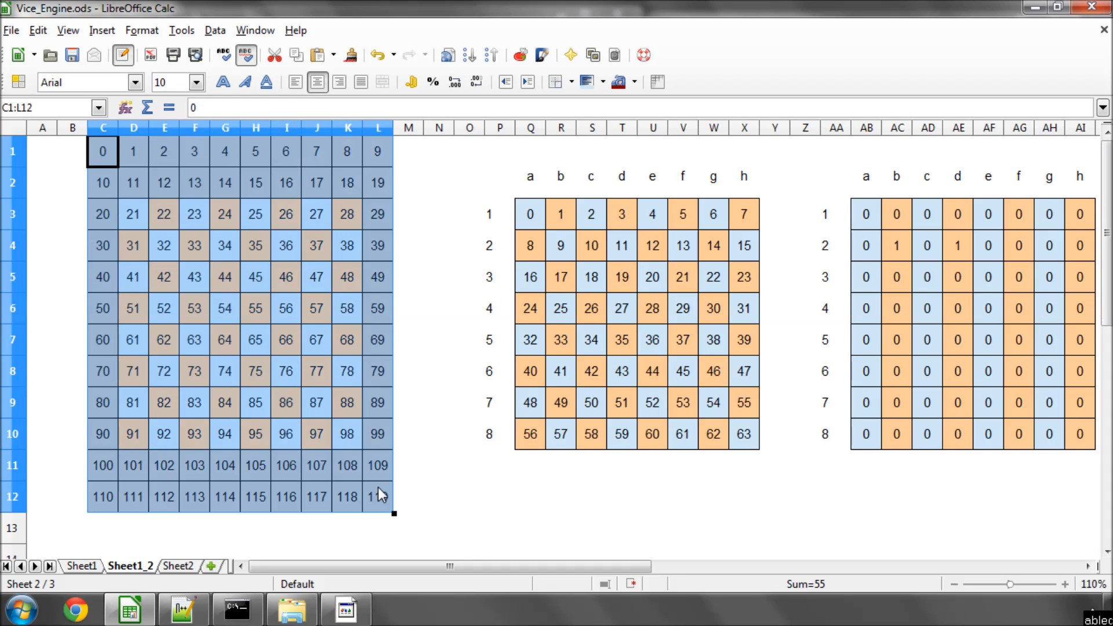
click(255, 309)
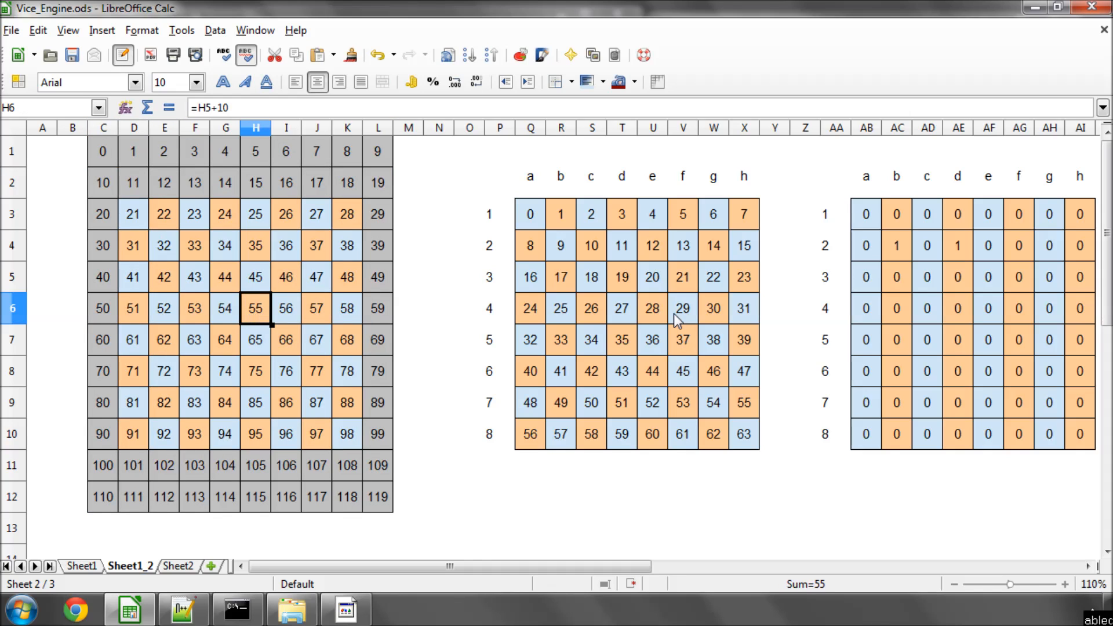
click(683, 309)
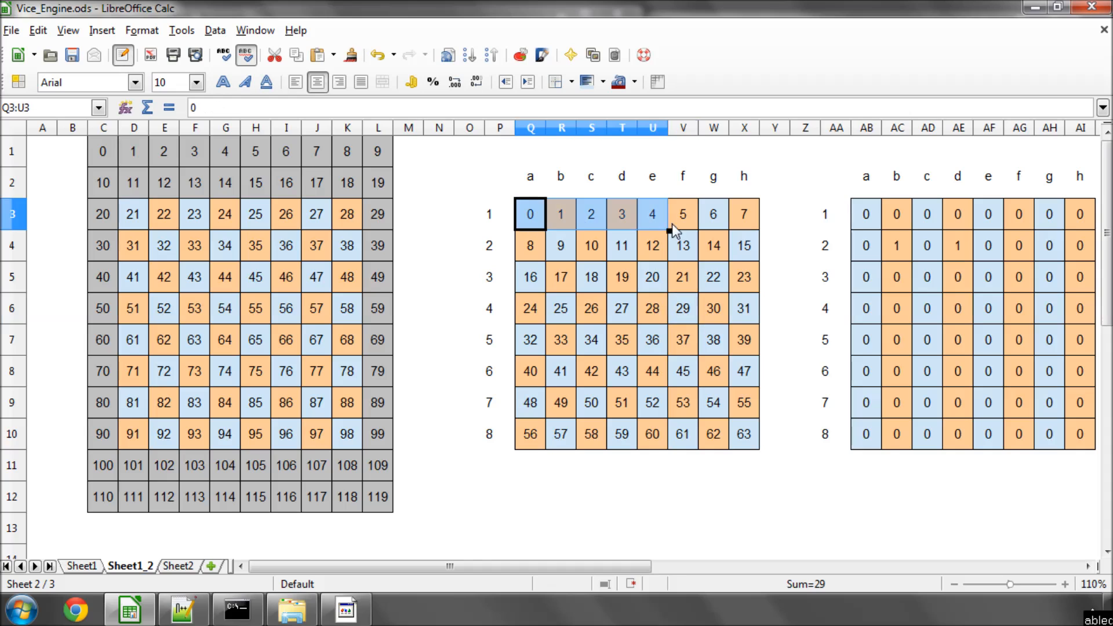
click(651, 308)
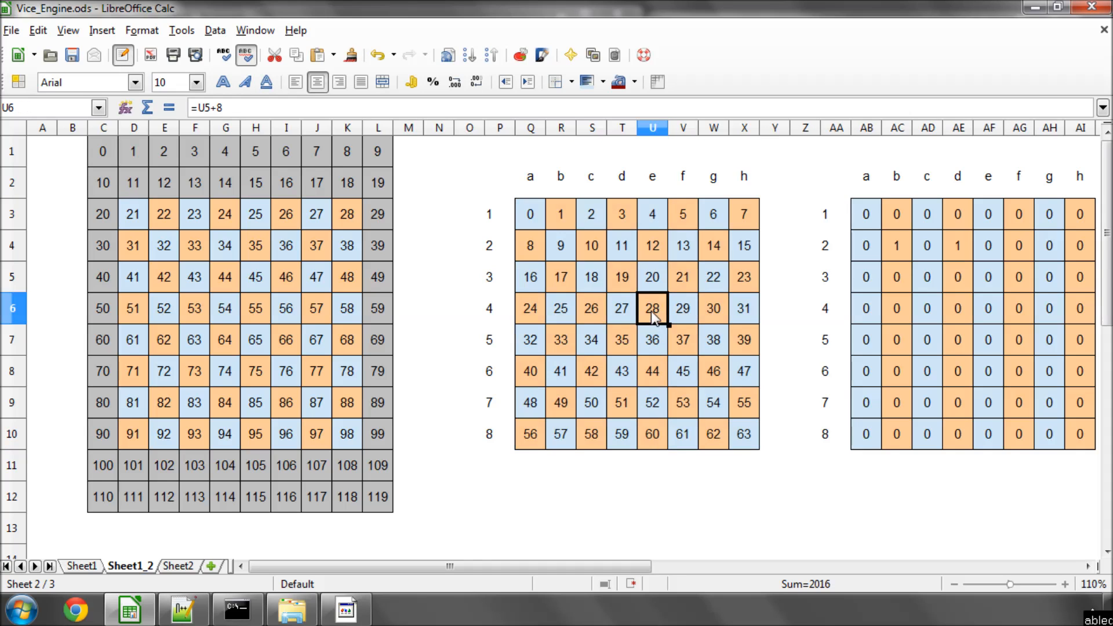
click(255, 309)
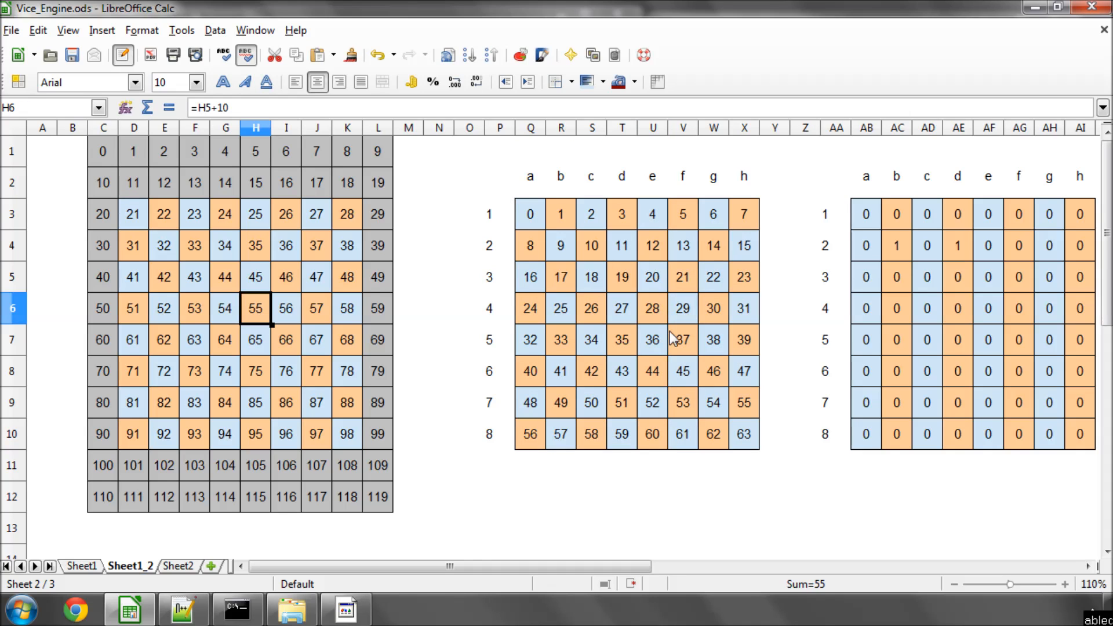
mouse_move(647, 391)
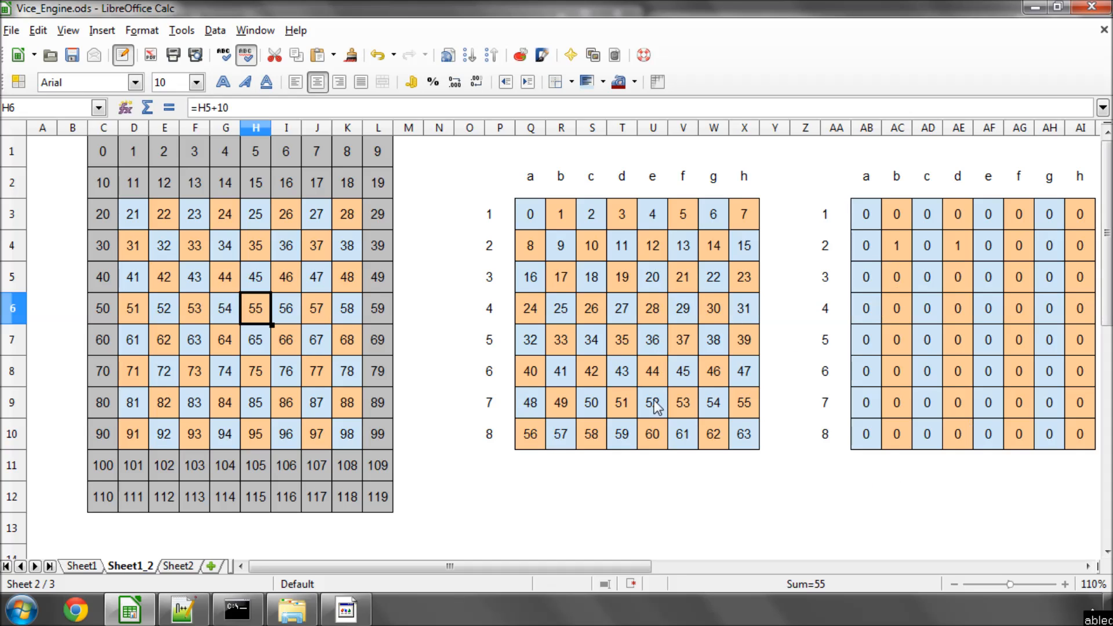
click(182, 609)
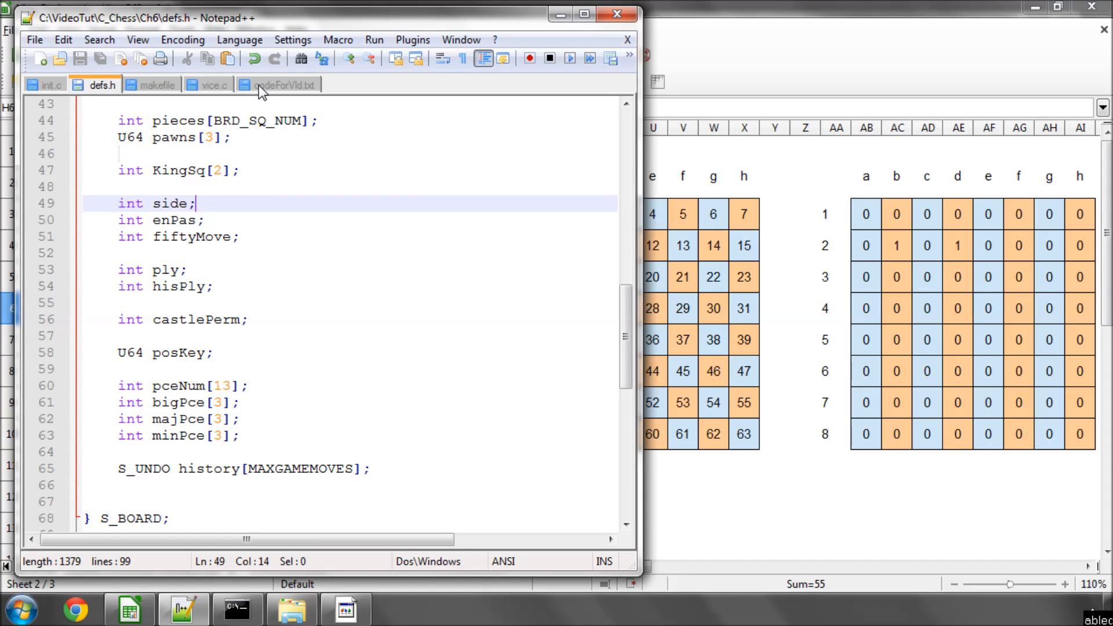
mouse_move(279, 87)
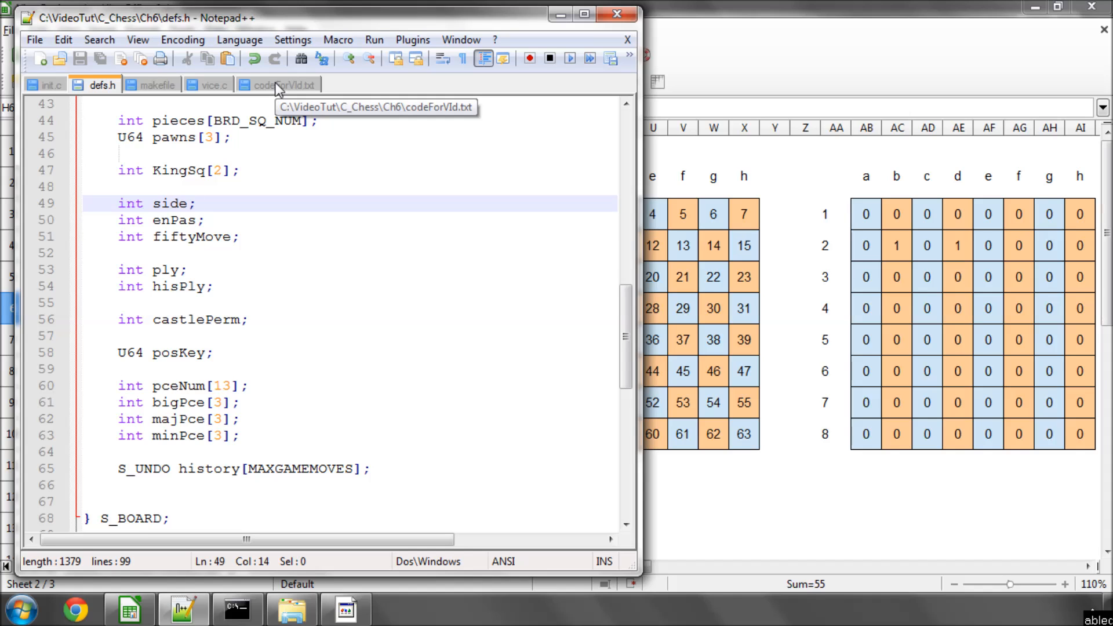
- Show the codeForVld.txt notes with the FR2SQ macro and square-array code
click(280, 85)
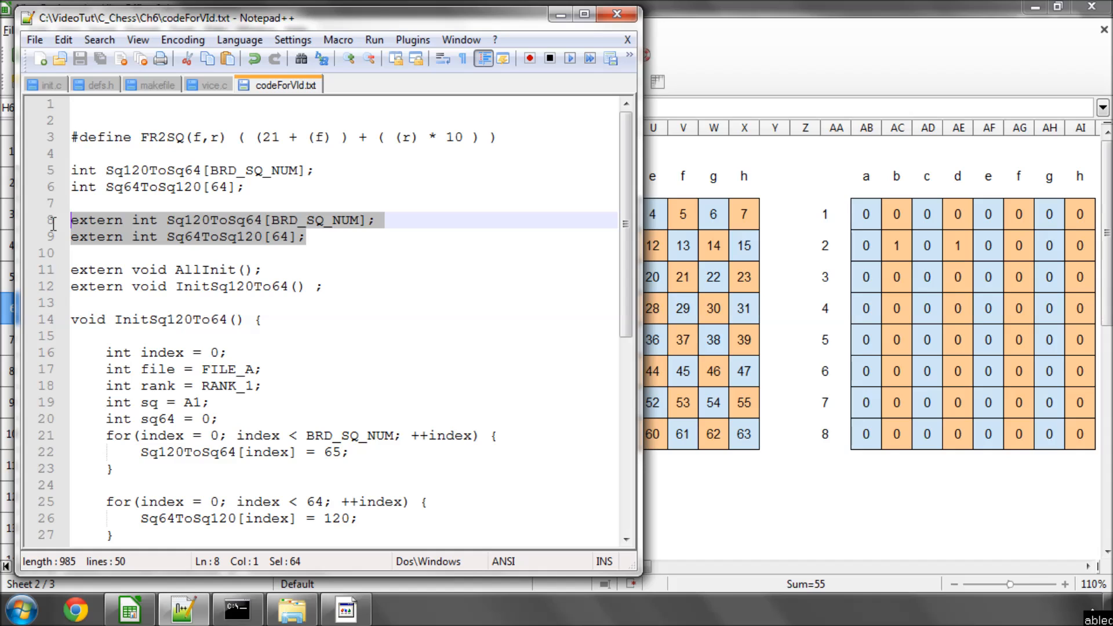
- Add extern int Sq120ToSq64[BRD_SQ_NUM] and Sq64ToSq120[64] under GLOBALS in defs.h
click(100, 85)
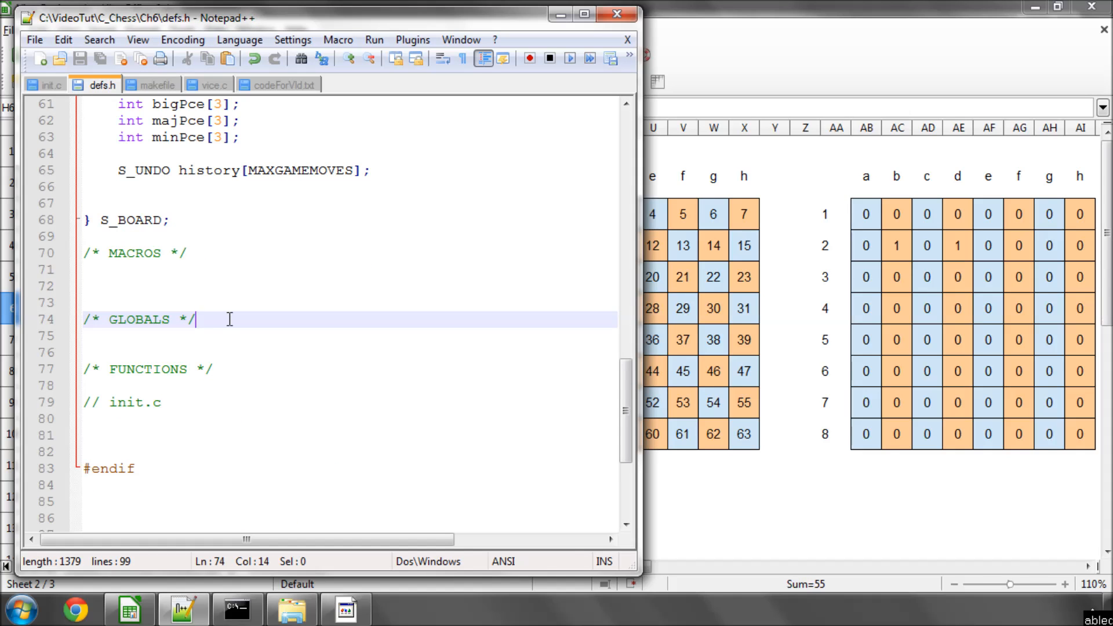
text(extern int Sq120ToSq64[BRD_SQ_NUM];)
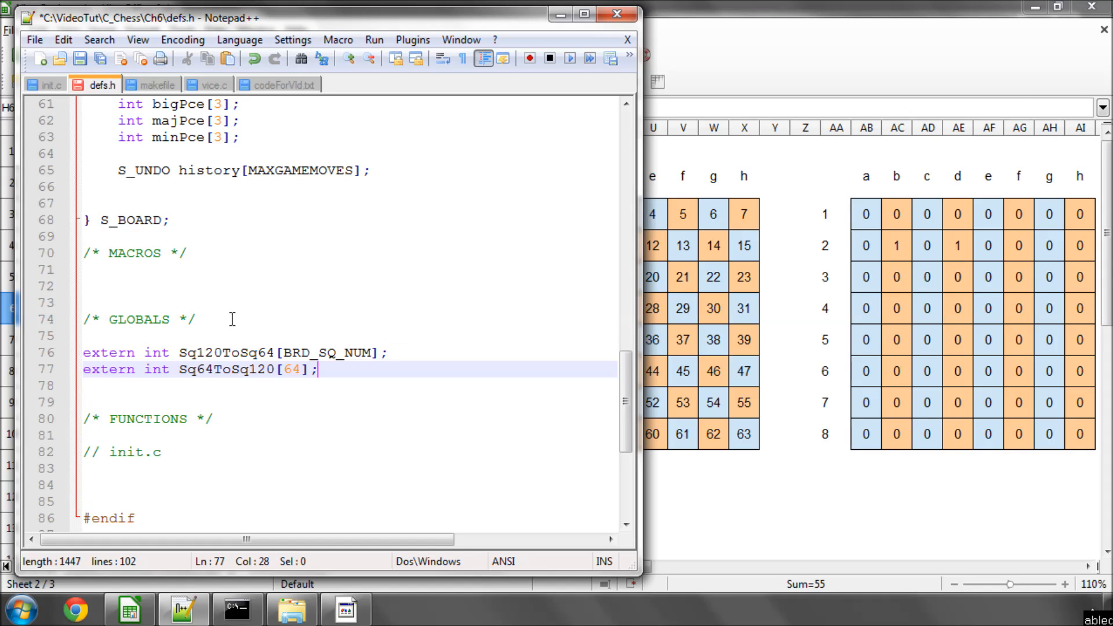
mouse_move(223, 278)
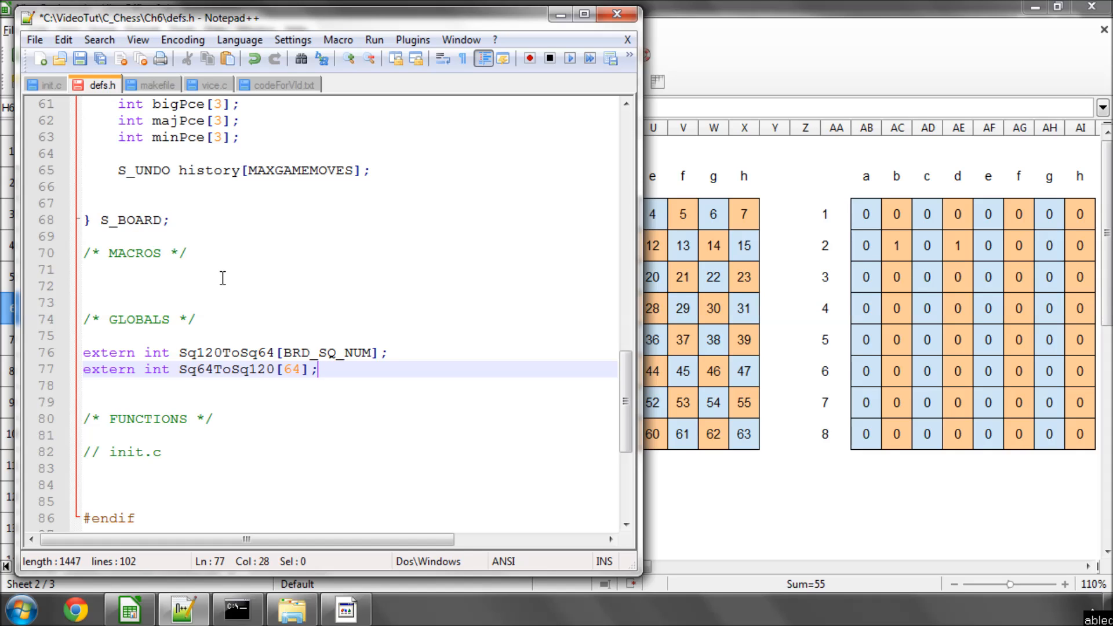
mouse_move(154, 203)
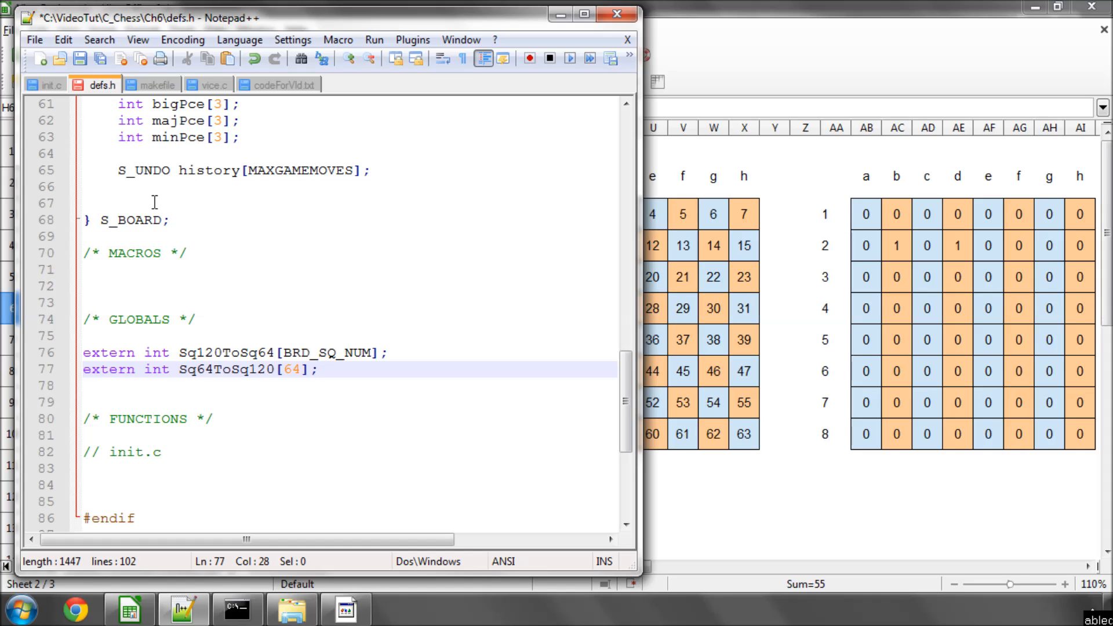
double_click(107, 352)
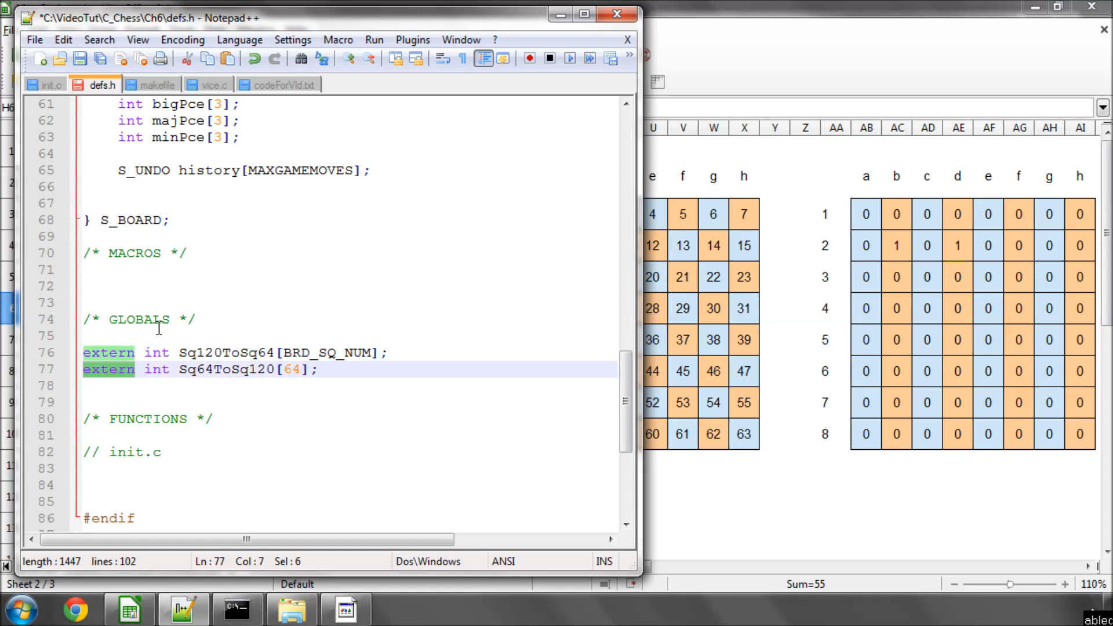
click(213, 320)
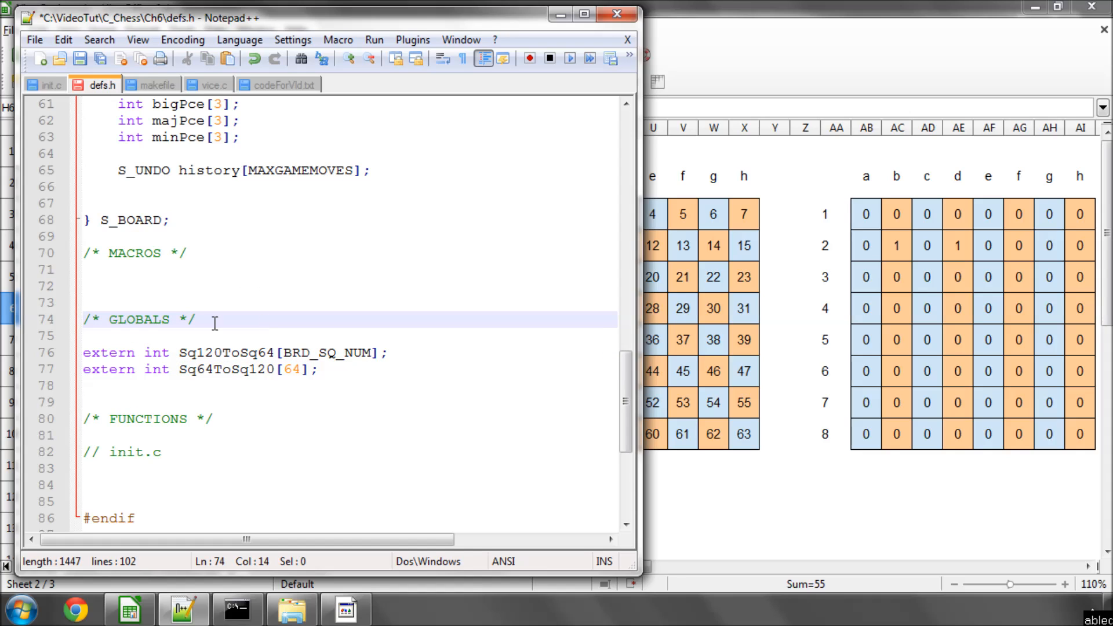
double_click(201, 352)
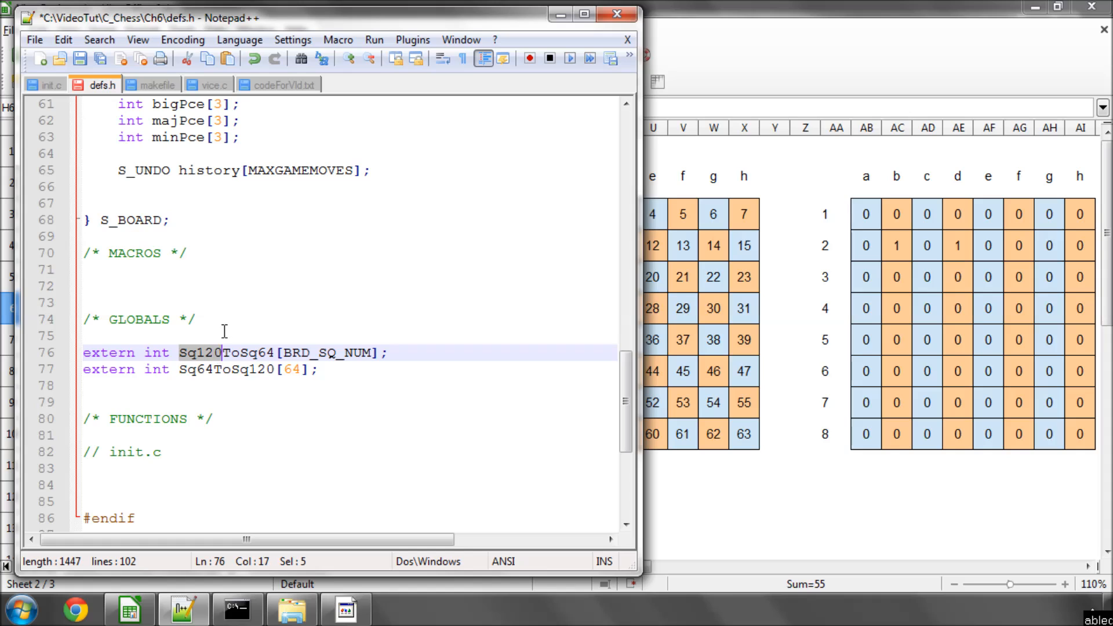
click(263, 353)
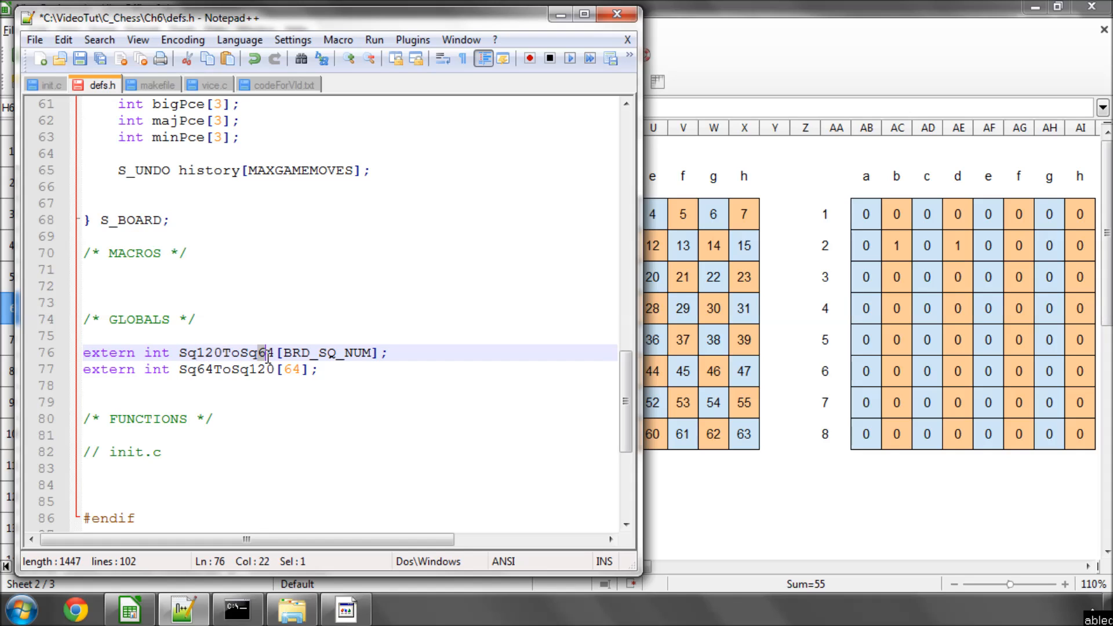
double_click(326, 352)
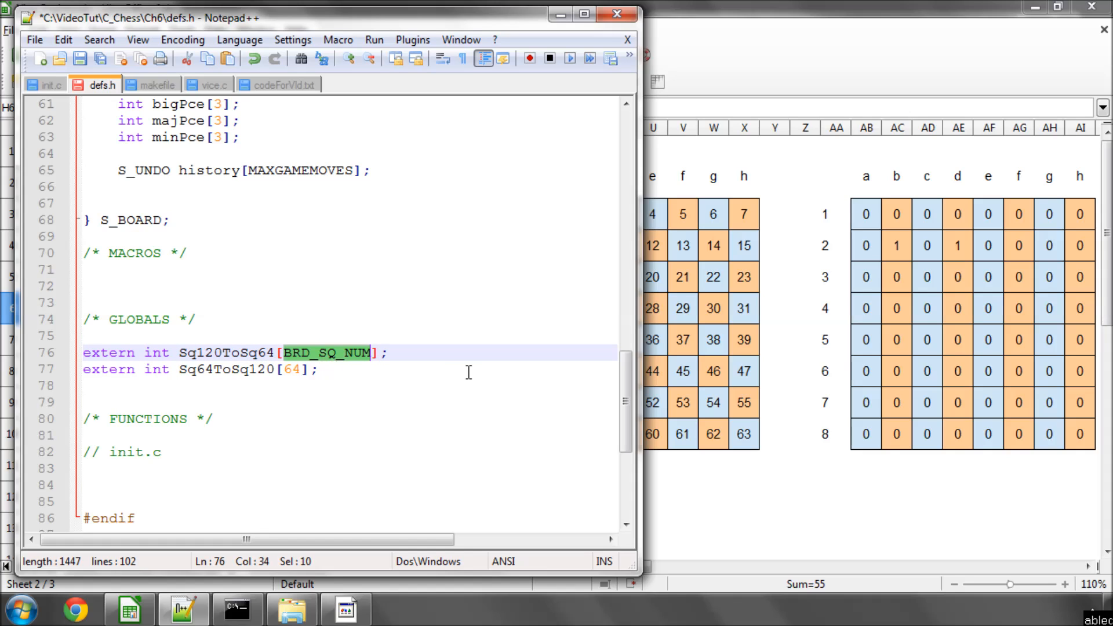
mouse_move(393, 334)
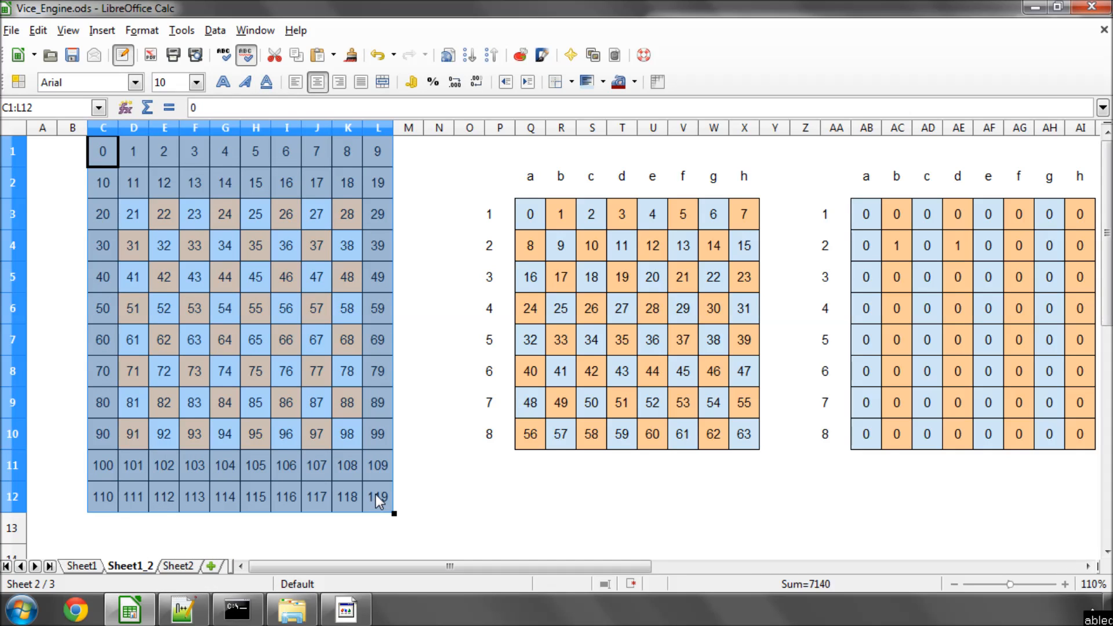
- Inspect squares 63, 32 and 9 on the Calc 120- and 64-square board grids
click(134, 214)
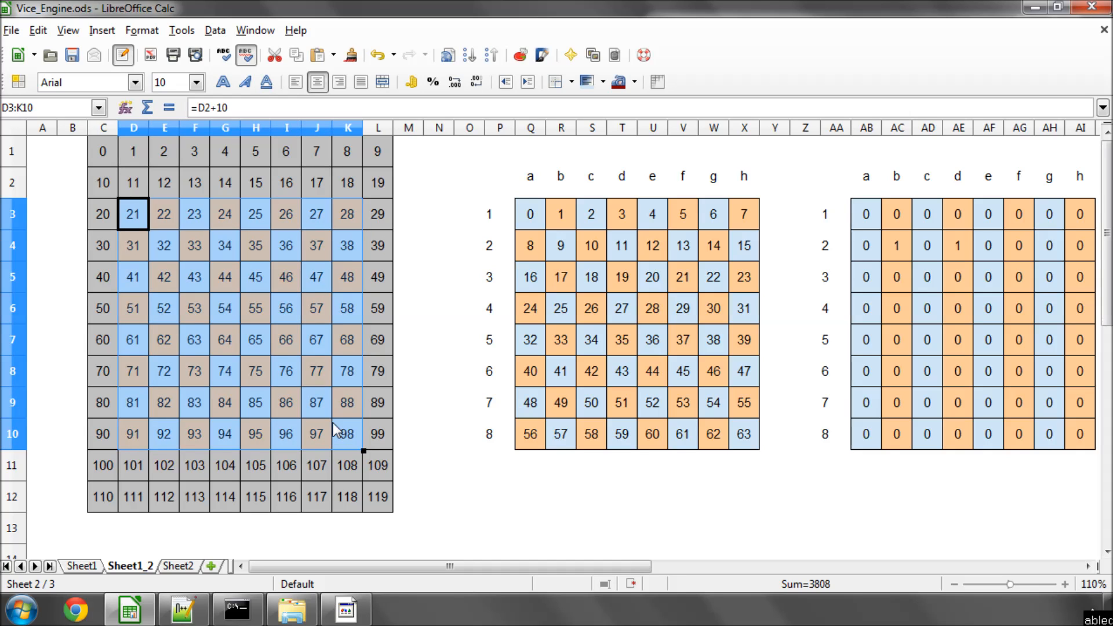
mouse_move(183, 608)
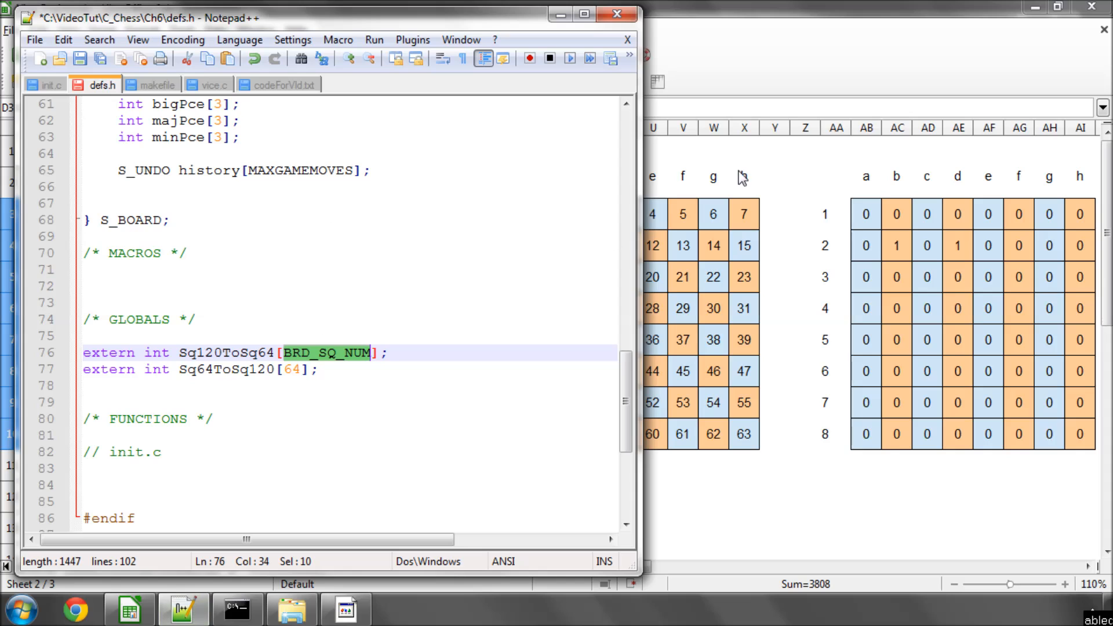
click(128, 608)
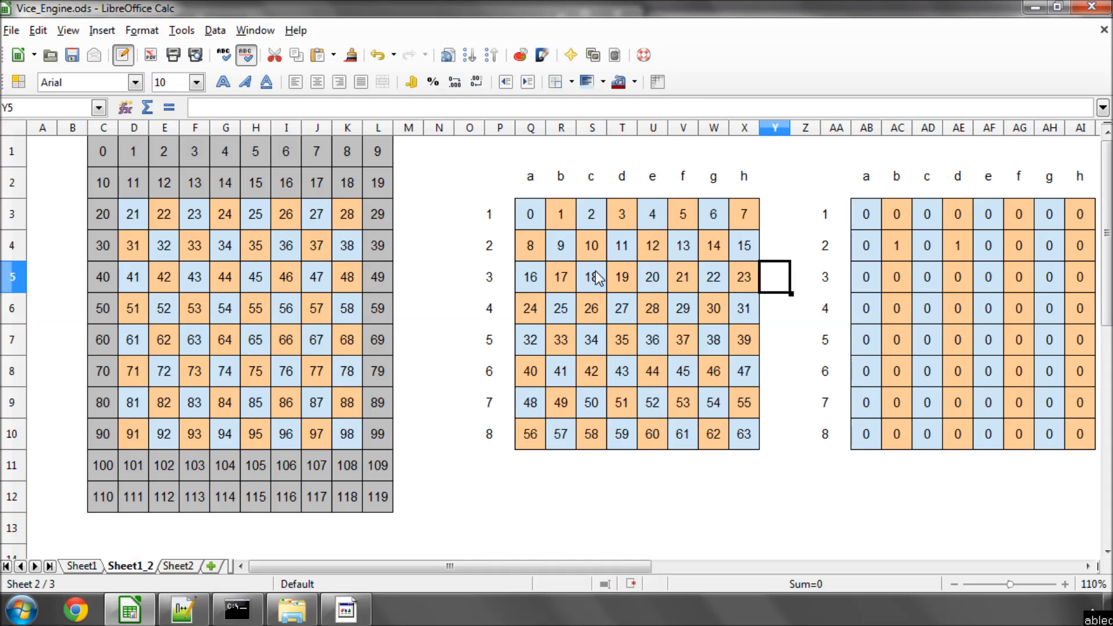
click(744, 434)
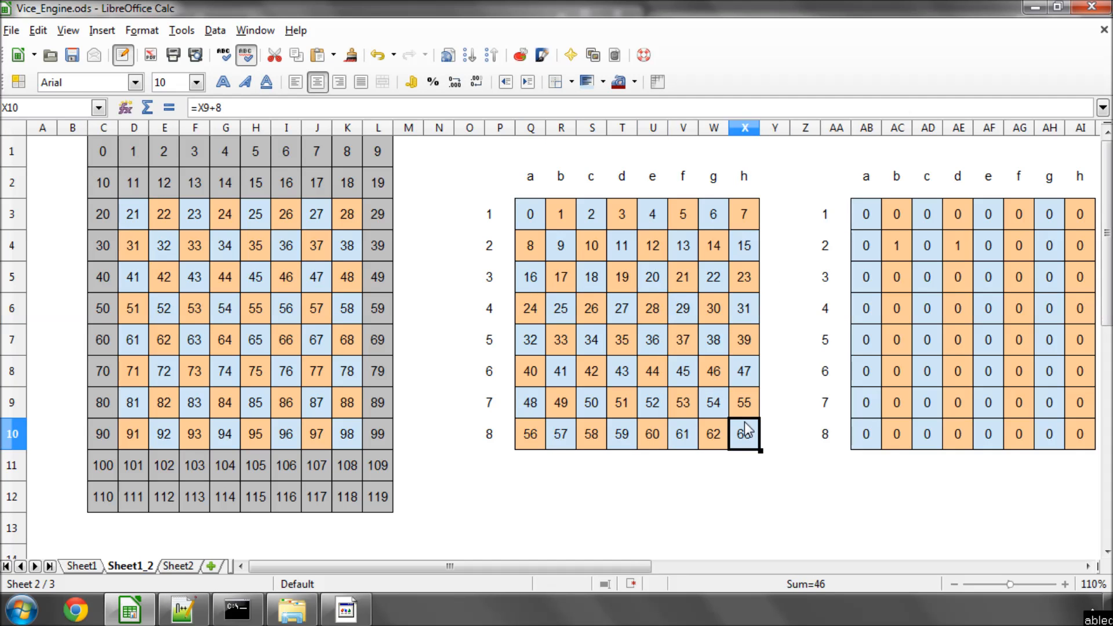
mouse_move(562, 186)
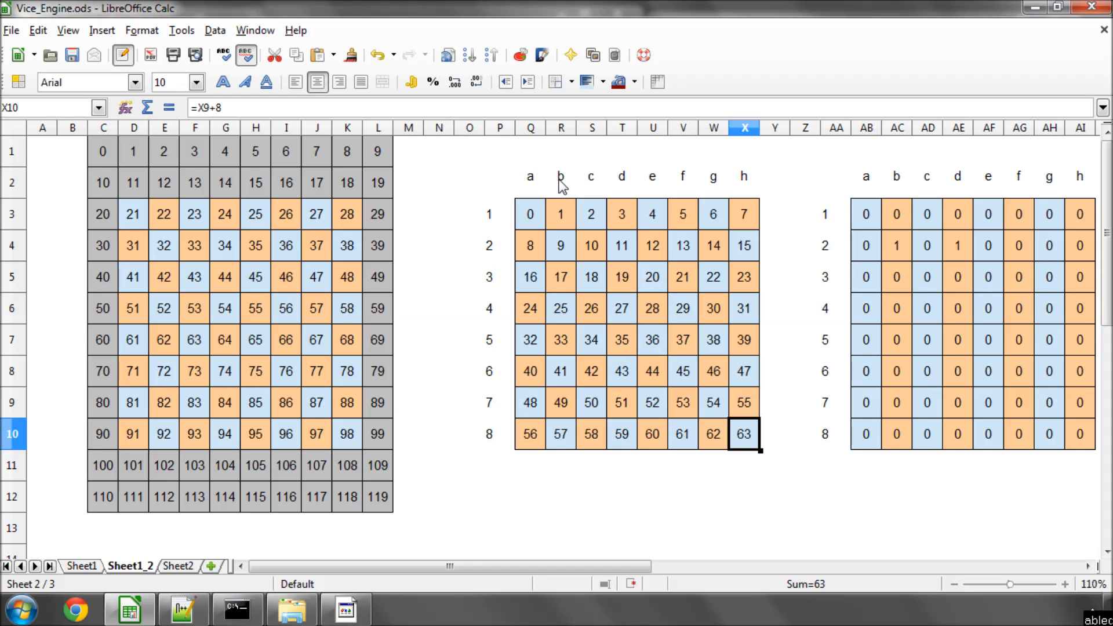
click(164, 246)
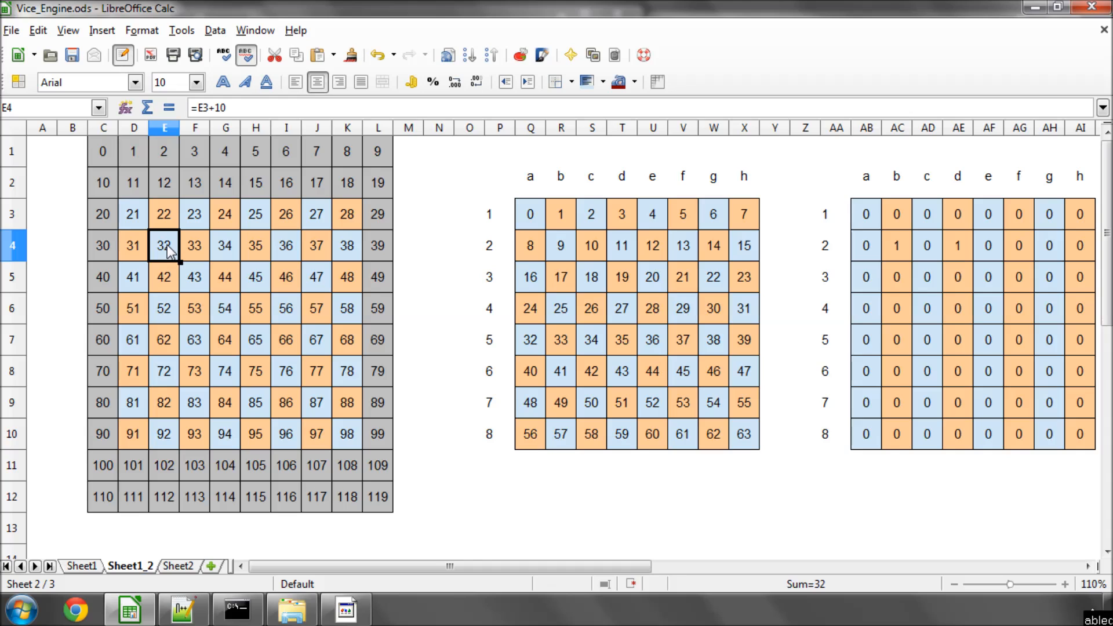
mouse_move(401, 286)
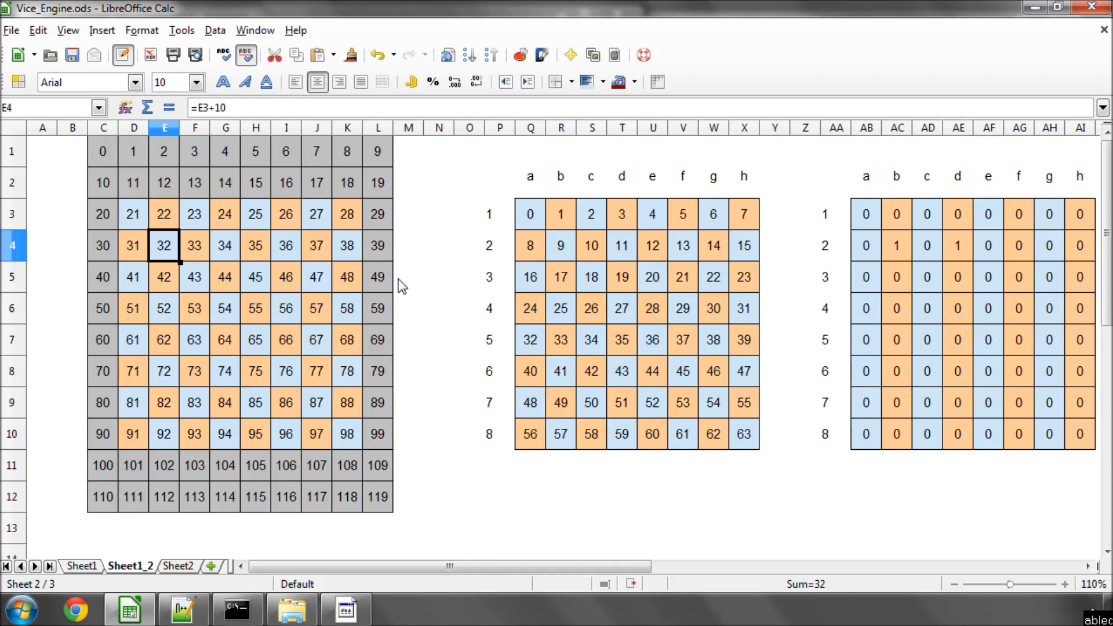
click(561, 246)
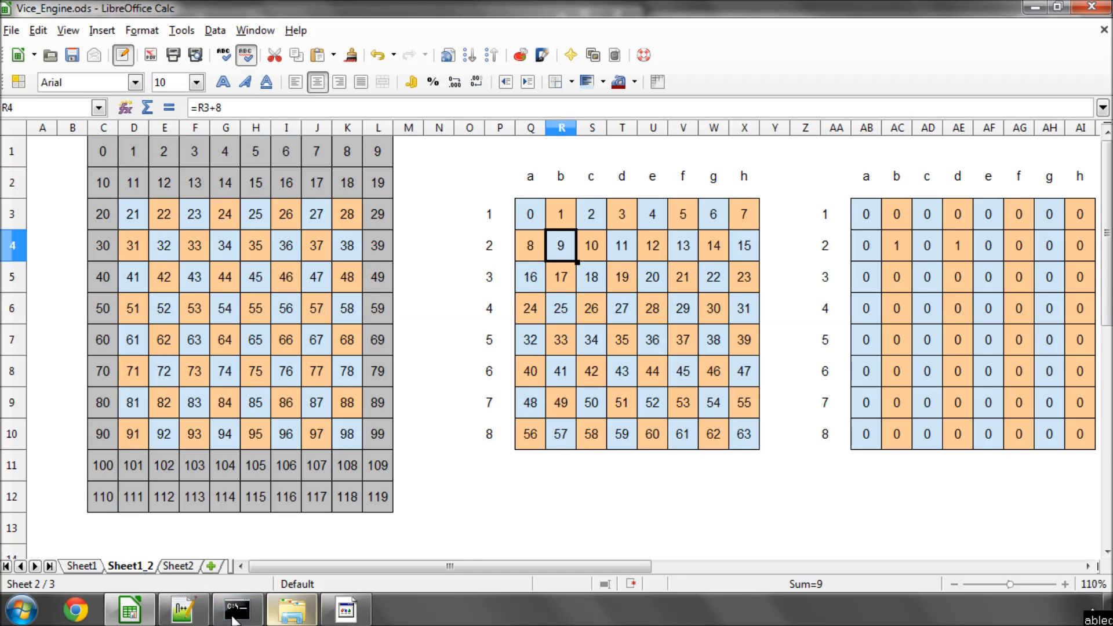
- Return to defs.h and pick out the Sq64ToSq120 declaration and its size 64
click(182, 610)
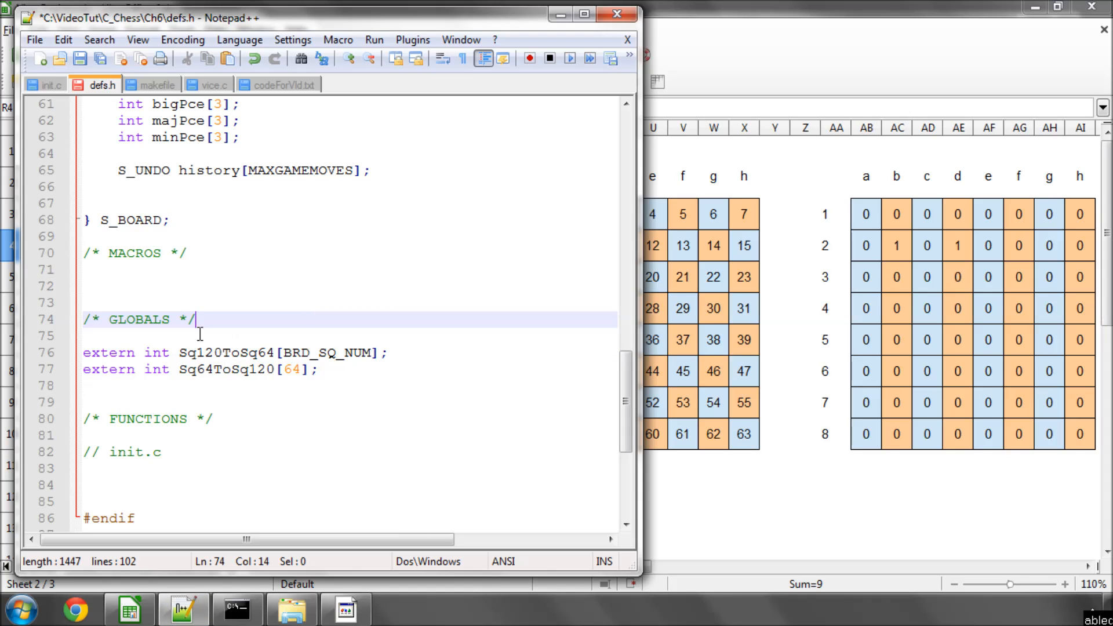
double_click(224, 369)
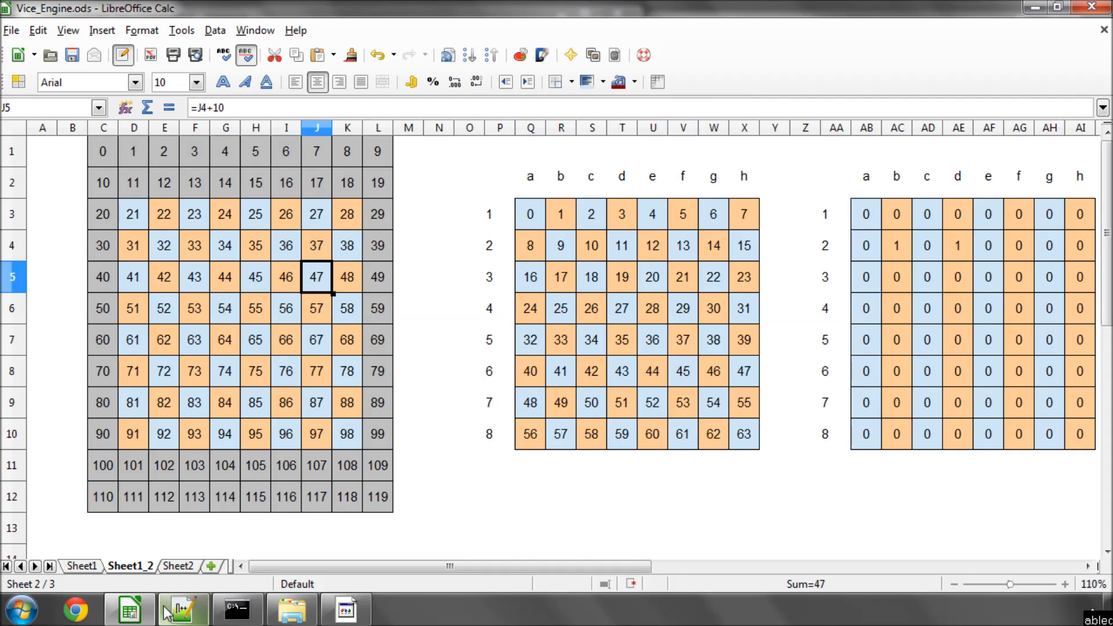
click(183, 609)
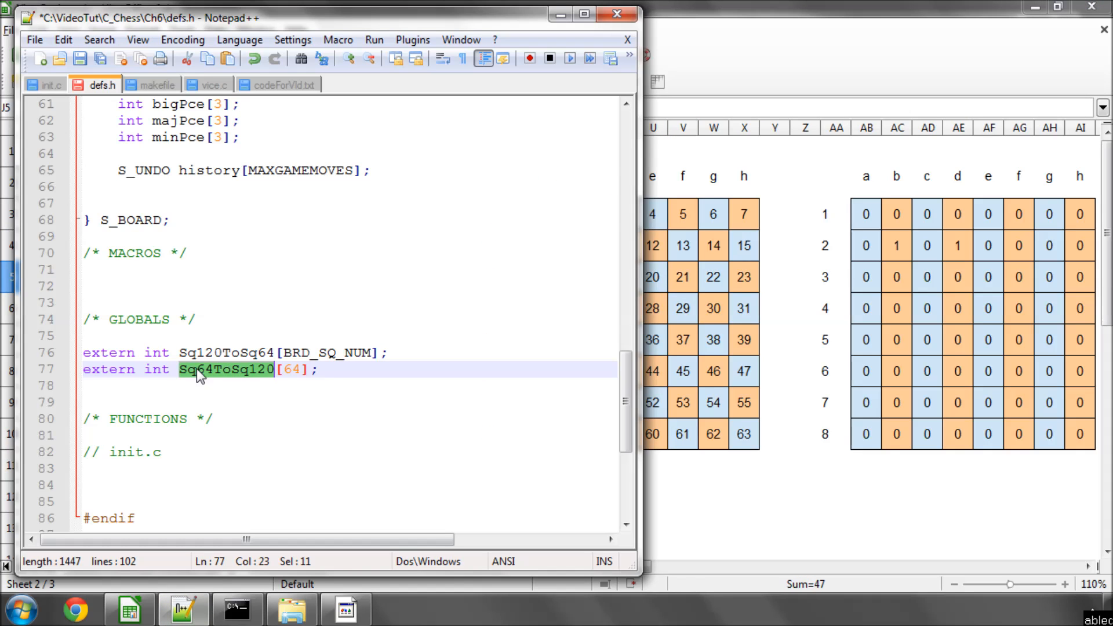
click(179, 369)
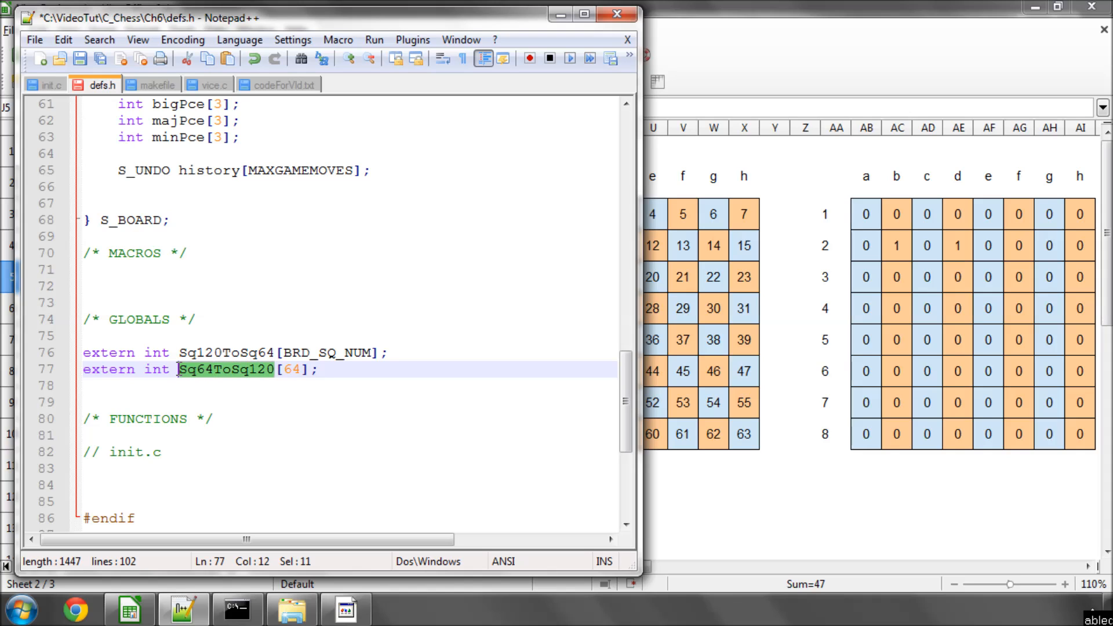
double_click(290, 369)
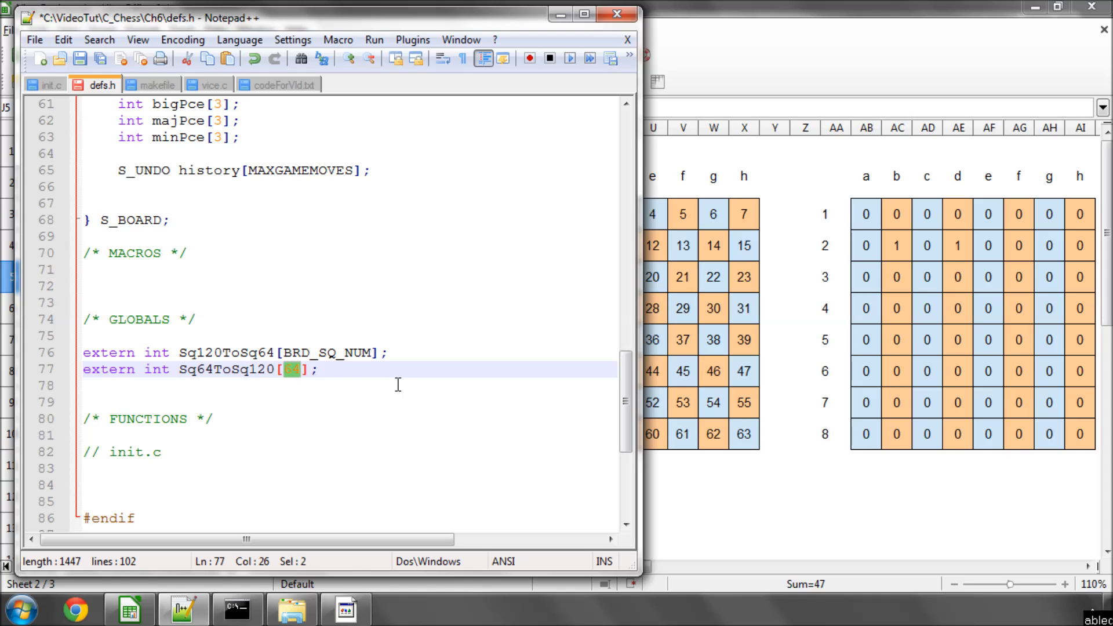
mouse_move(227, 89)
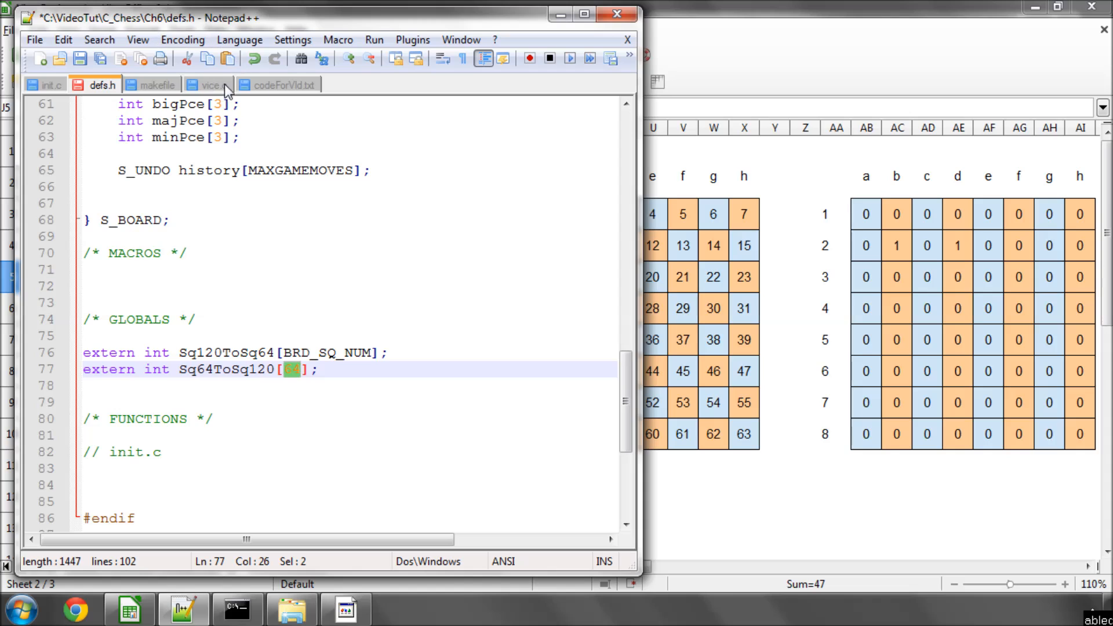
- Look over the code notes and init.c's Sq120ToSq64/Sq64ToSq120 definitions, ending on the notes
click(279, 85)
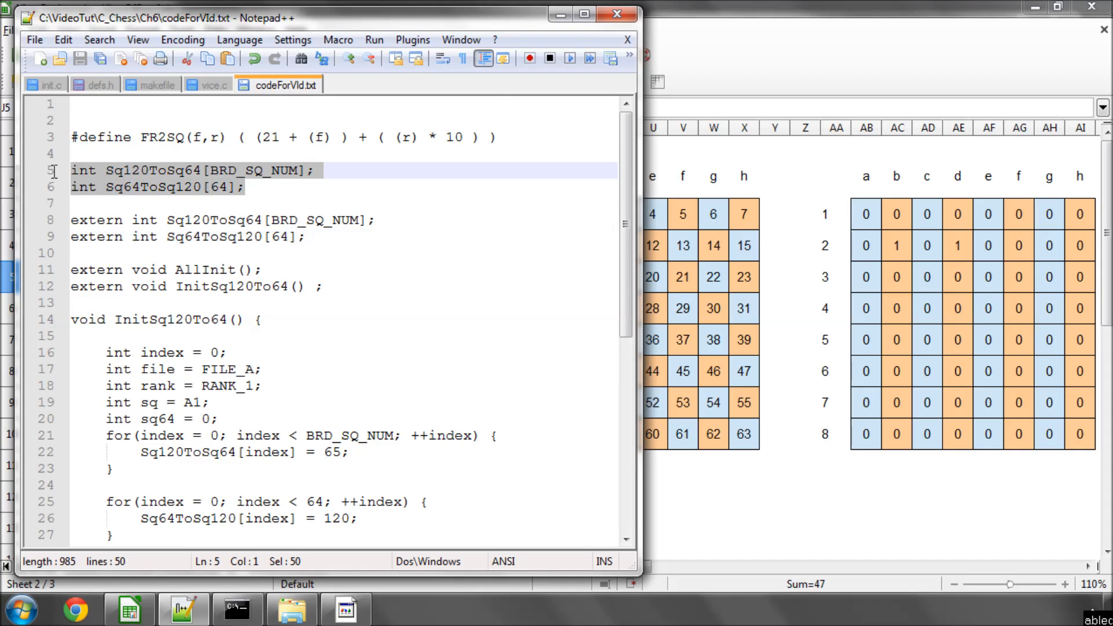
mouse_move(97, 85)
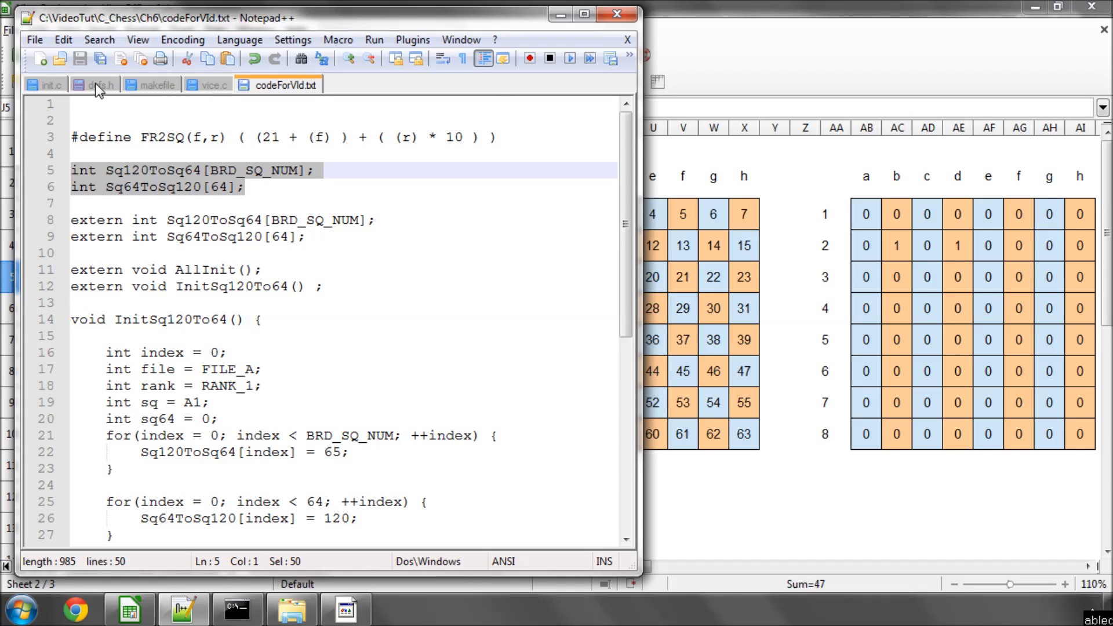
click(47, 85)
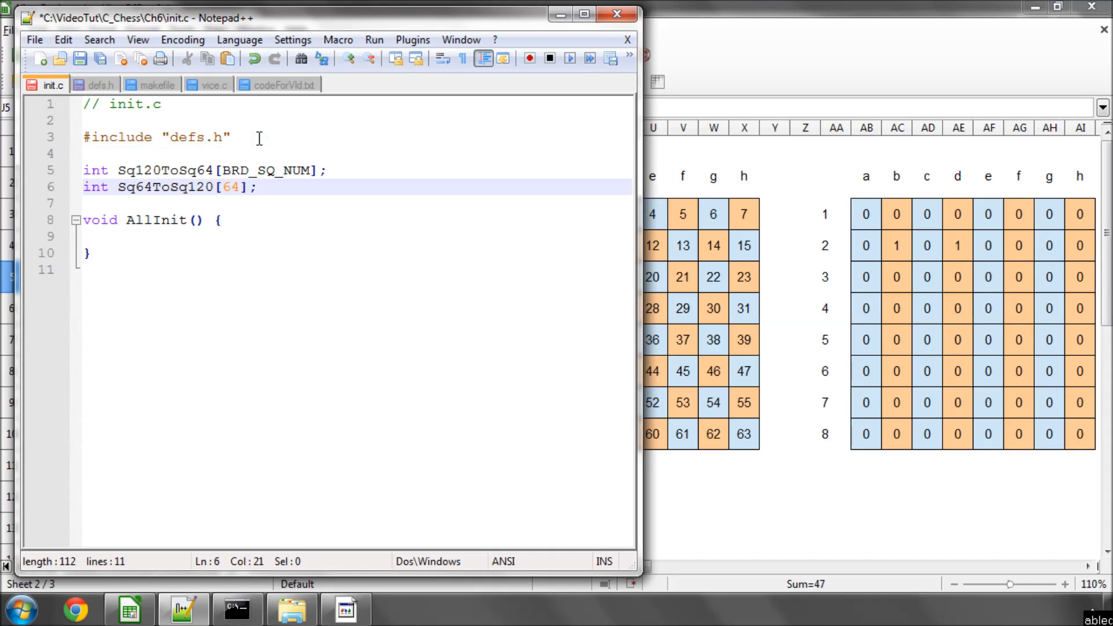
mouse_move(128, 99)
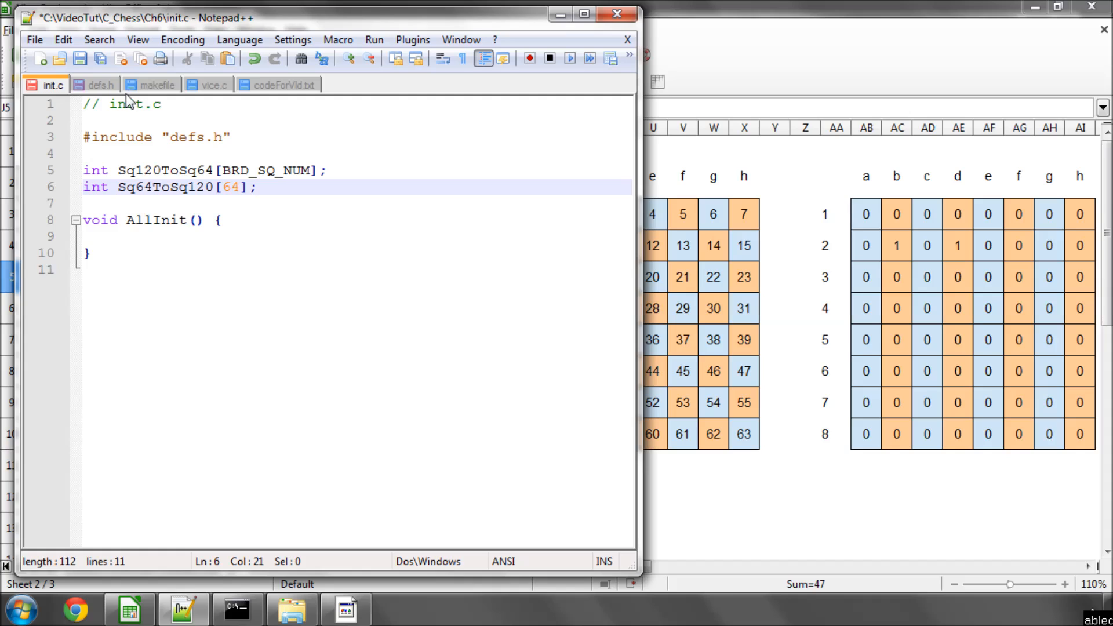
mouse_move(239, 129)
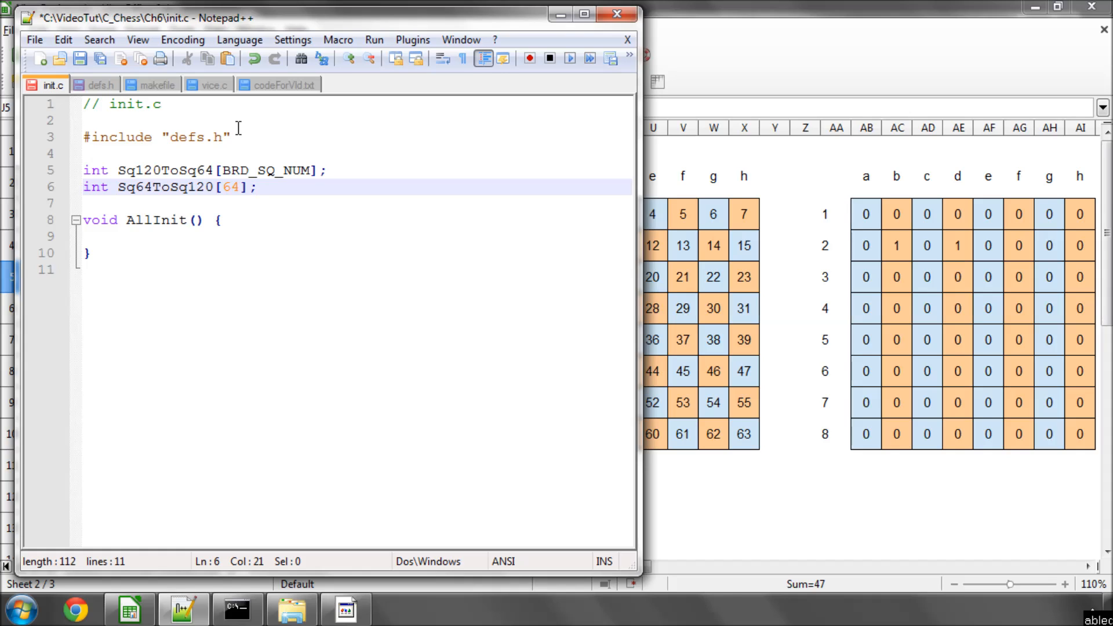
mouse_move(279, 84)
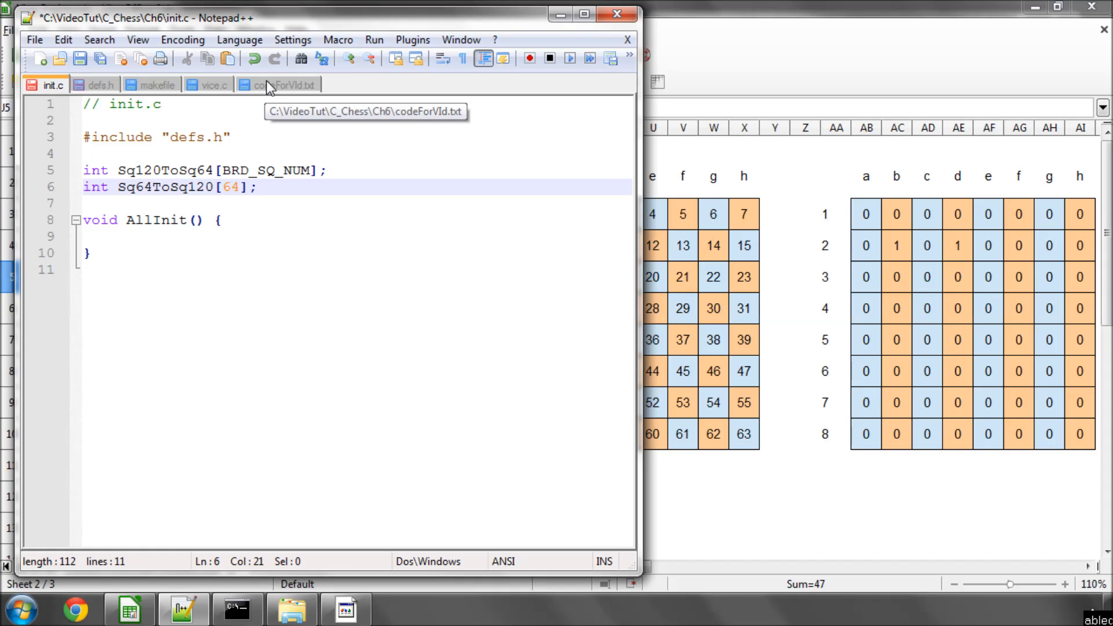
mouse_move(163, 84)
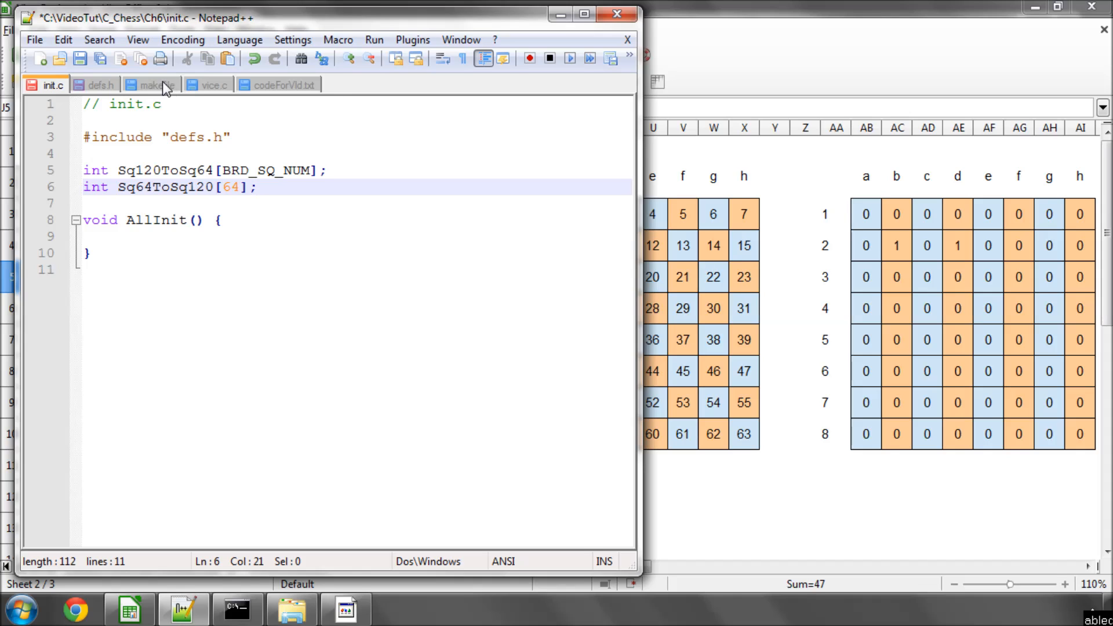
click(283, 84)
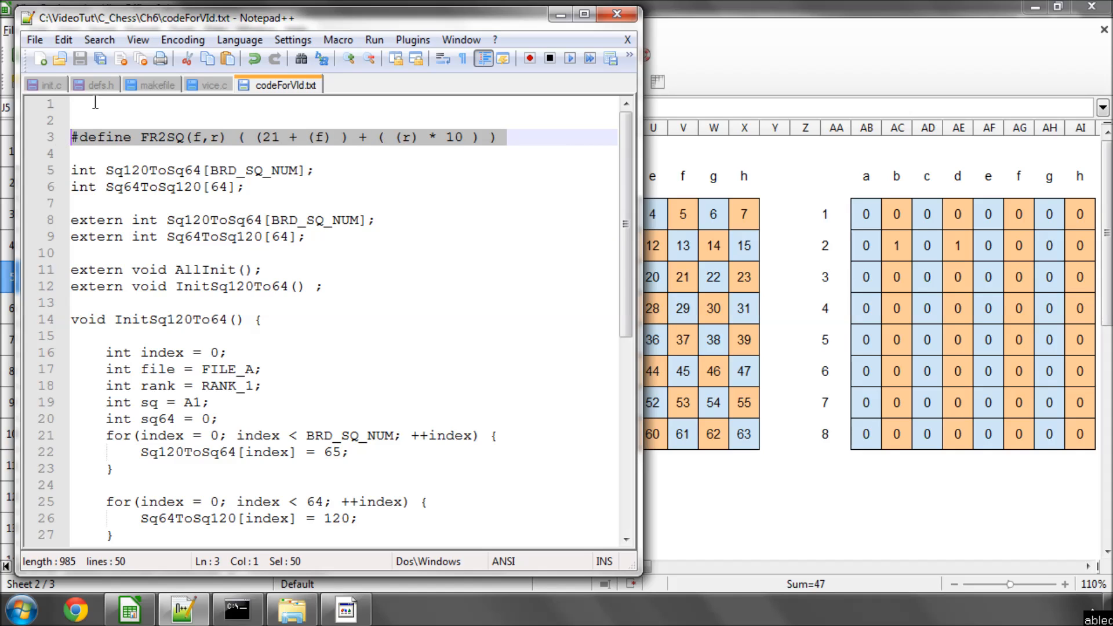
- Define FR2SQ(f,r) as ((21+(f))+((r)*10)) under MACROS in defs.h
click(94, 84)
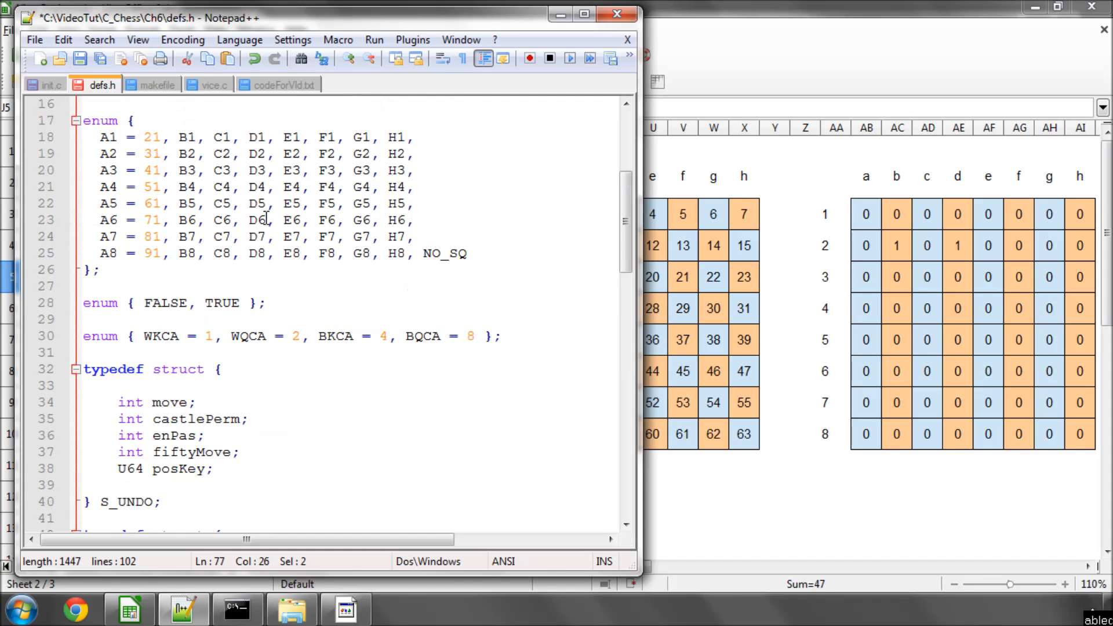
scroll(down, 3)
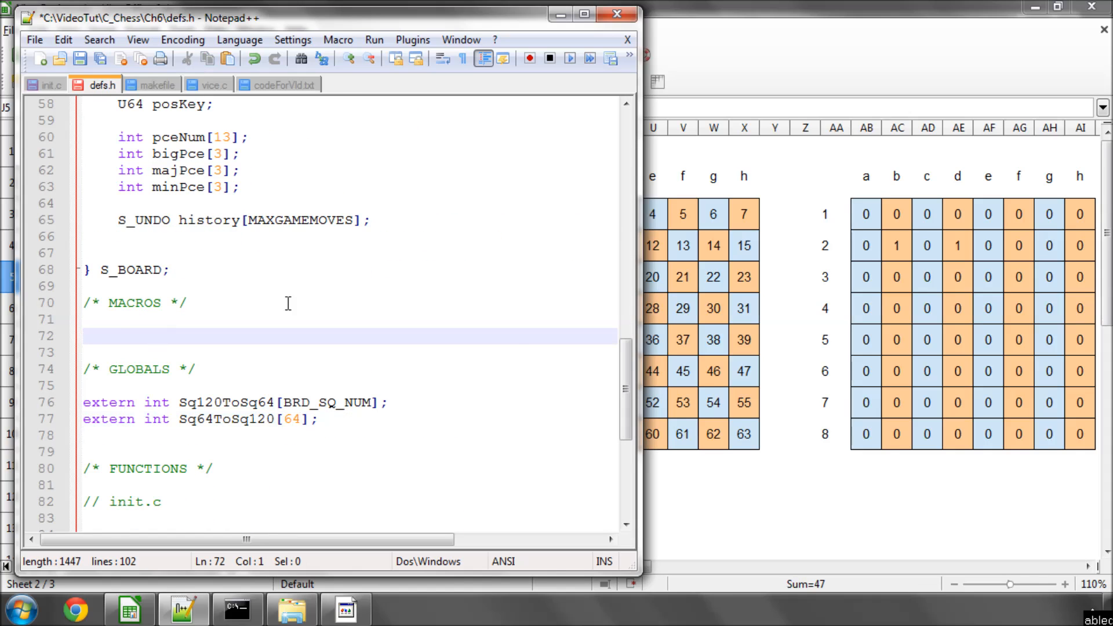
text(#define FR2SQ(f,r) ( (21 + (f) ) + ( (r) * 10 ) ))
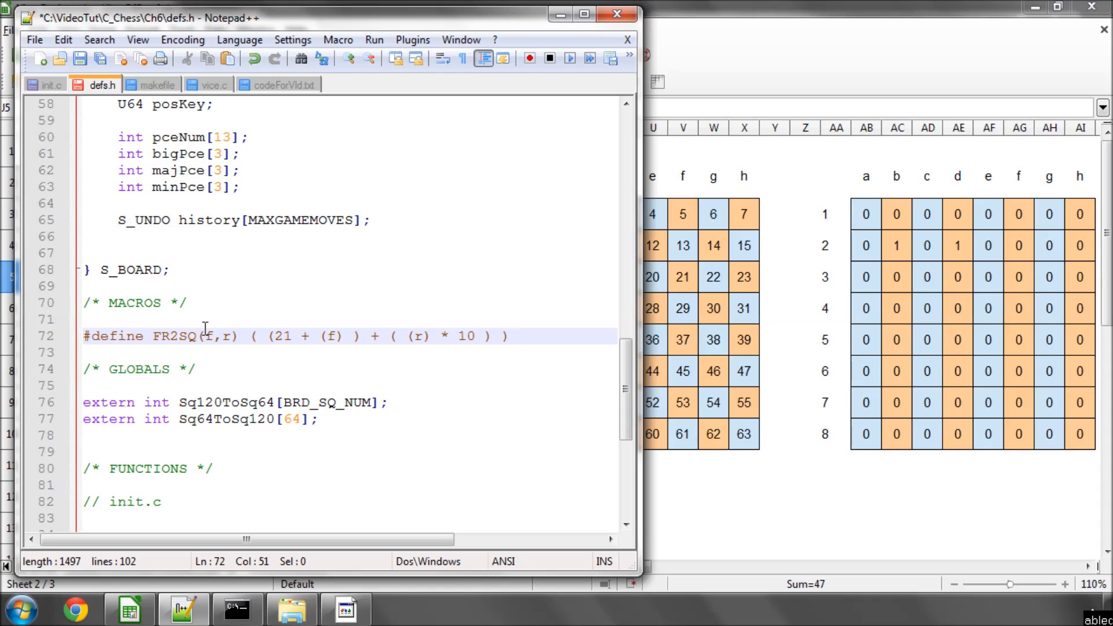
click(226, 337)
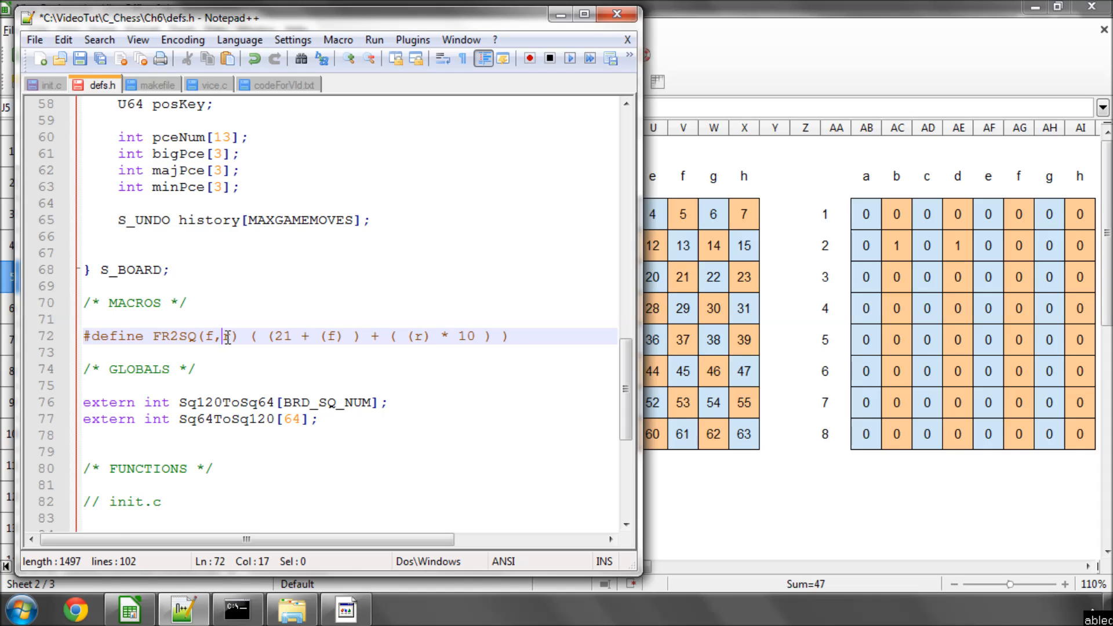
click(129, 610)
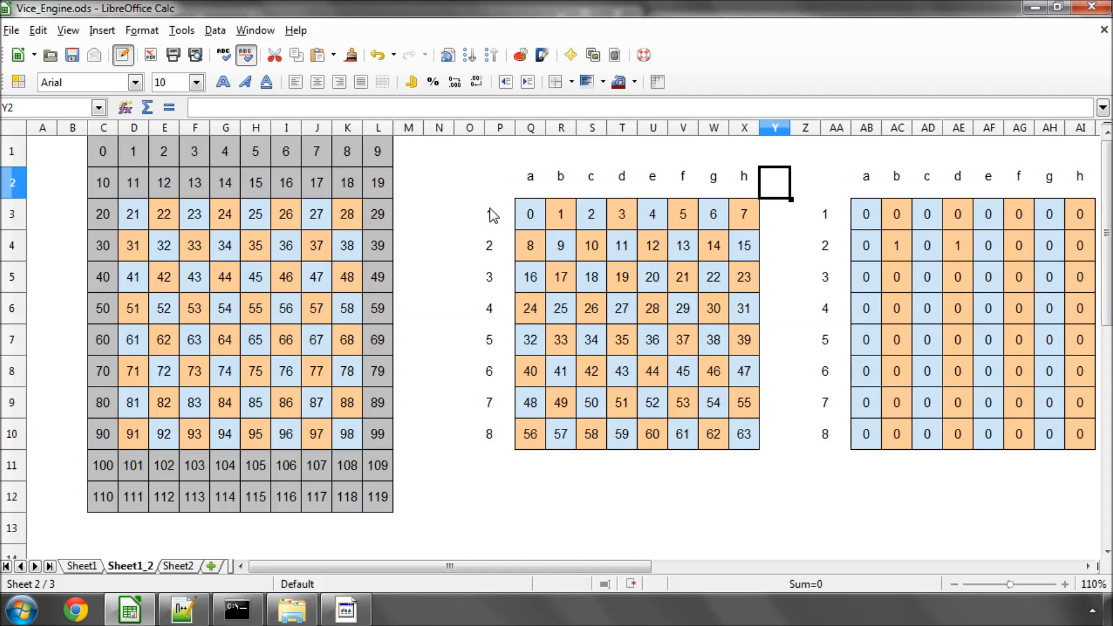
mouse_move(493, 224)
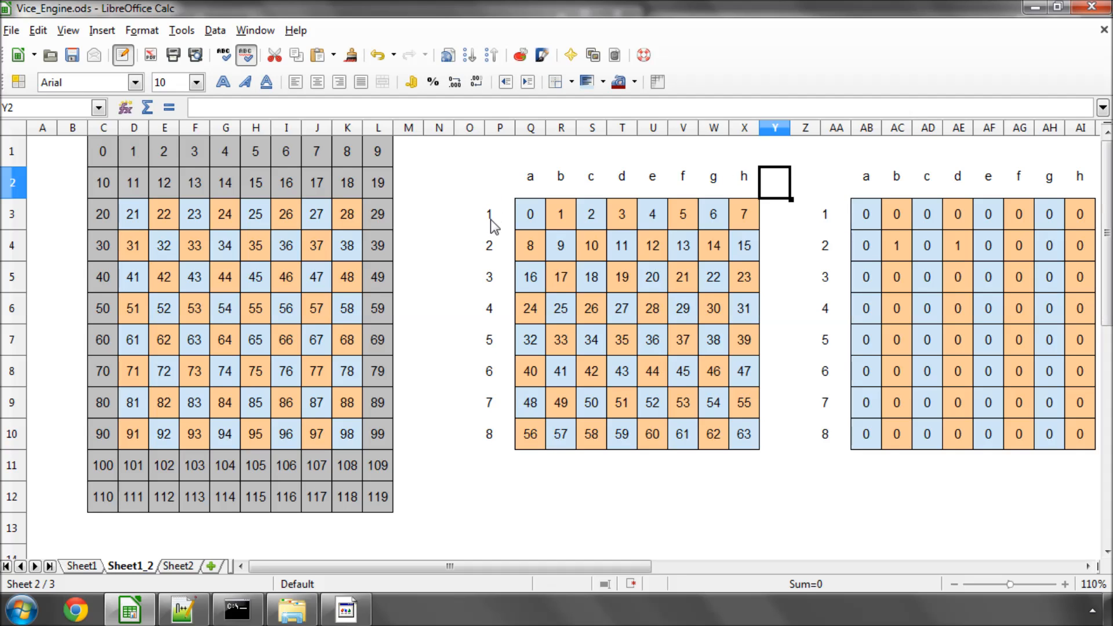
mouse_move(533, 186)
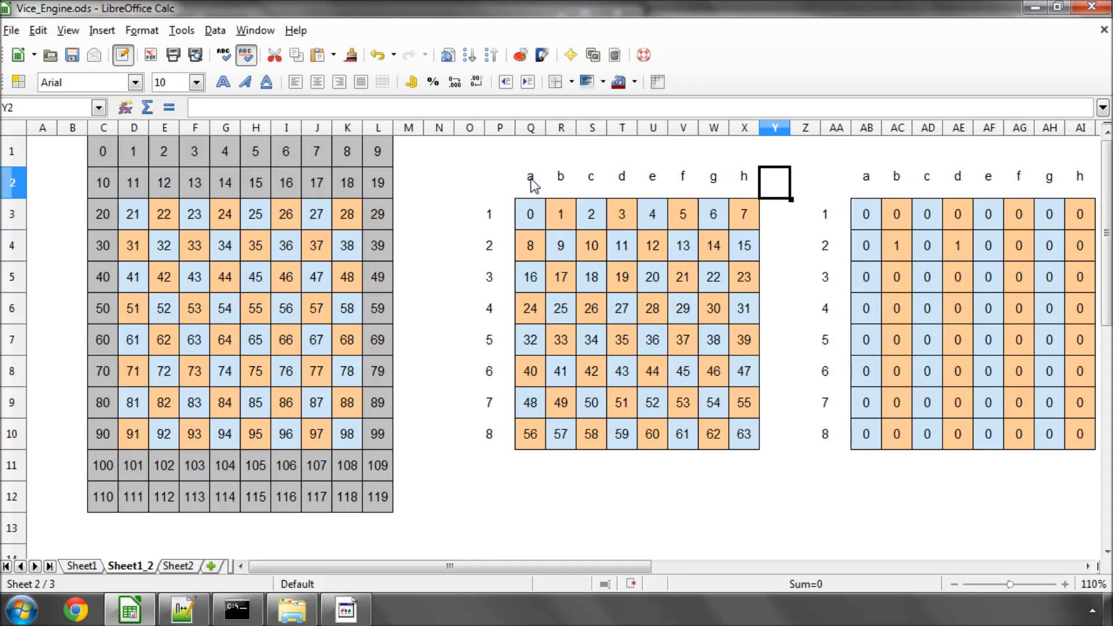
mouse_move(300, 596)
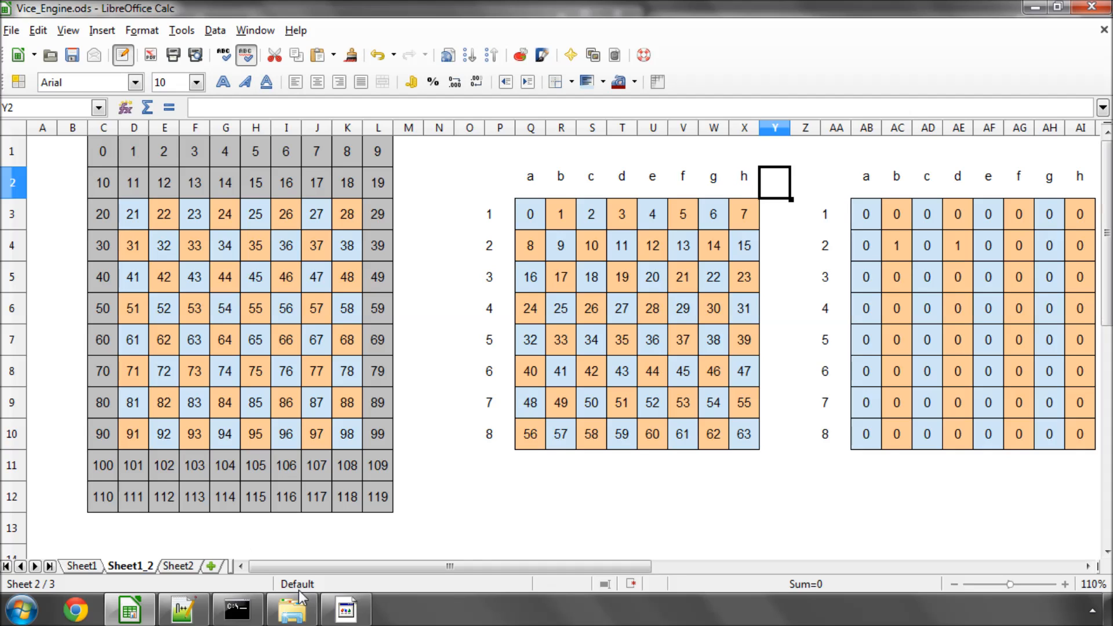
- Return to defs.h and select the FR2SQ macro name on its line under MACROS
click(183, 608)
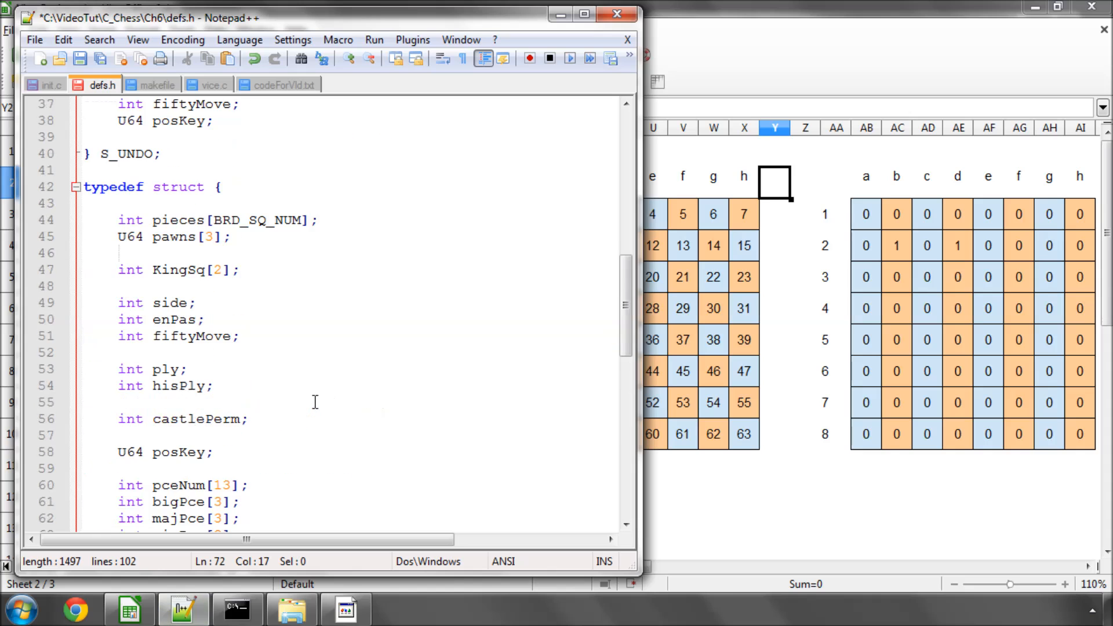
scroll(up, 3)
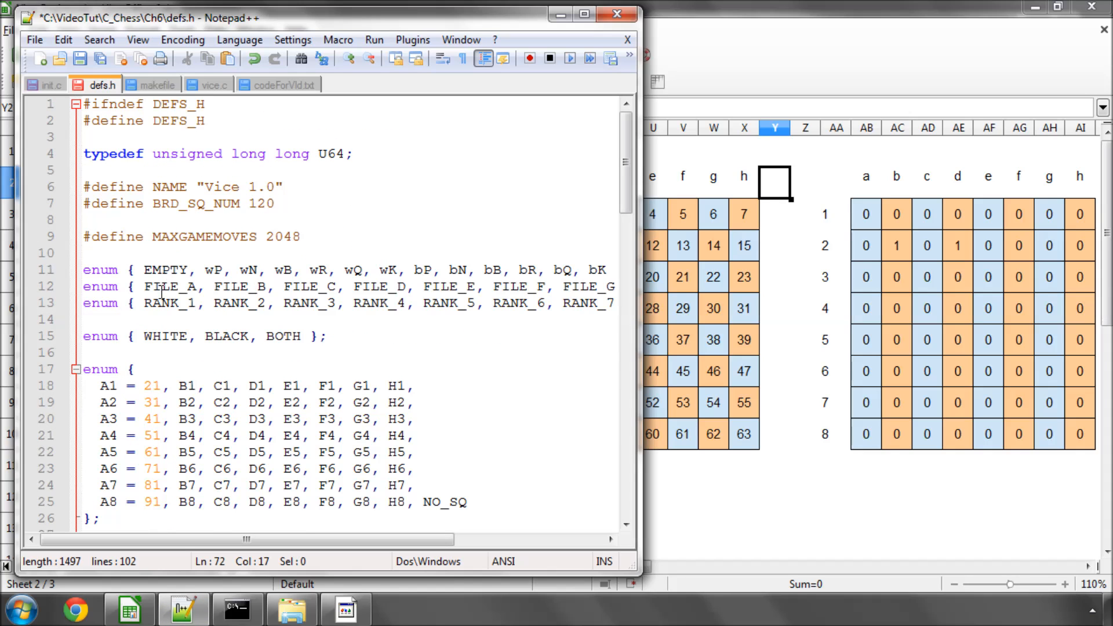
scroll(down, 3)
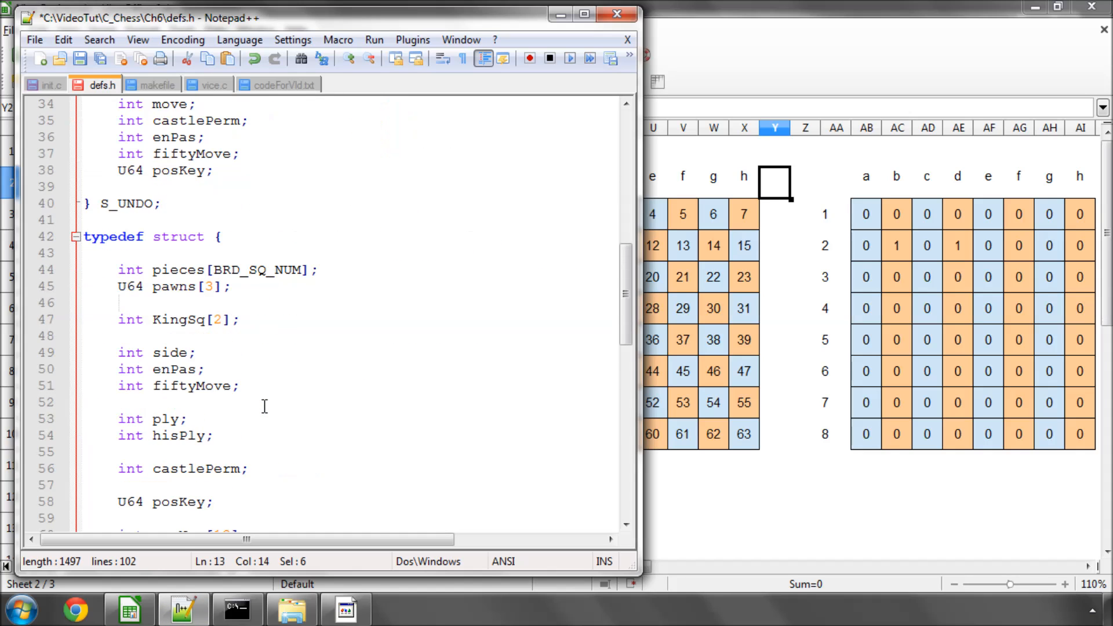
scroll(down, 3)
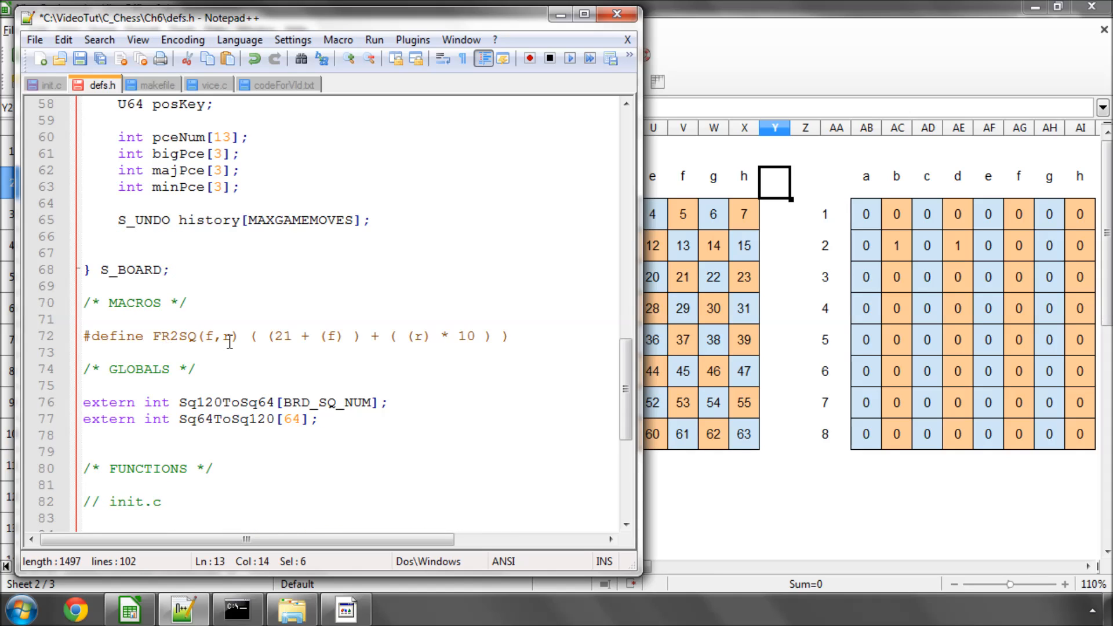
click(153, 336)
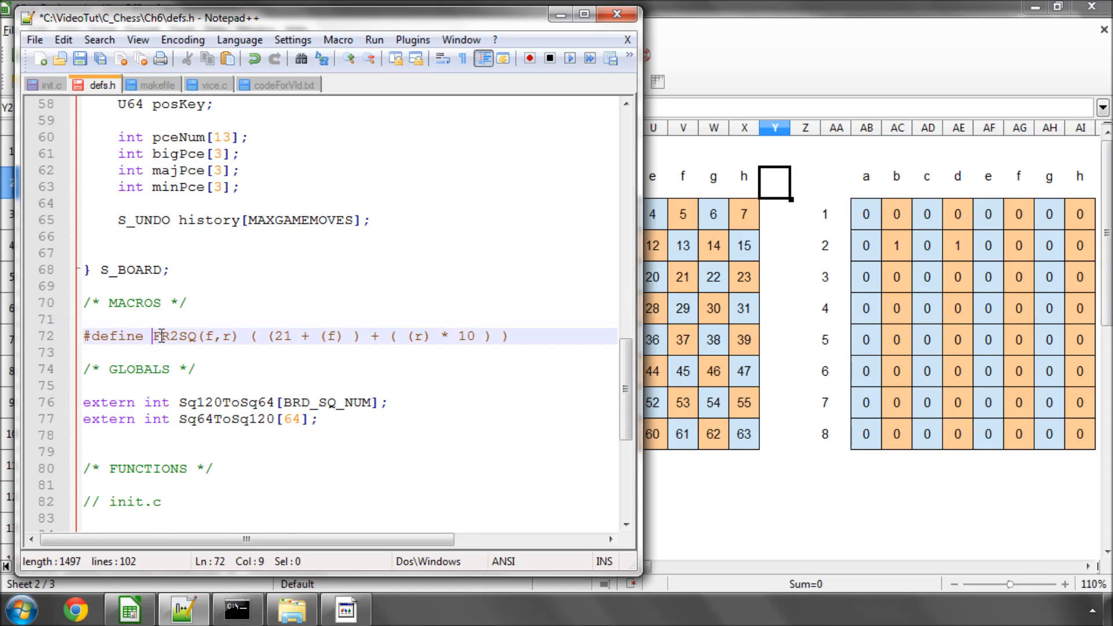
double_click(172, 336)
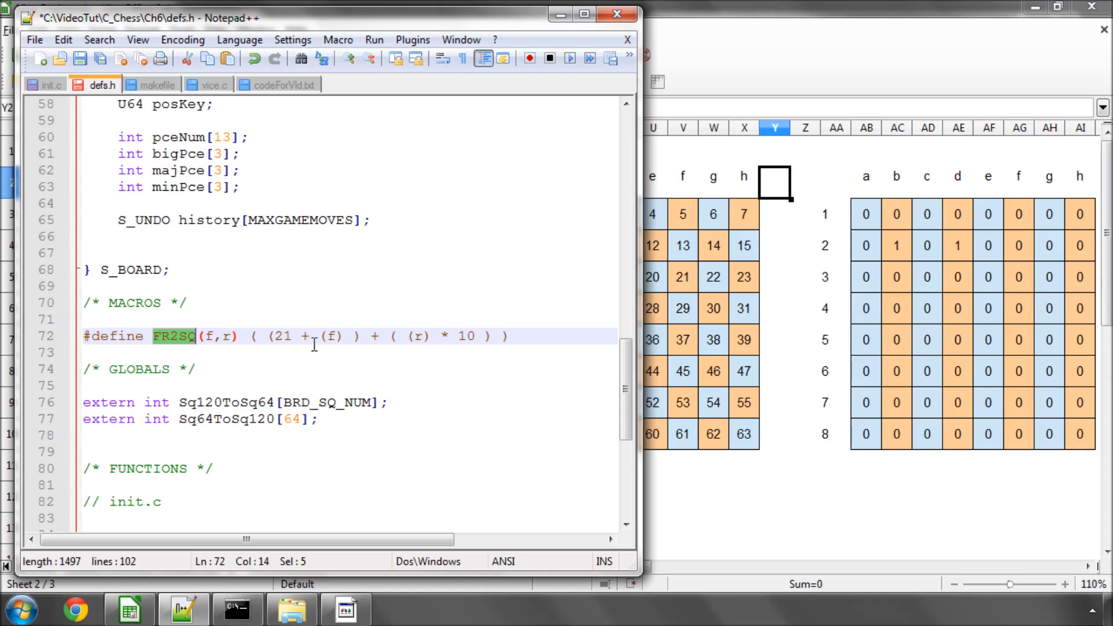
mouse_move(673, 324)
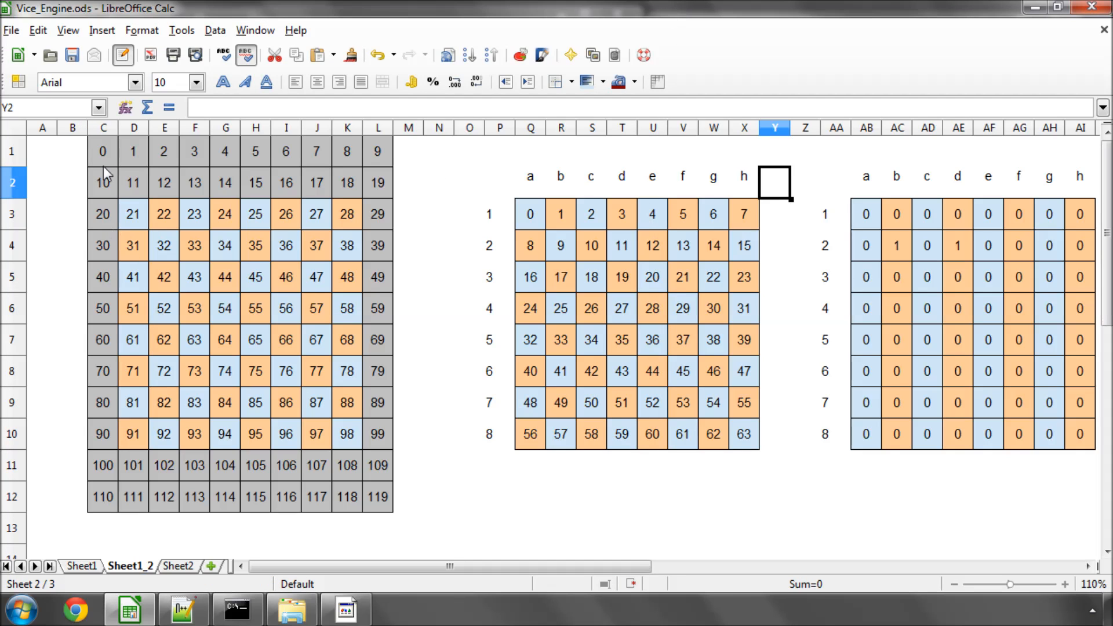
- Confirm square 98's cell holds =K9+10, then bring back defs.h beside the Ch6 command prompt
click(346, 434)
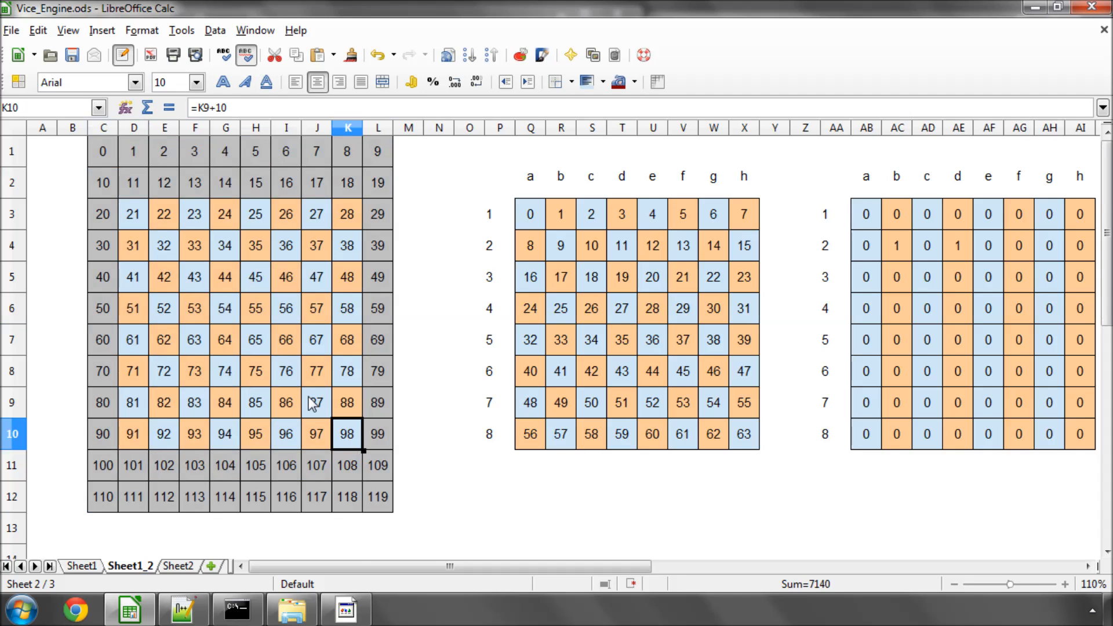
click(182, 608)
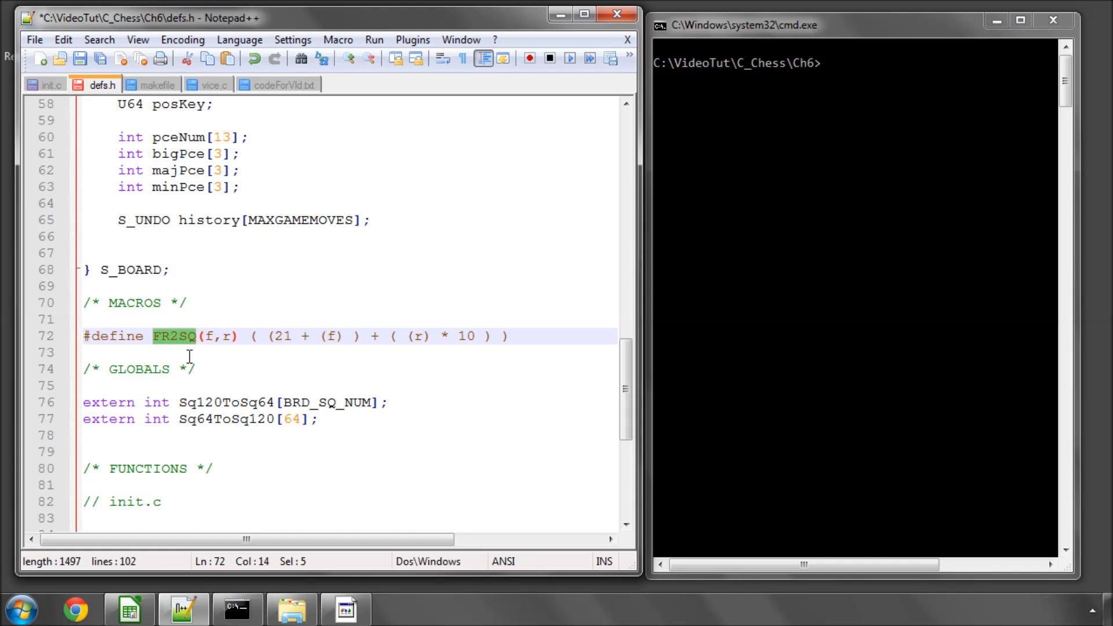
mouse_move(280, 384)
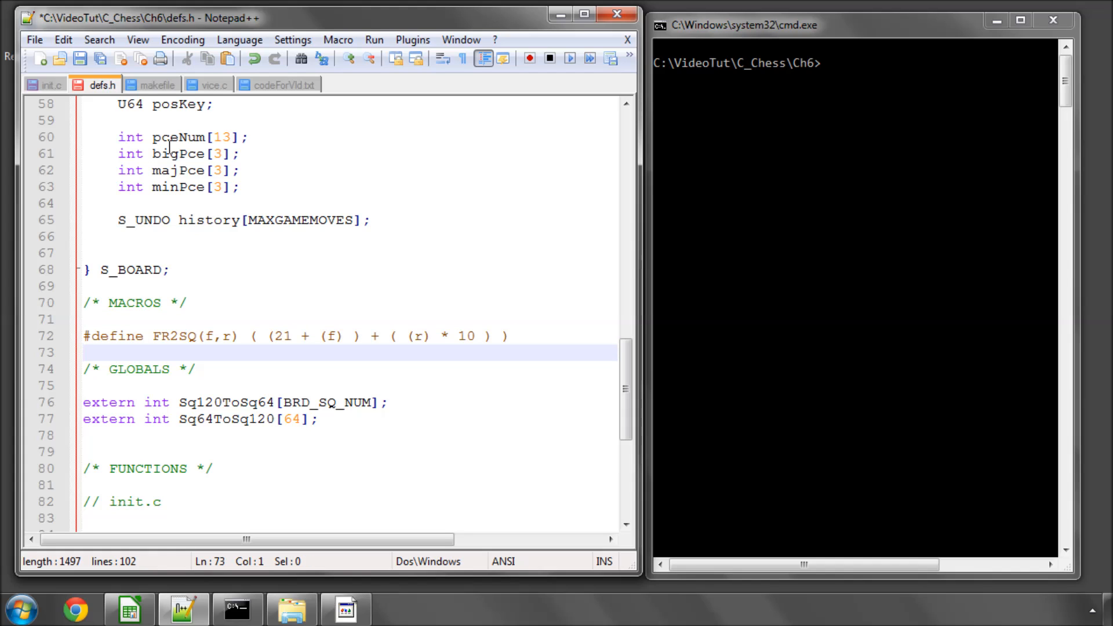
- Copy InitSq120To64 from codeForVid.txt and paste it into init.c
click(284, 84)
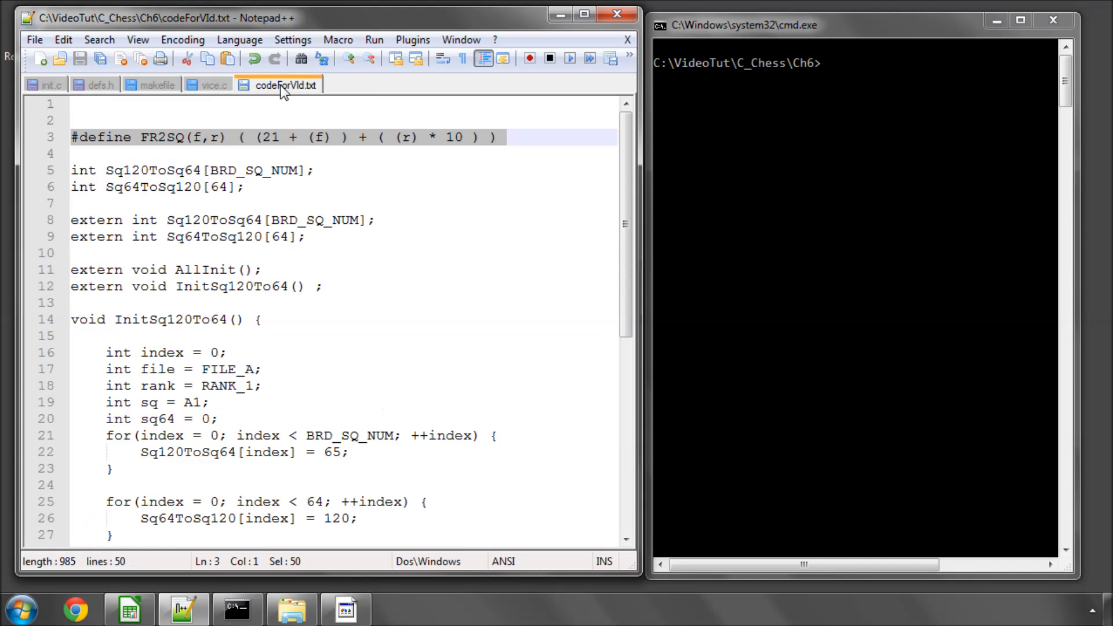
scroll(down, 3)
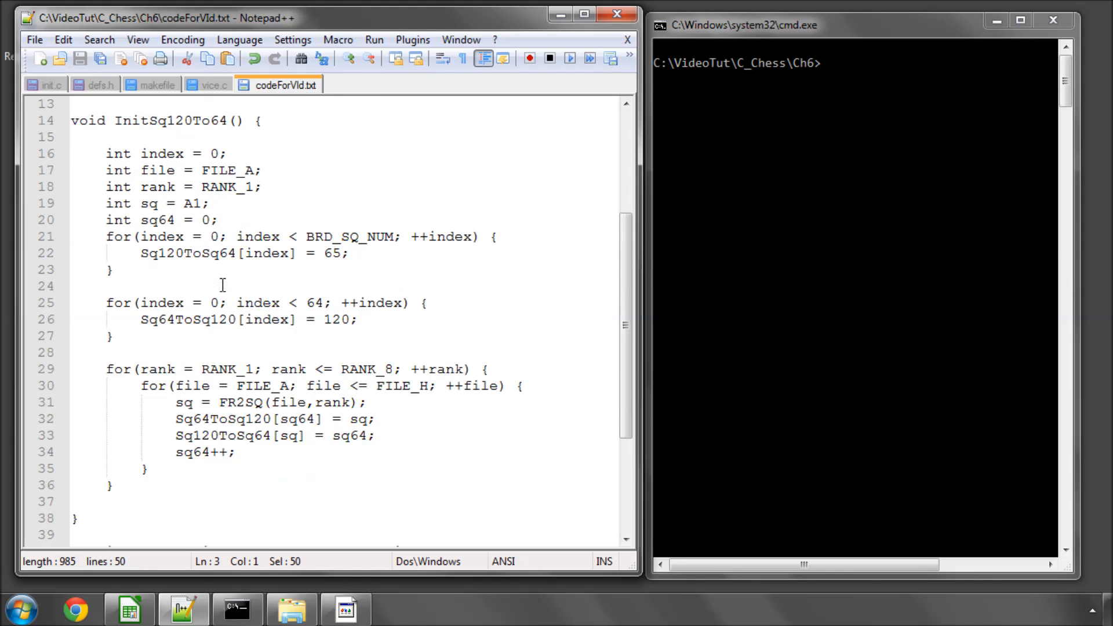
scroll(up, 3)
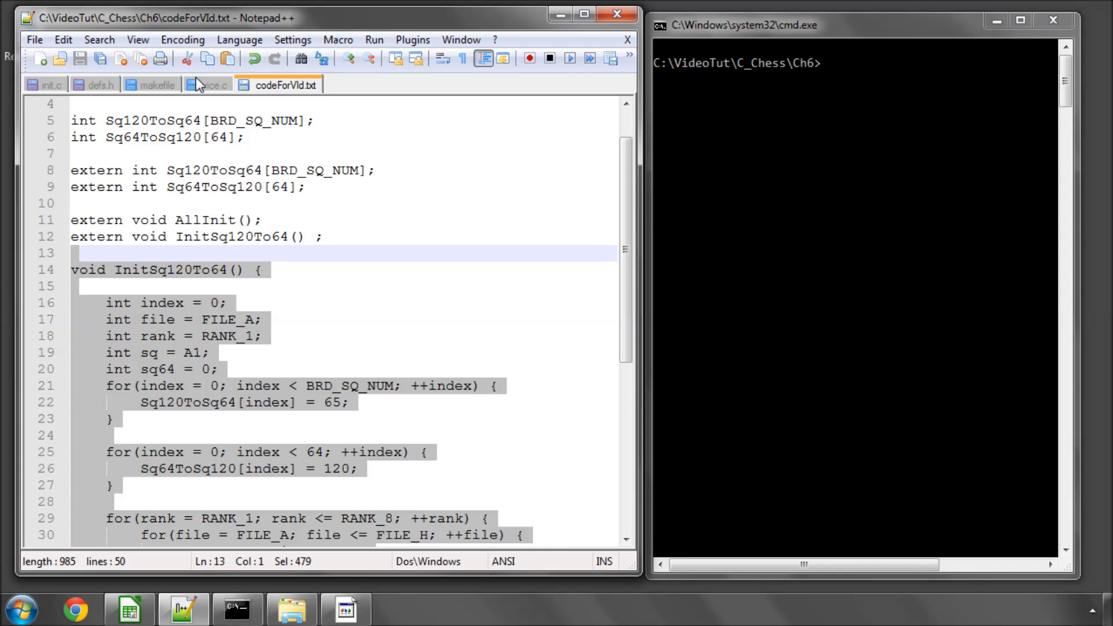
click(44, 85)
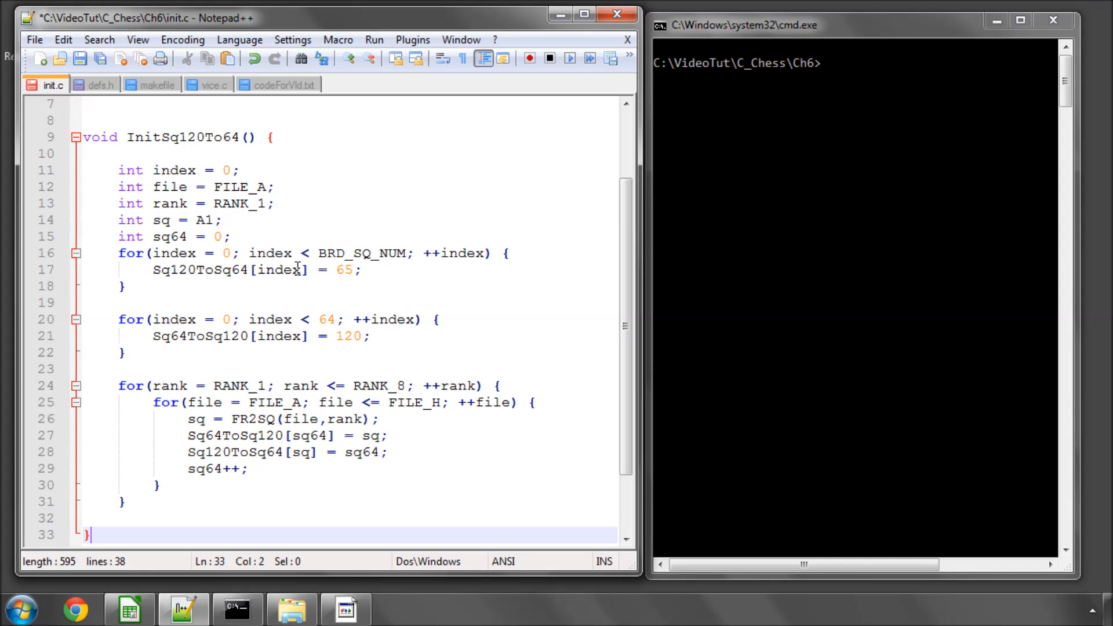
mouse_move(535, 429)
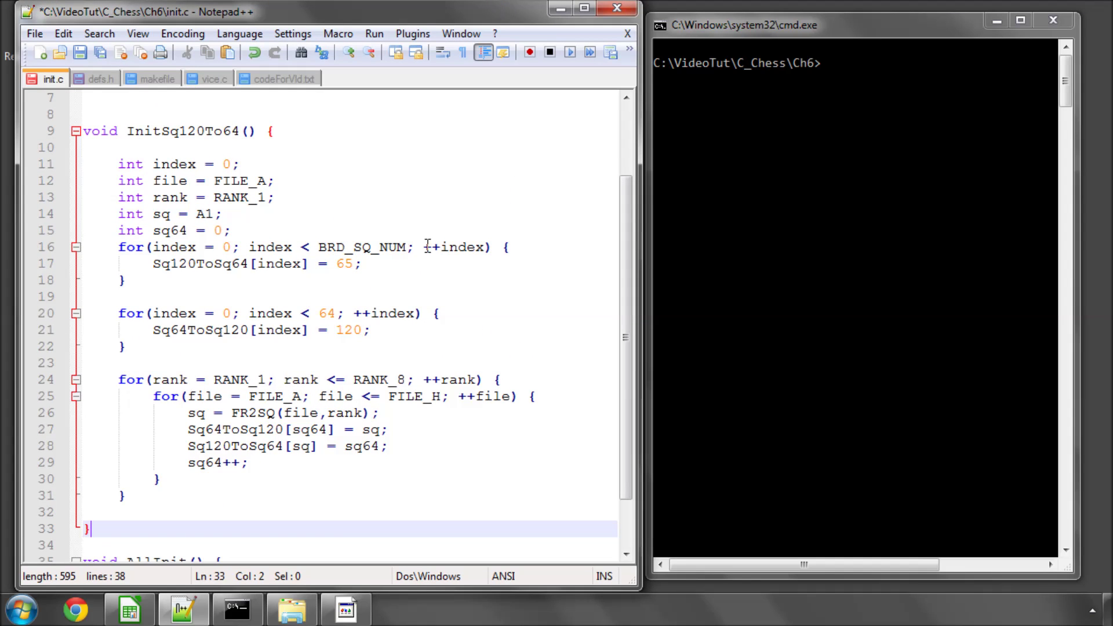
- Tidy the function end and highlight InitSq120To64's name and RANK_1 start
click(124, 495)
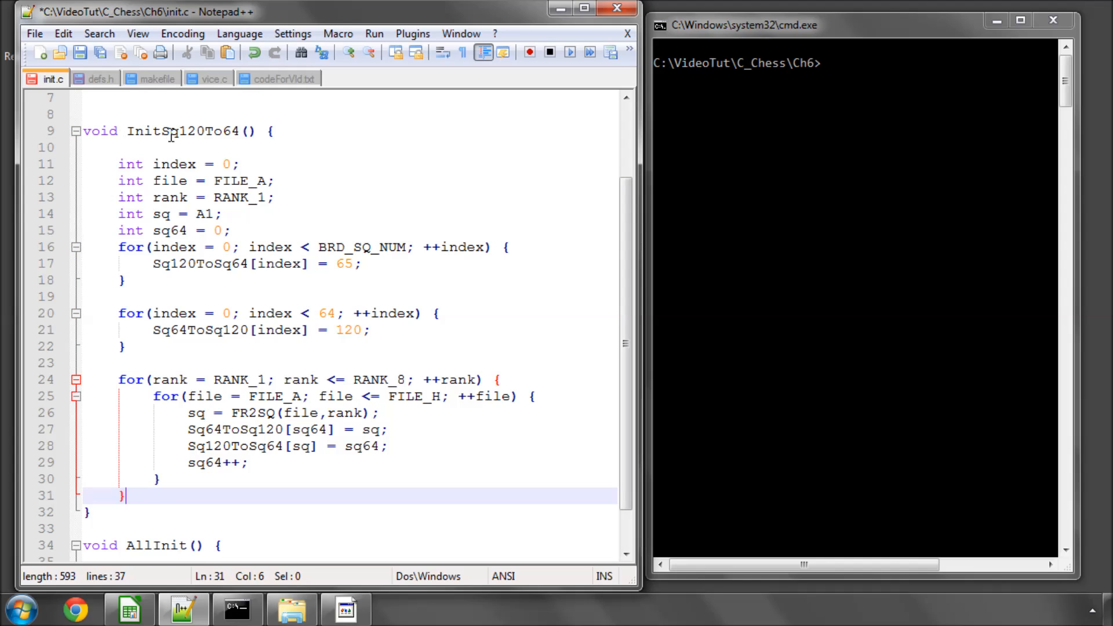
click(210, 147)
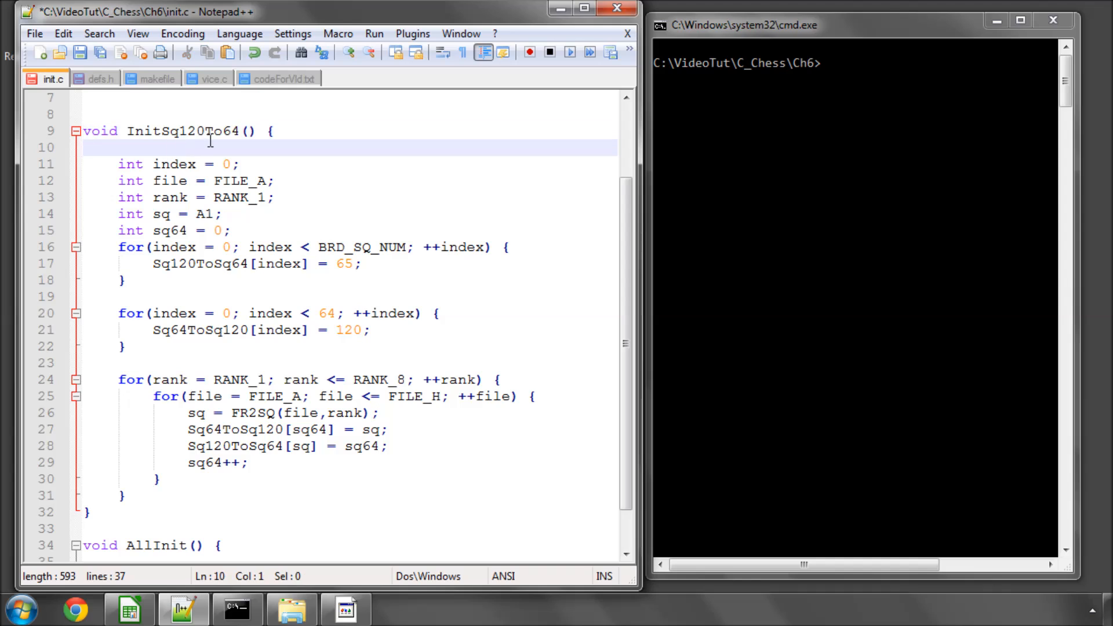
double_click(183, 131)
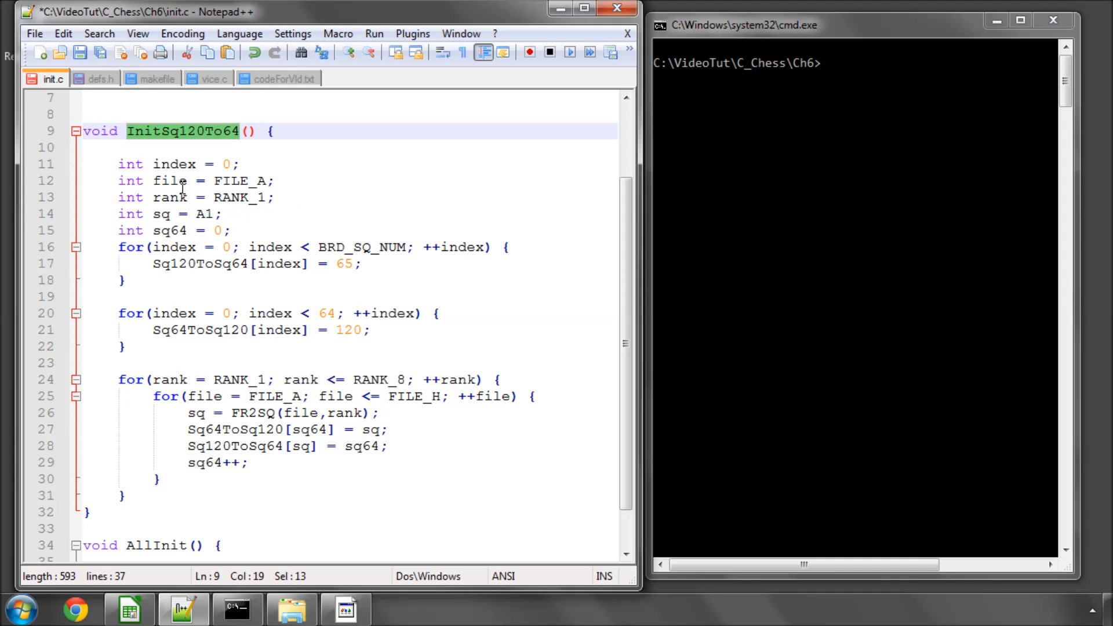
double_click(238, 197)
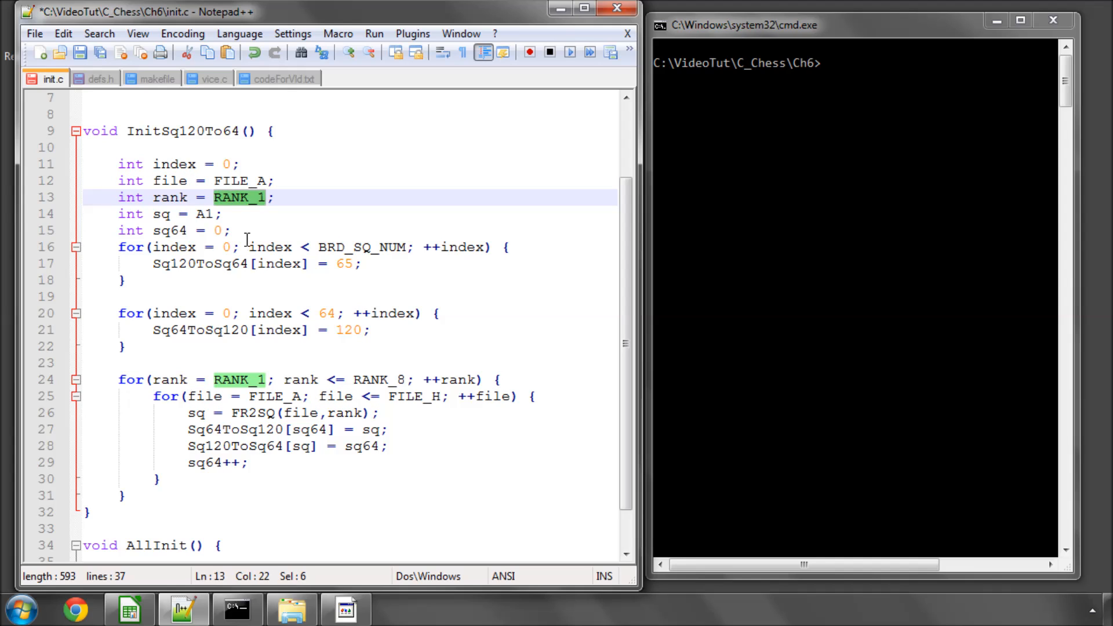
click(246, 231)
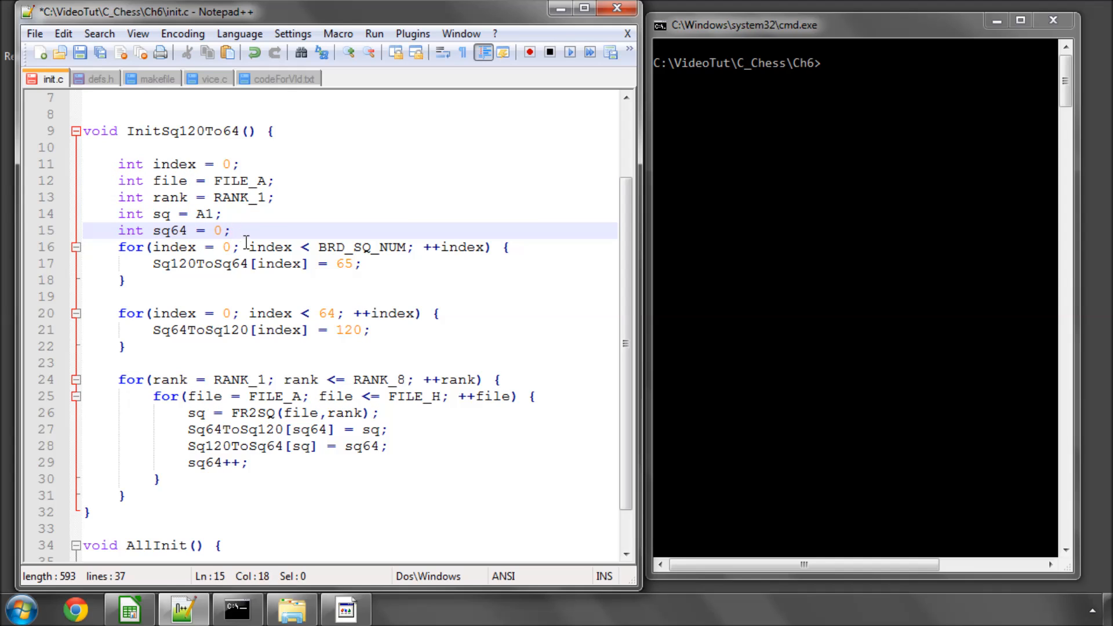
mouse_move(378, 240)
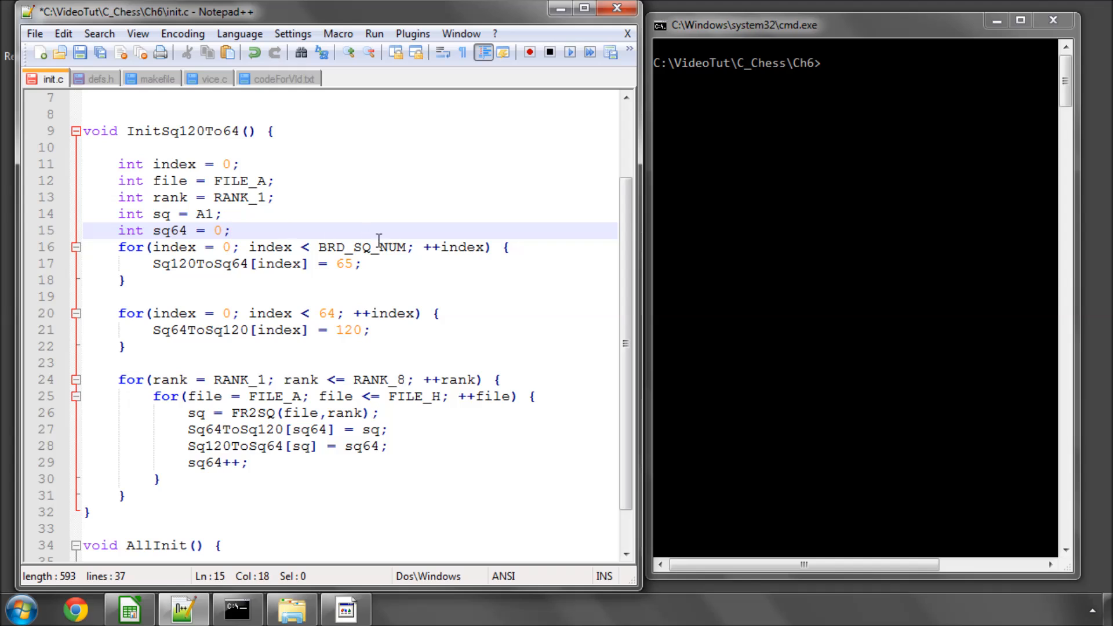
- Walk through the Sq120ToSq64 and Sq64ToSq120 loops with placeholders 65 and 120
double_click(343, 264)
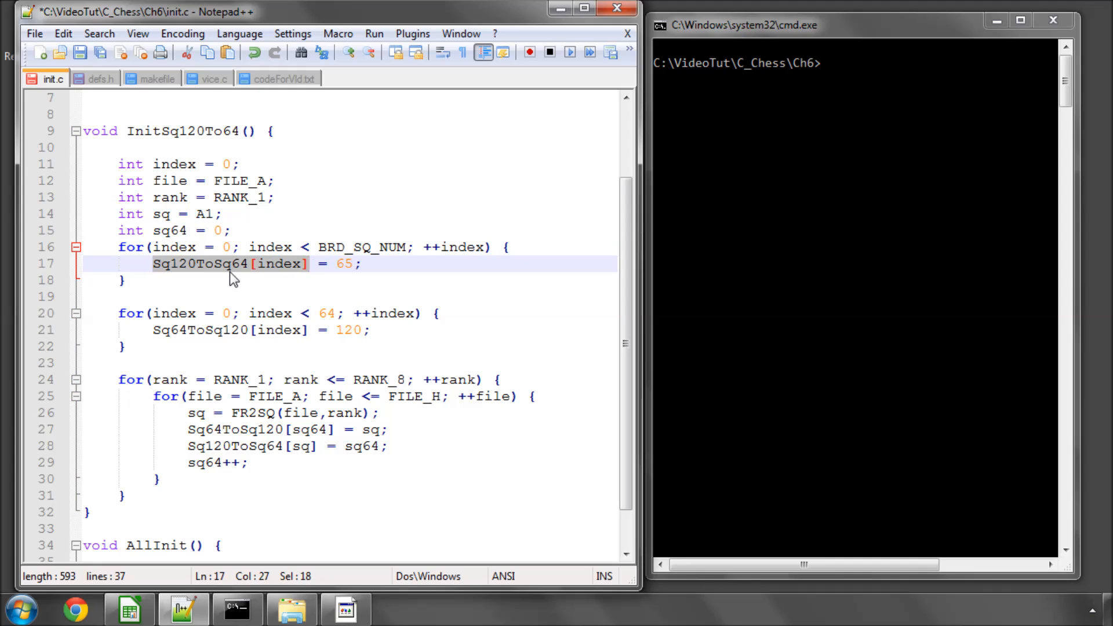
click(229, 330)
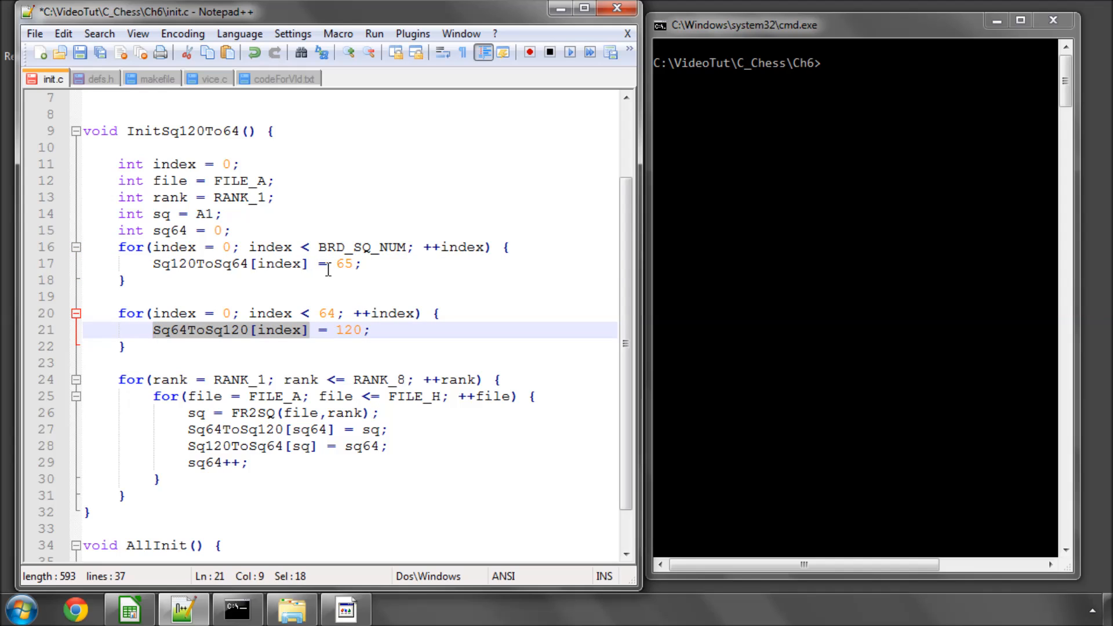
double_click(347, 263)
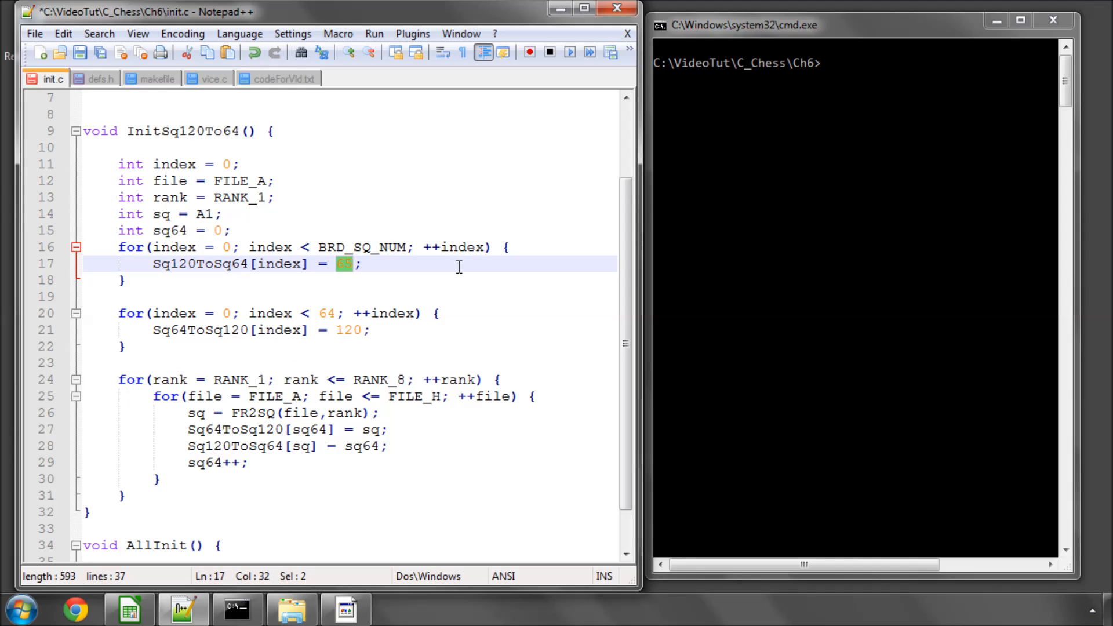
double_click(279, 263)
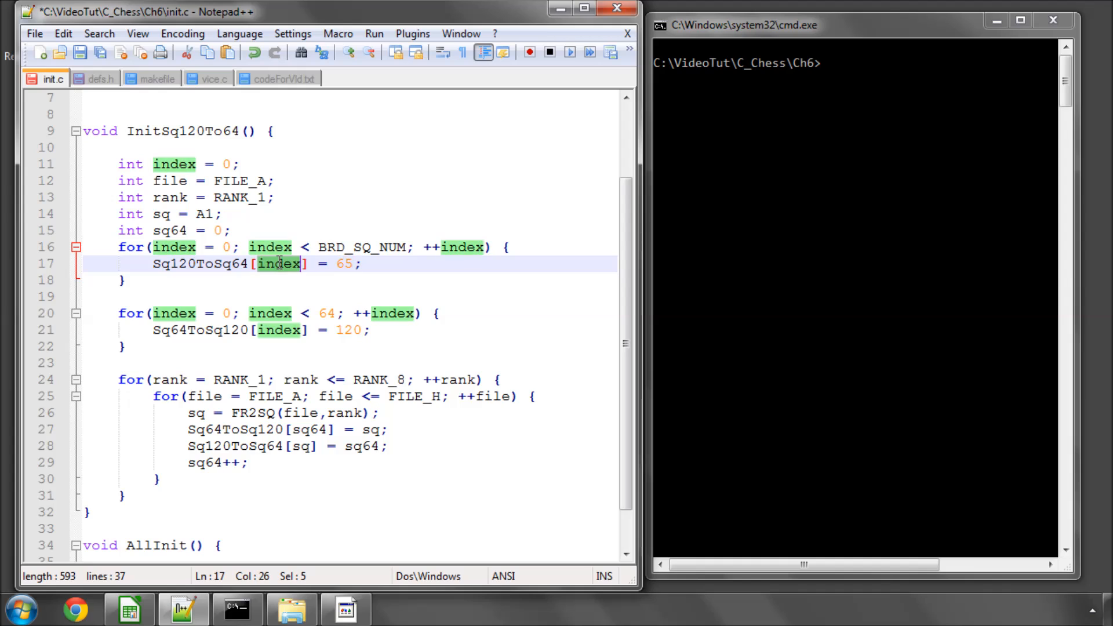
double_click(343, 264)
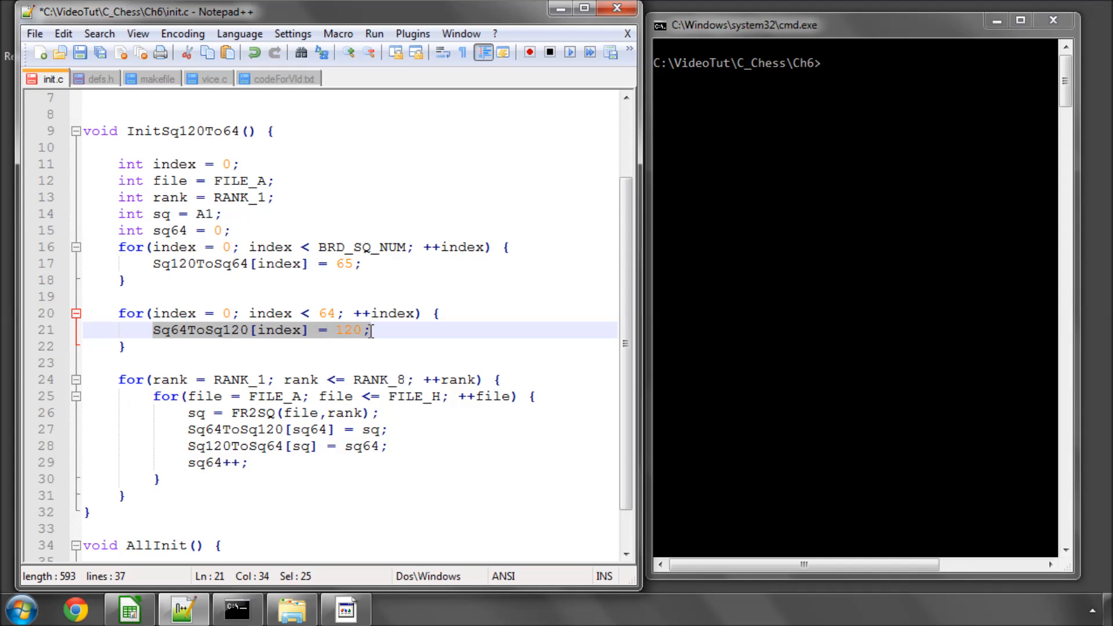
mouse_move(230, 341)
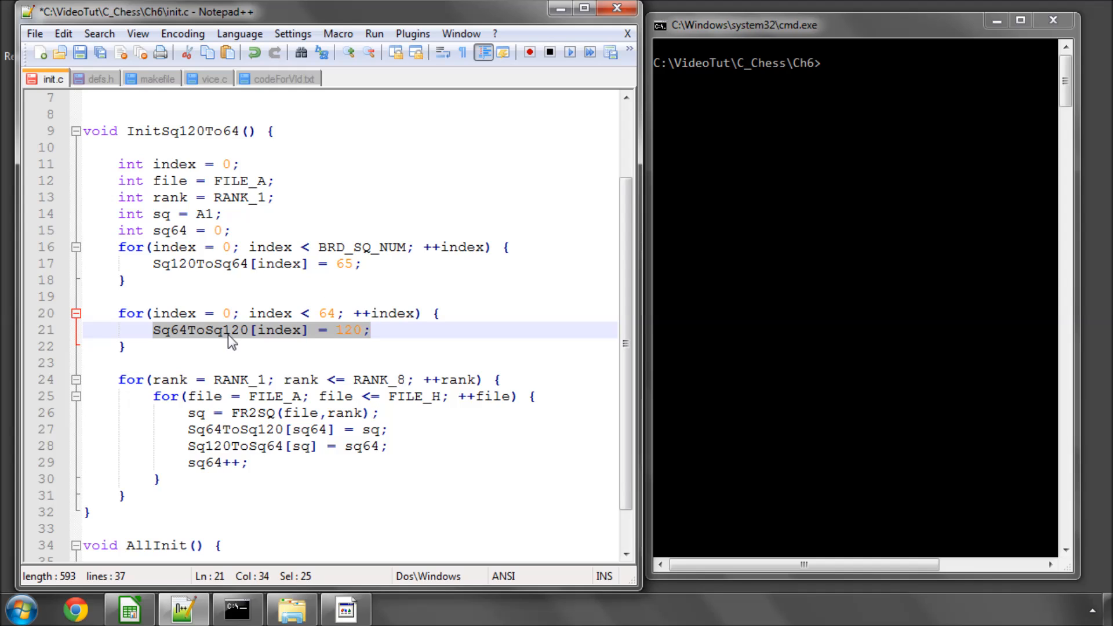
click(373, 331)
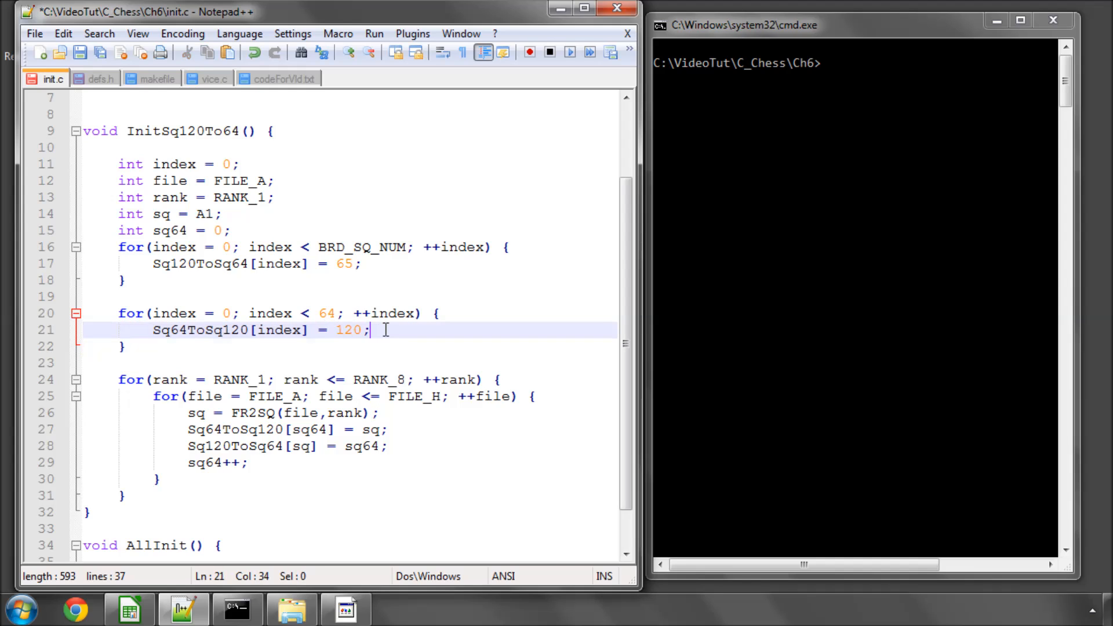
double_click(348, 329)
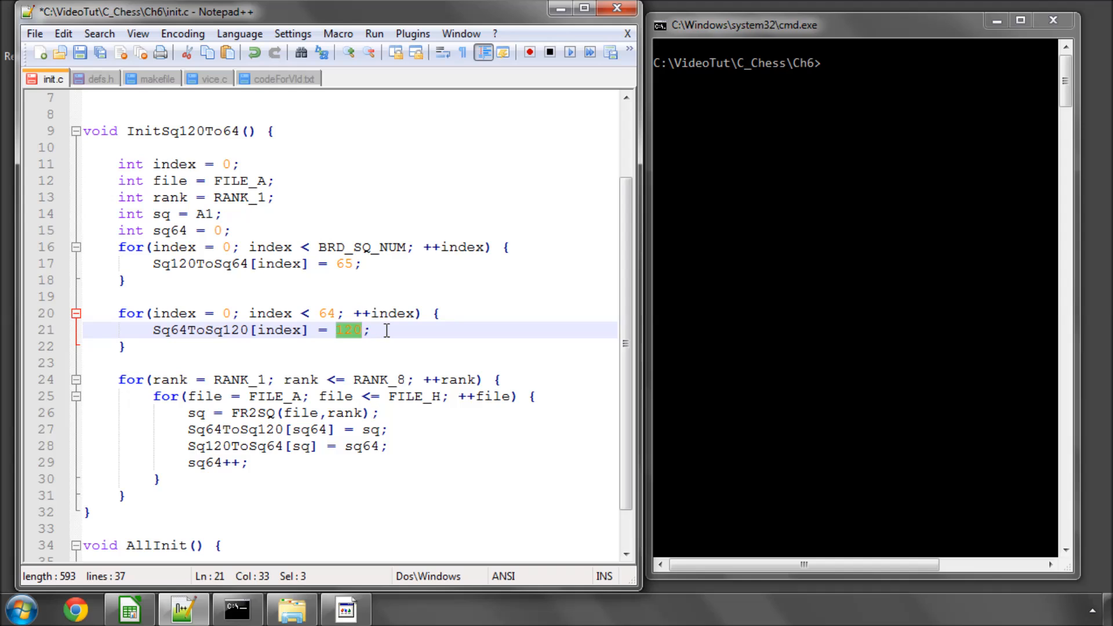
mouse_move(371, 293)
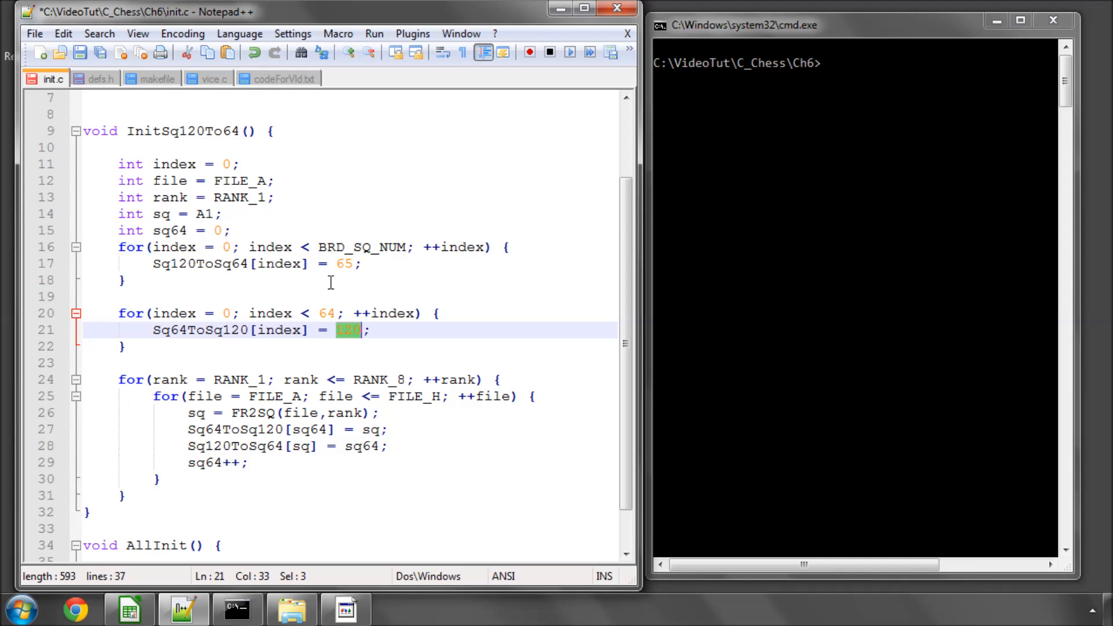
mouse_move(287, 394)
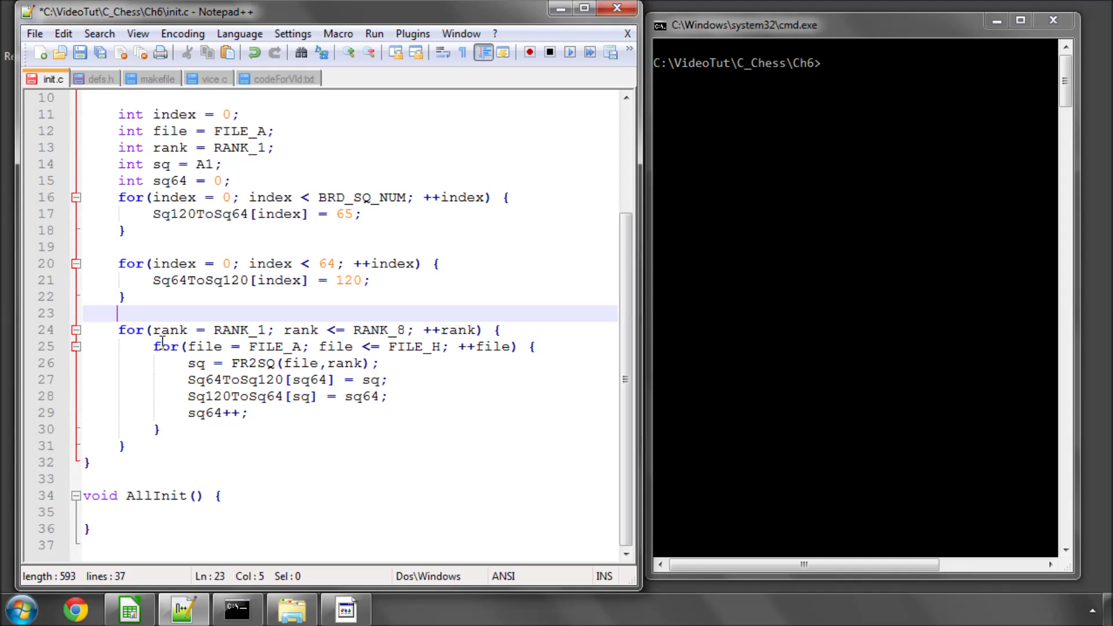
mouse_move(168, 329)
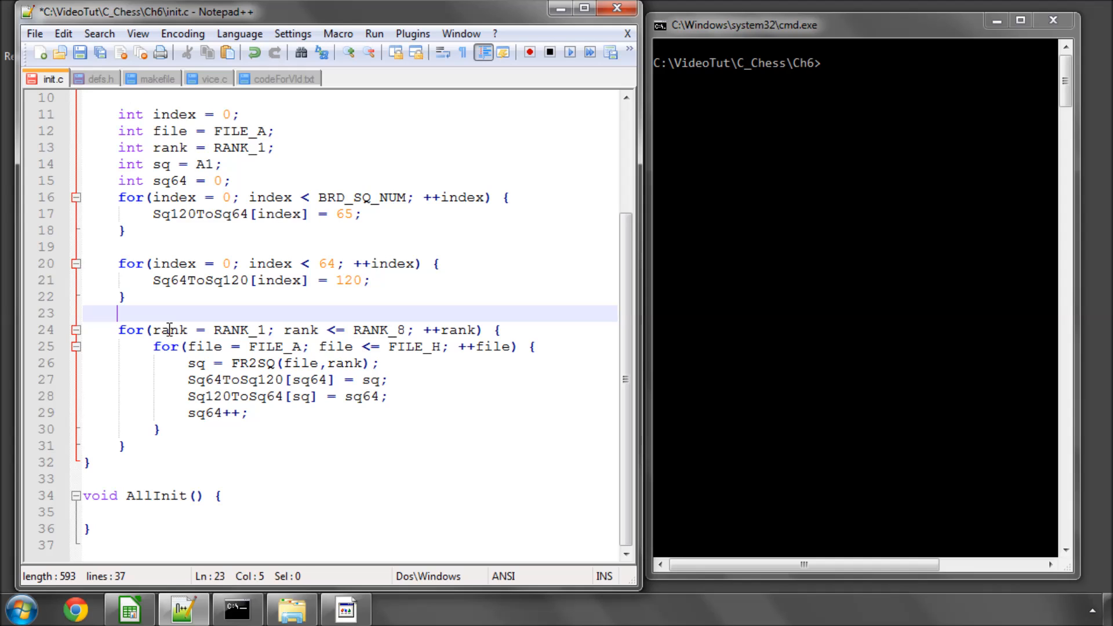
double_click(239, 330)
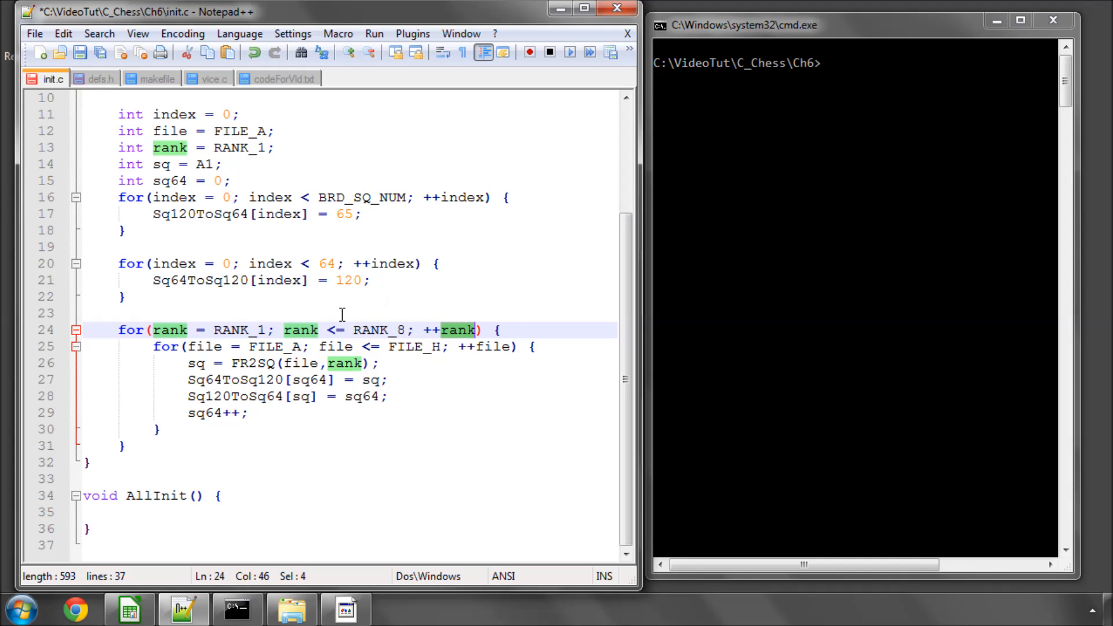
click(214, 346)
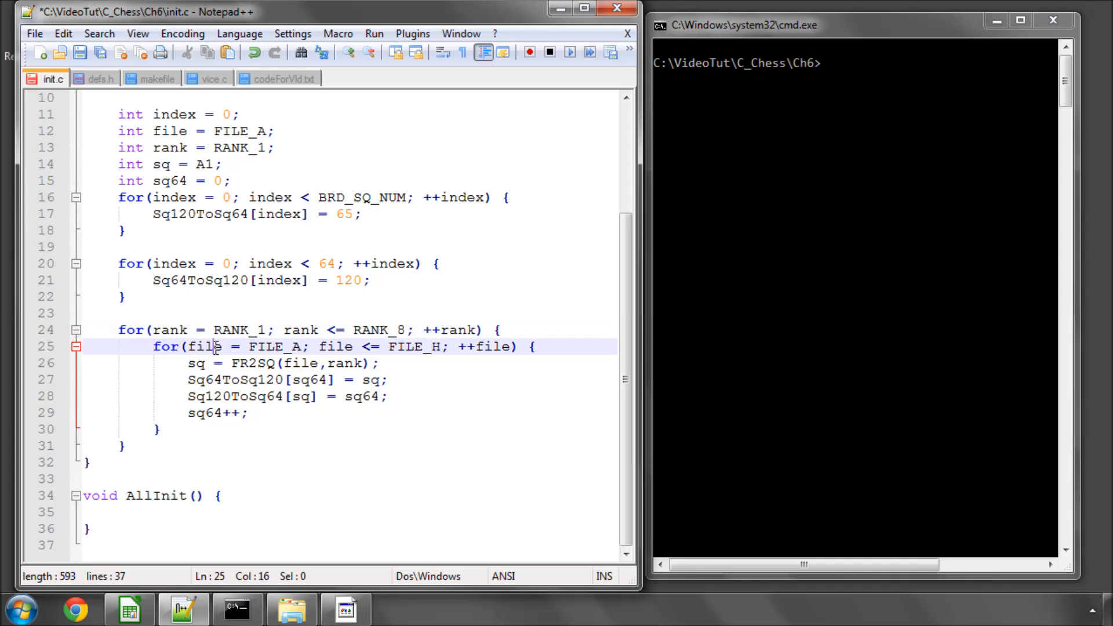
click(402, 347)
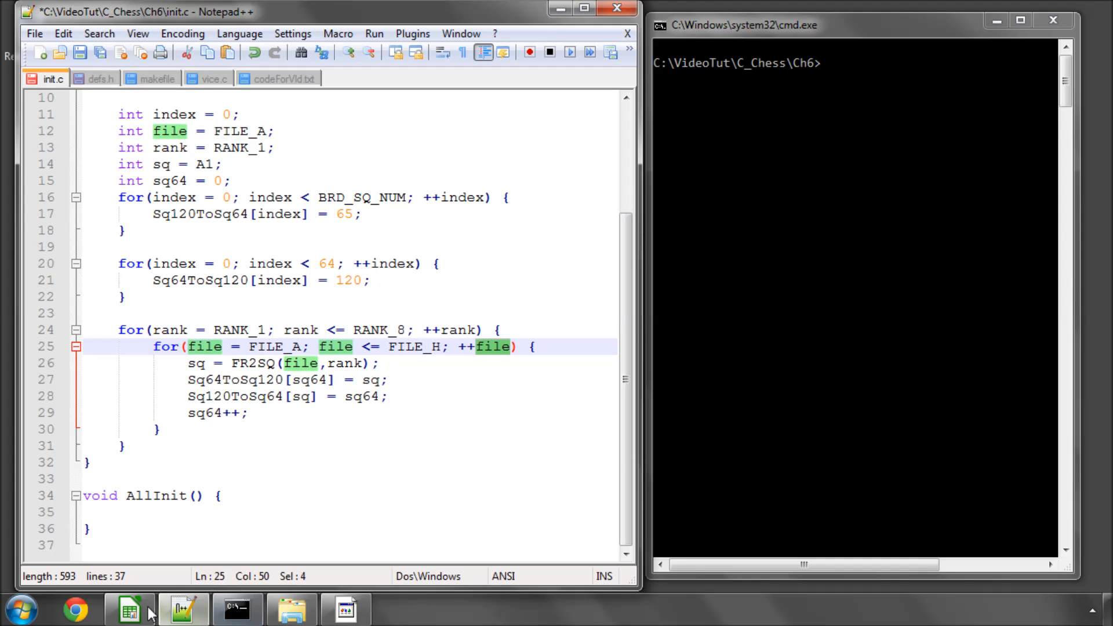
click(129, 609)
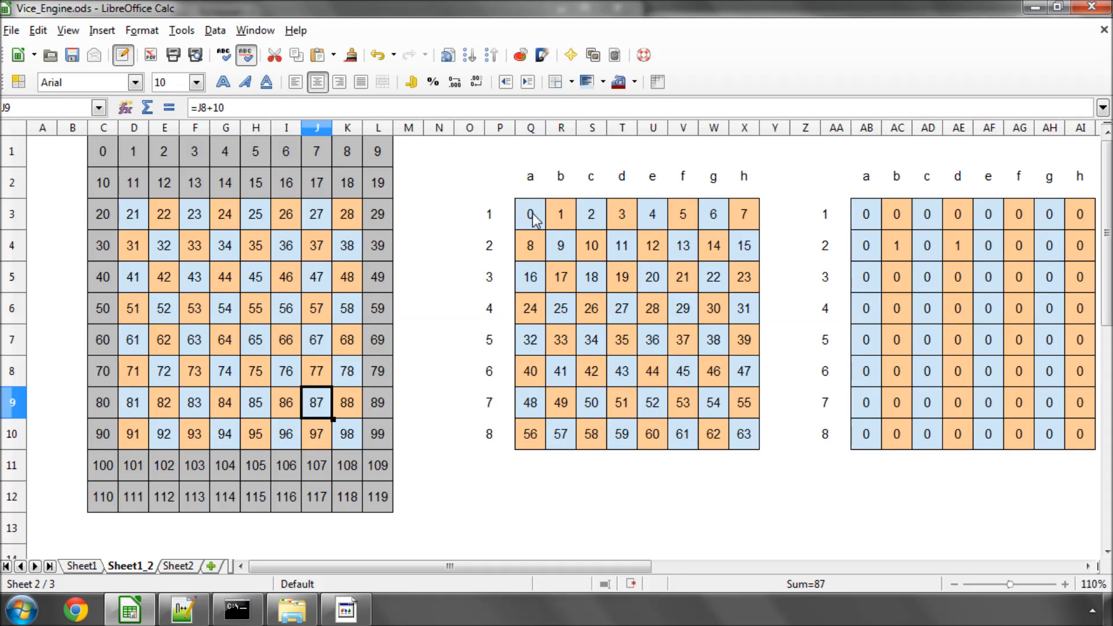
click(590, 213)
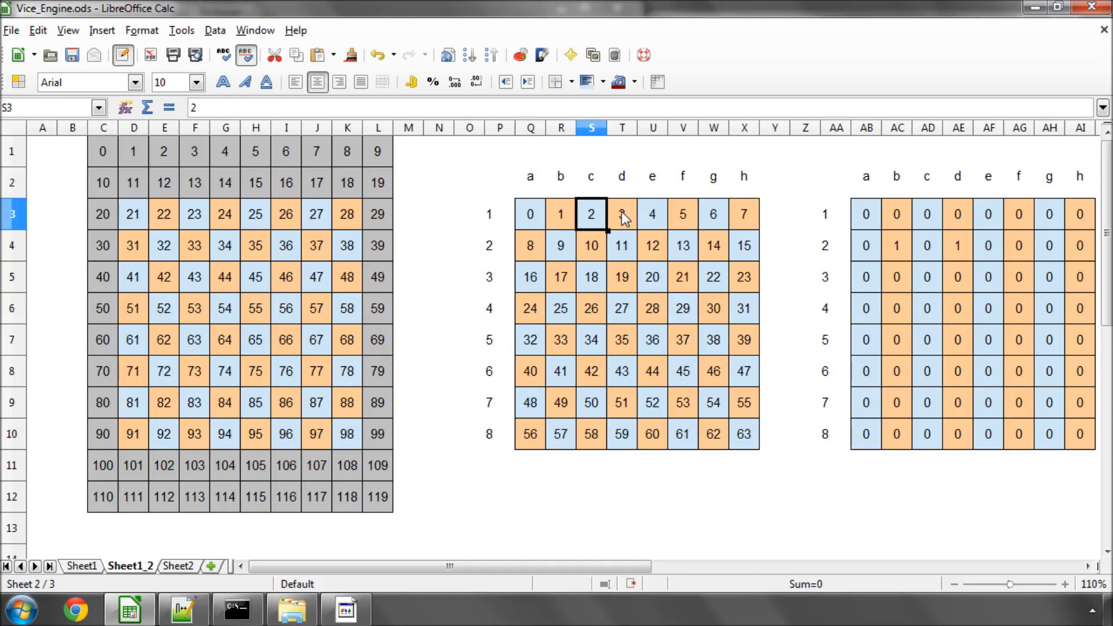
click(744, 214)
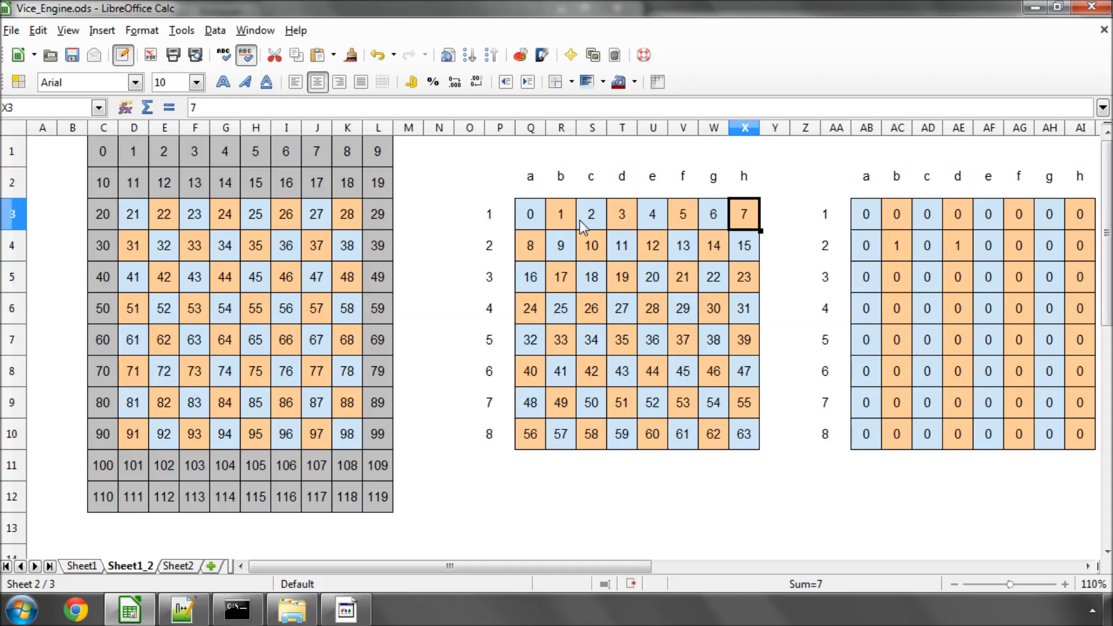
click(622, 246)
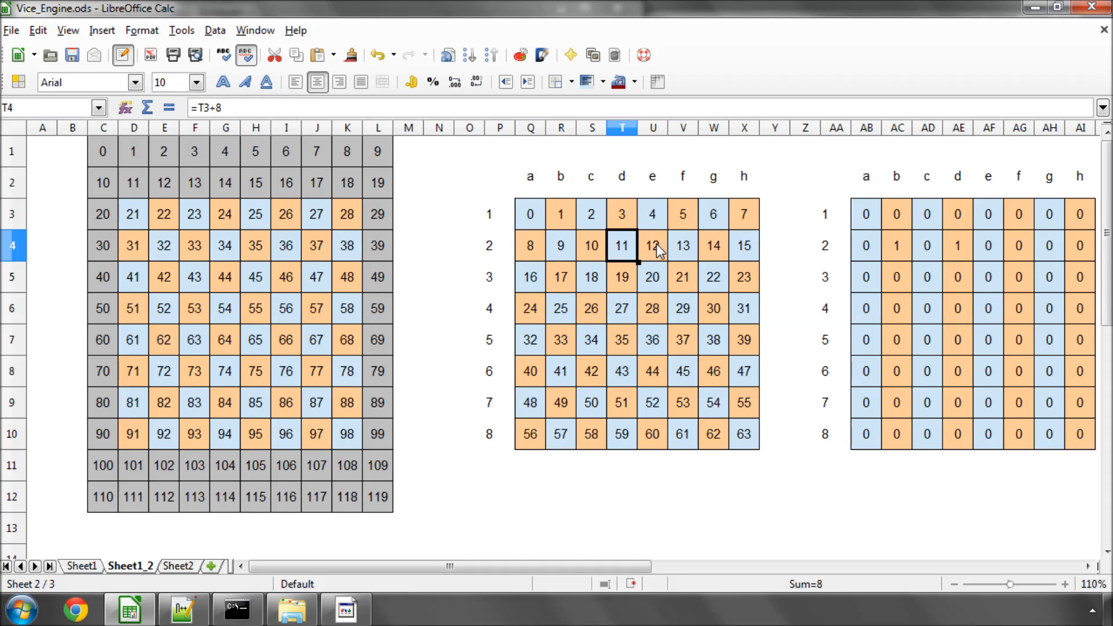
click(560, 277)
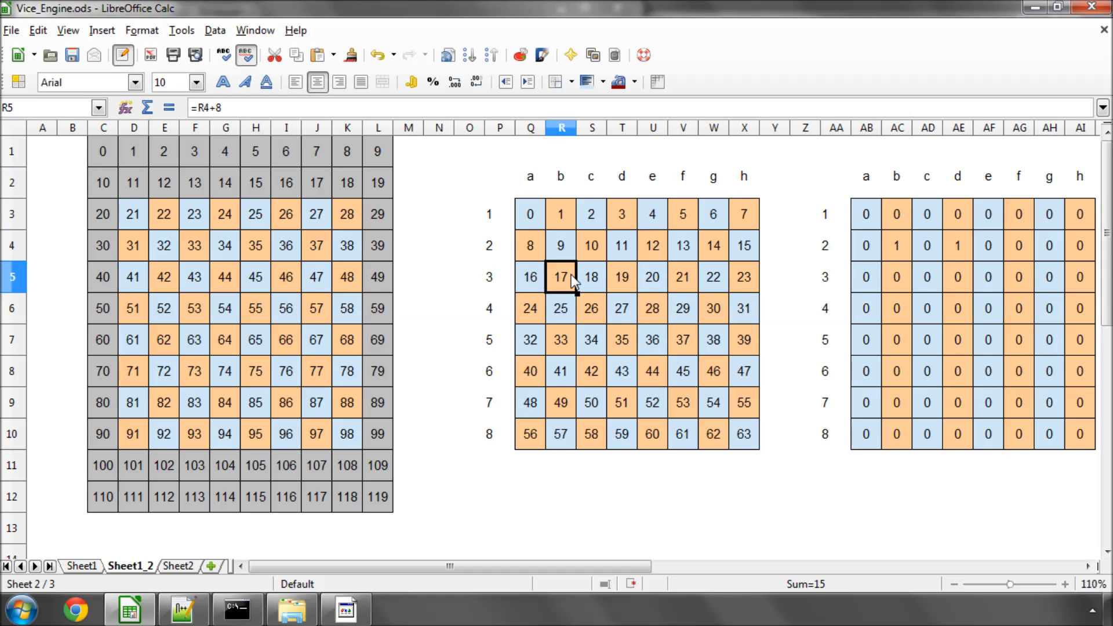
click(743, 277)
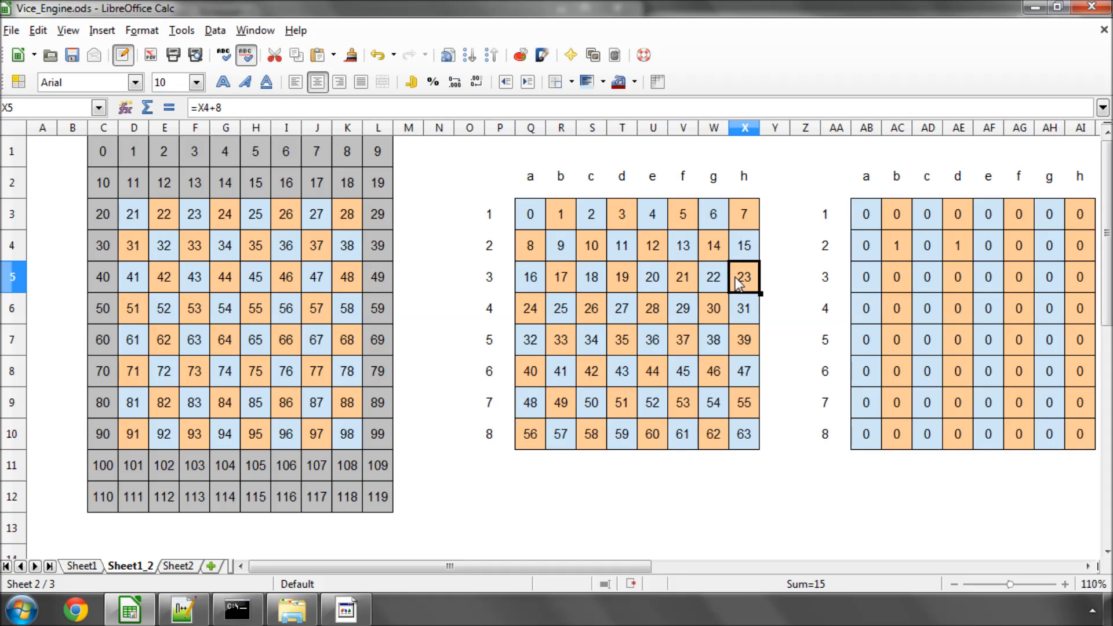
click(184, 609)
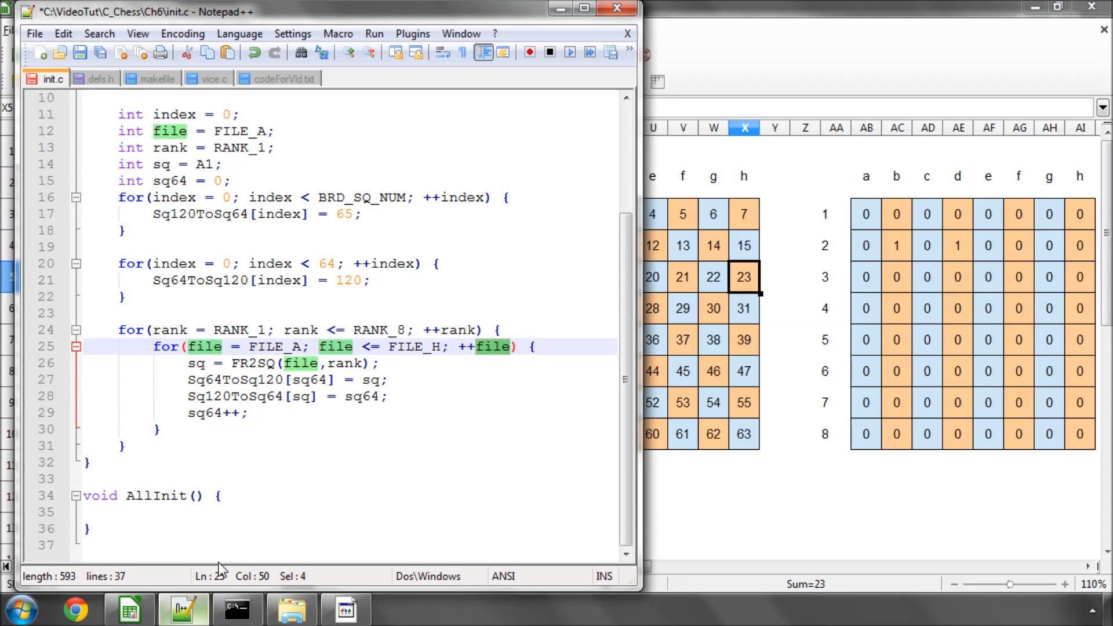
double_click(195, 363)
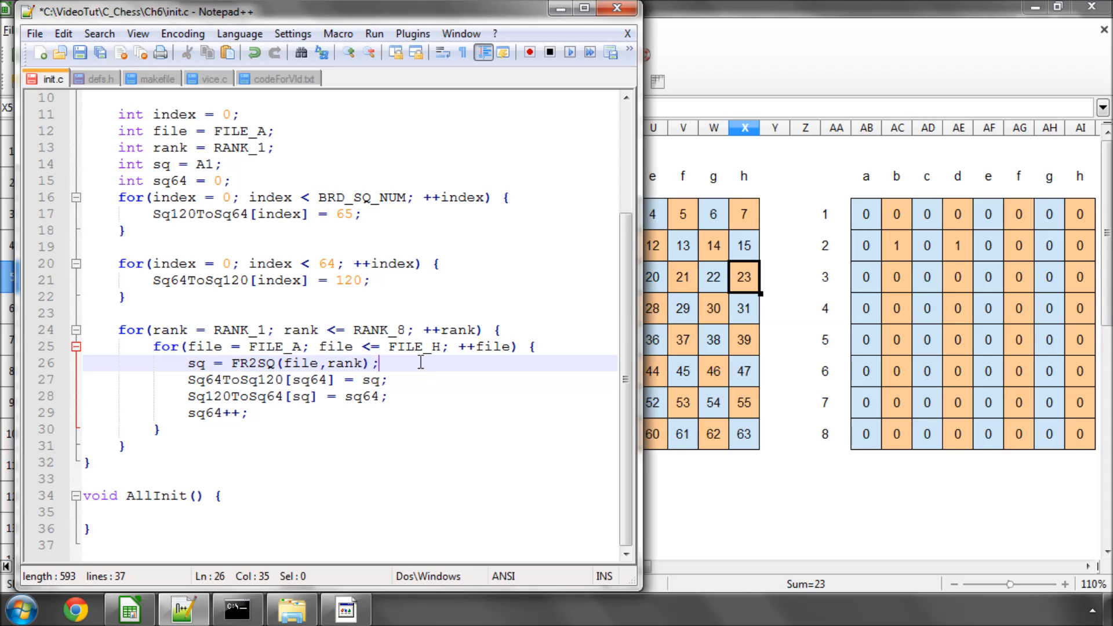
double_click(344, 363)
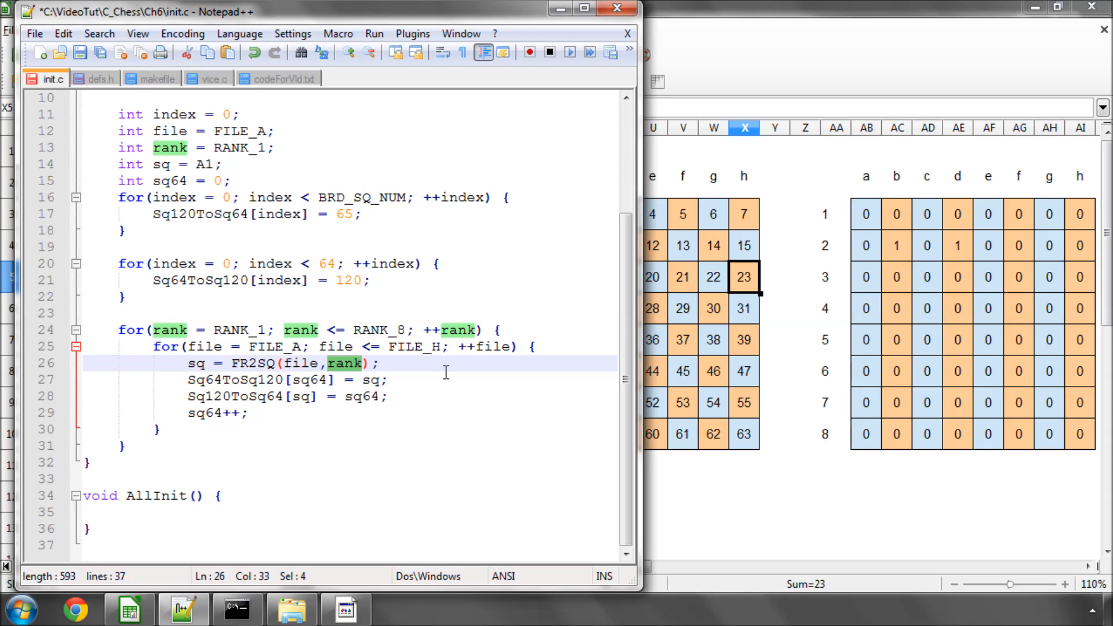
click(391, 396)
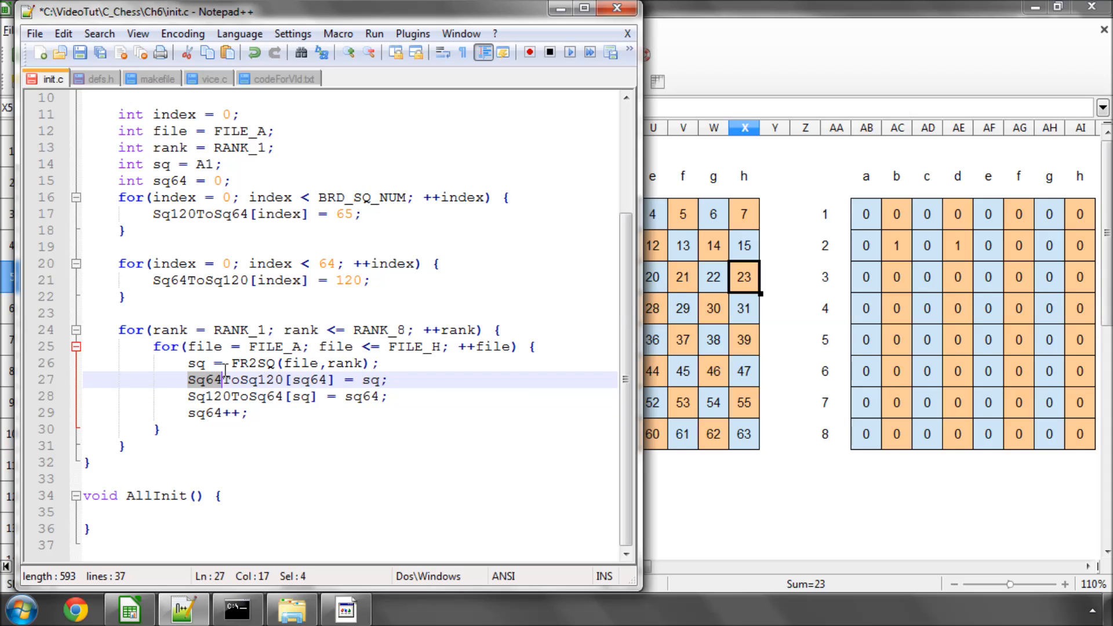
mouse_move(311, 385)
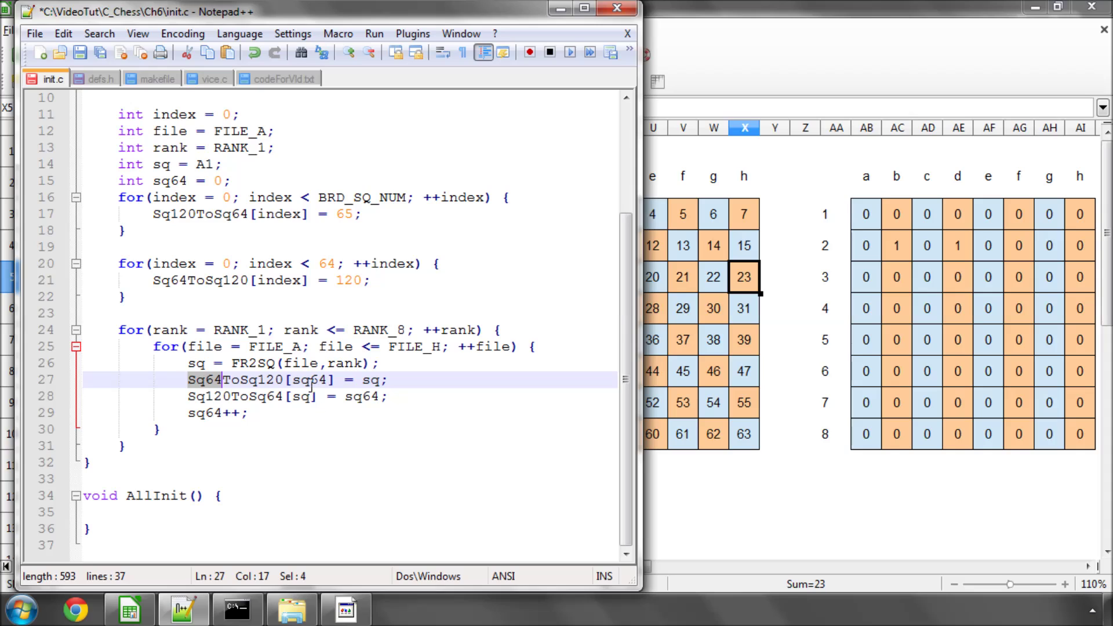
double_click(311, 380)
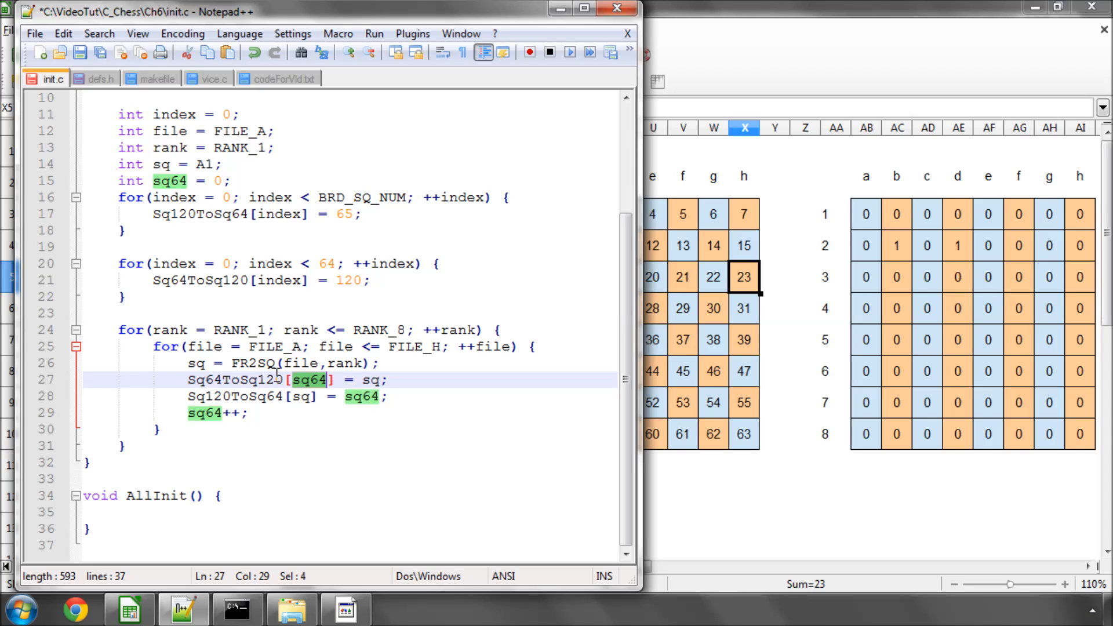
mouse_move(310, 389)
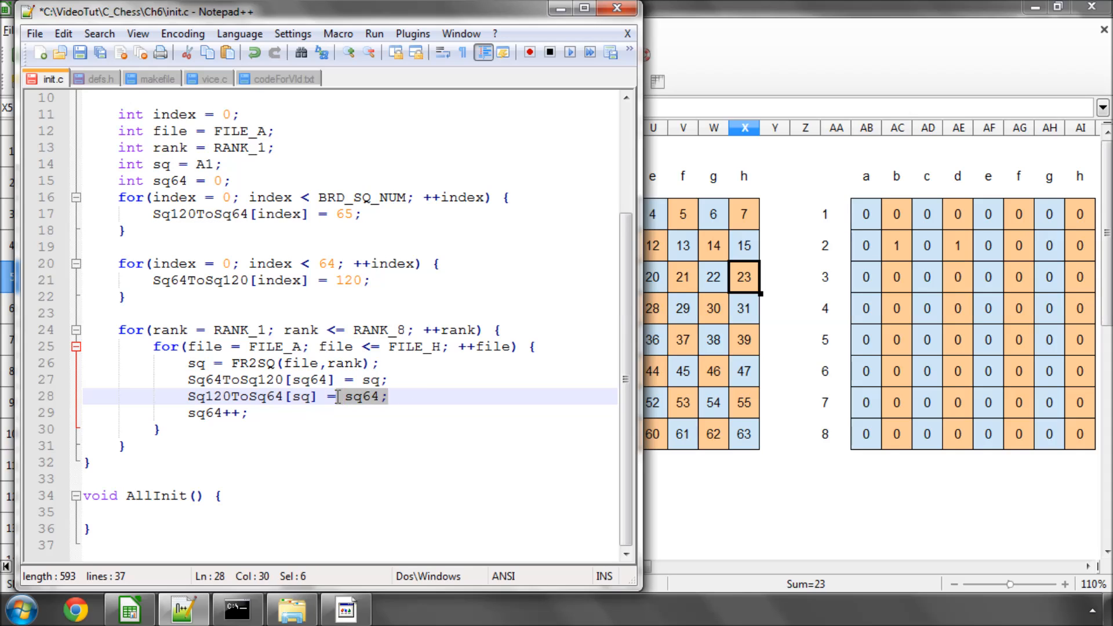
click(467, 395)
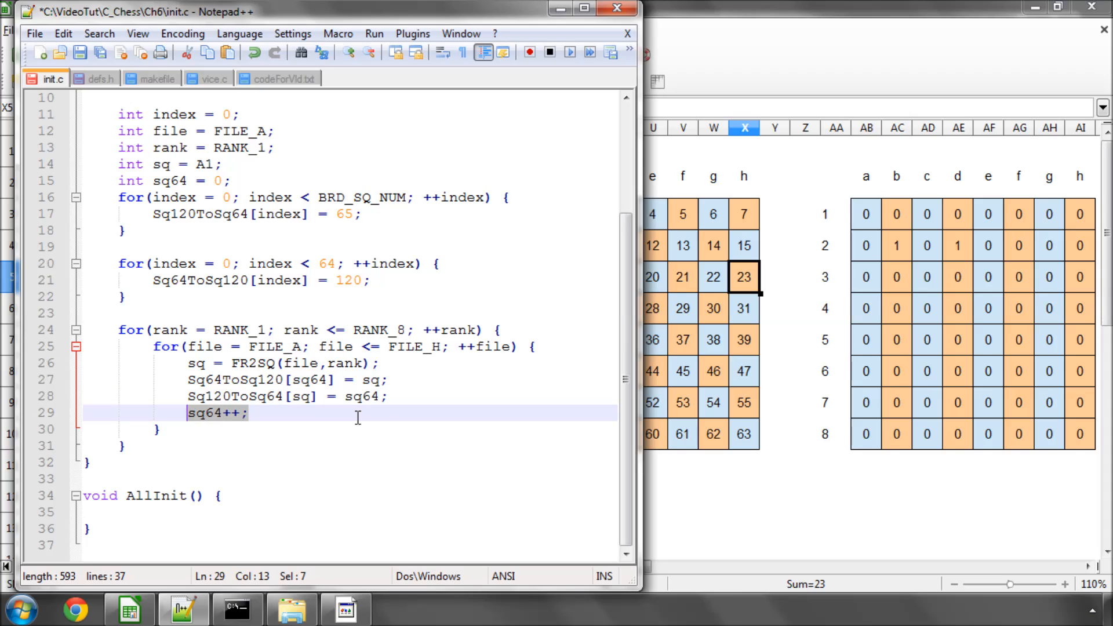
mouse_move(384, 371)
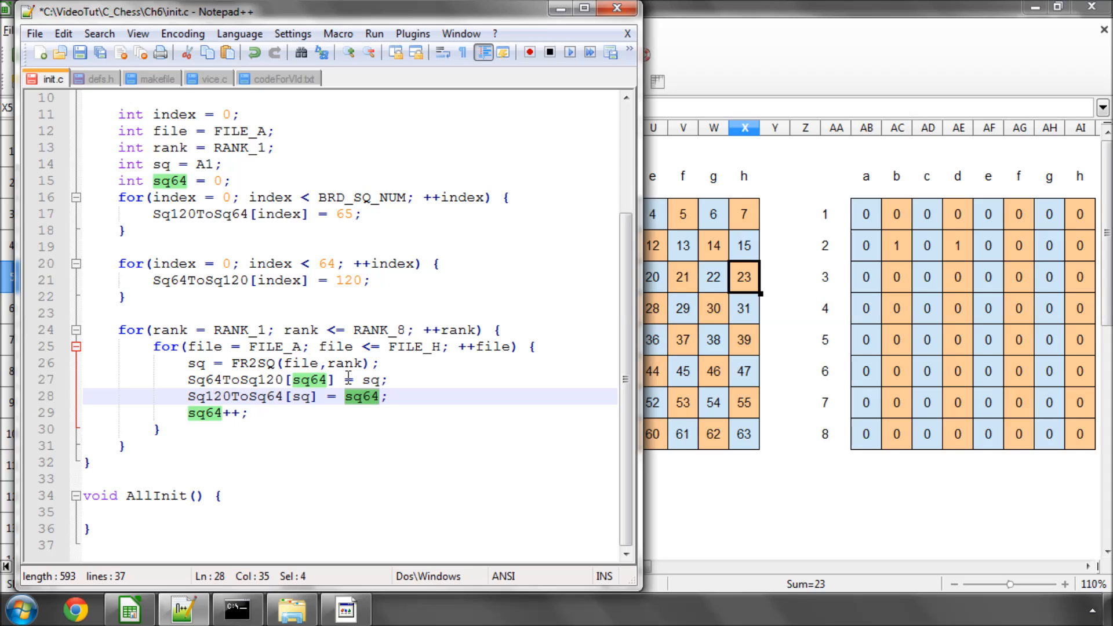
double_click(170, 330)
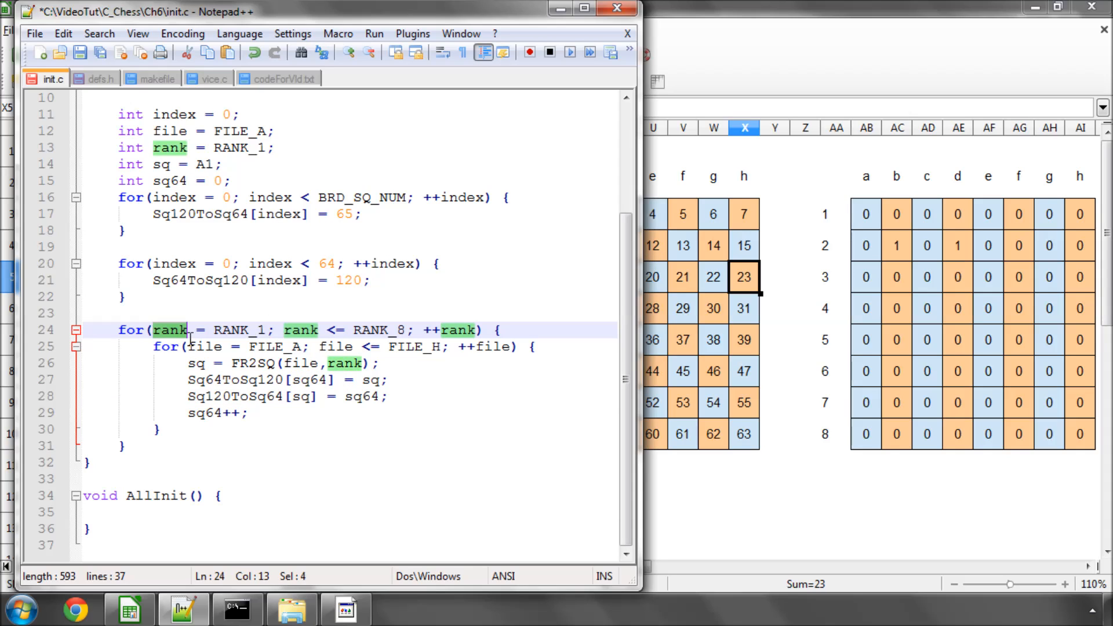
click(177, 330)
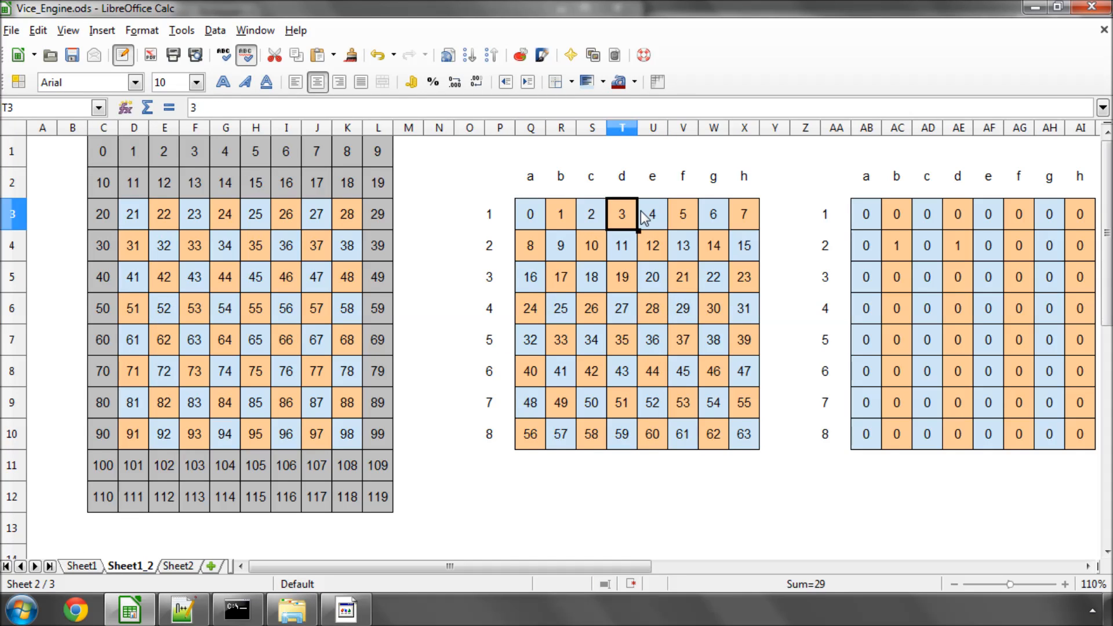
click(529, 246)
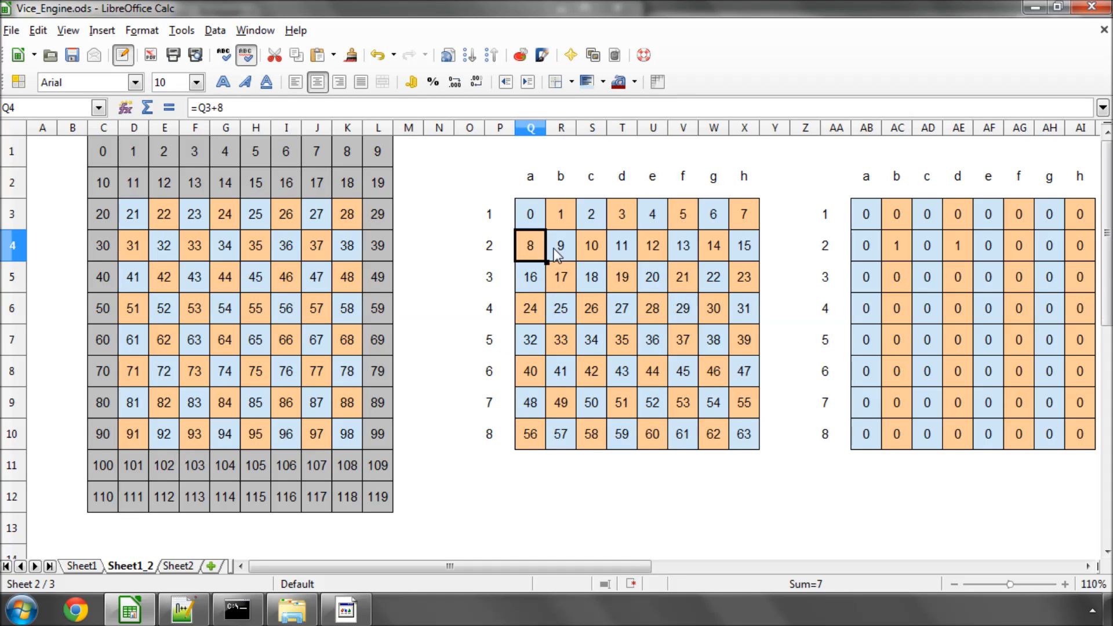
click(650, 246)
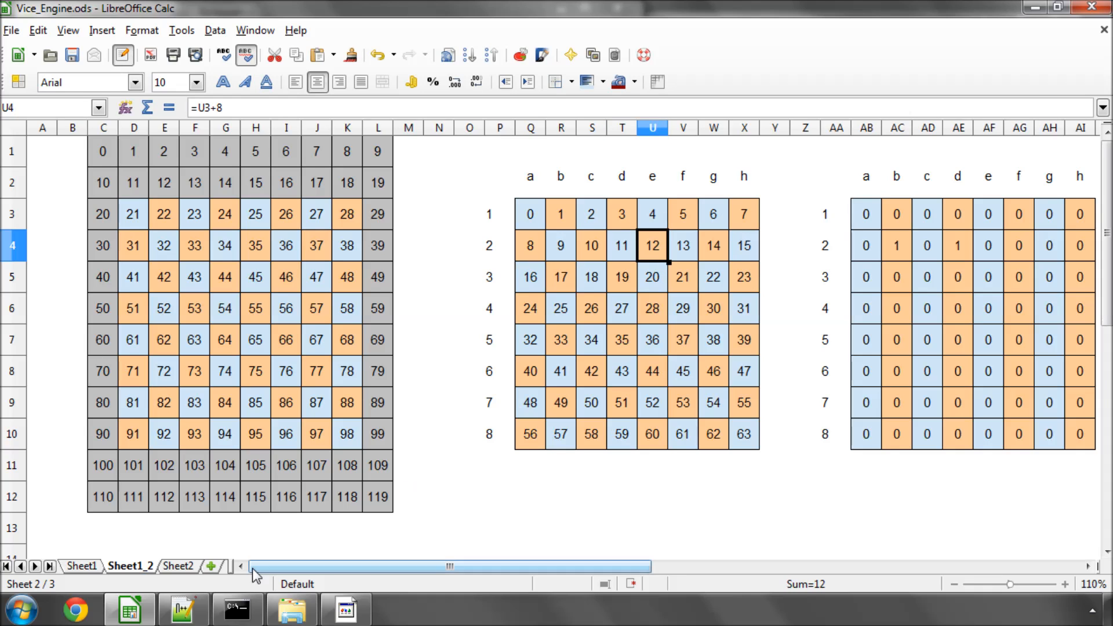
click(182, 609)
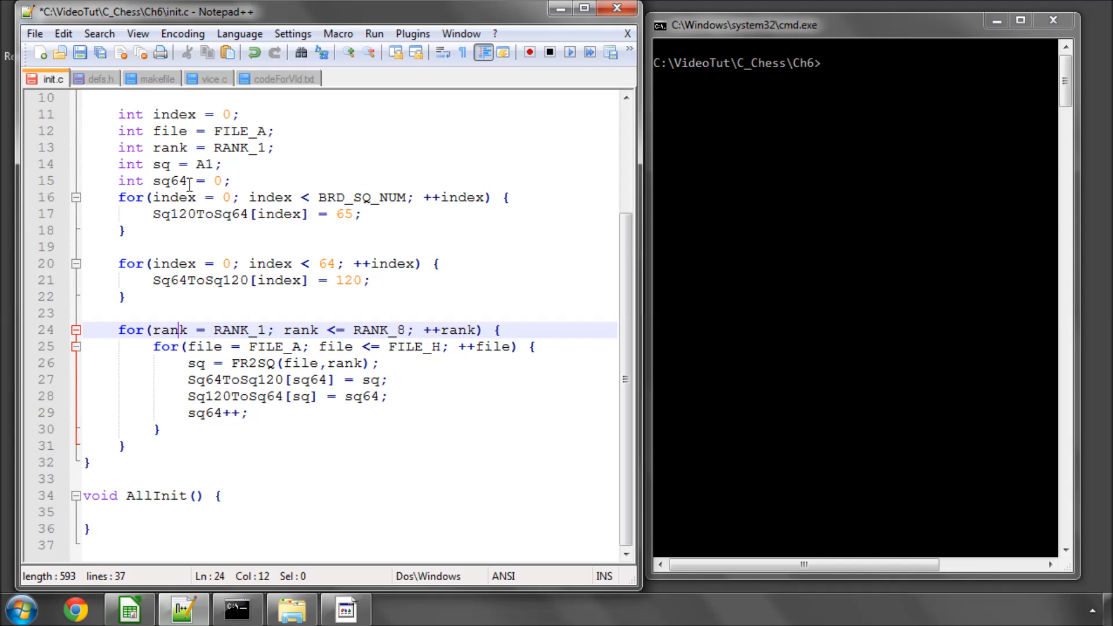
double_click(169, 181)
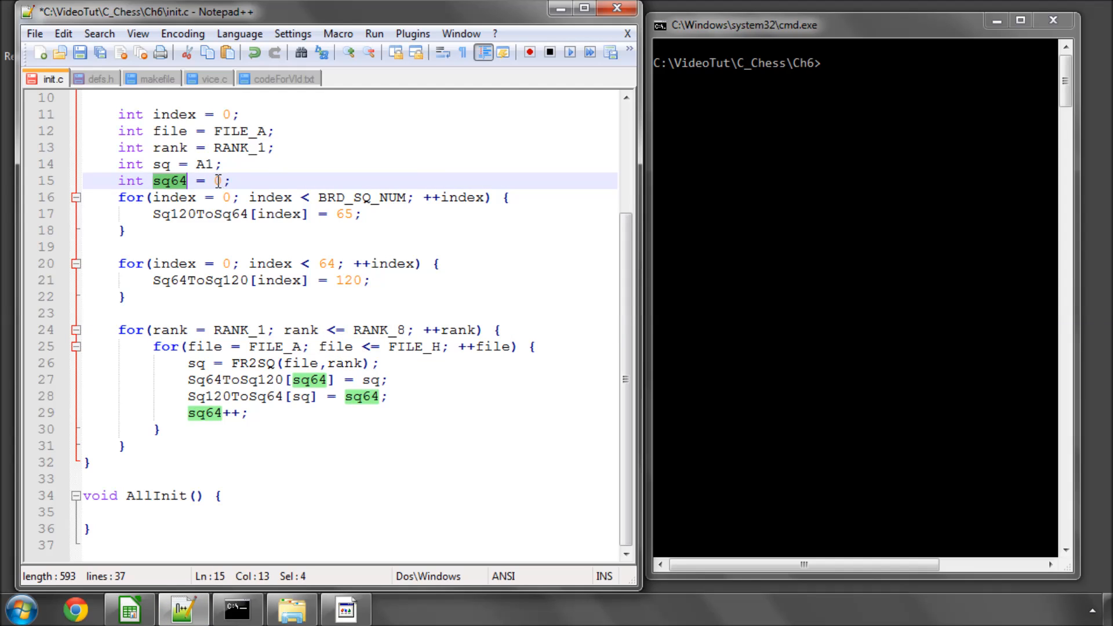
click(251, 412)
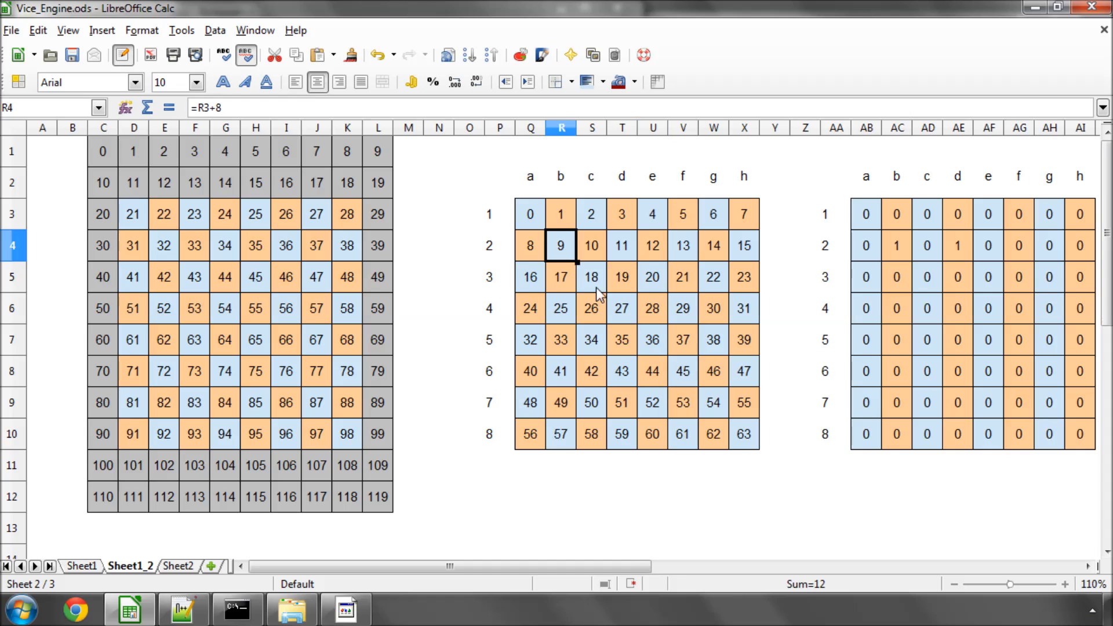
click(183, 608)
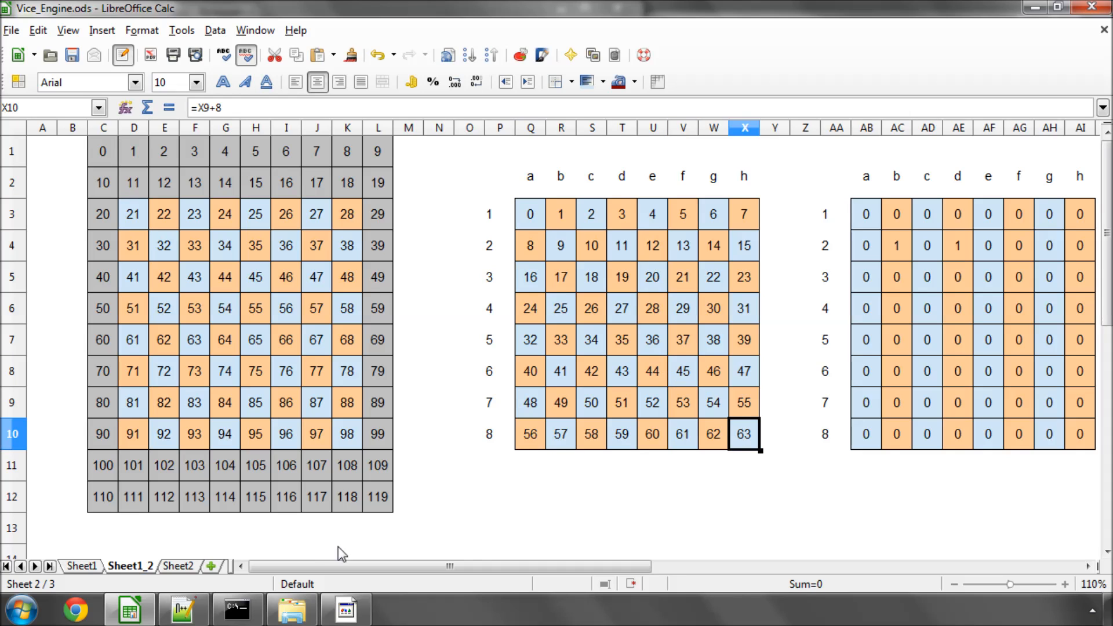
click(286, 340)
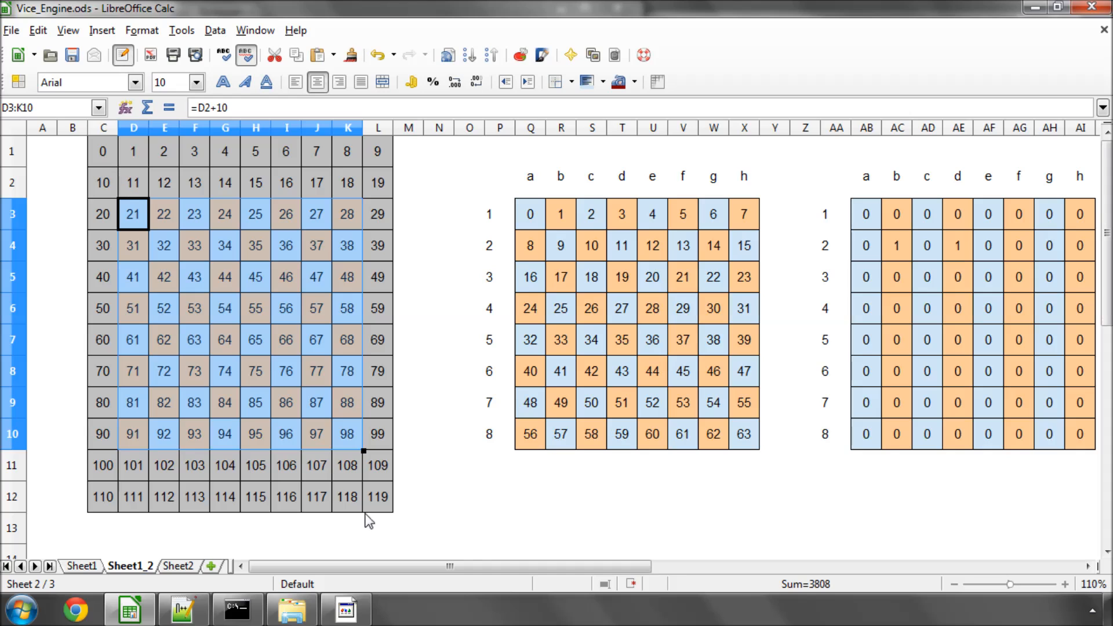
click(182, 608)
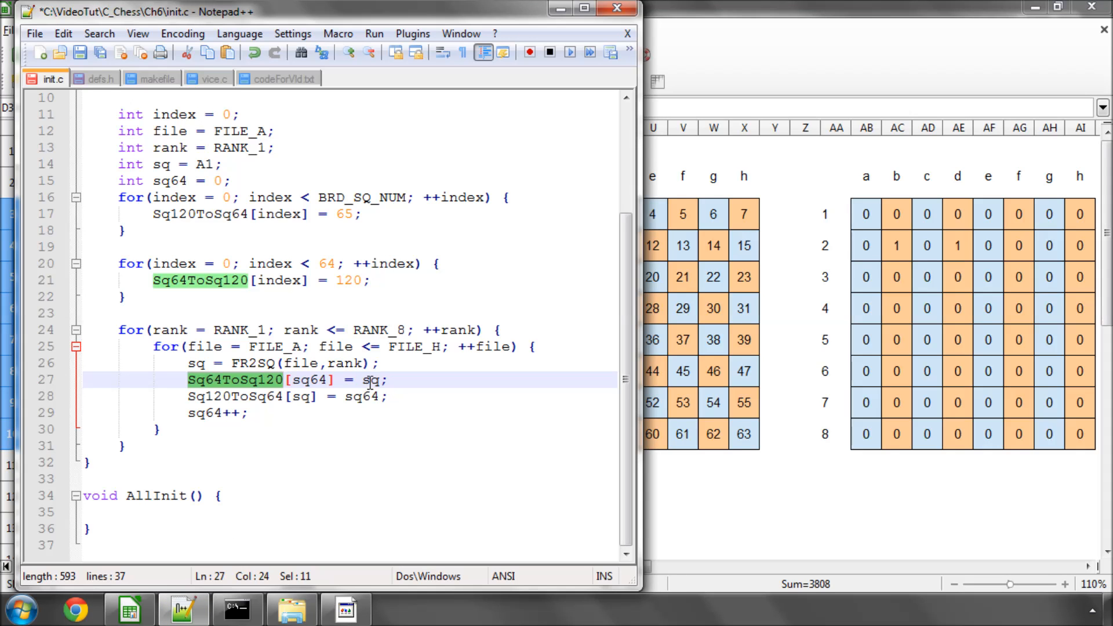
- Review the finished InitSq120To64 function and save all open files
double_click(308, 381)
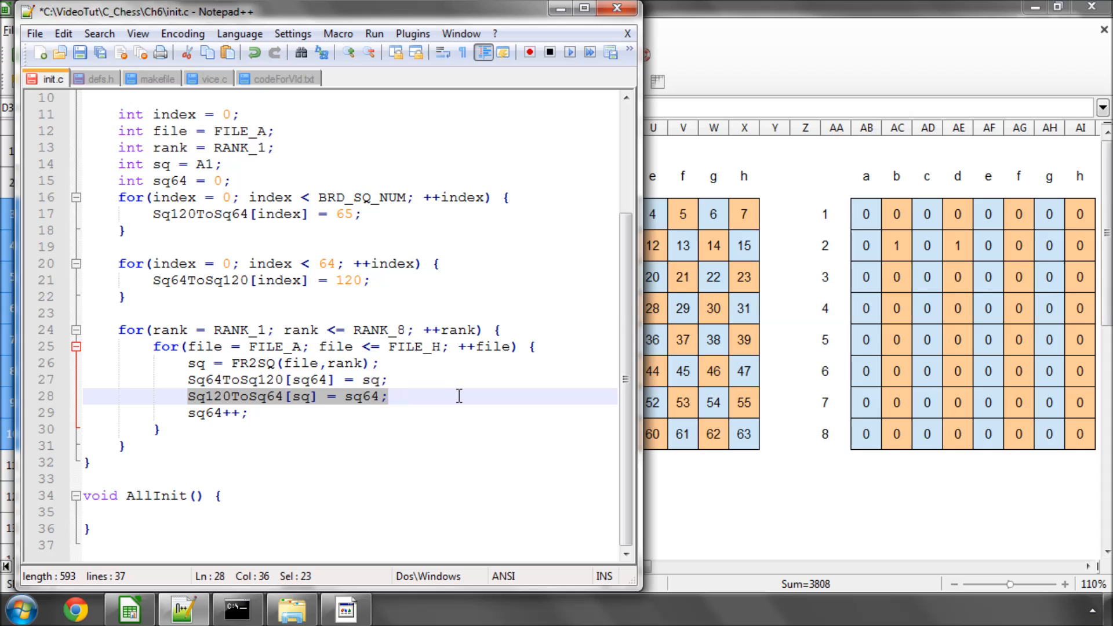
click(389, 396)
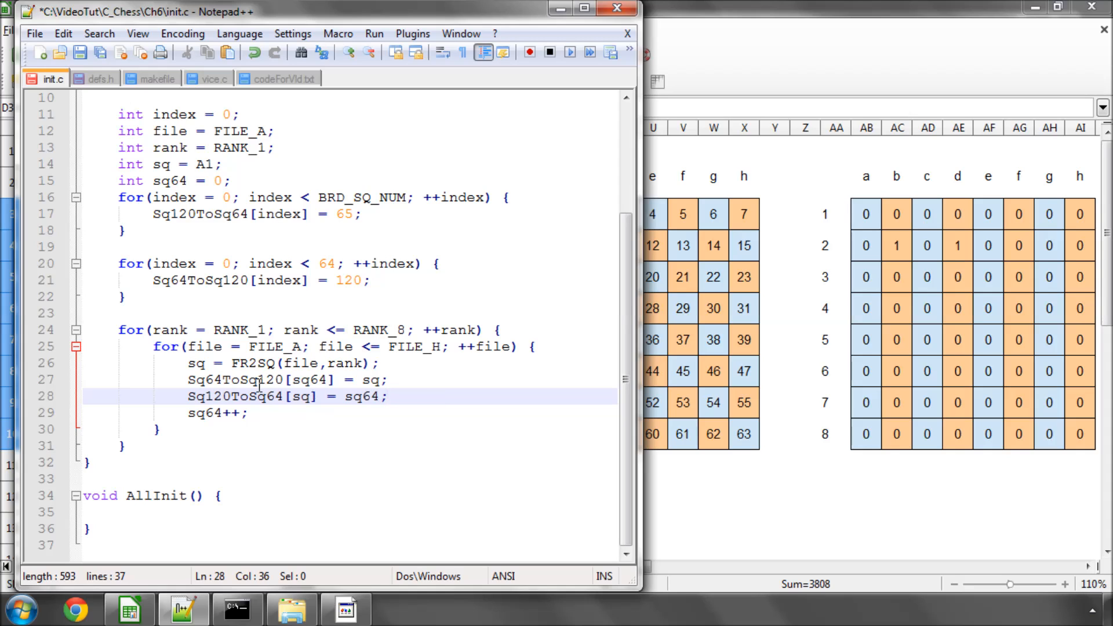
scroll(up, 3)
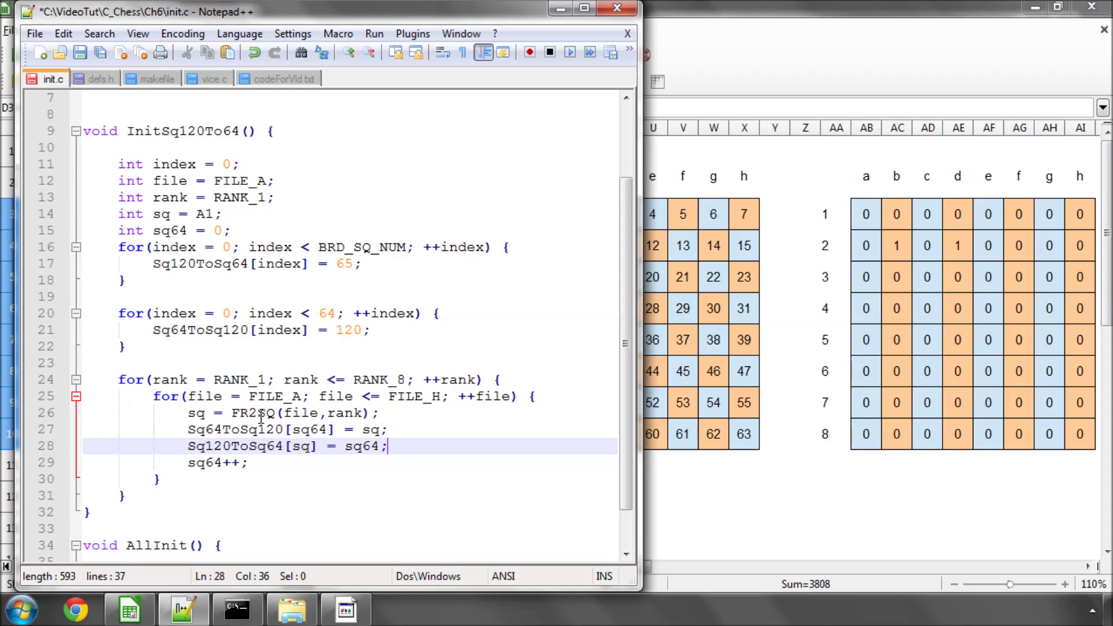
mouse_move(101, 52)
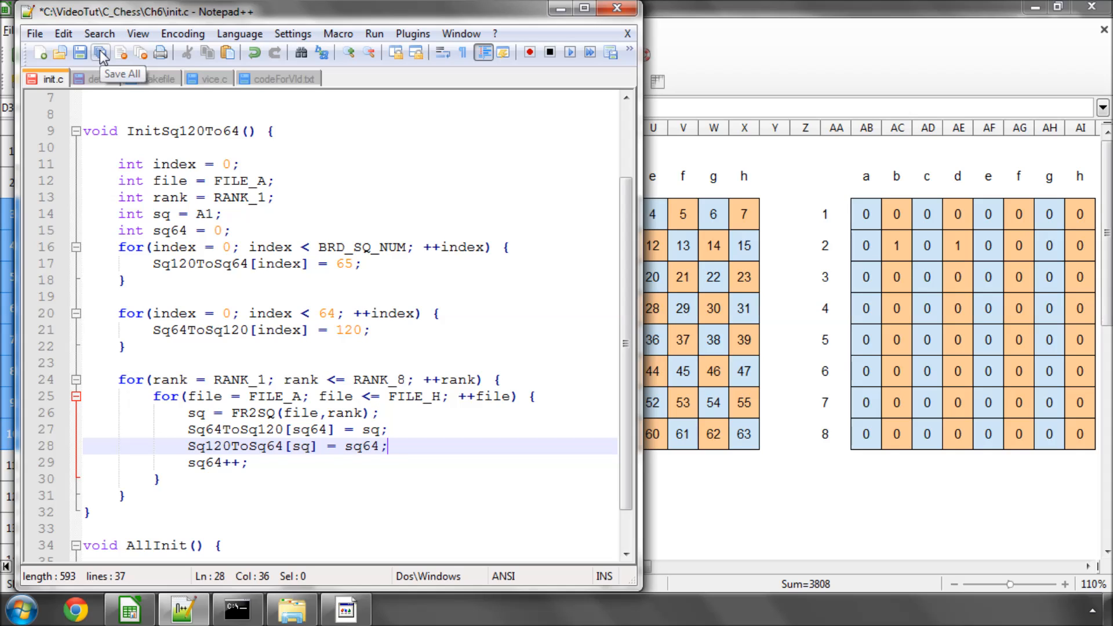
click(100, 52)
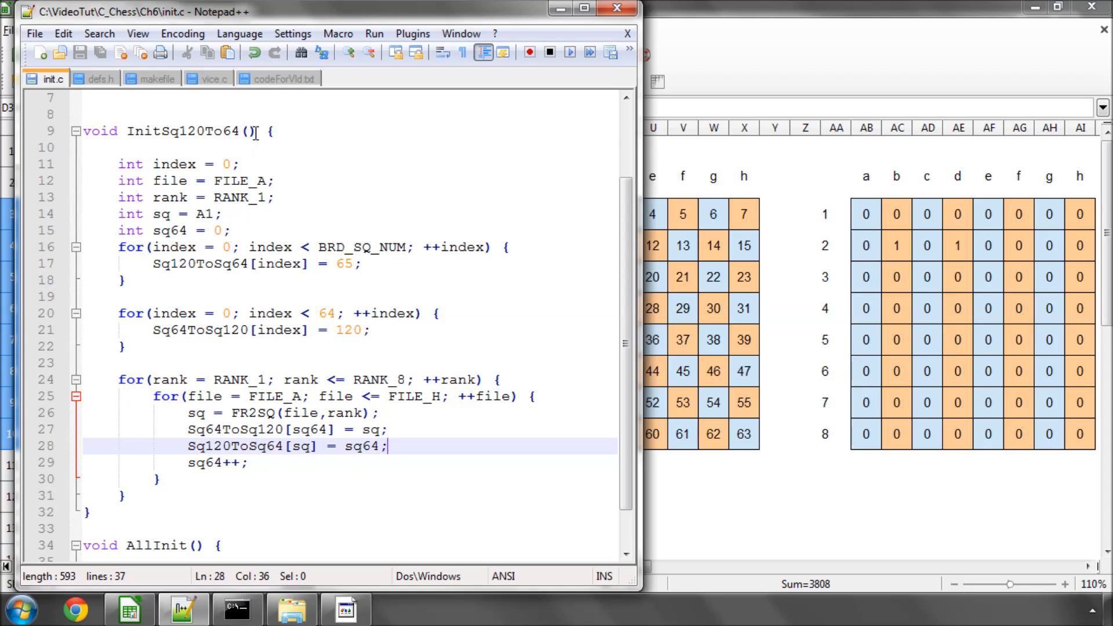
- Add the call InitSq120To64(); inside AllInit in init.c
double_click(191, 131)
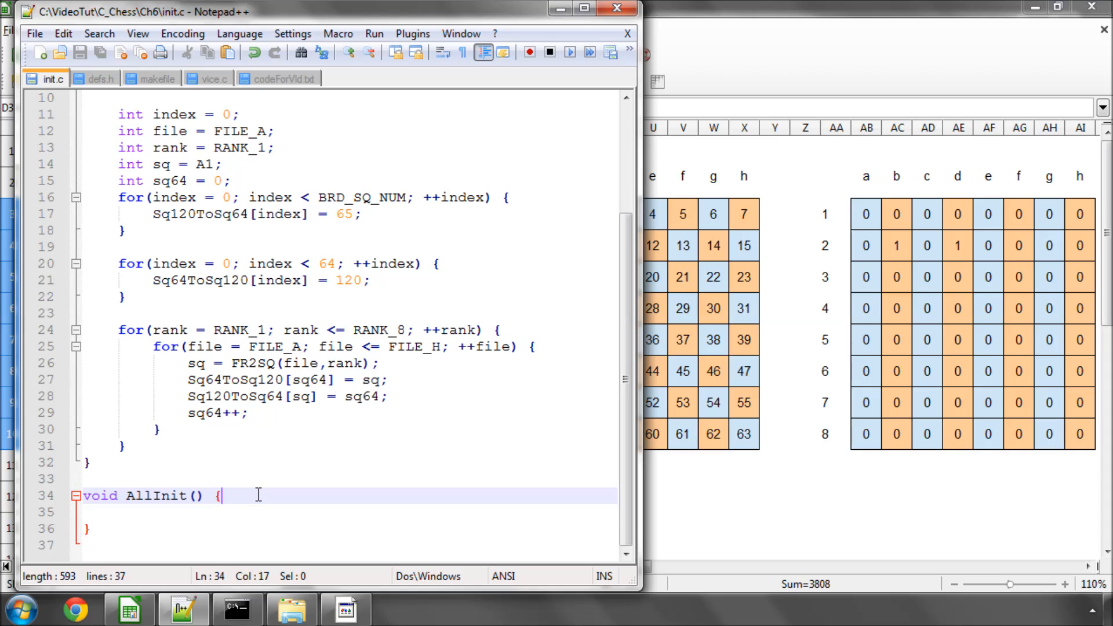
text(InitSq120To64();)
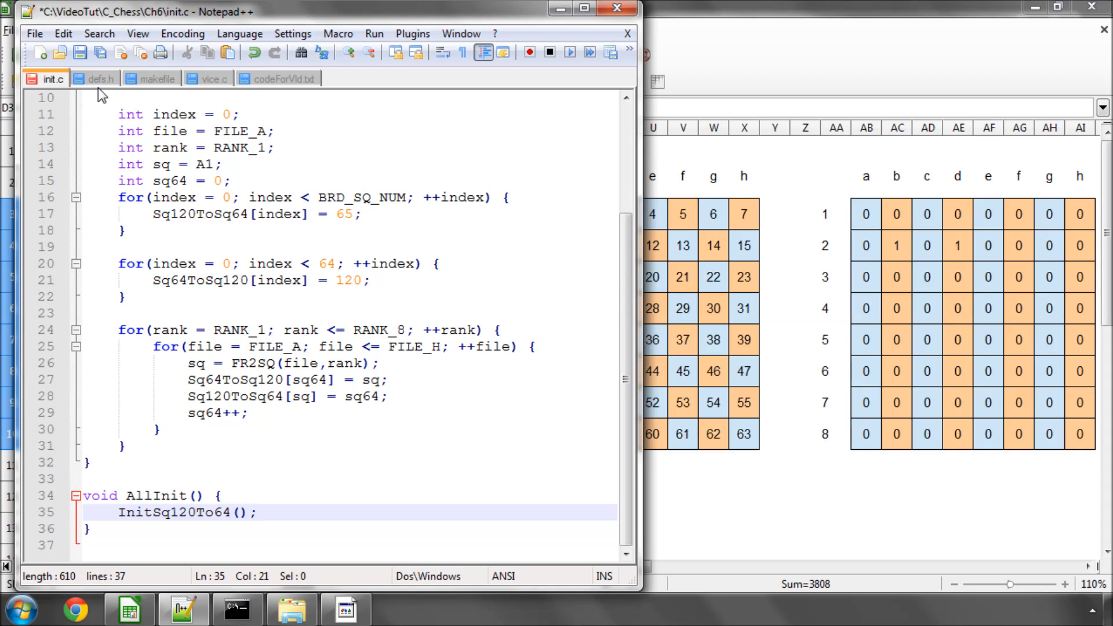
click(80, 53)
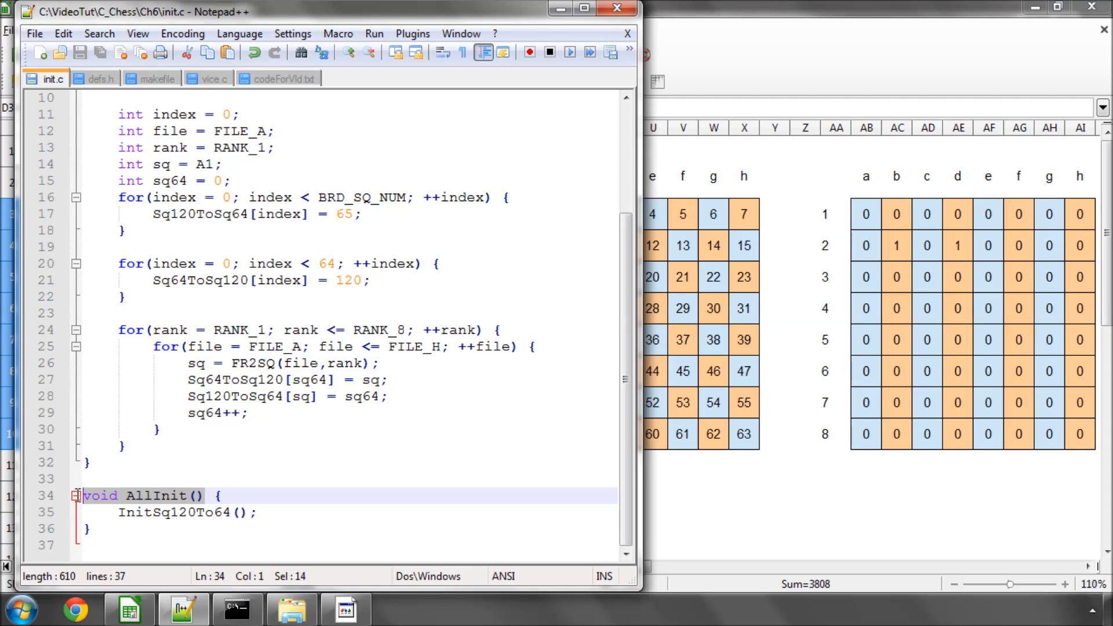
- Declare extern void AllInit(); under /* FUNCTIONS */ in defs.h and save it
click(94, 78)
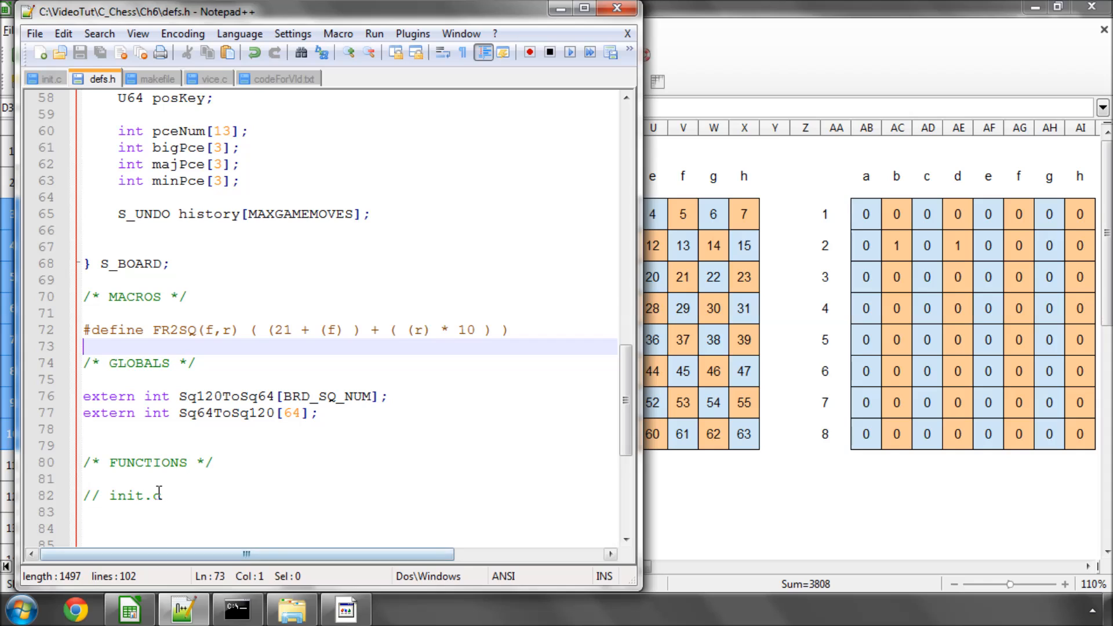
key(enter)
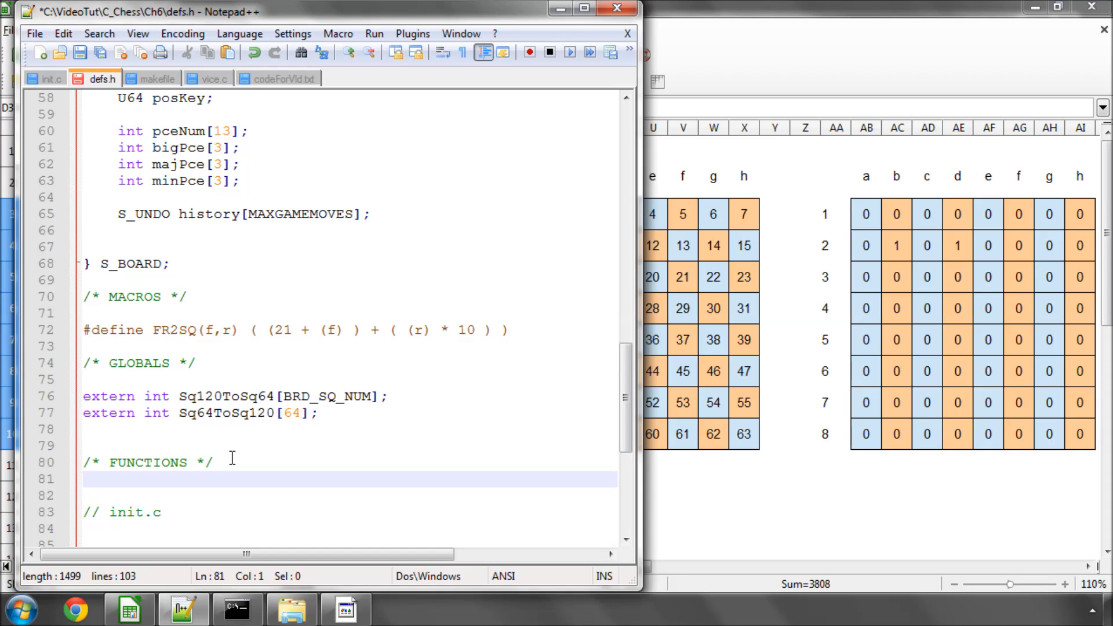
text(extern void AllInit())
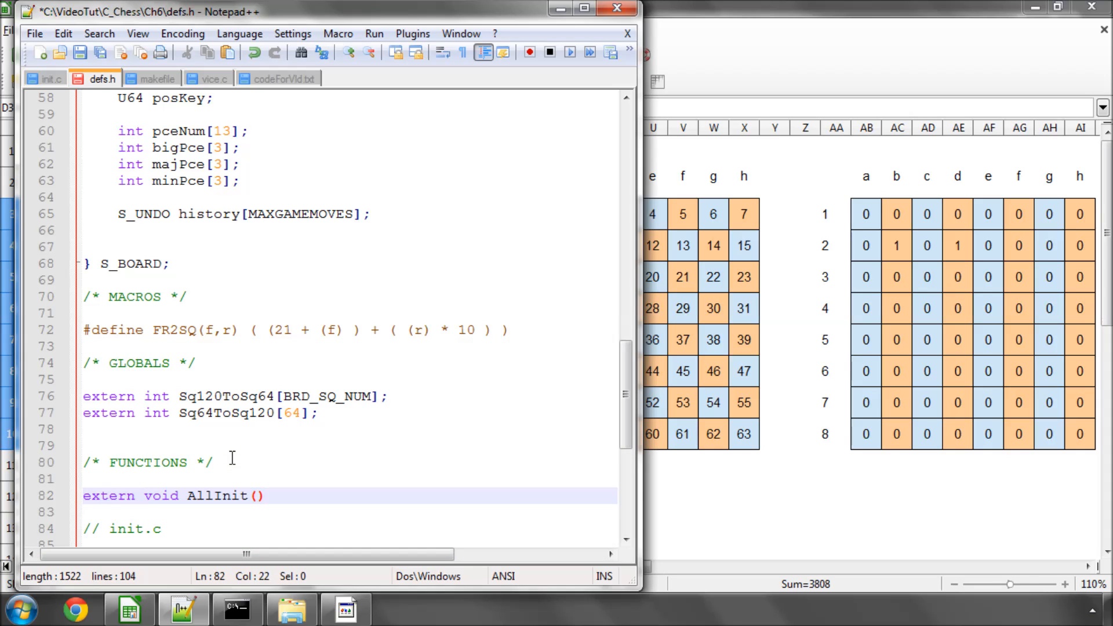
text(;)
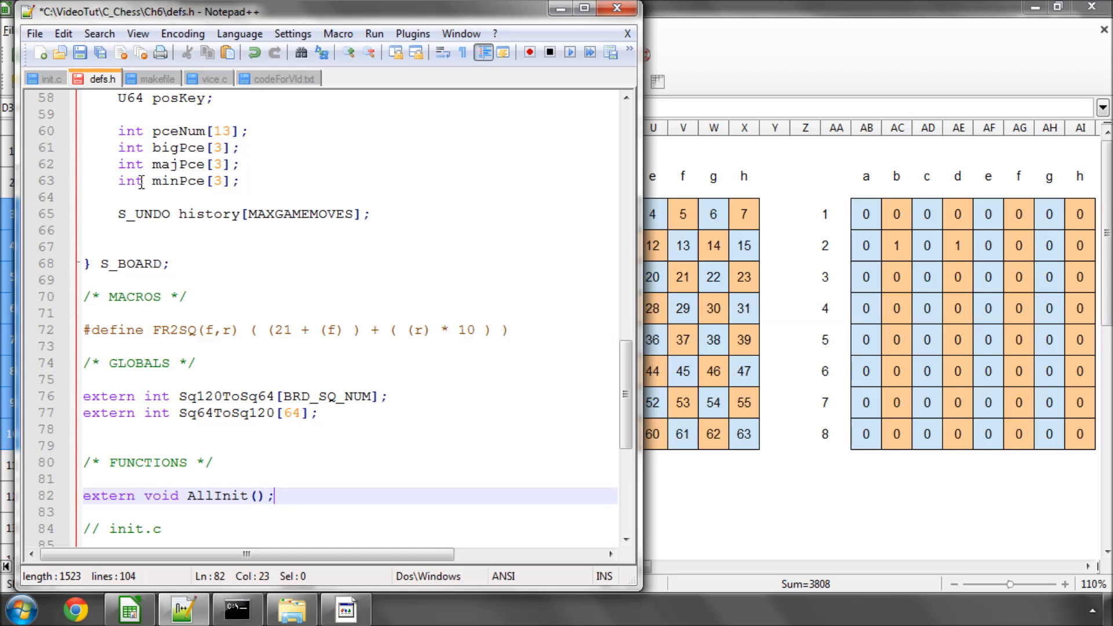
click(80, 52)
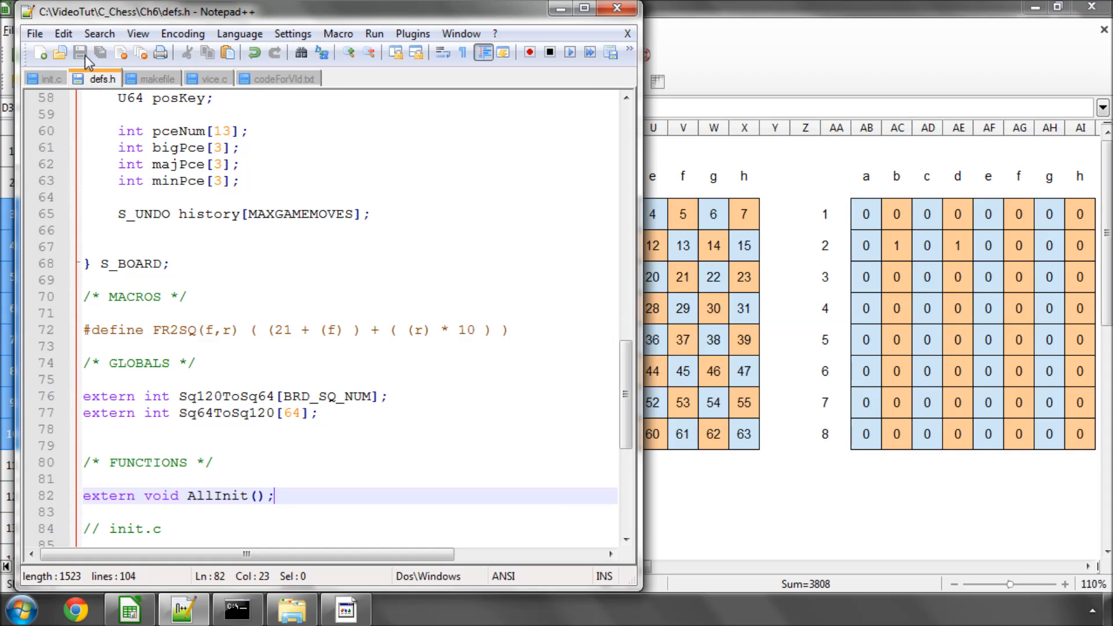
mouse_move(97, 78)
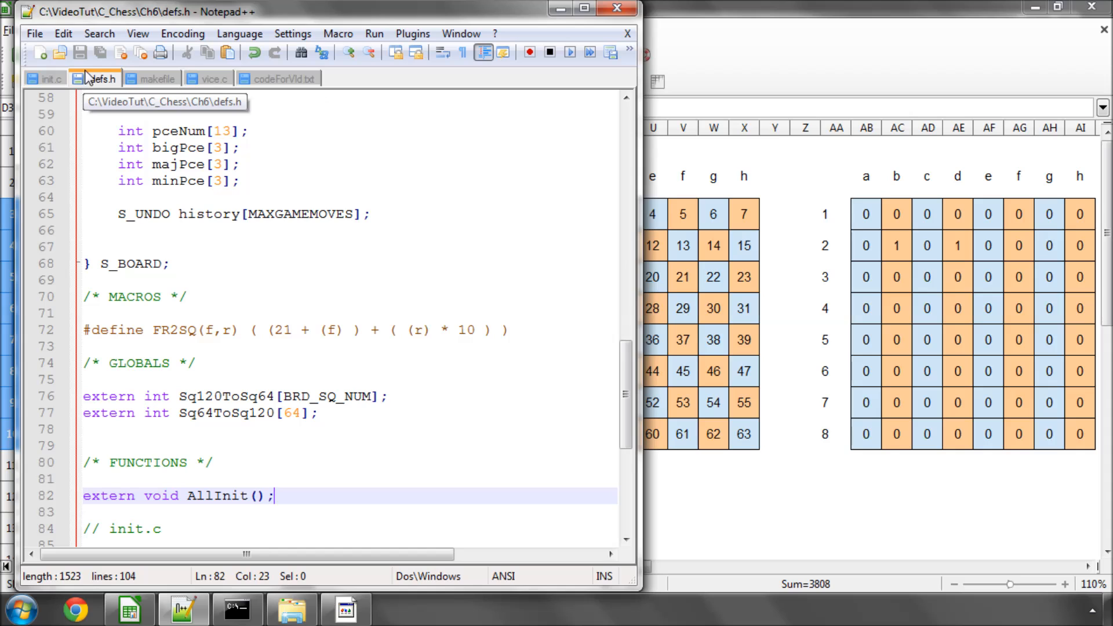
mouse_move(280, 83)
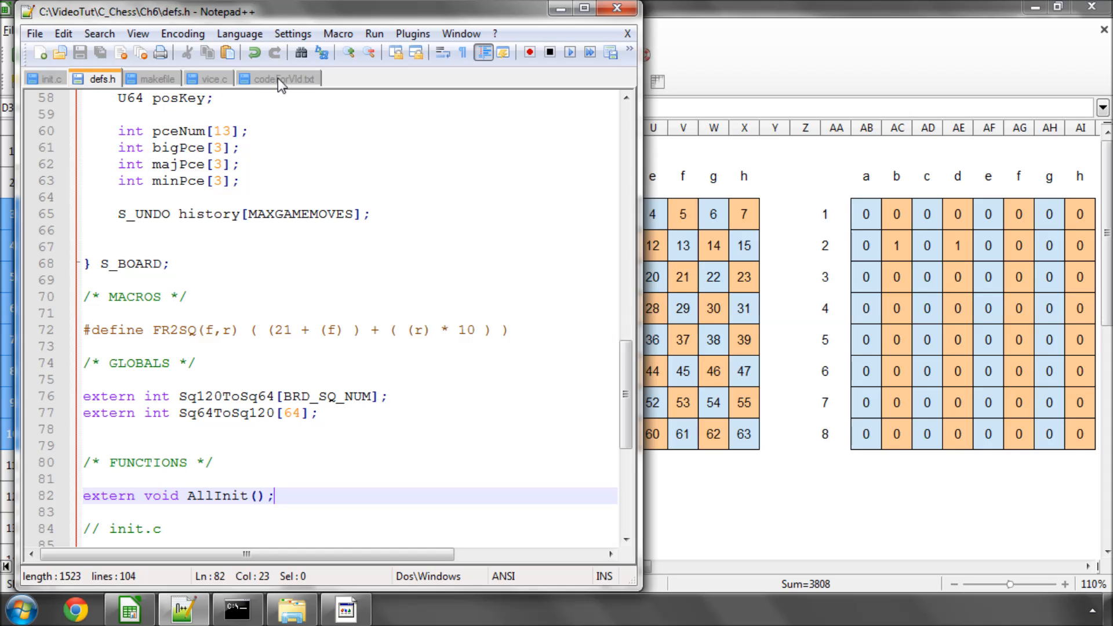
- Paste the array print loops from codeForVid.txt into main in vice.c and save
click(278, 77)
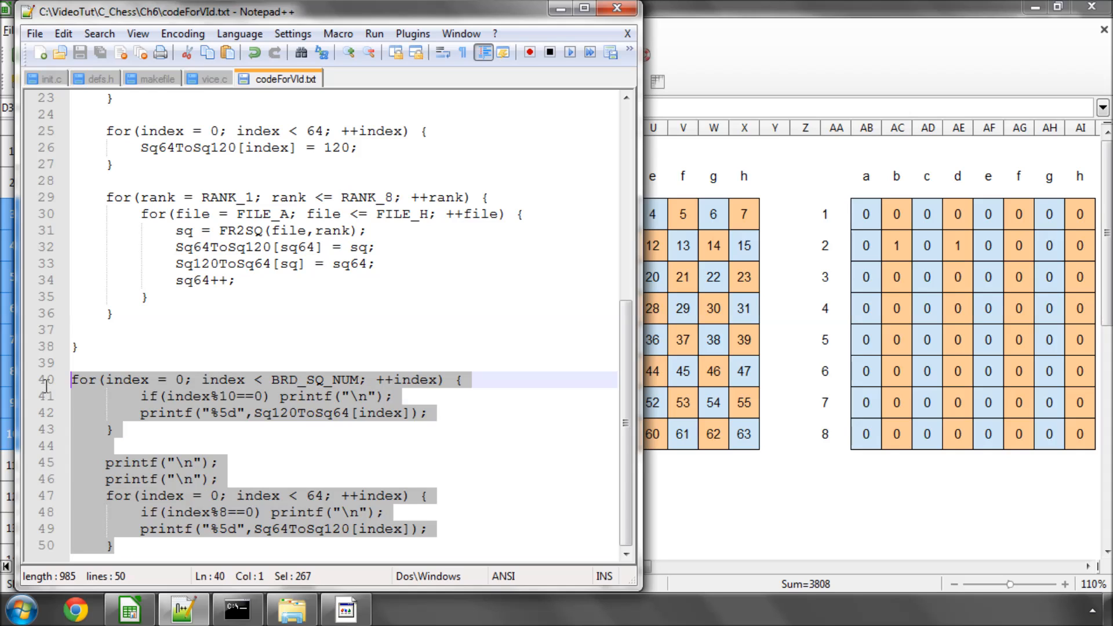
mouse_move(114, 96)
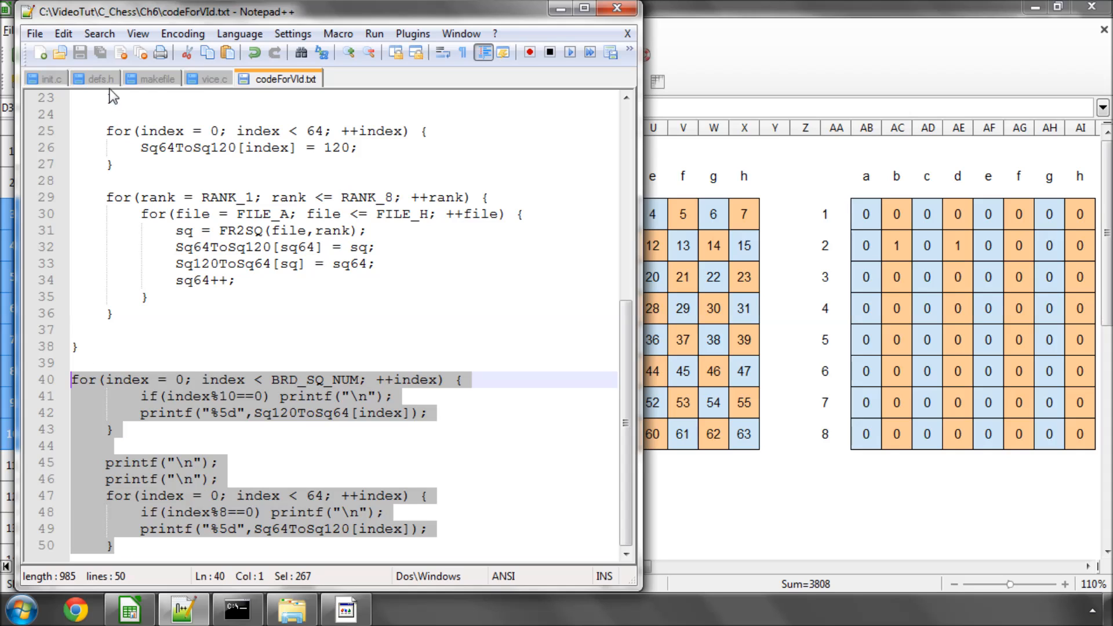
click(216, 77)
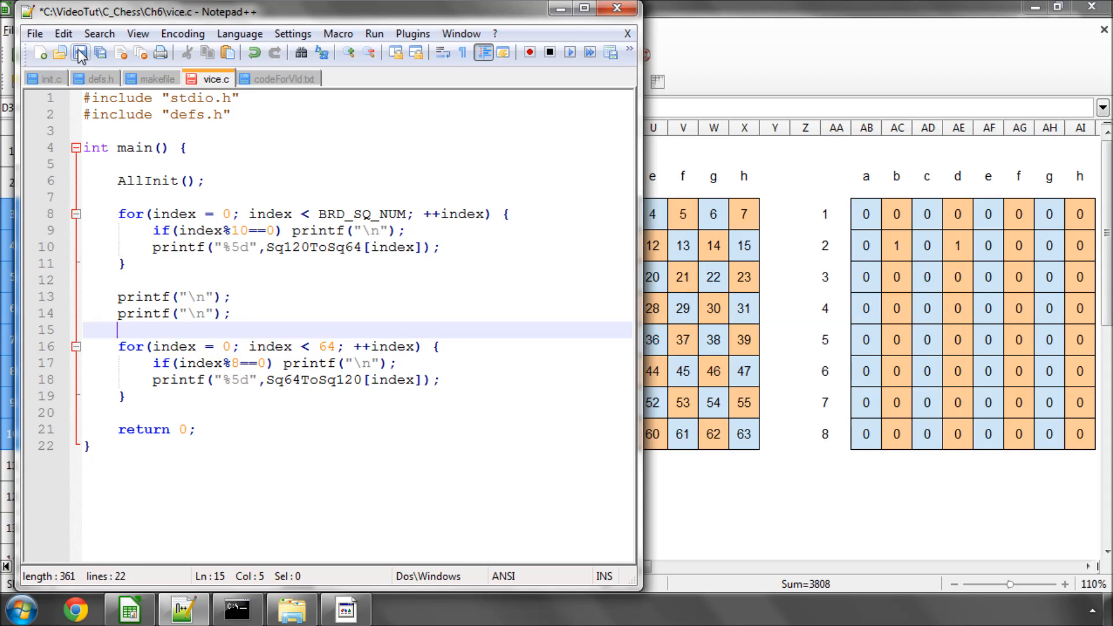
click(80, 52)
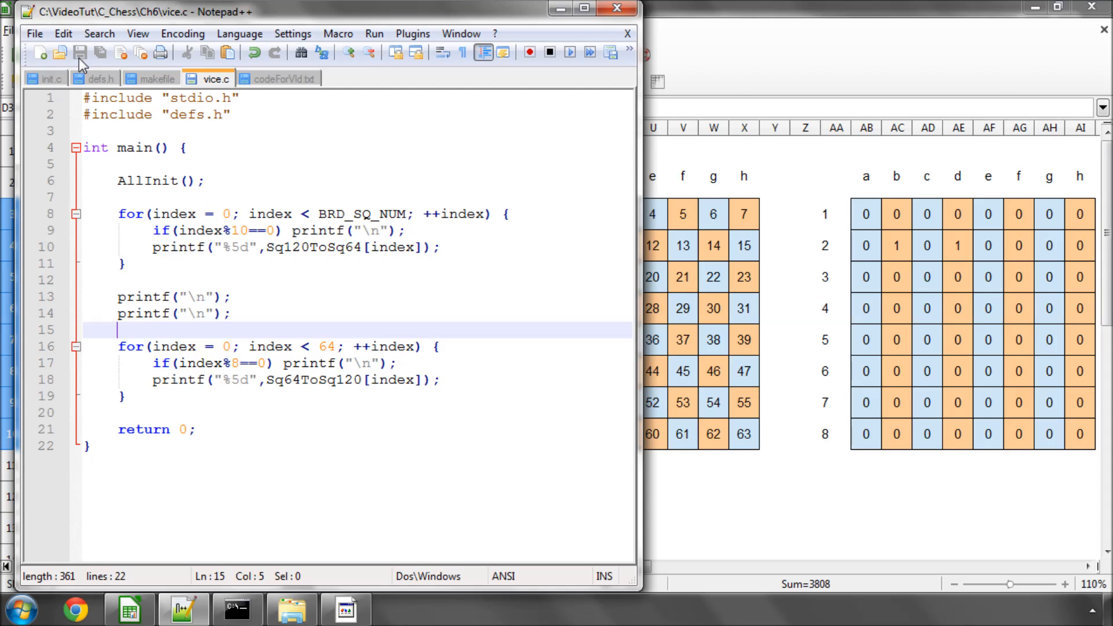
mouse_move(245, 498)
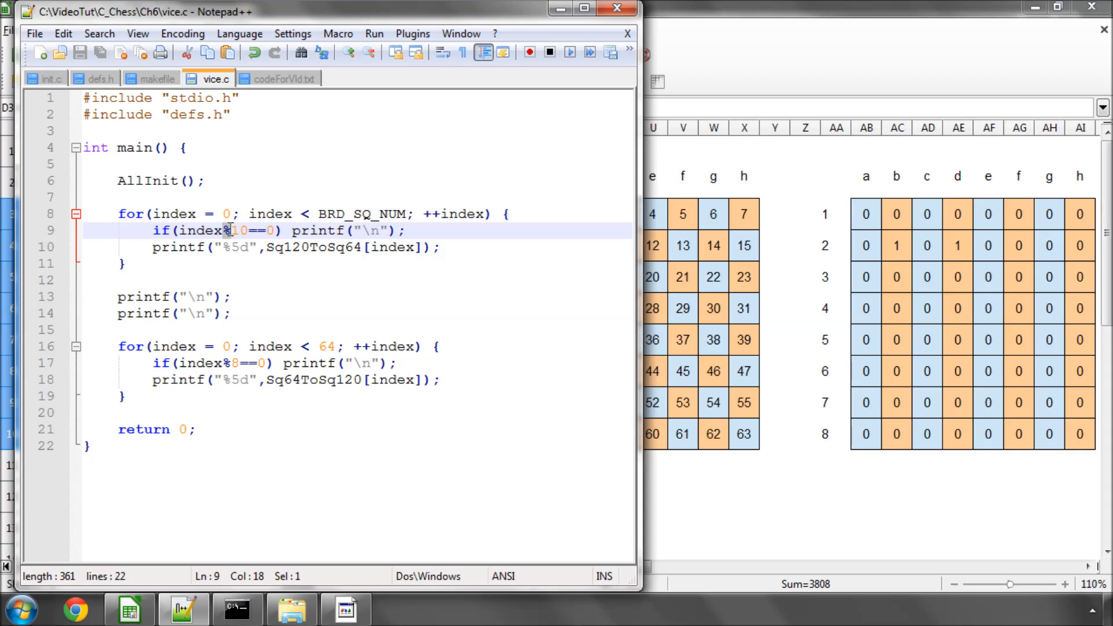
mouse_move(239, 279)
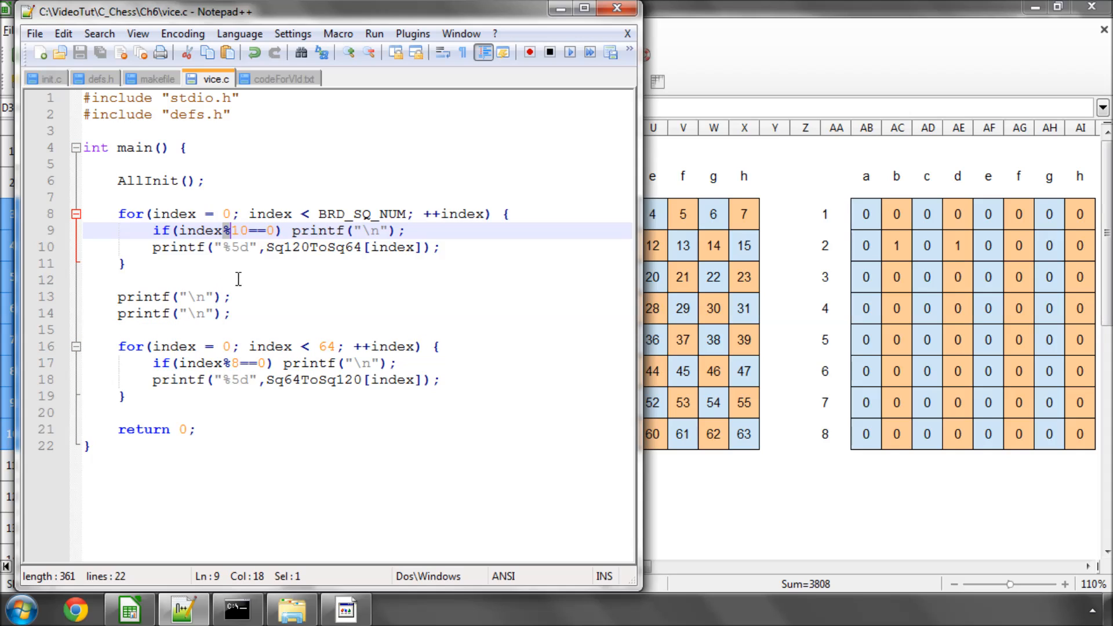
click(236, 247)
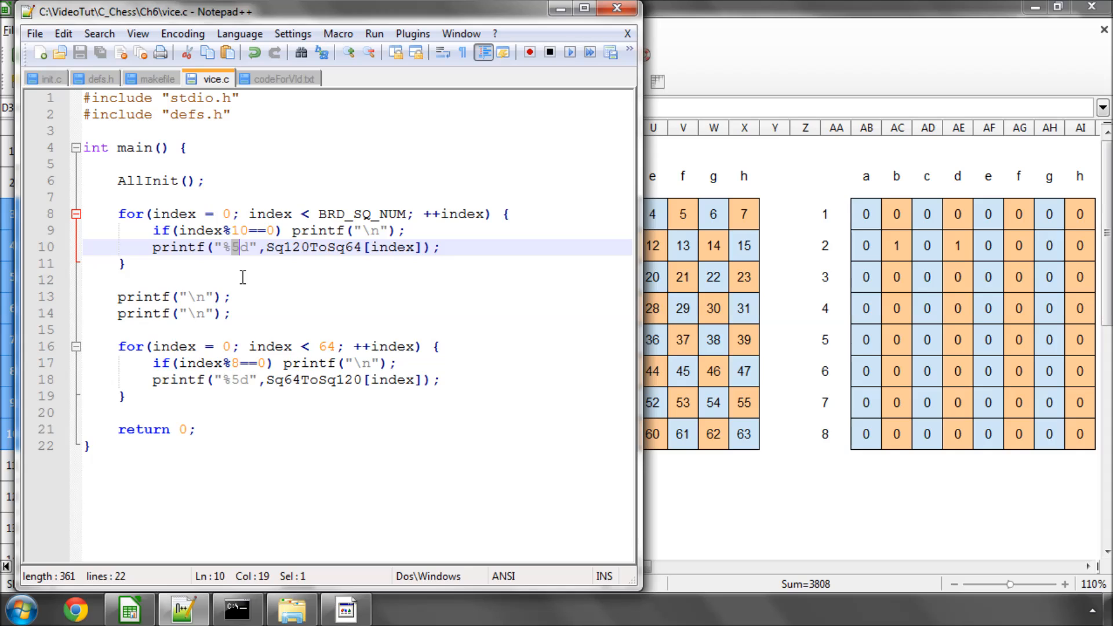
click(238, 380)
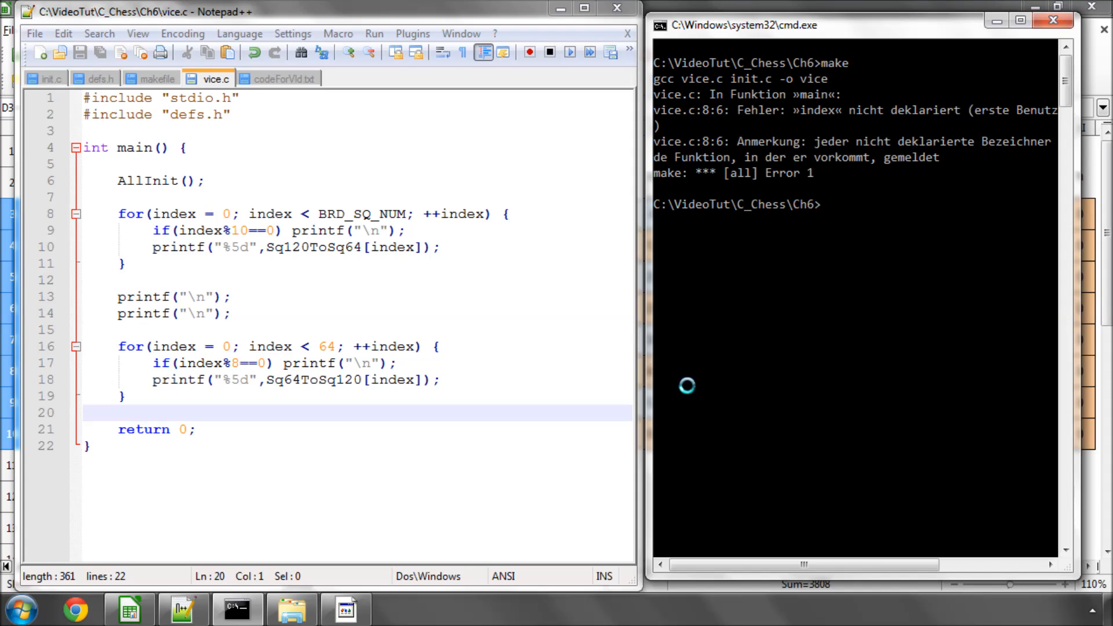
mouse_move(852, 224)
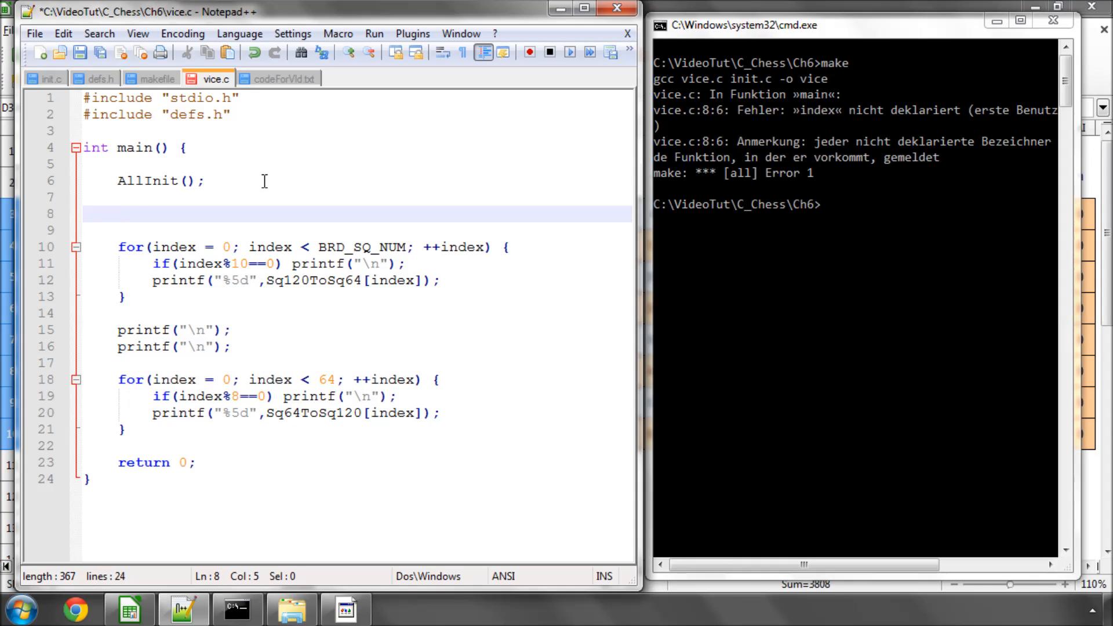
- Declare int index = 0; in main after AllInit();
text(int index)
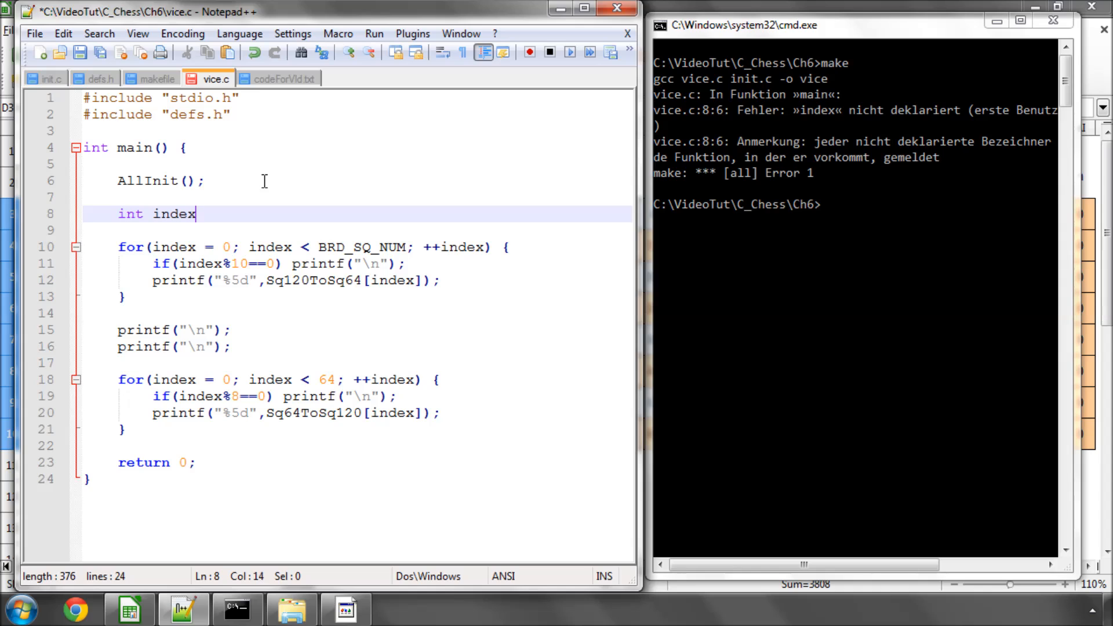
text(= 0;)
click(854, 204)
text(make)
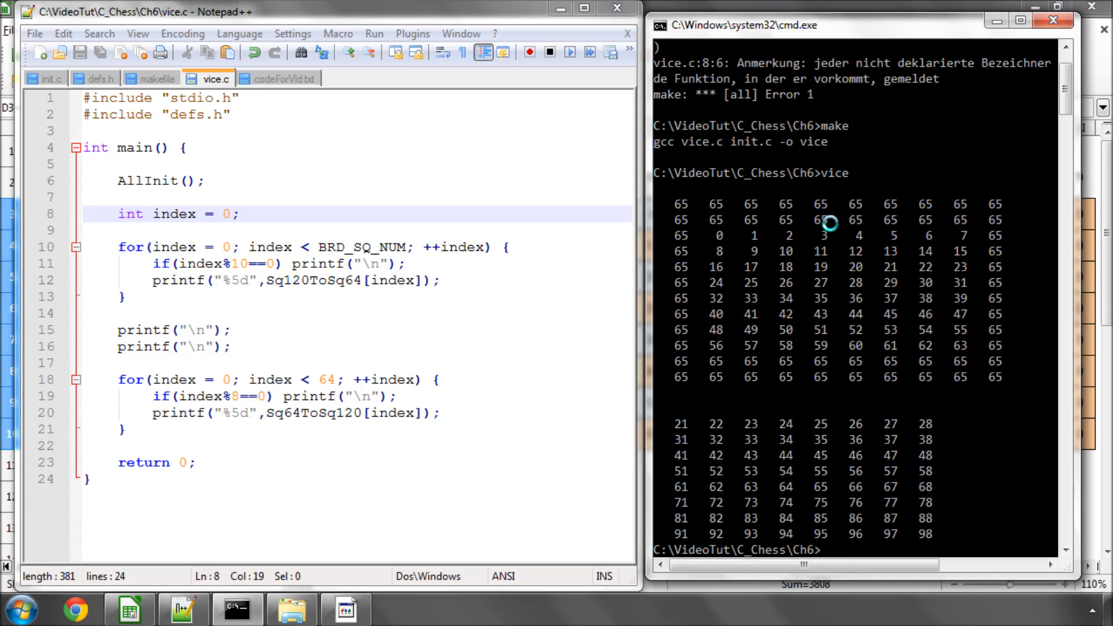
mouse_move(925, 277)
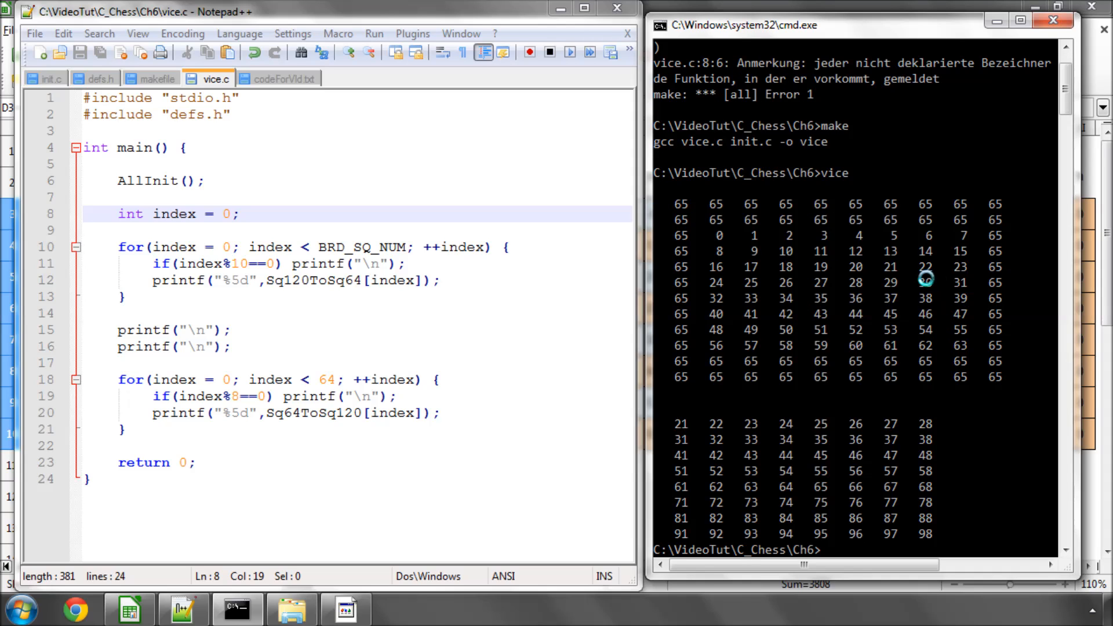
mouse_move(801, 221)
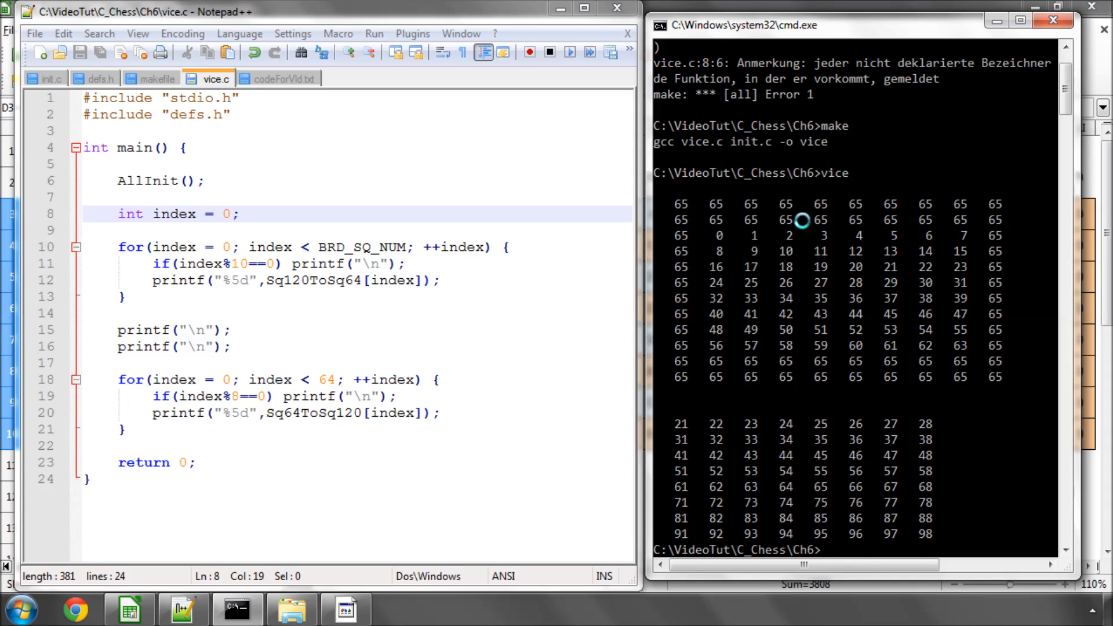
mouse_move(723, 236)
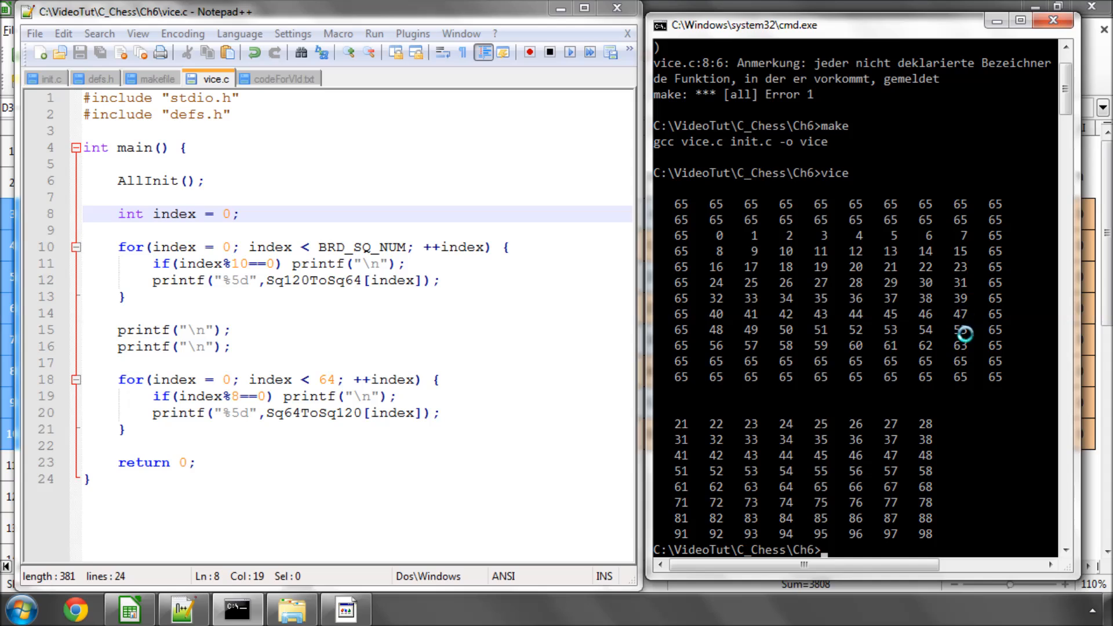
mouse_move(719, 234)
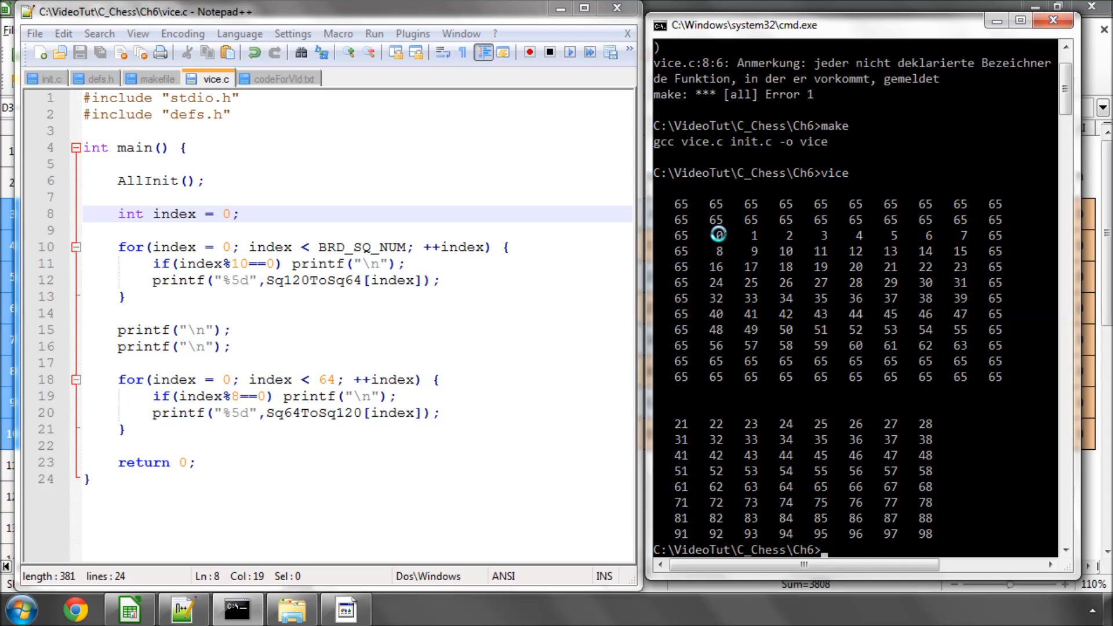
mouse_move(959, 346)
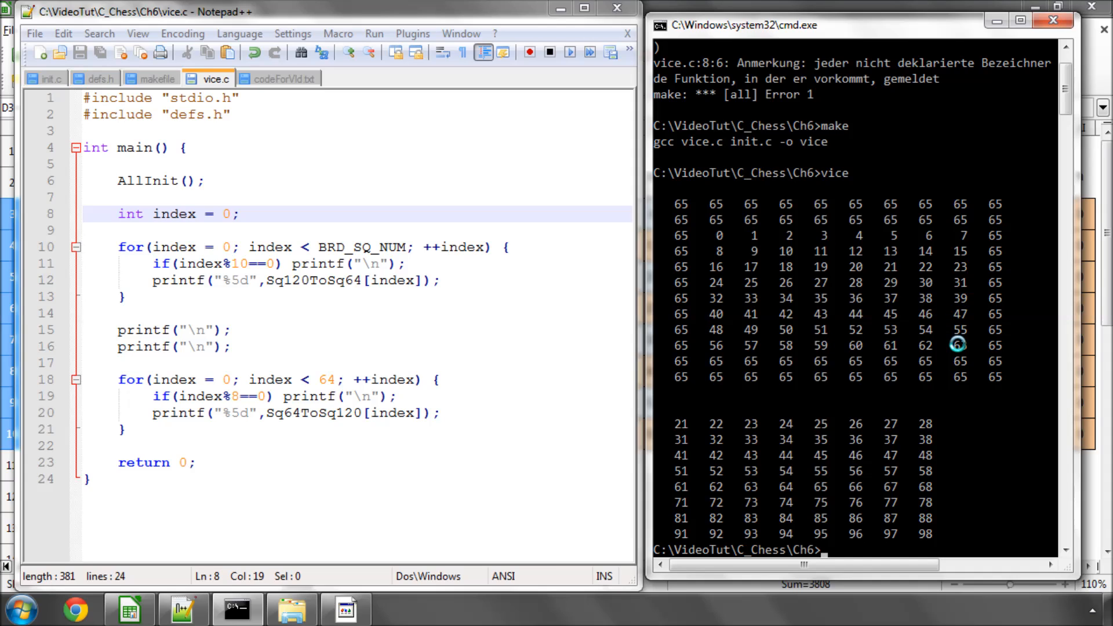
mouse_move(888, 313)
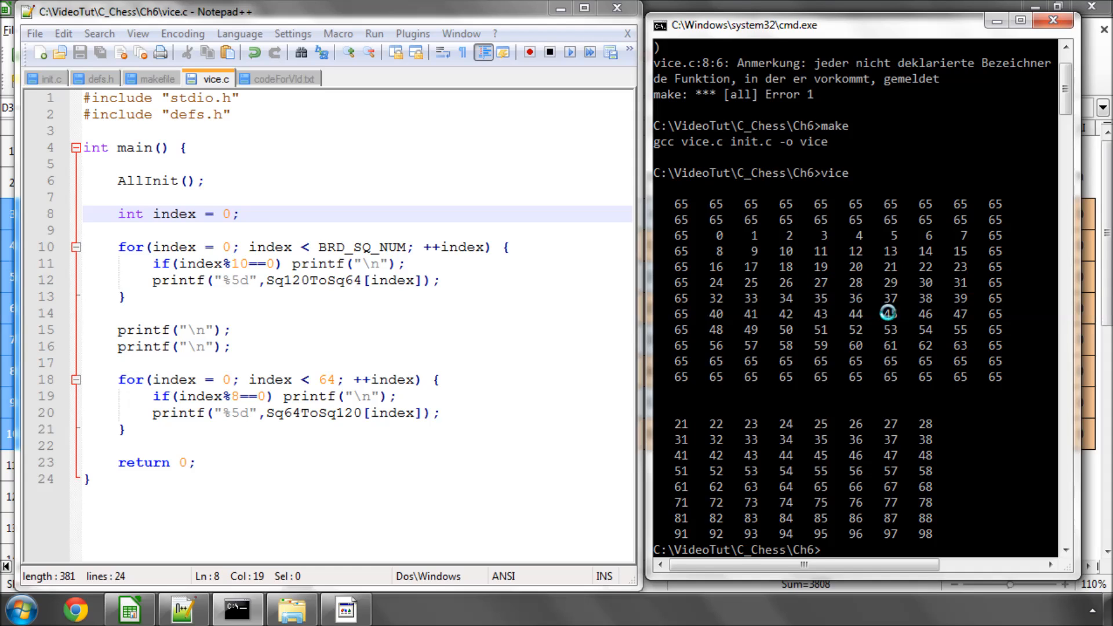
mouse_move(959, 259)
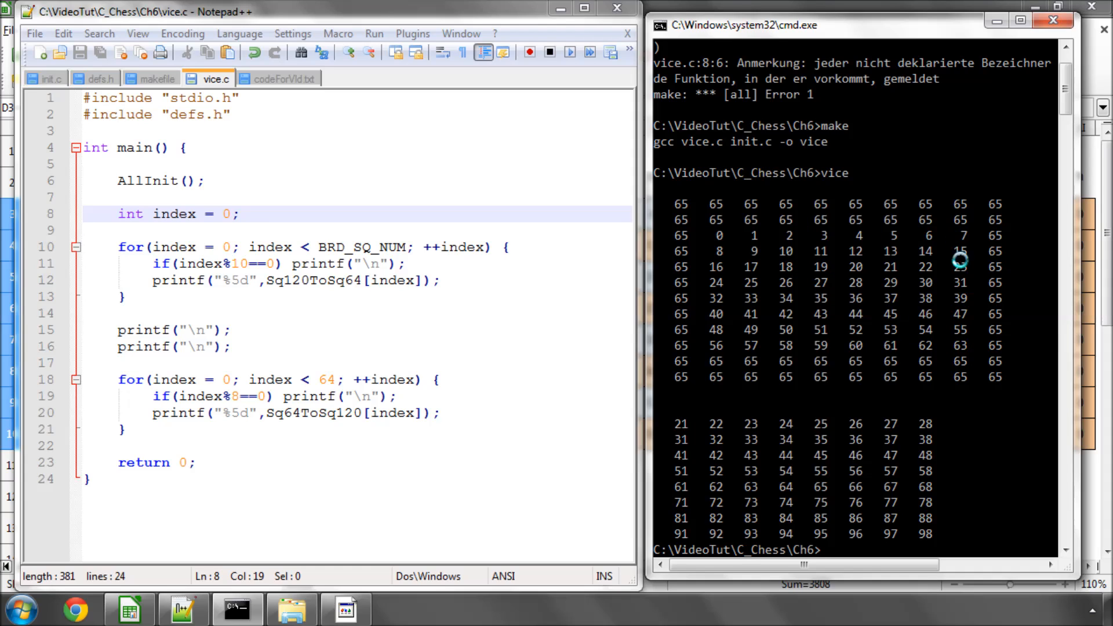
- Inspect the printed 120- and 64-square lookup tables in the console
scroll(down, 3)
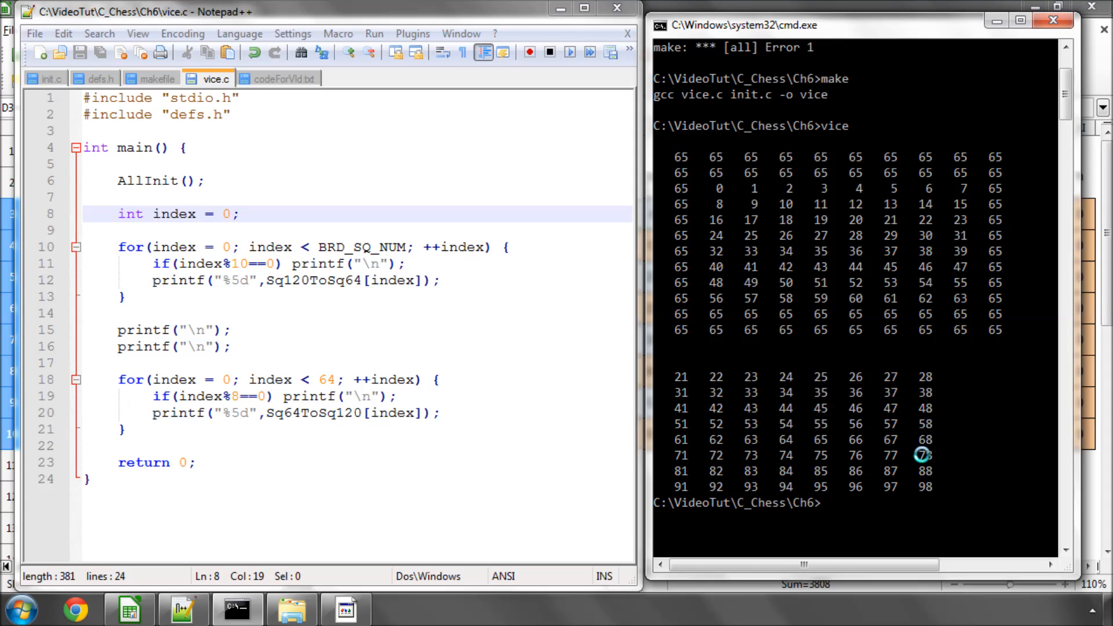
mouse_move(920, 488)
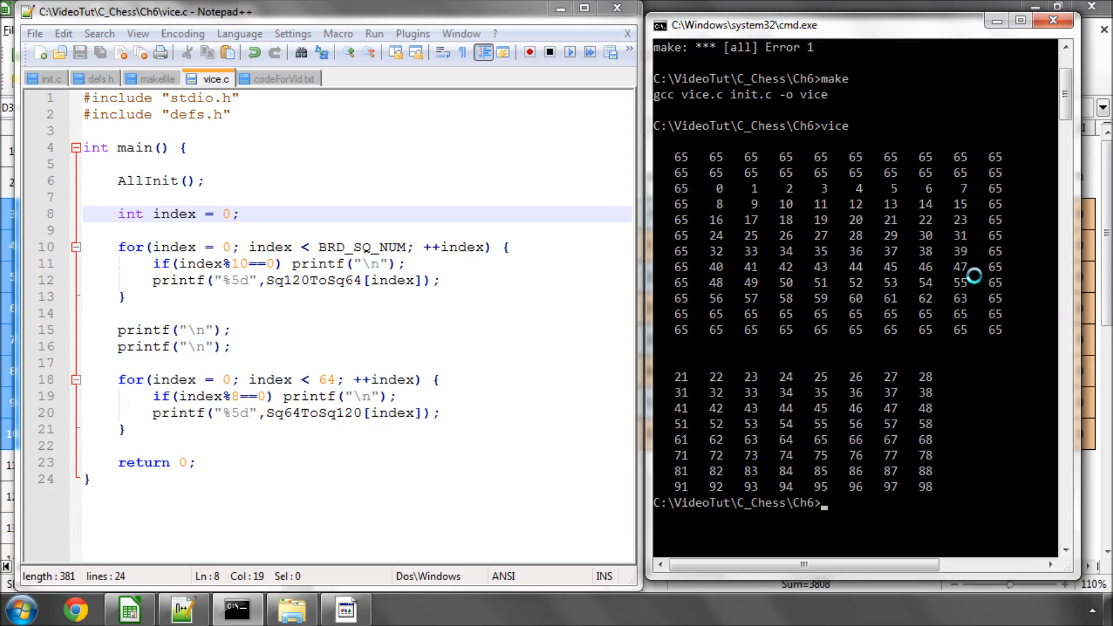
mouse_move(993, 328)
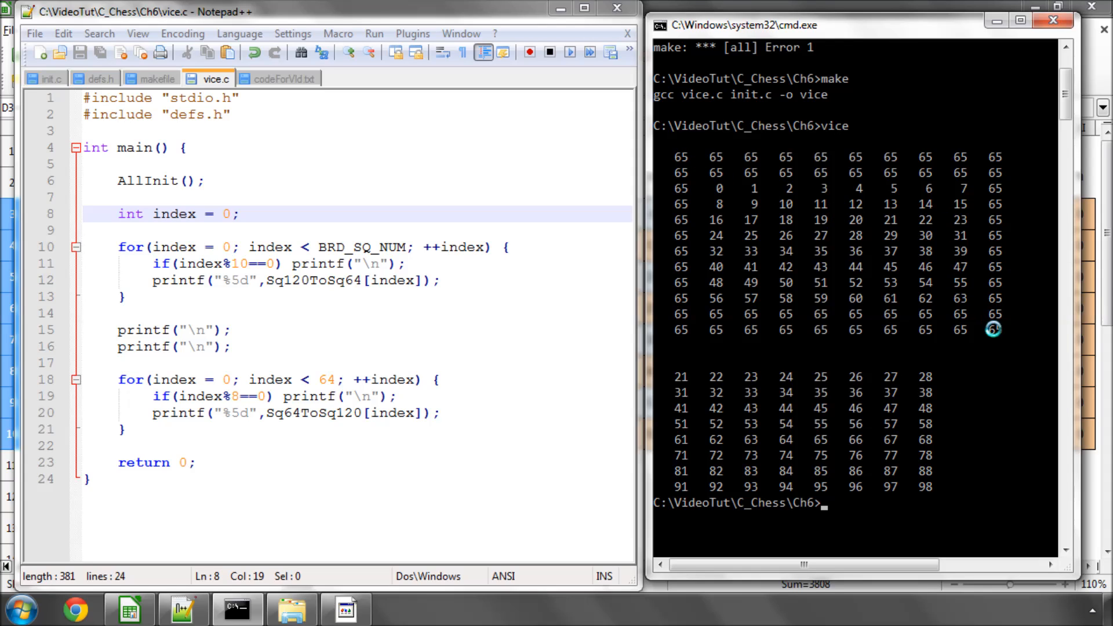
mouse_move(970, 411)
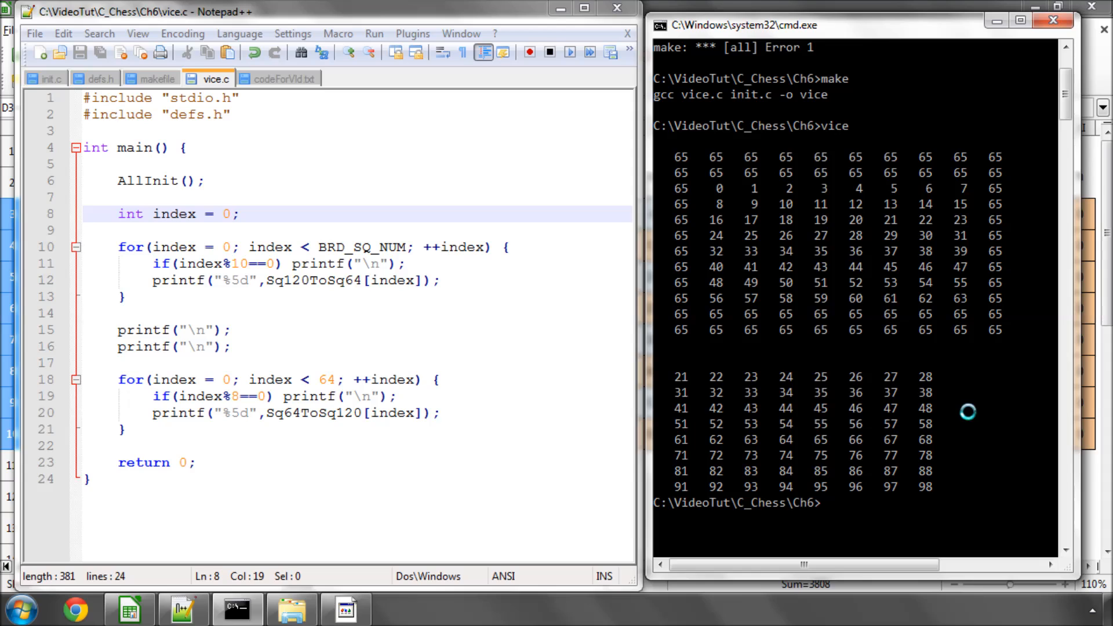